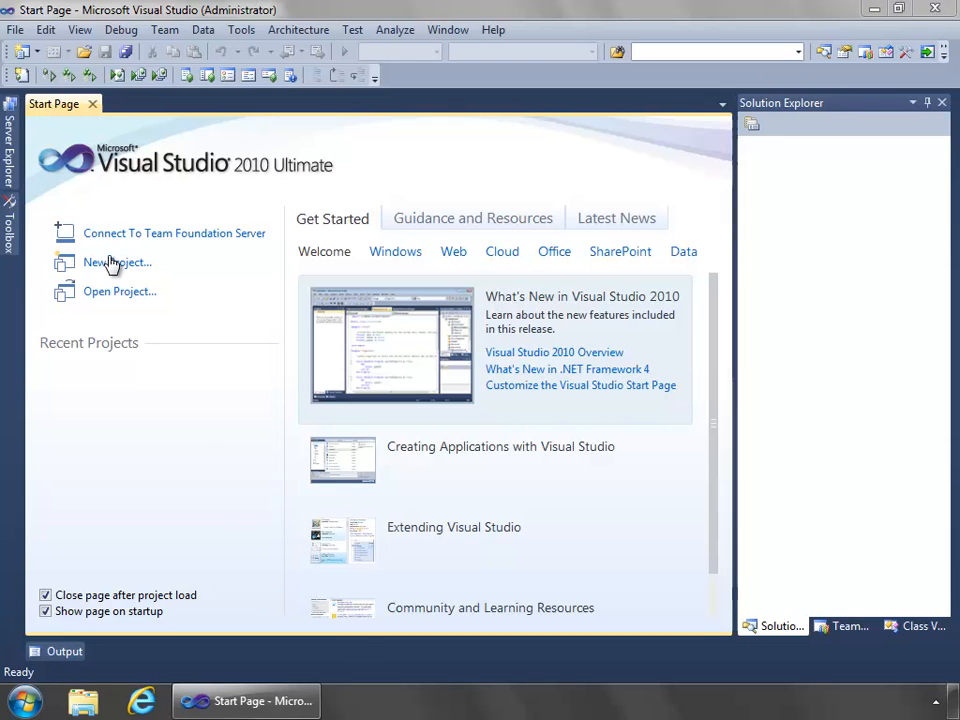
# Create an ADX COM Add-in project from the Extensibility templates, named MyExcelAddin
pyautogui.click(116, 262)
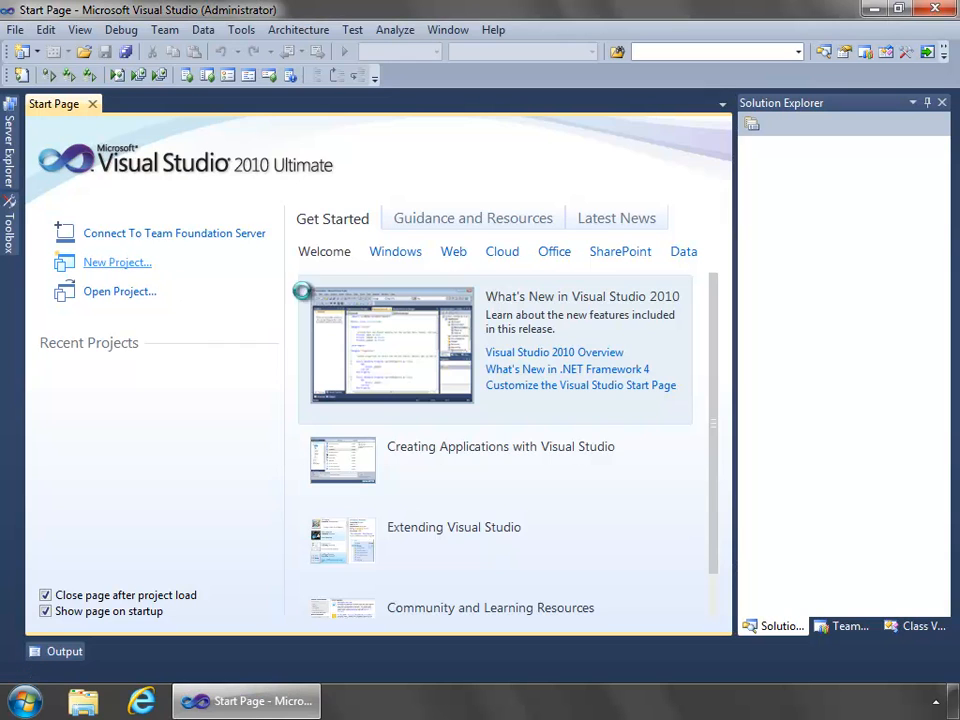
pyautogui.click(116, 262)
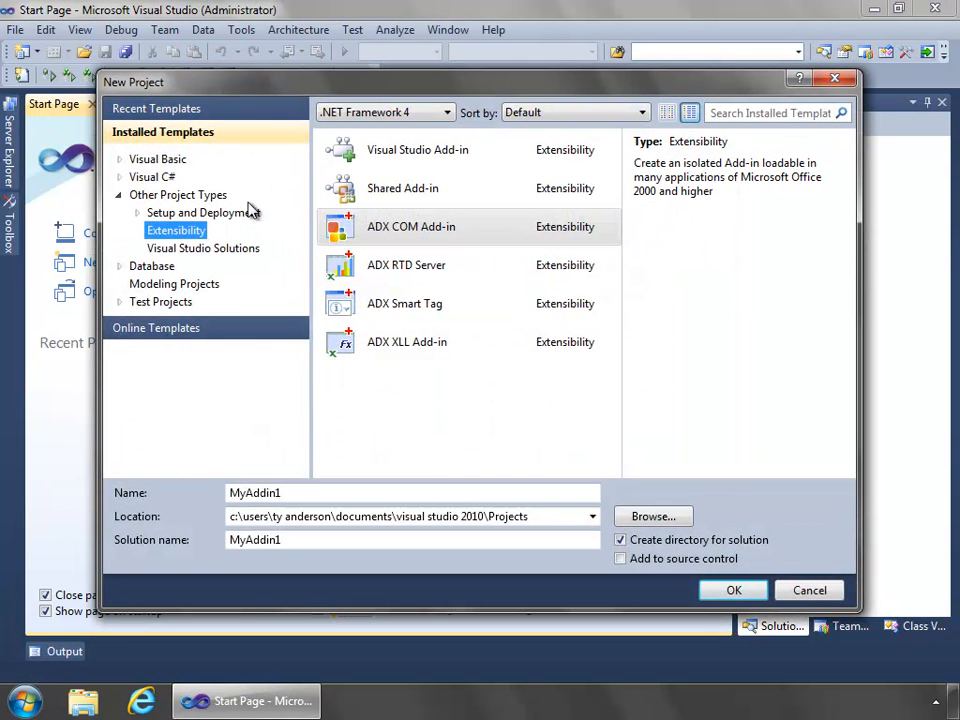
pyautogui.moveTo(144, 210)
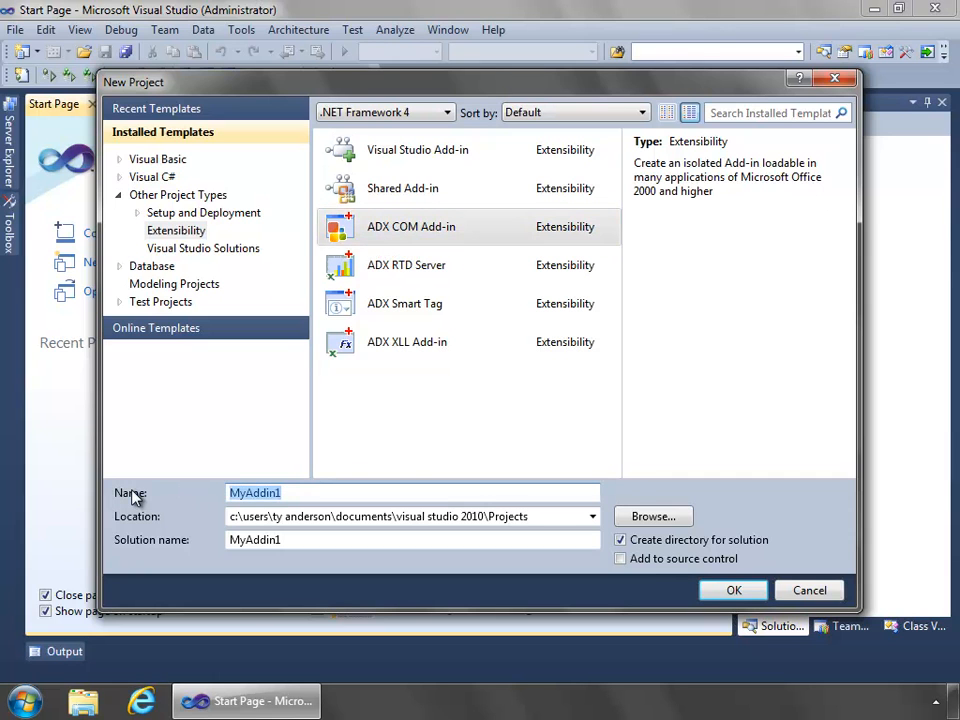
pyautogui.write('My')
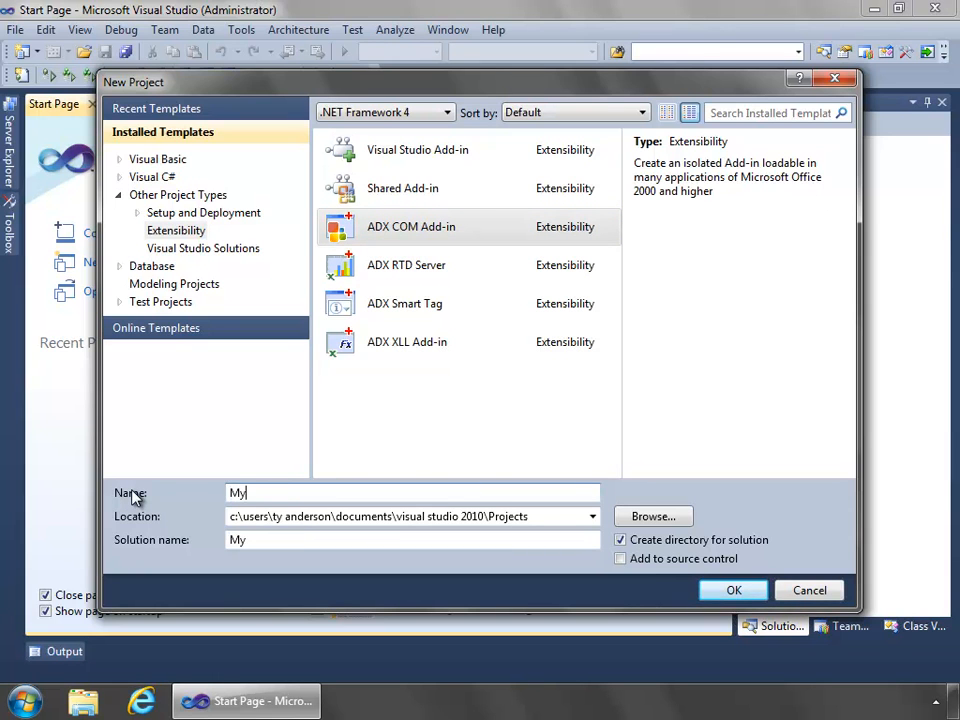
pyautogui.write('ExcelAdd')
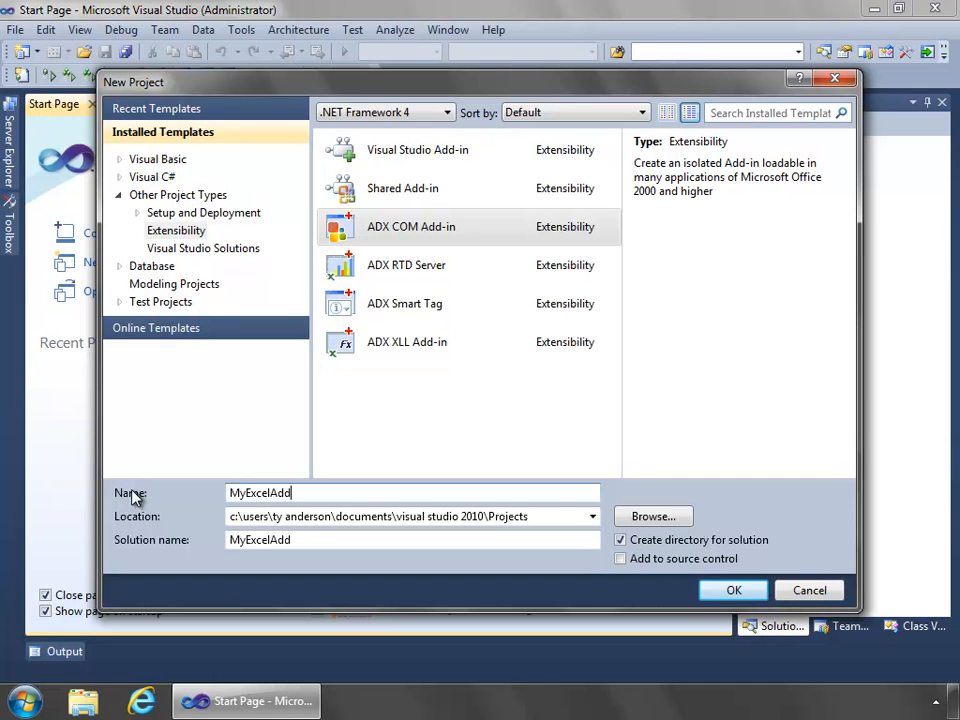
pyautogui.write('in')
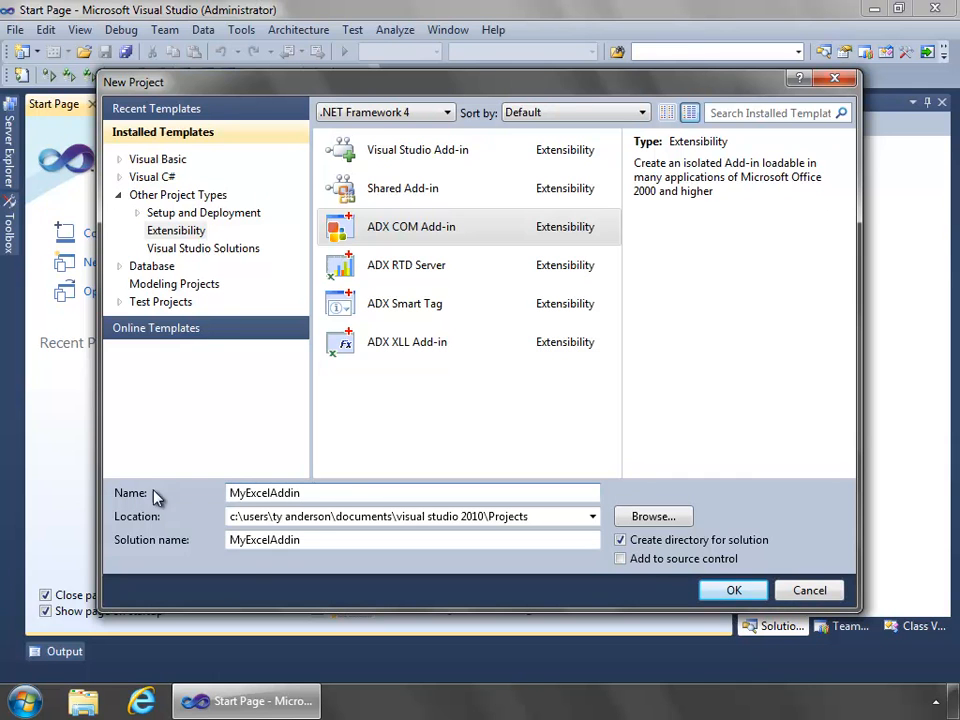
pyautogui.click(732, 590)
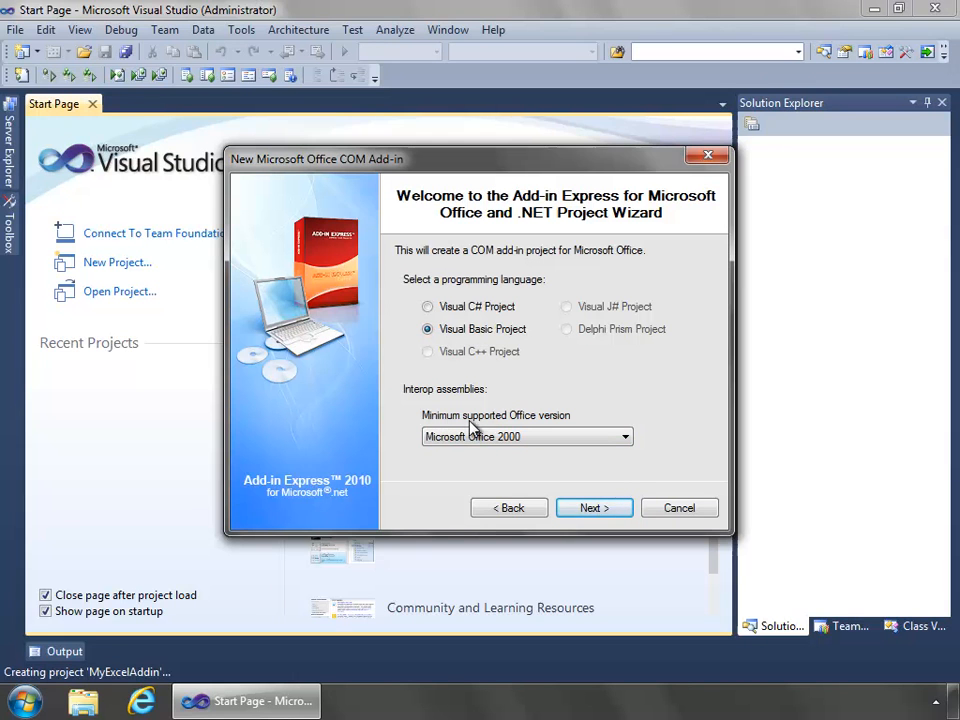
pyautogui.moveTo(530, 430)
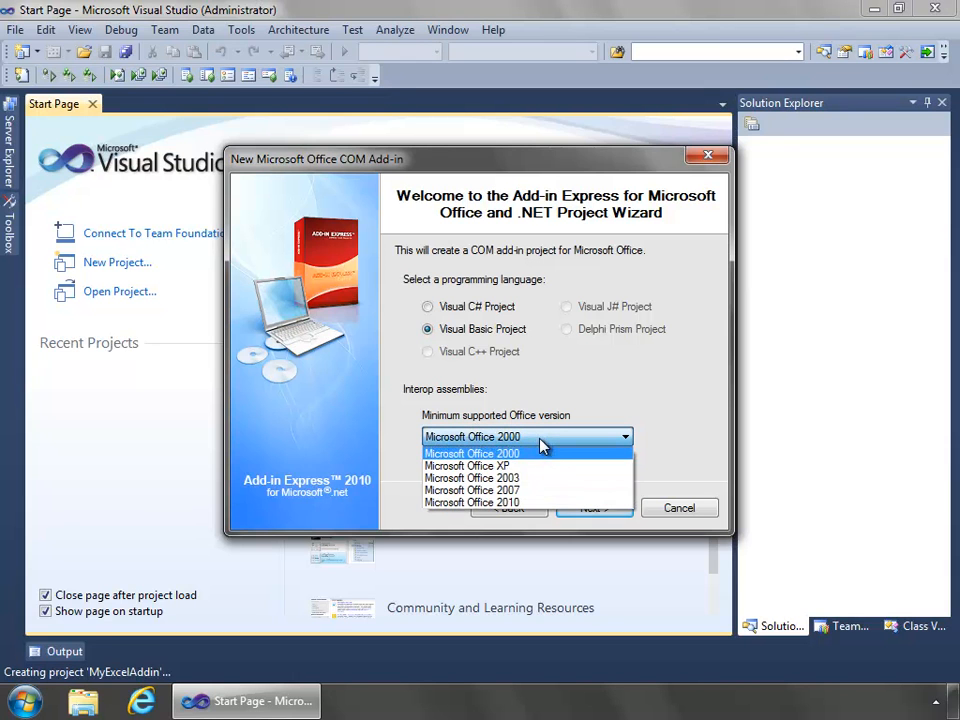
pyautogui.moveTo(468, 466)
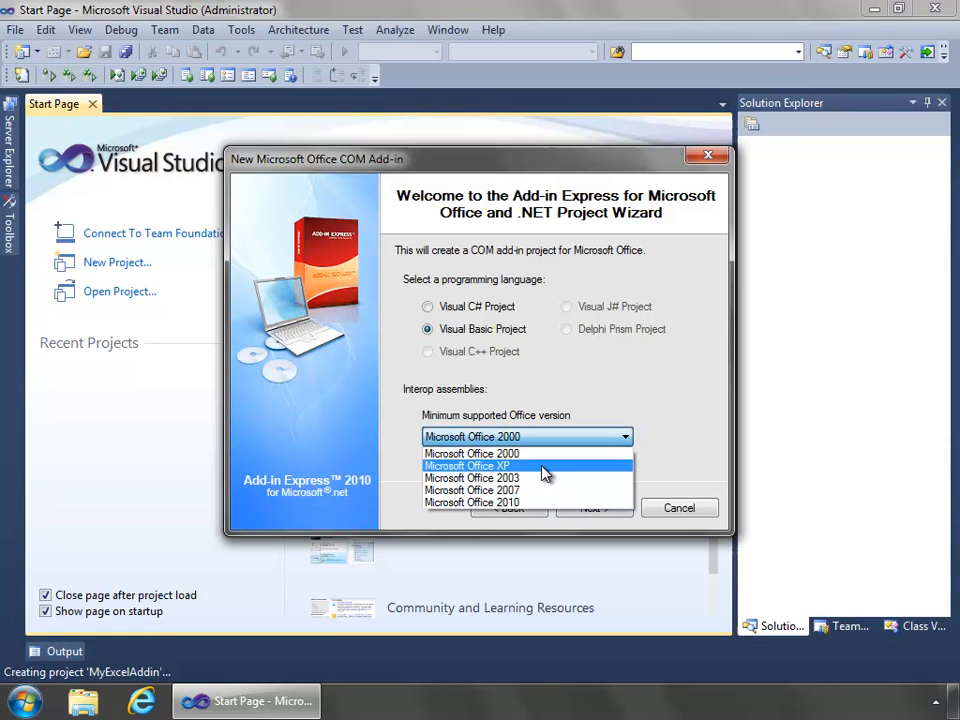
# Keep Visual Basic with minimum Office version 2000 and choose Microsoft Excel as the supported application
pyautogui.click(528, 436)
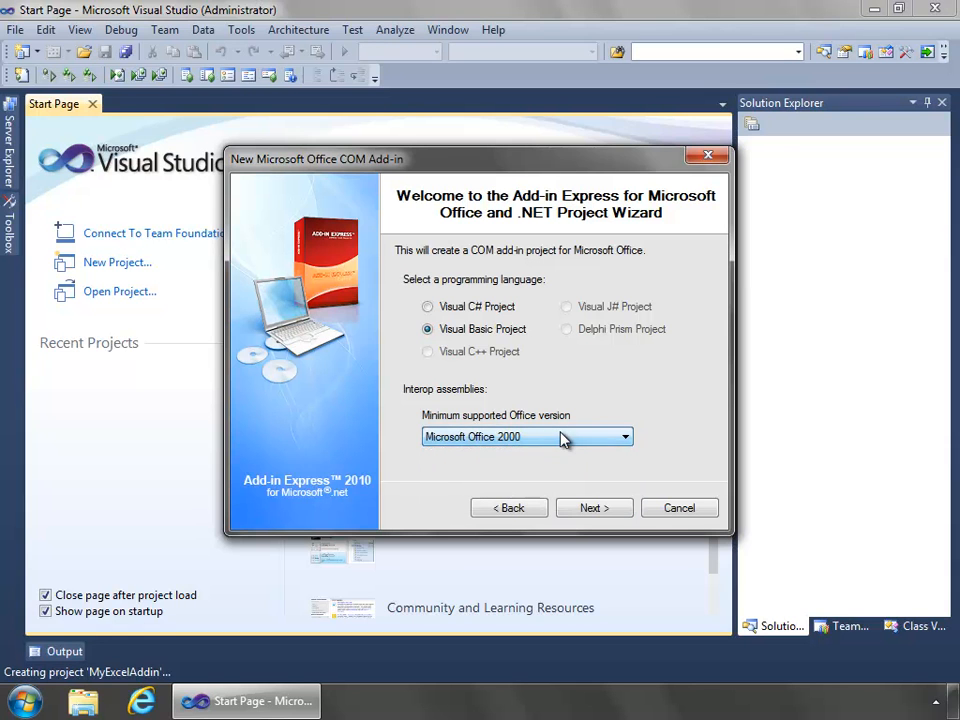
pyautogui.click(592, 508)
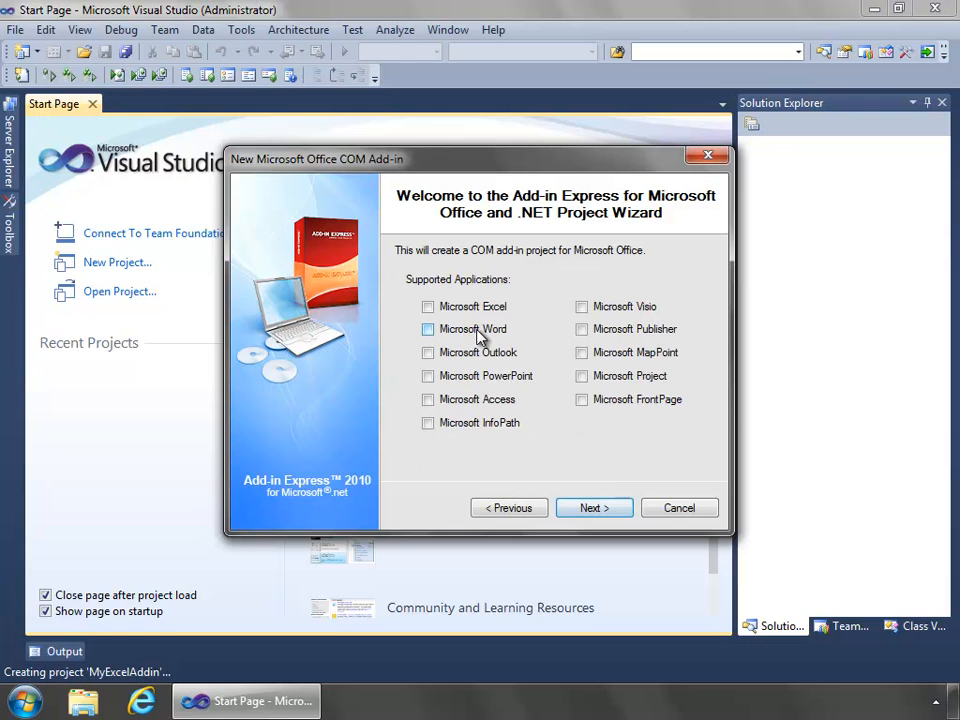
pyautogui.click(428, 306)
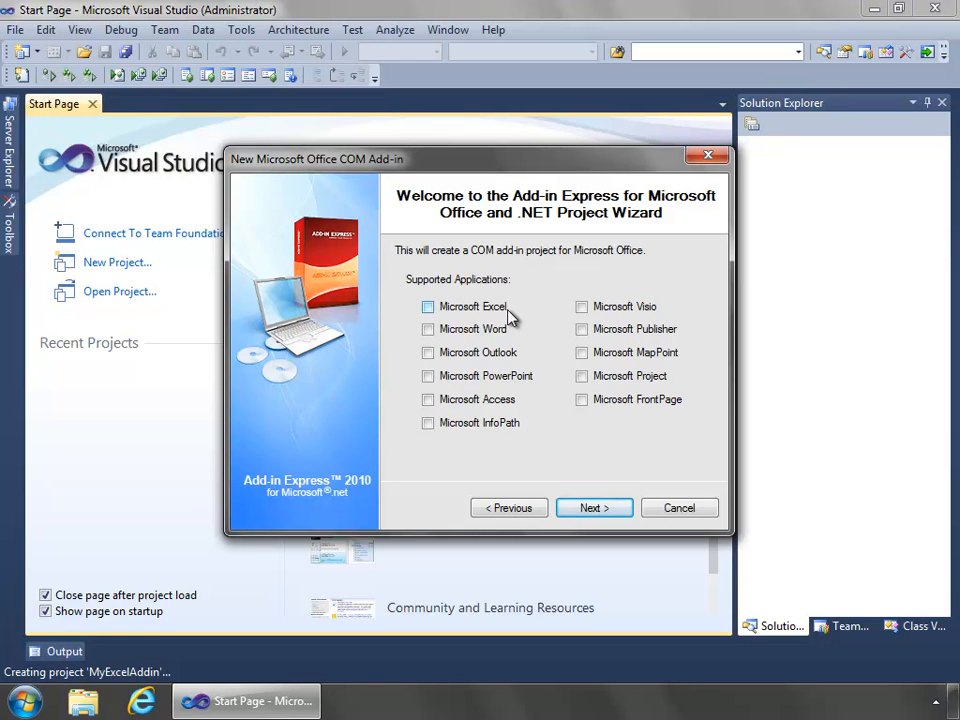
pyautogui.click(428, 306)
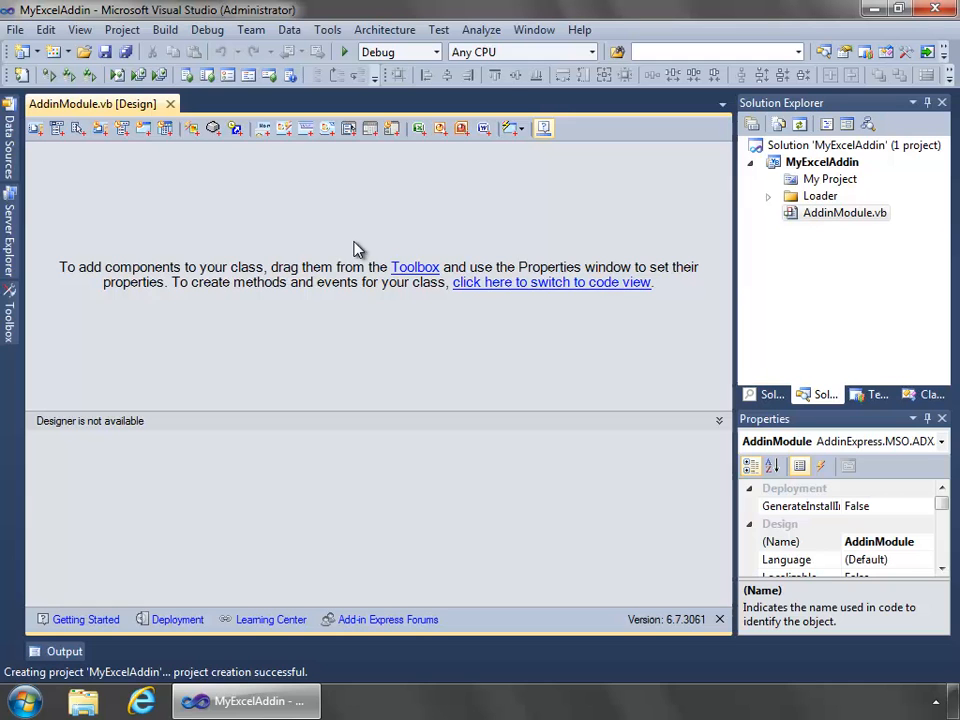
pyautogui.moveTo(422, 248)
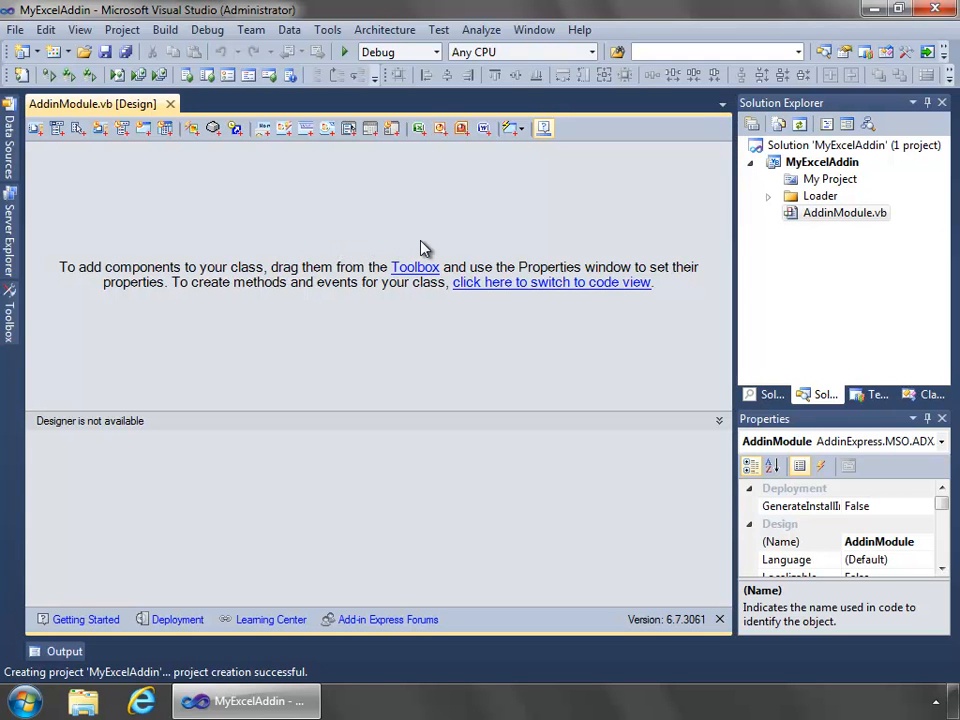
pyautogui.moveTo(450, 248)
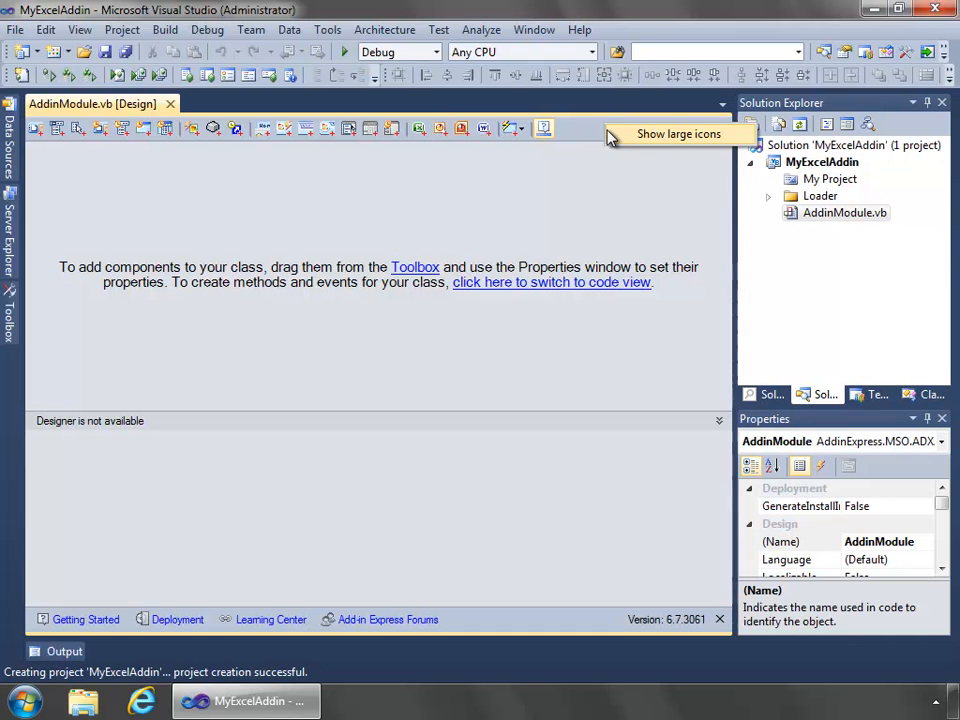
# Switch the AddinModule designer's component palette to large icons
pyautogui.click(678, 132)
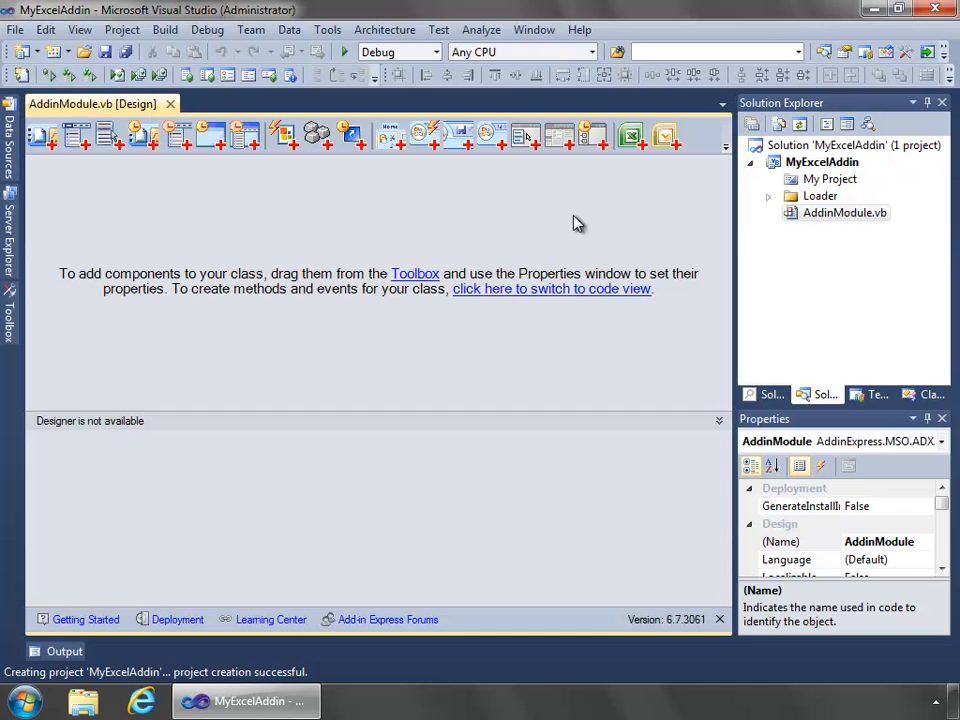
pyautogui.moveTo(388, 136)
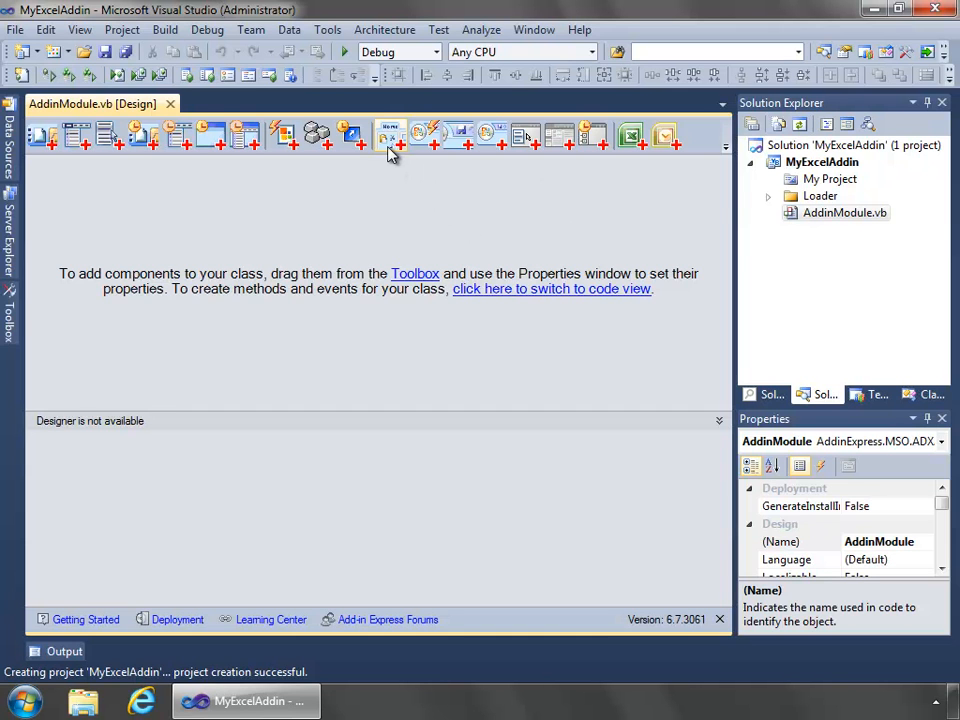
# Add an ADXRibbonTab to the module and give it a ribbon group
pyautogui.click(390, 132)
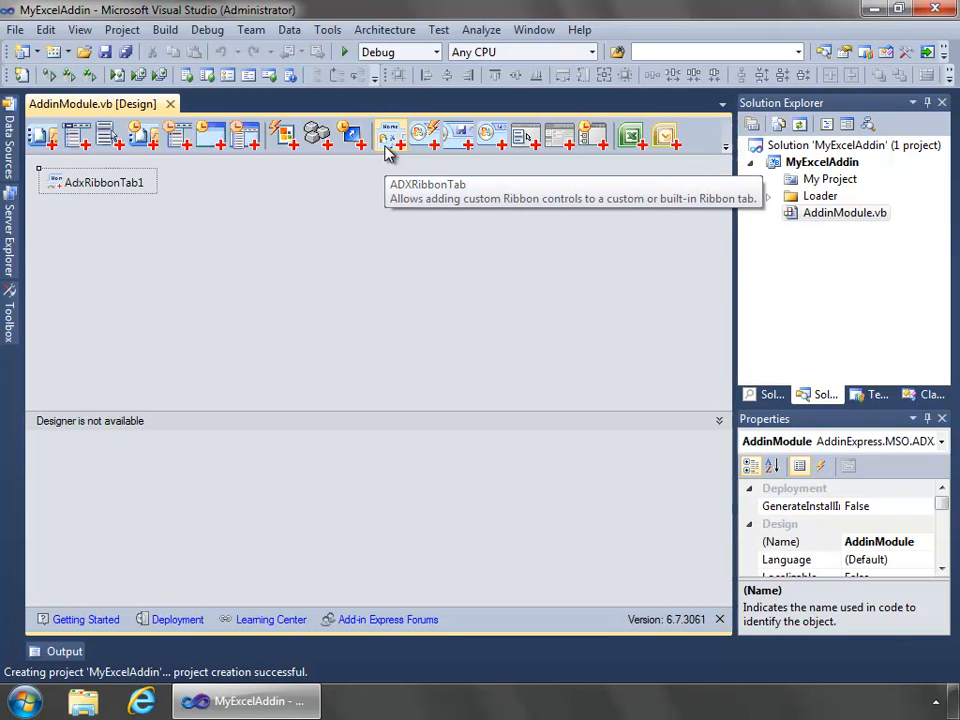
pyautogui.click(390, 134)
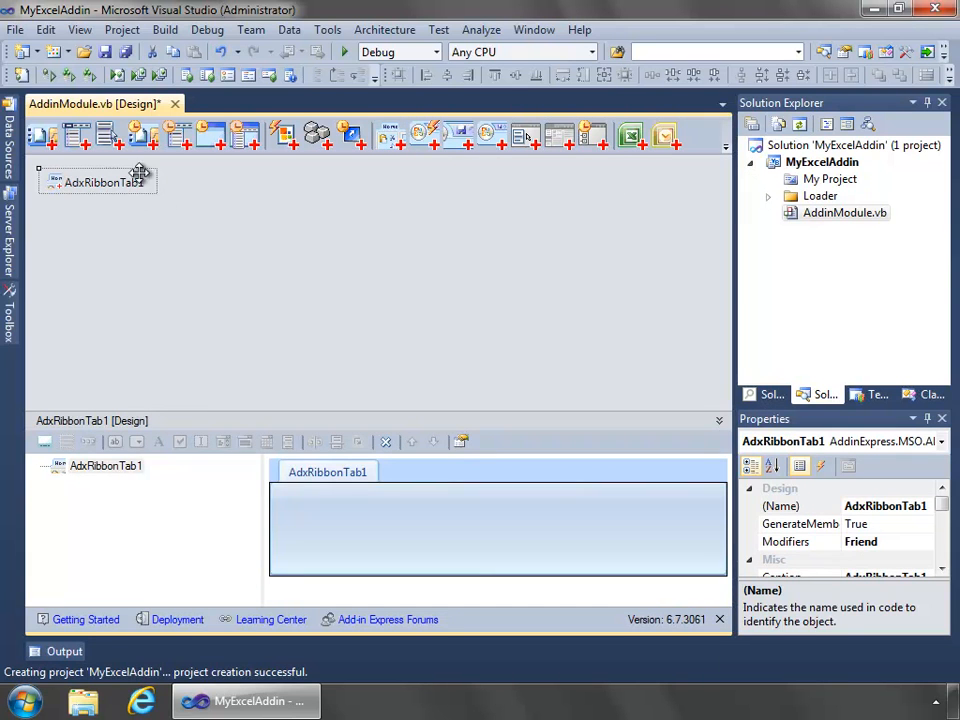
pyautogui.moveTo(136, 268)
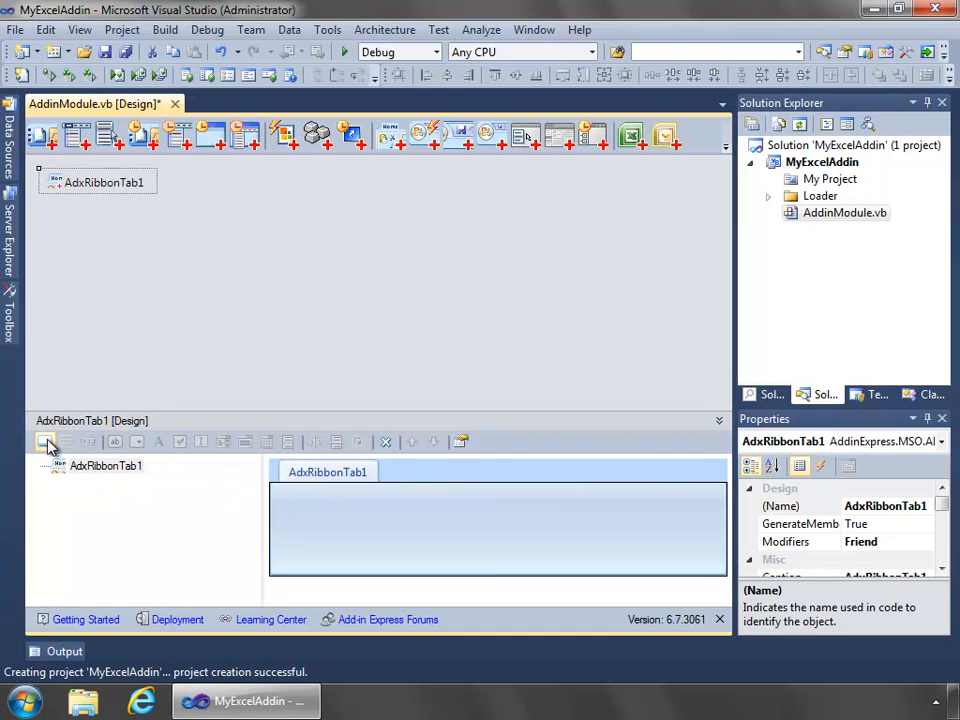
pyautogui.moveTo(44, 442)
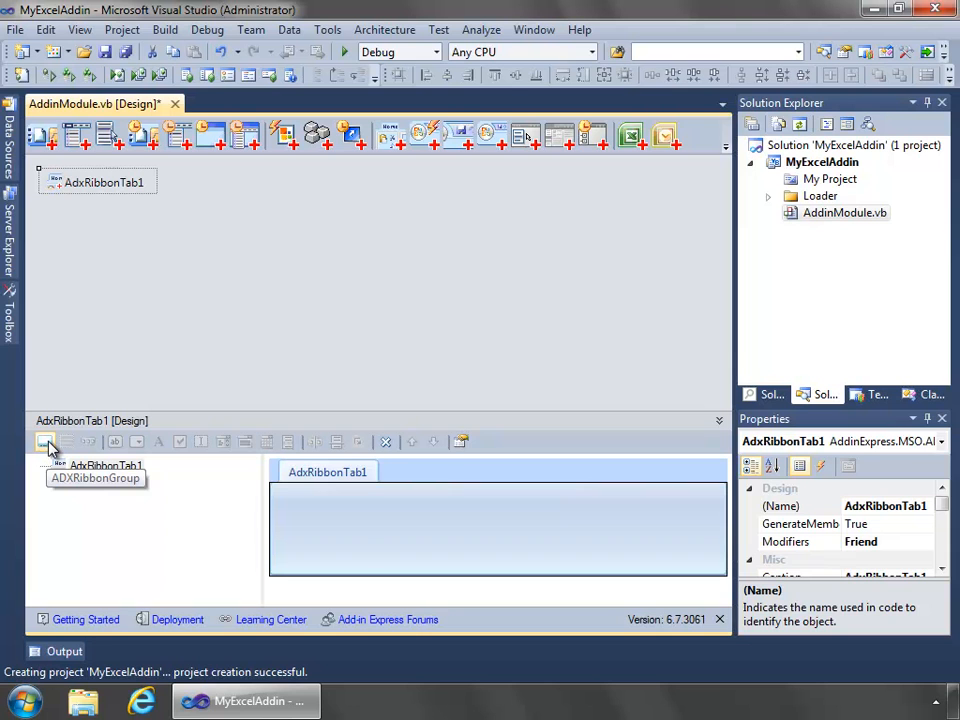
pyautogui.click(44, 442)
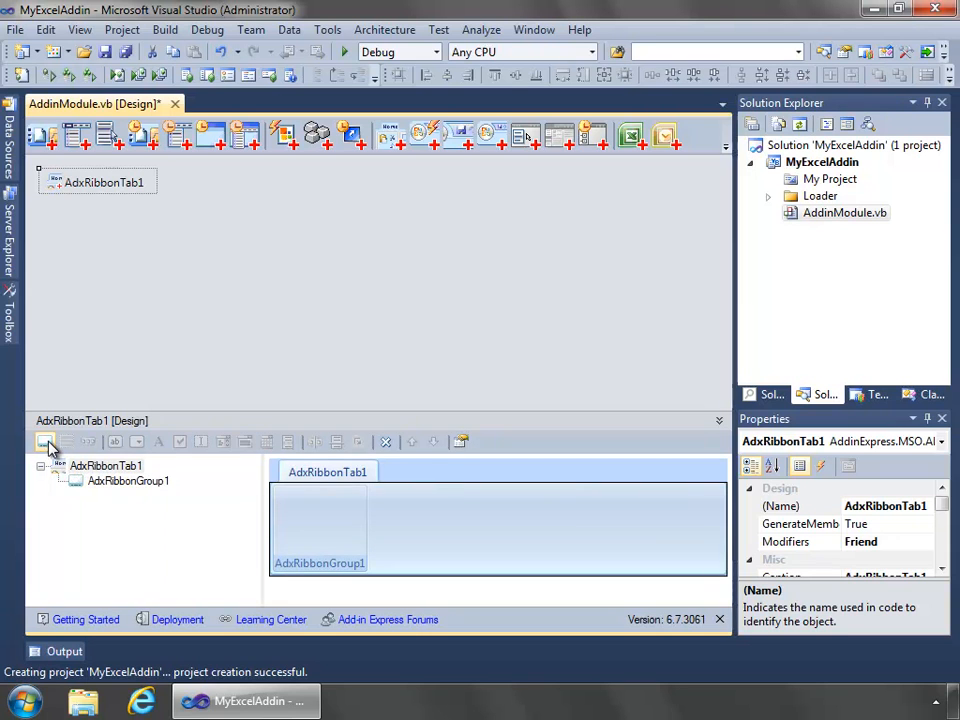
pyautogui.click(128, 480)
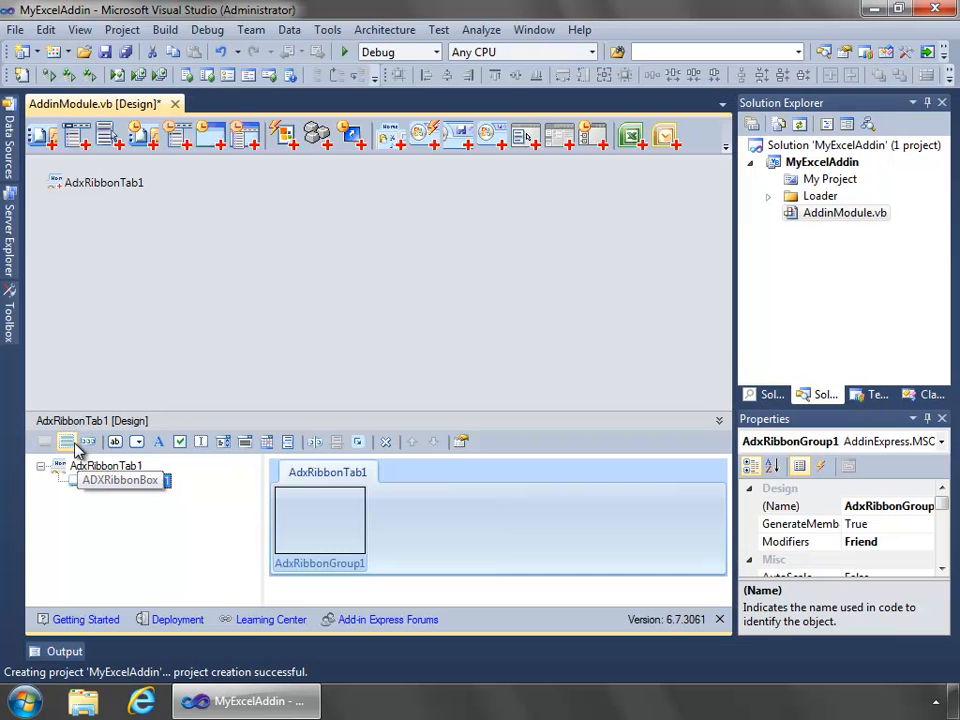
pyautogui.click(120, 480)
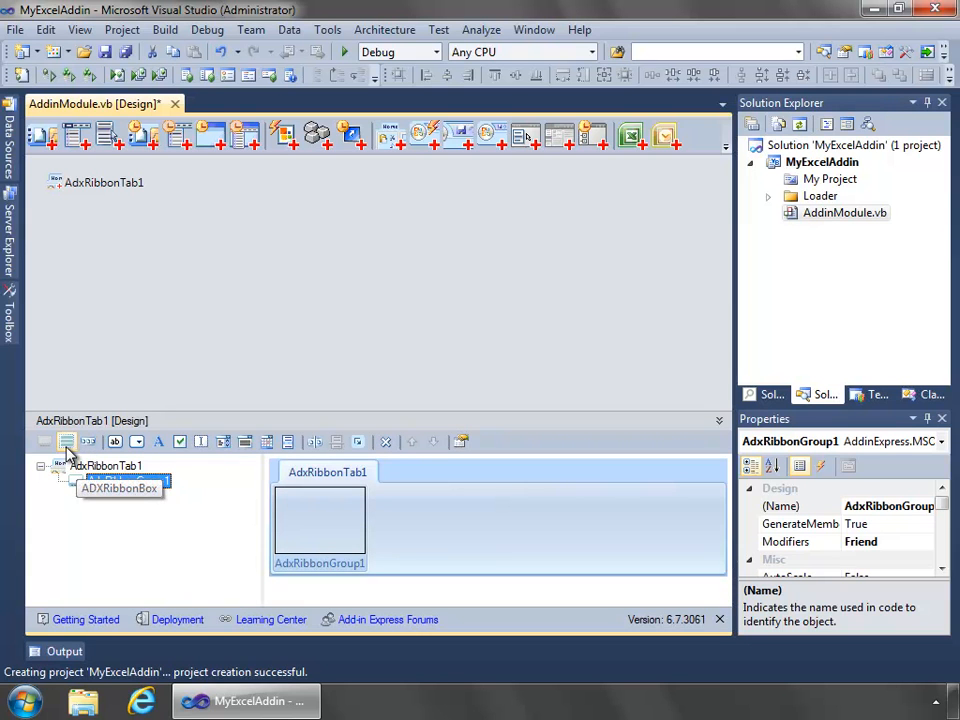
pyautogui.moveTo(88, 442)
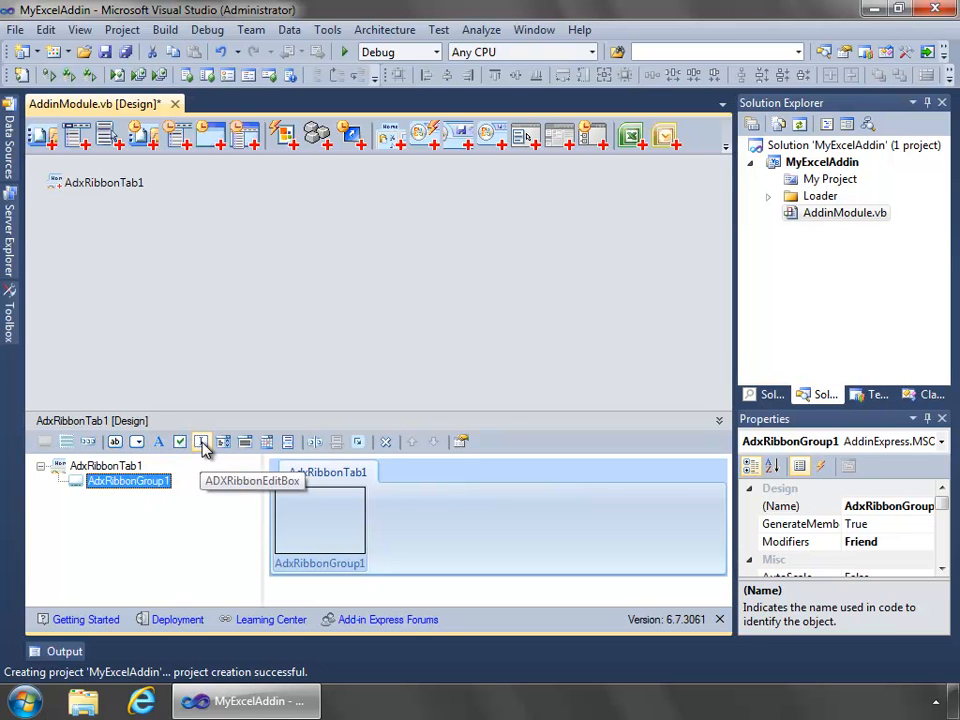
pyautogui.moveTo(224, 442)
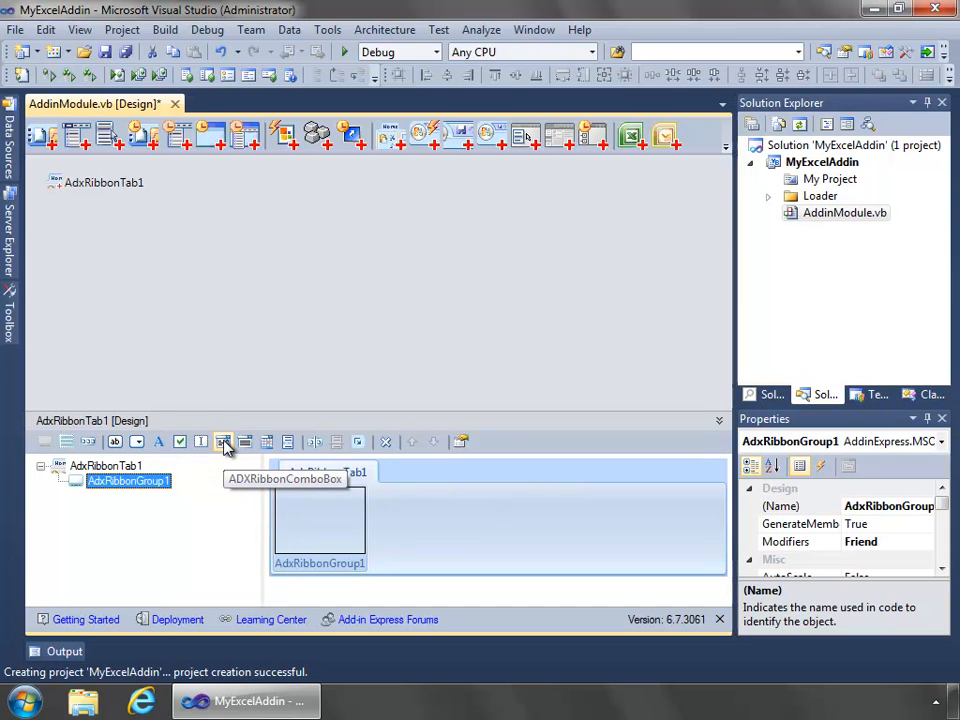
pyautogui.moveTo(244, 442)
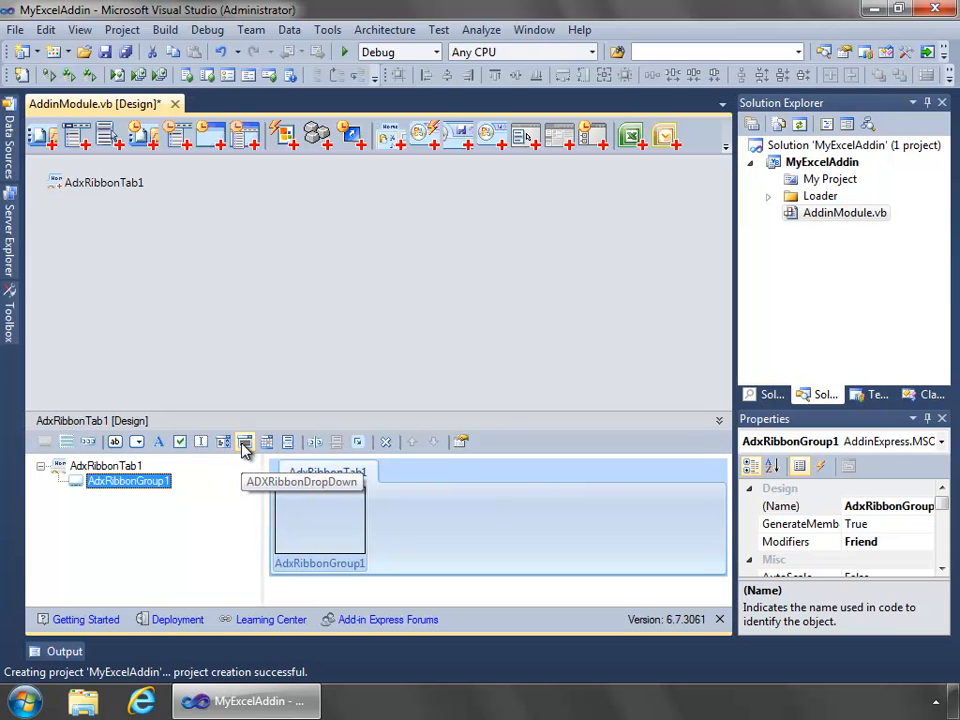
pyautogui.moveTo(360, 442)
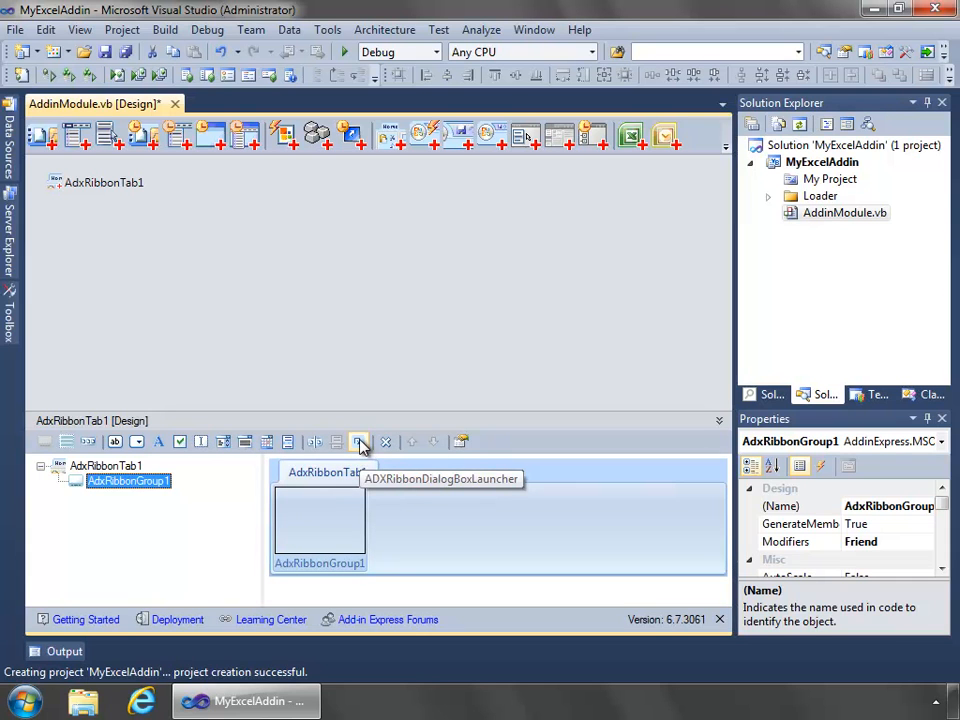
pyautogui.moveTo(128, 464)
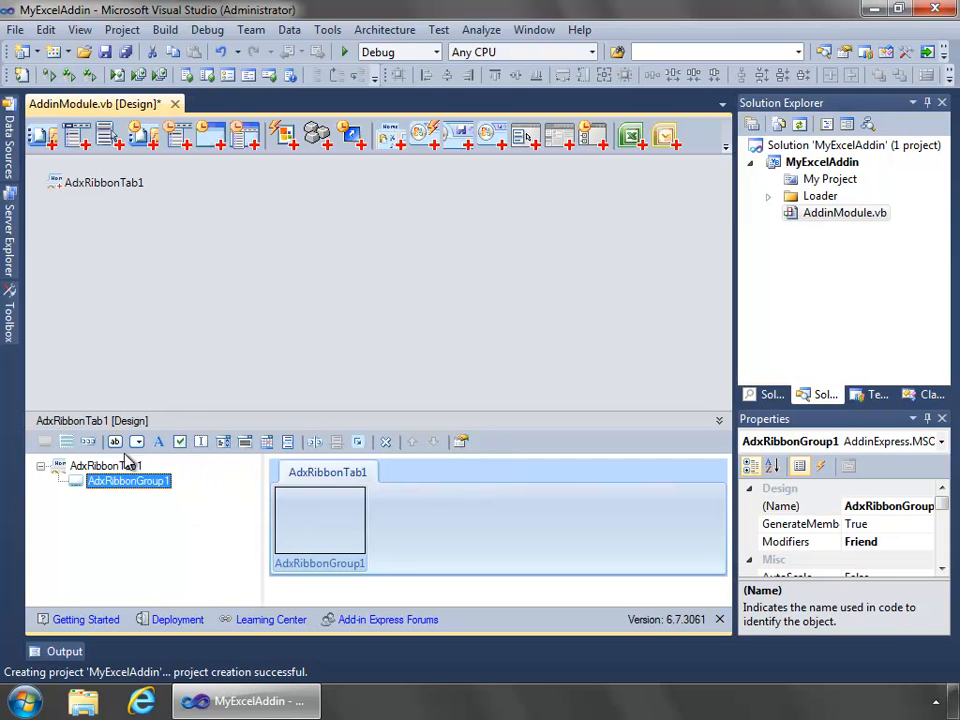
# Add an ADXRibbonButton inside the new ribbon group
pyautogui.click(116, 442)
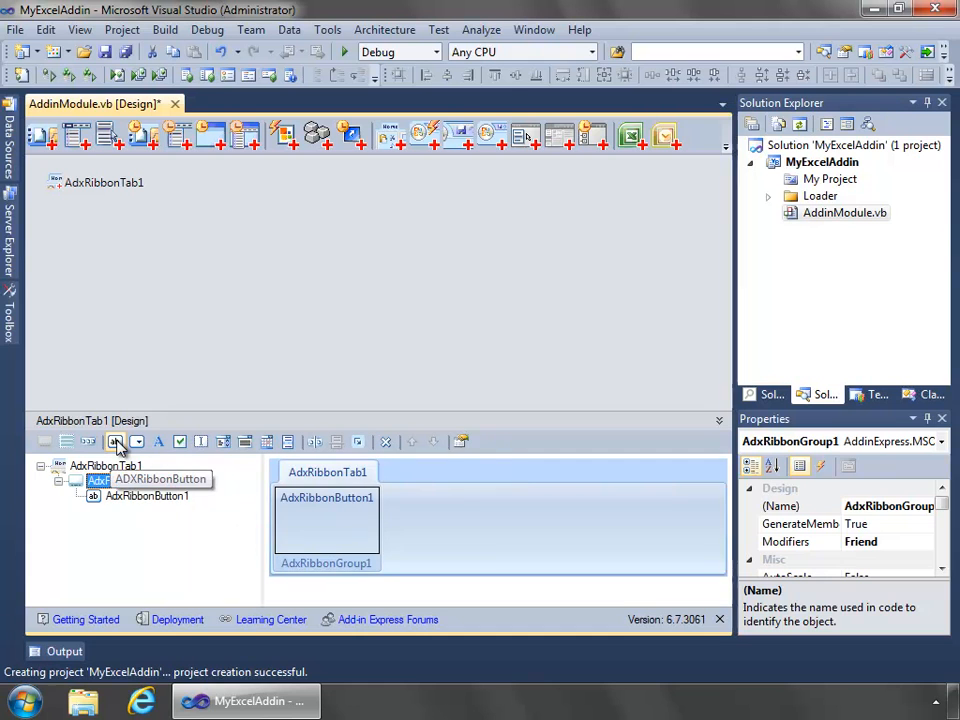
pyautogui.click(104, 464)
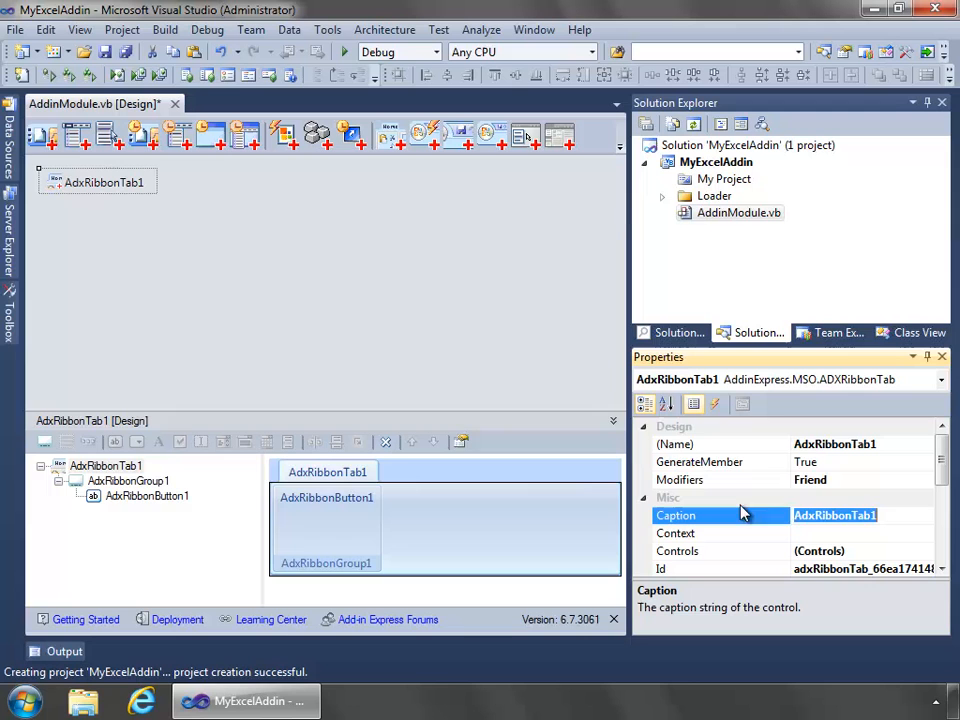
# Caption AdxRibbonTab1 'My Ribbon'
pyautogui.write('My Ribbo')
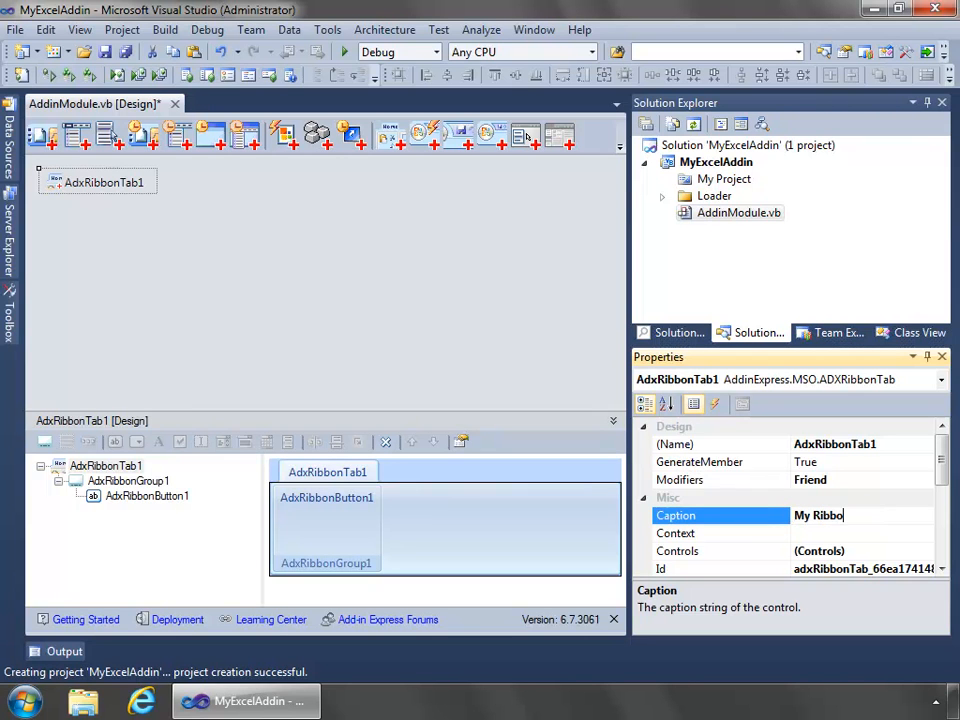
pyautogui.write('My Ribbon')
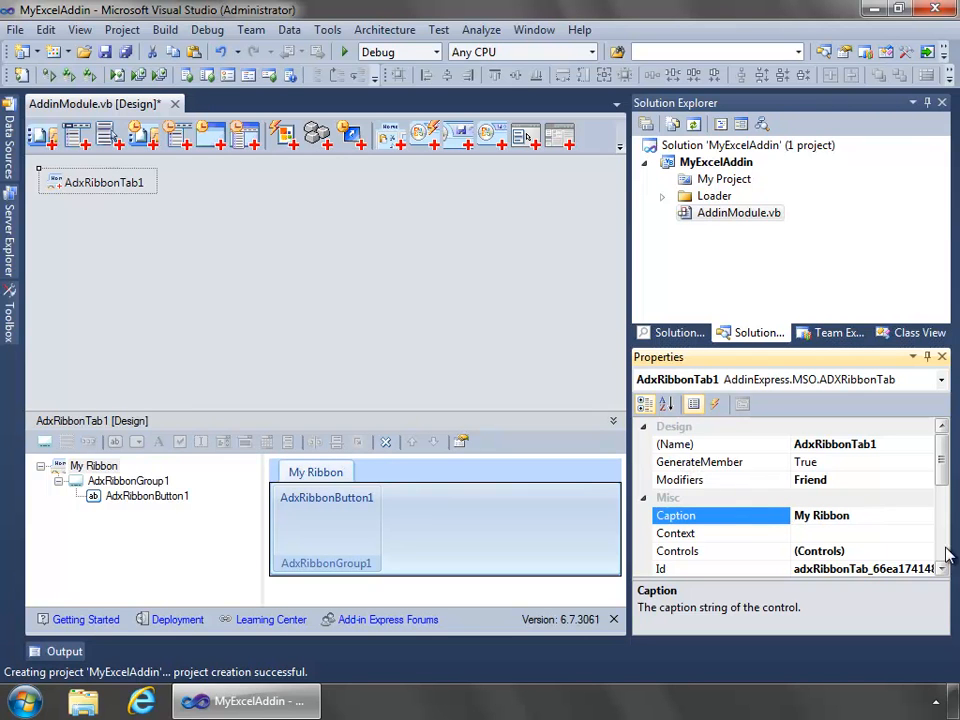
pyautogui.scroll(-3)
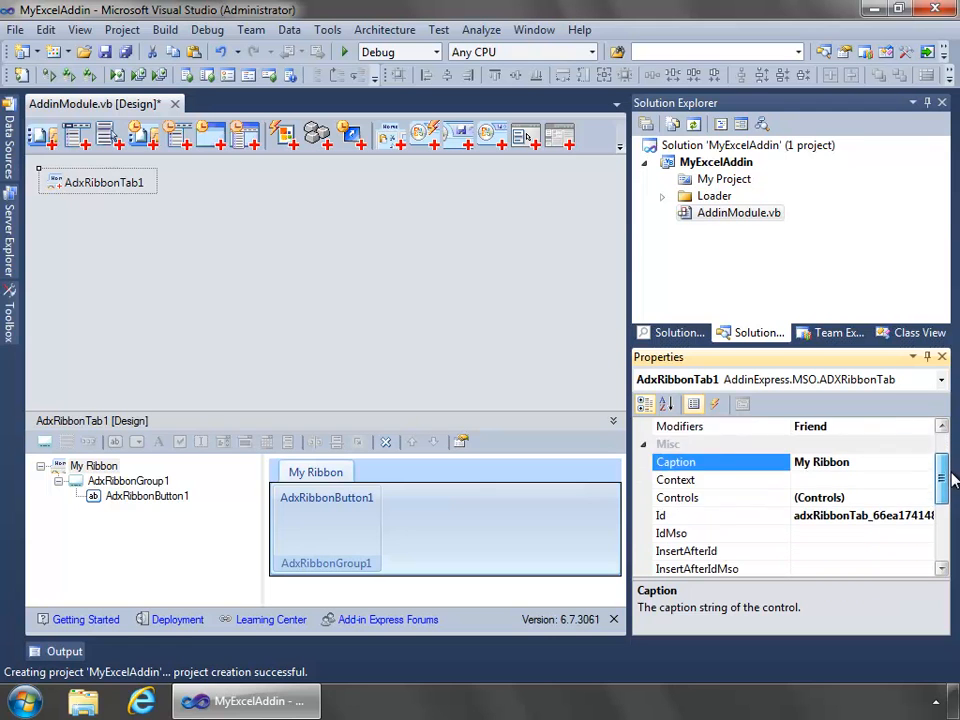
pyautogui.scroll(-3)
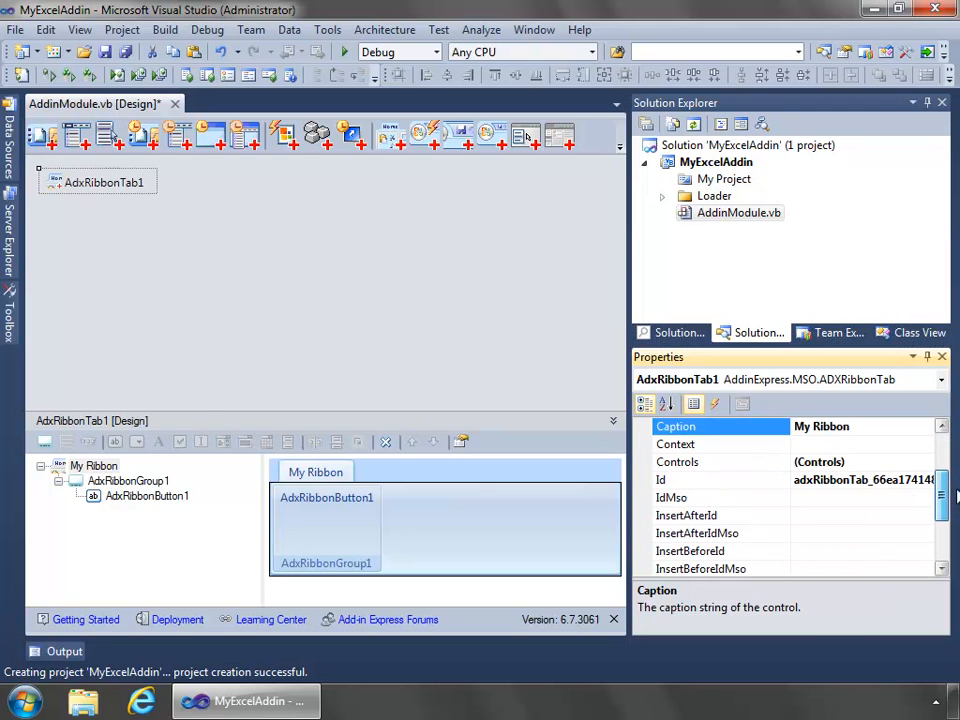
# Set the tab's InsertAfterIdMso to TabInsert so it follows Excel's Insert tab
pyautogui.click(686, 516)
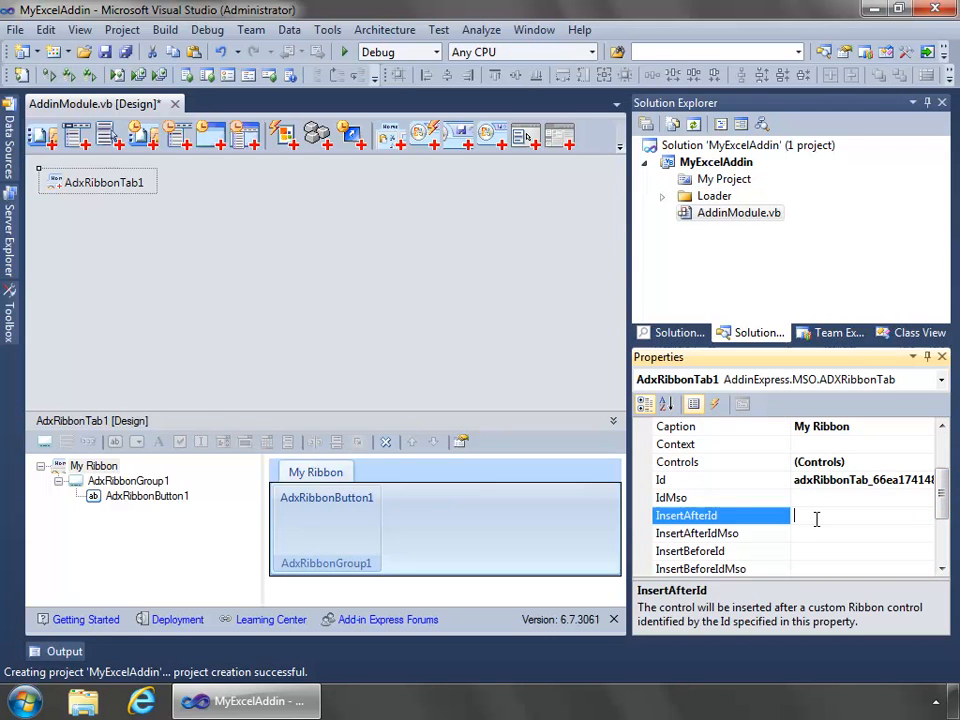
pyautogui.click(696, 532)
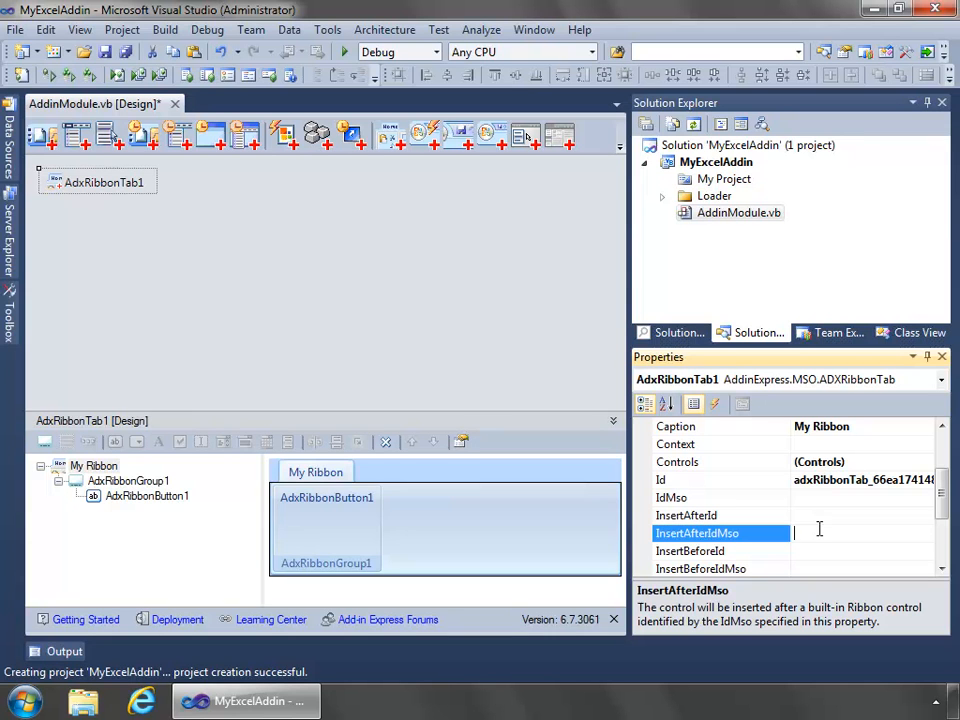
pyautogui.write('Tab')
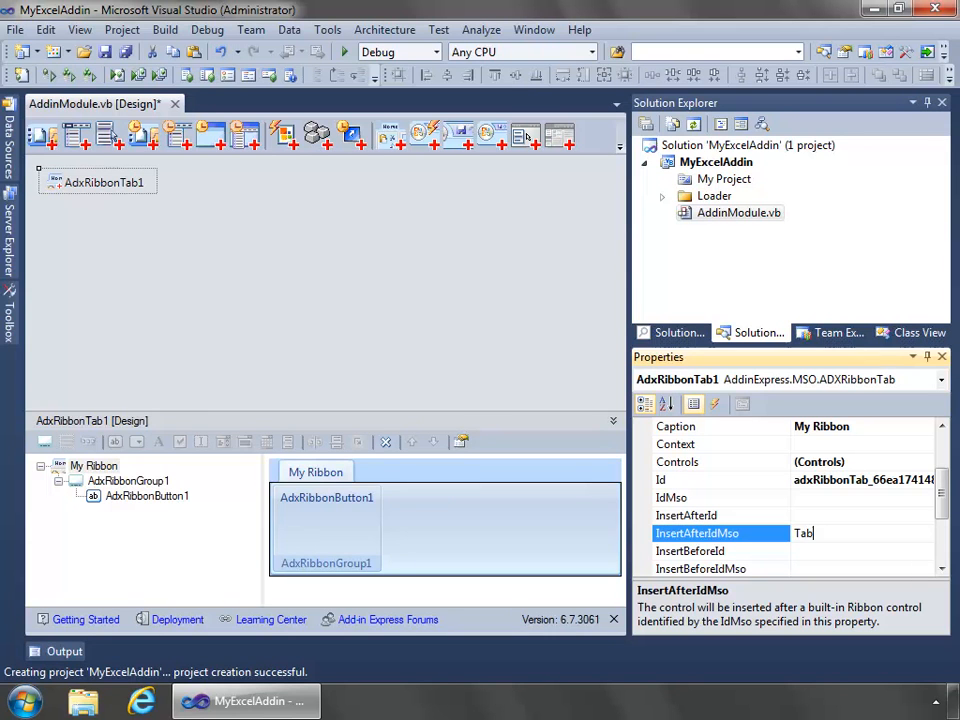
pyautogui.write('Insert')
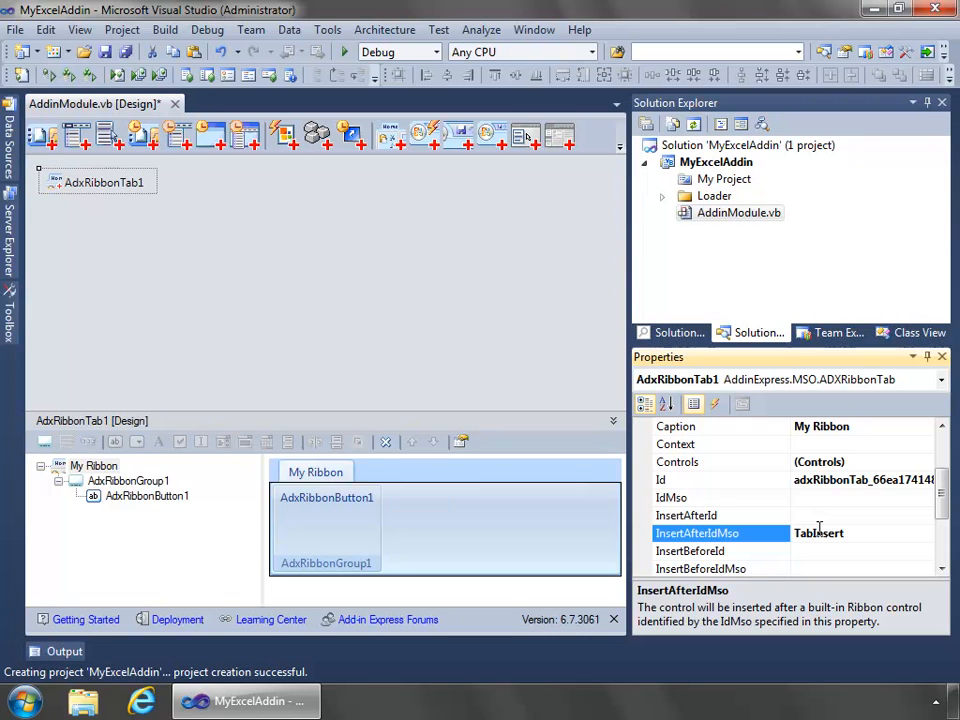
pyautogui.click(128, 480)
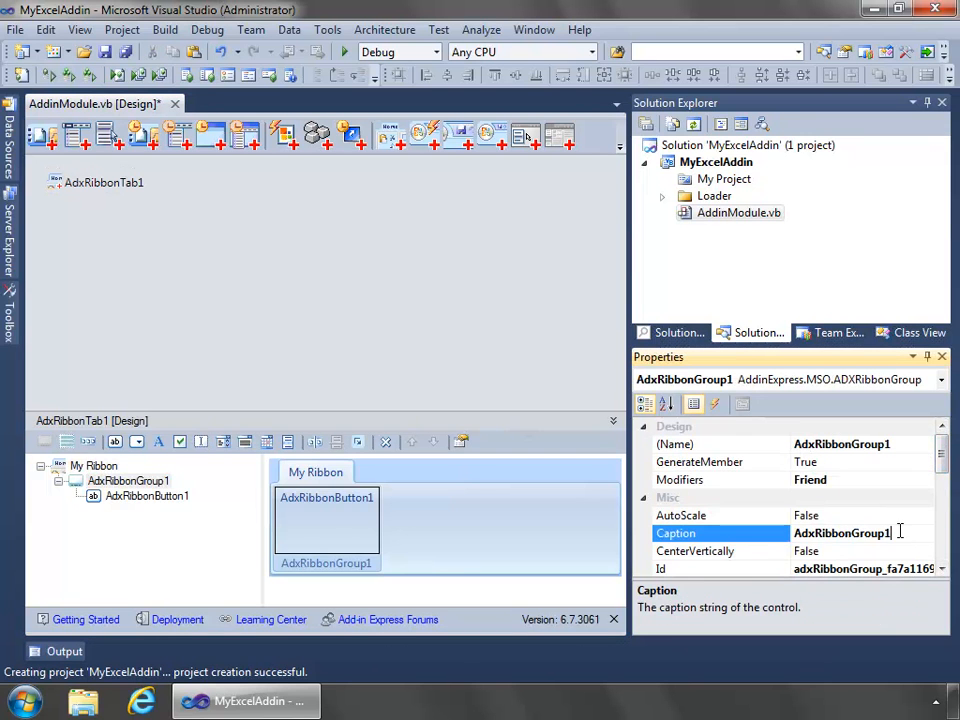
# Caption the group 'My Group' and the button 'My Button', with the button sized Large
pyautogui.write('My G')
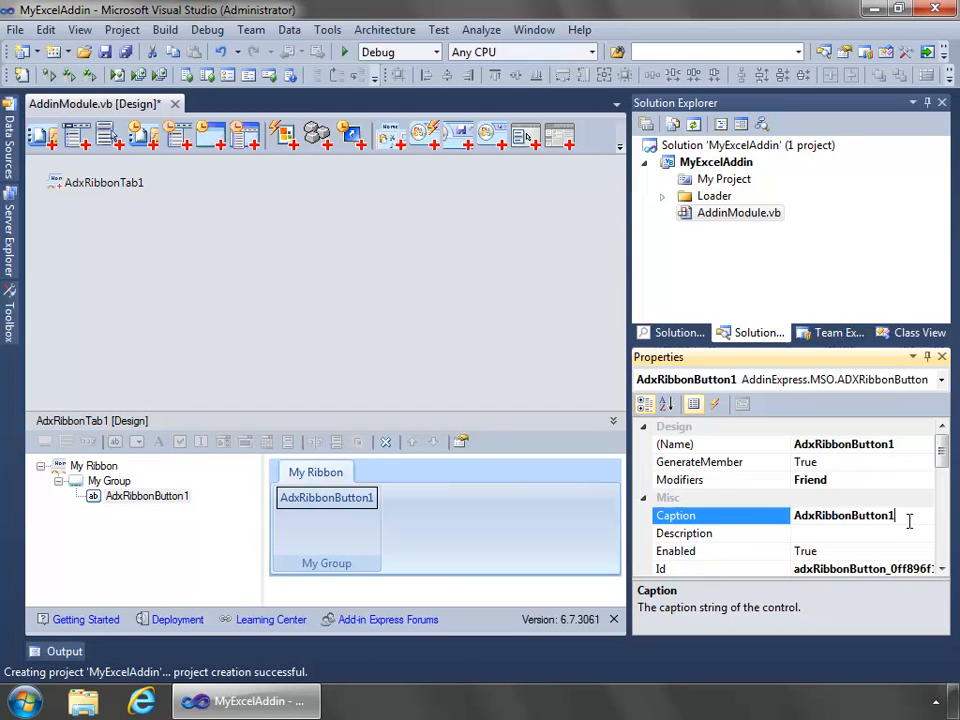
pyautogui.write('My Button')
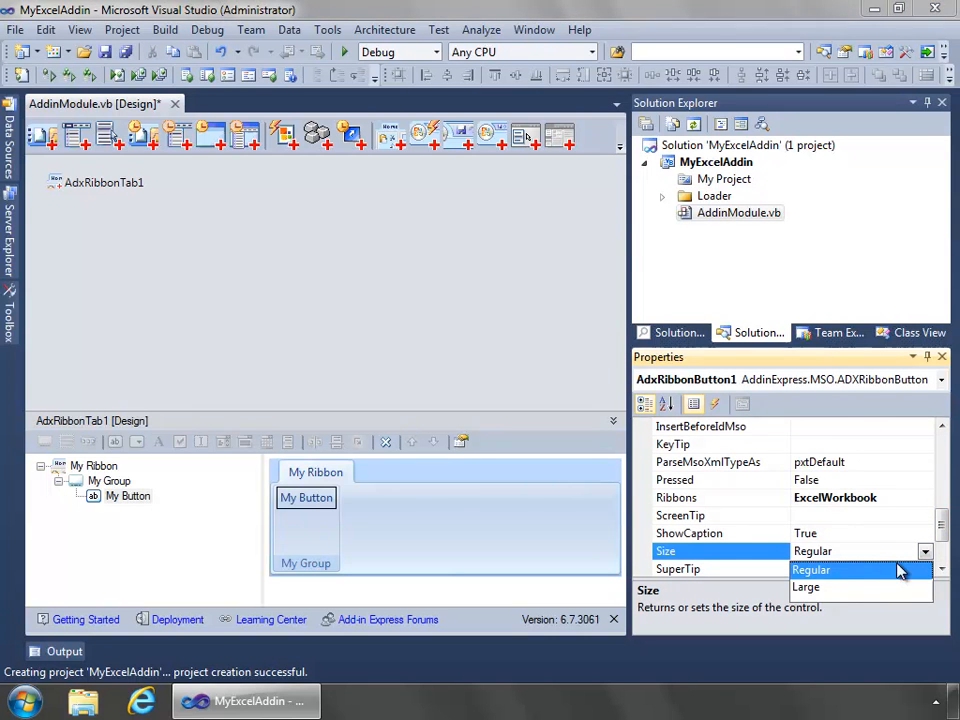
pyautogui.click(806, 588)
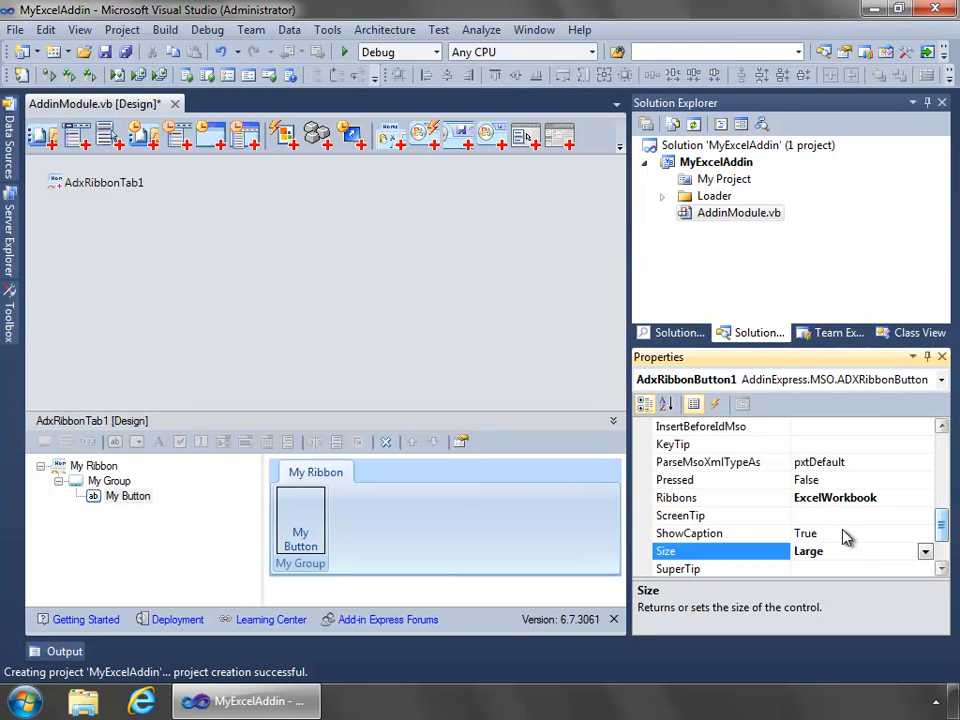
pyautogui.click(300, 520)
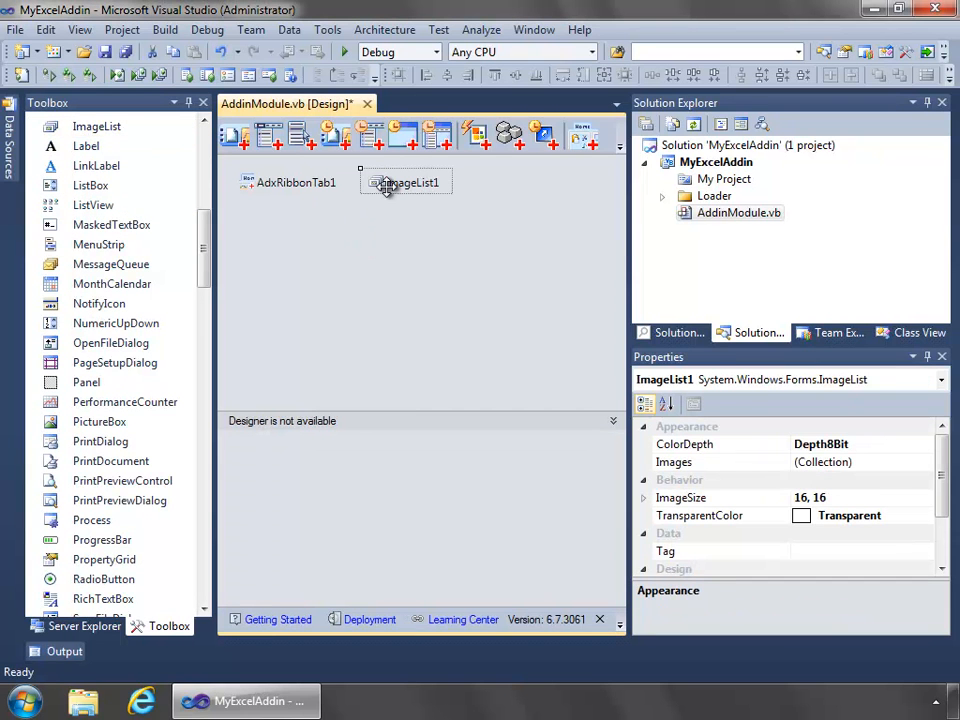
# Set ImageList1's ImageSize to 32,32
pyautogui.click(644, 496)
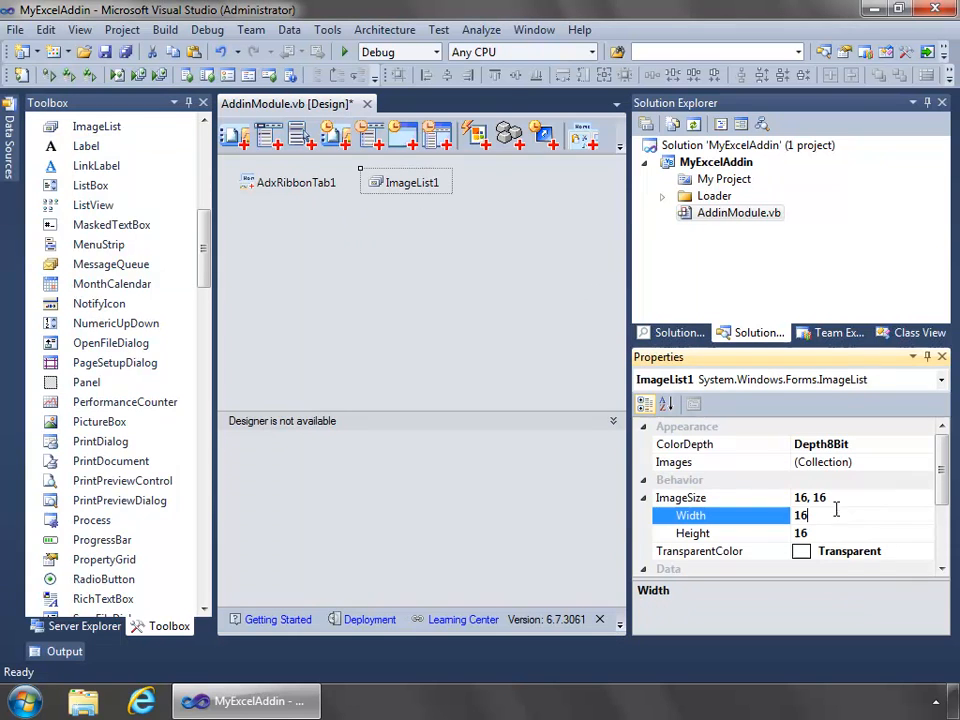
pyautogui.write('32')
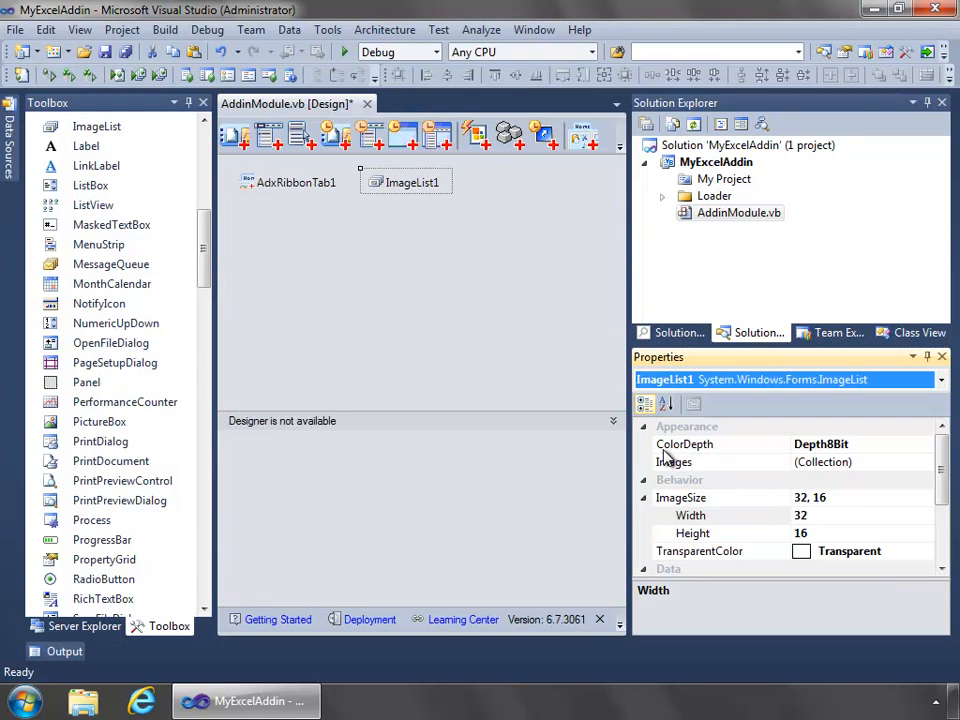
pyautogui.click(720, 532)
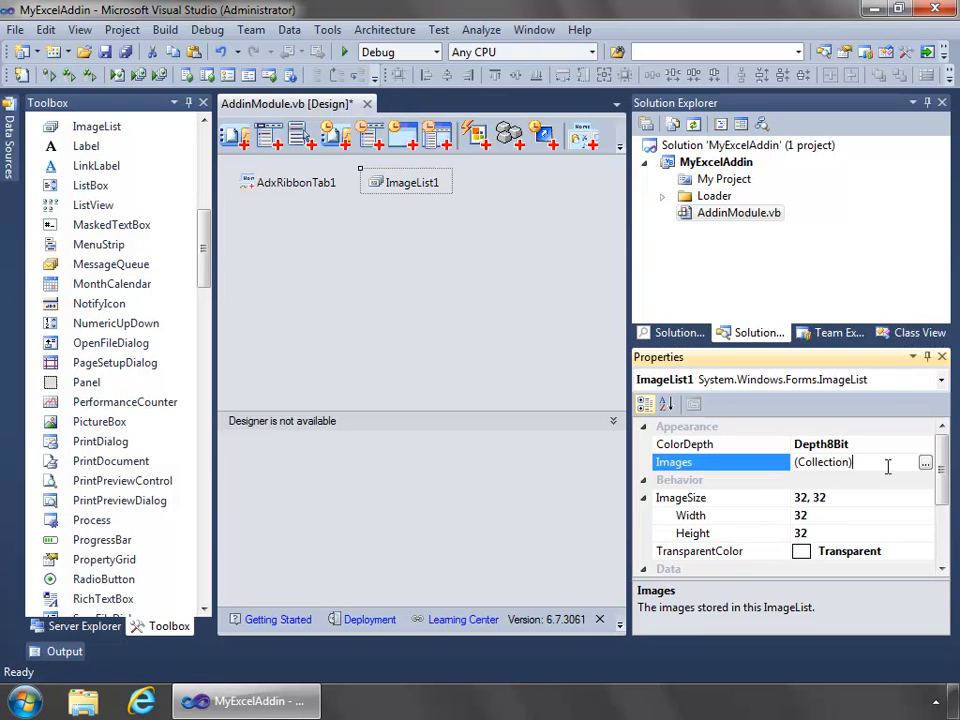
# Add the RSS_Default_32.png icon to ImageList1's Images collection
pyautogui.click(924, 462)
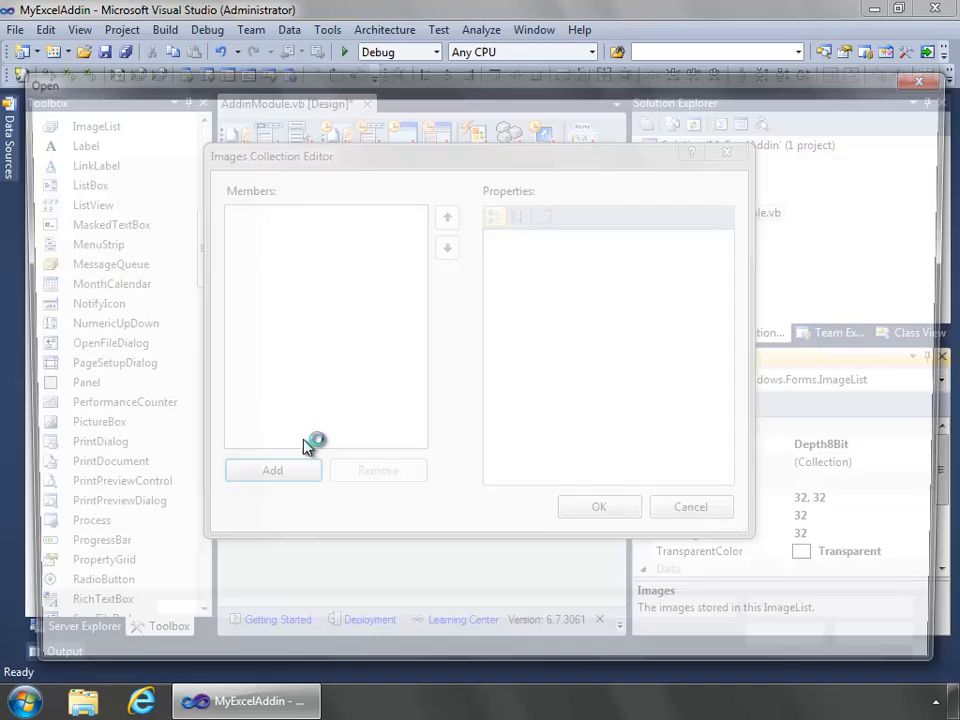
pyautogui.click(272, 470)
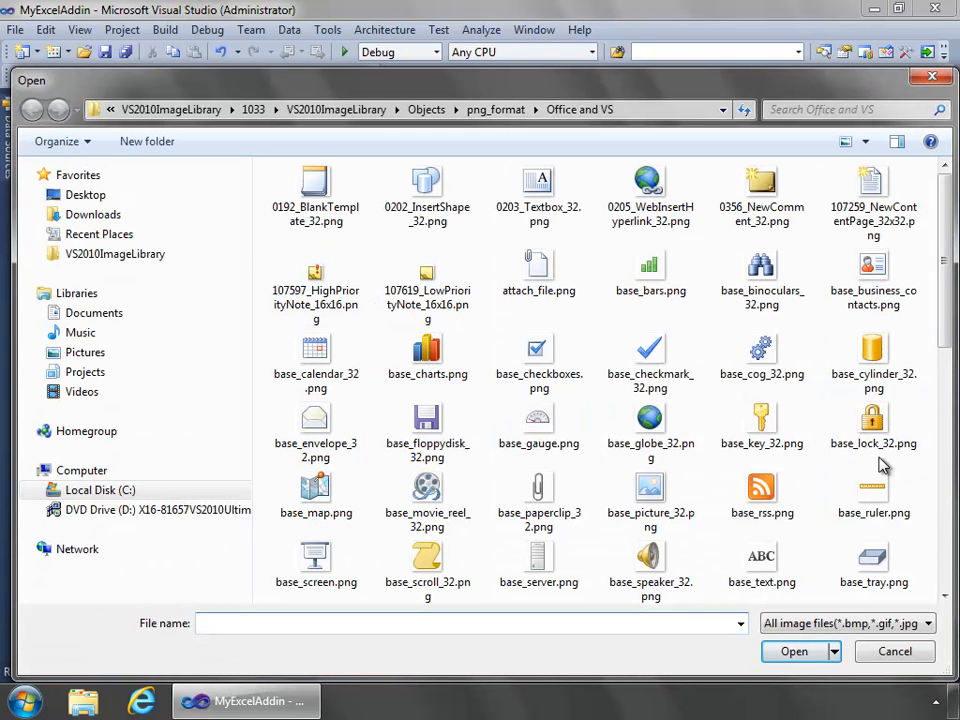
pyautogui.scroll(-3)
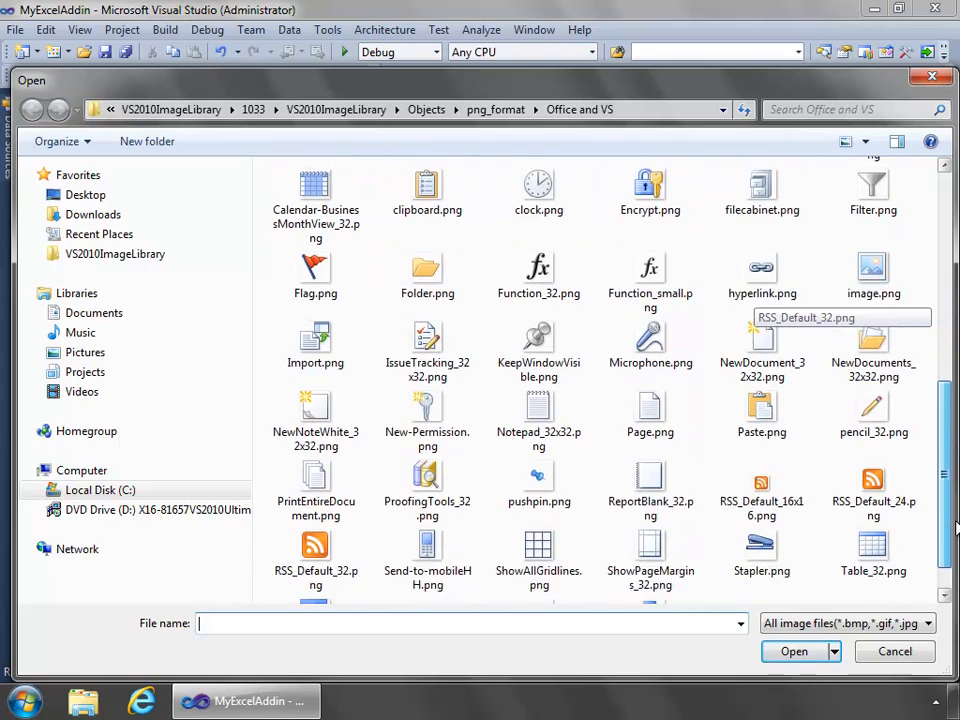
pyautogui.click(316, 530)
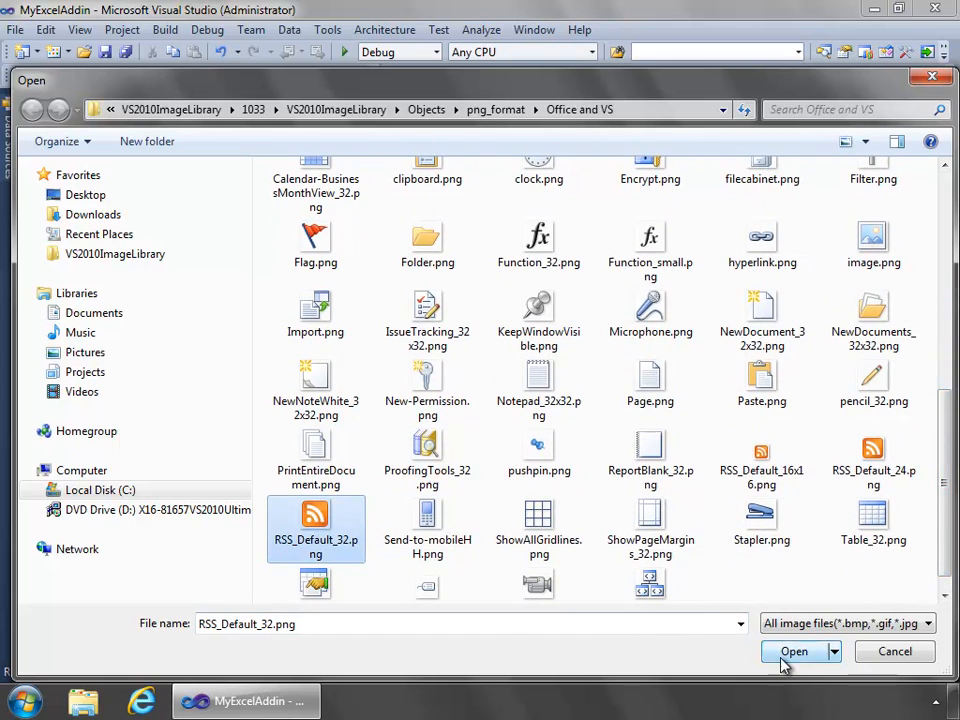
pyautogui.click(792, 652)
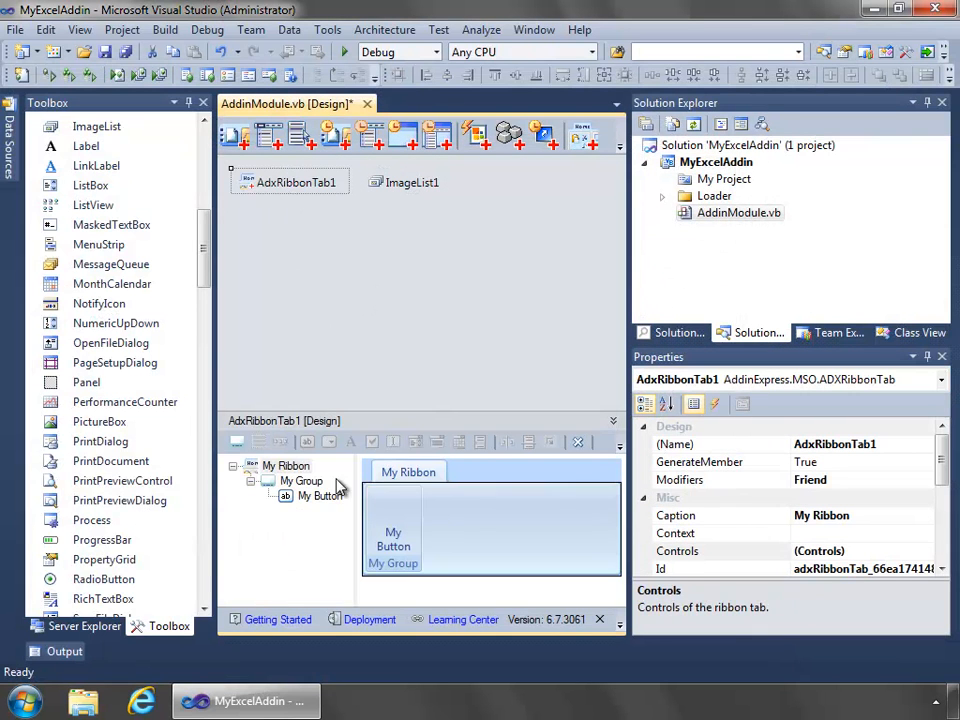
# Assign My Button ImageList1 with image index 0 so it shows the RSS icon
pyautogui.click(392, 530)
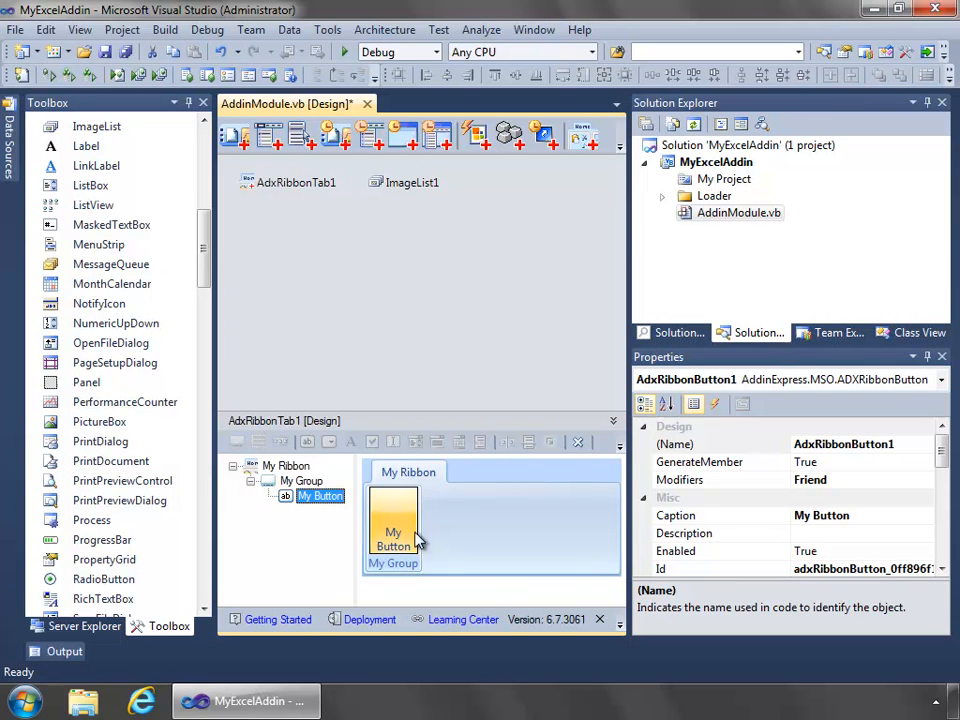
pyautogui.scroll(-3)
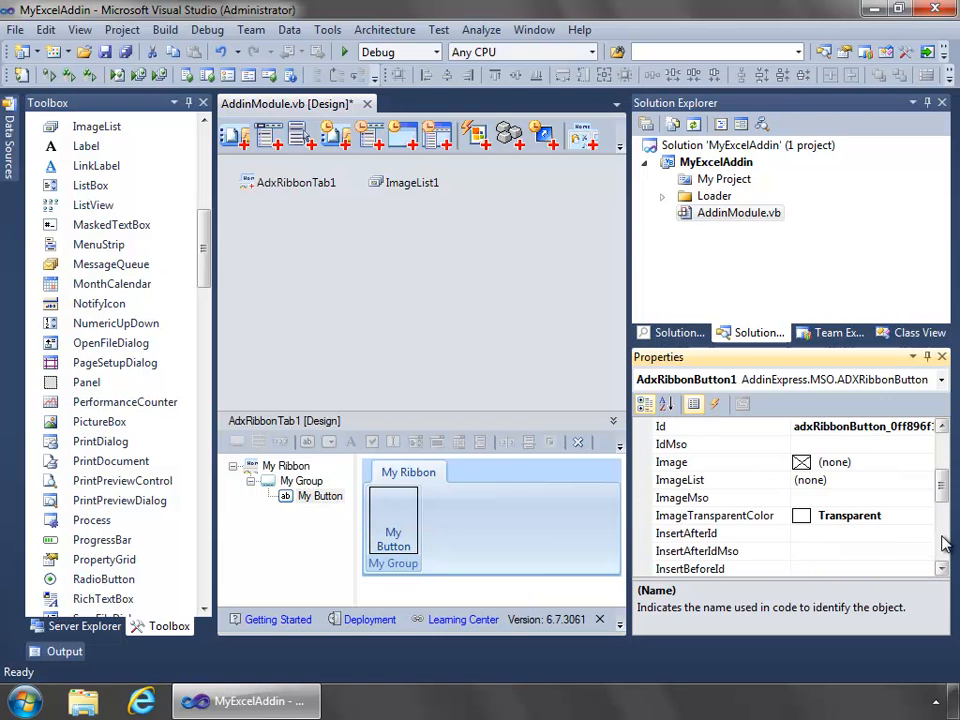
pyautogui.click(680, 480)
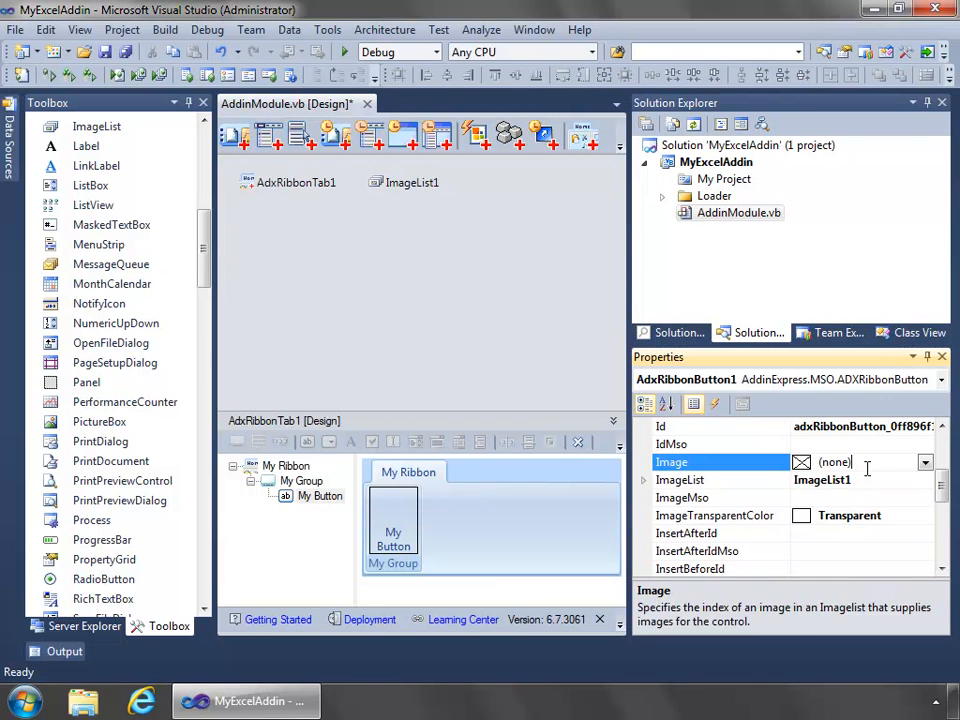
pyautogui.click(924, 460)
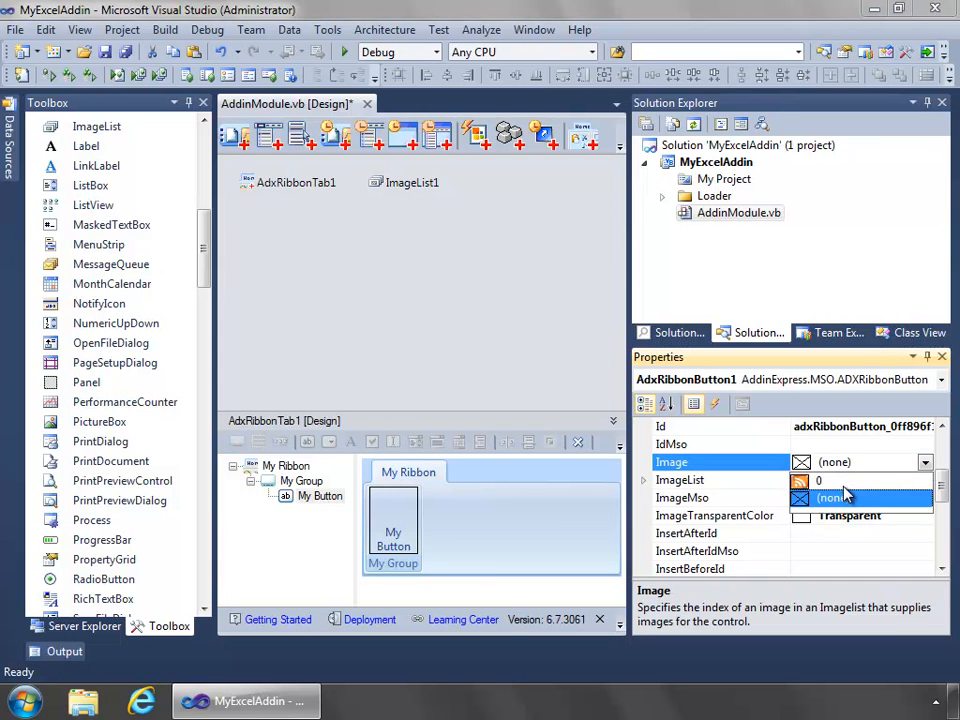
pyautogui.click(844, 480)
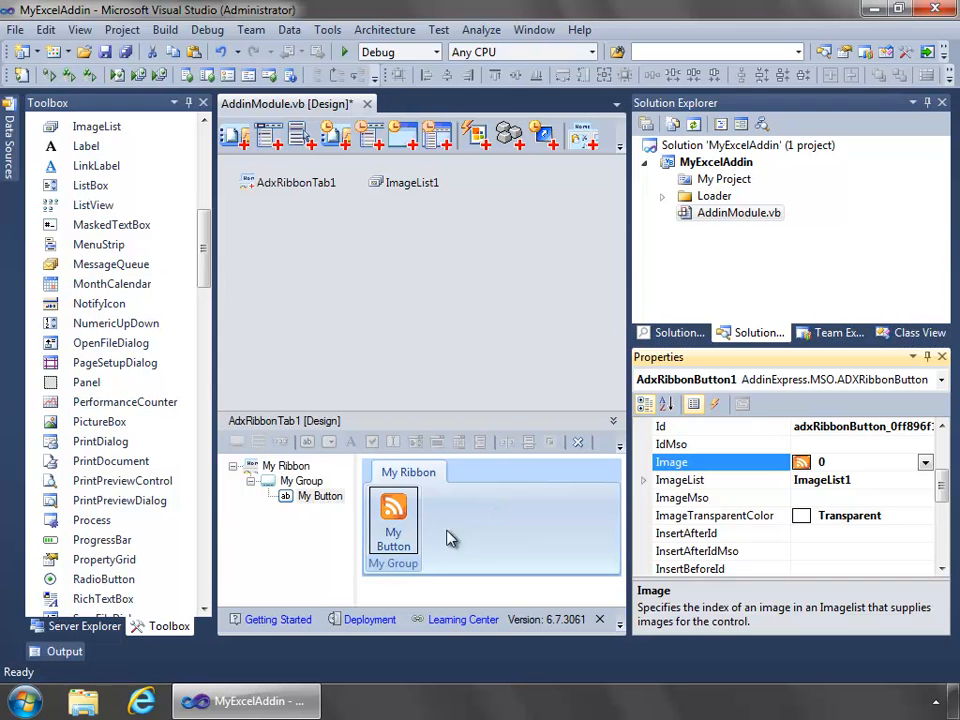
pyautogui.click(392, 520)
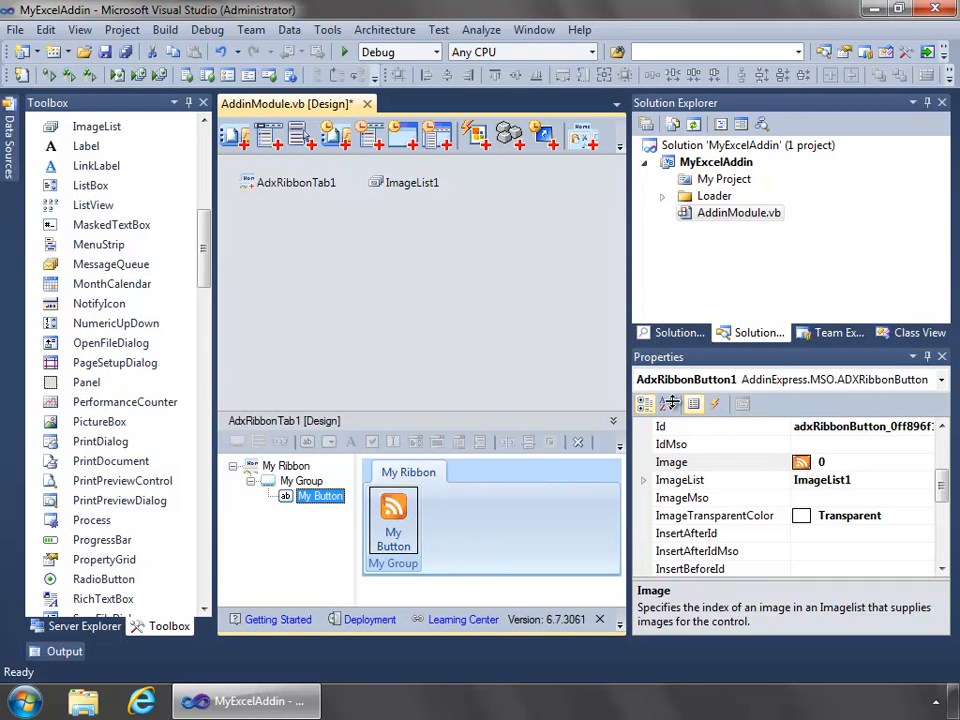
# Give the ribbon button an OnClick handler calling MessageBox.Show("Hello World!")
pyautogui.click(718, 404)
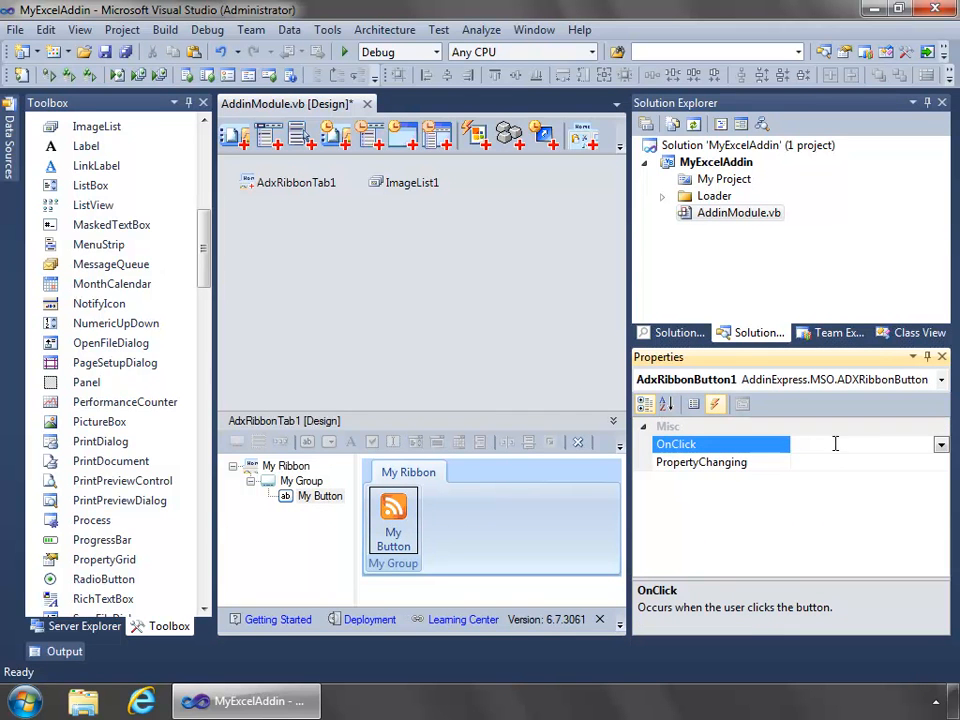
pyautogui.moveTo(844, 448)
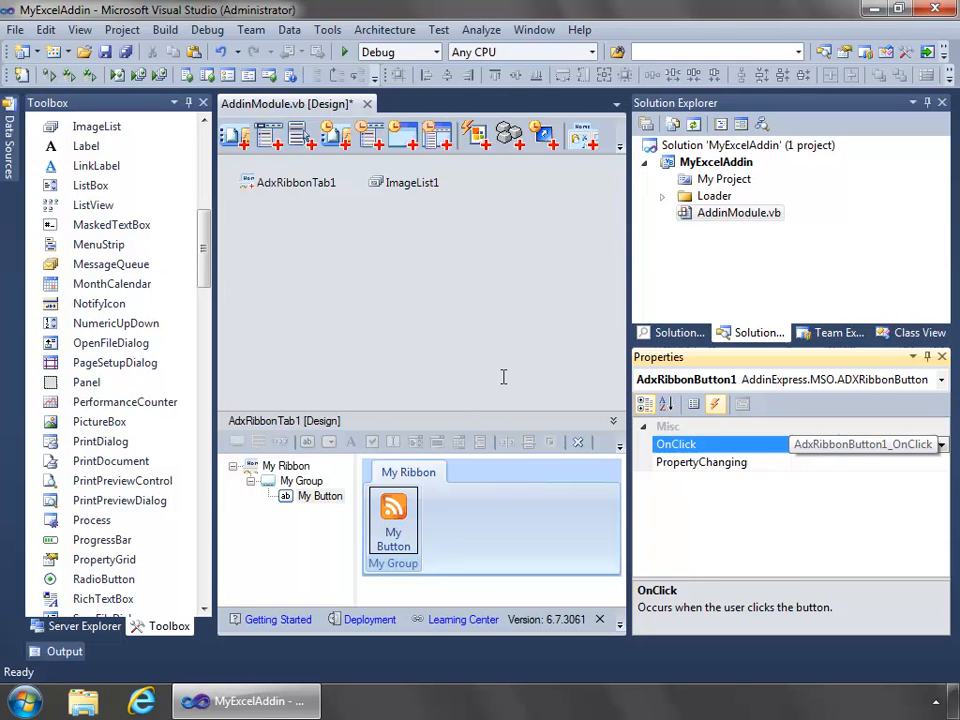
pyautogui.doubleClick(864, 444)
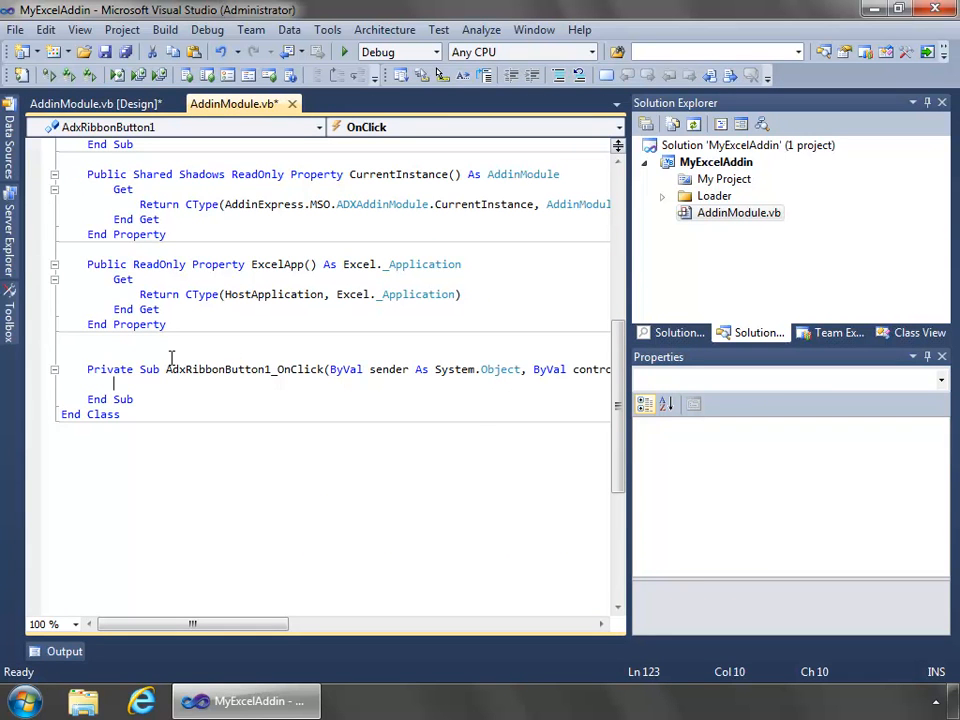
pyautogui.write('messageBox.sho')
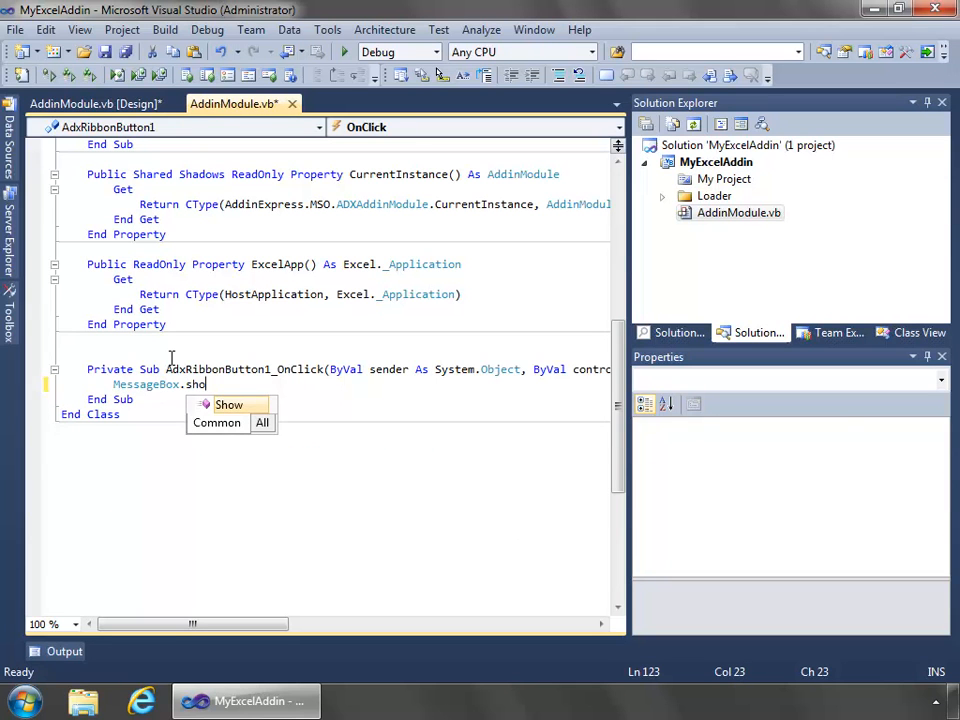
pyautogui.write('w (')
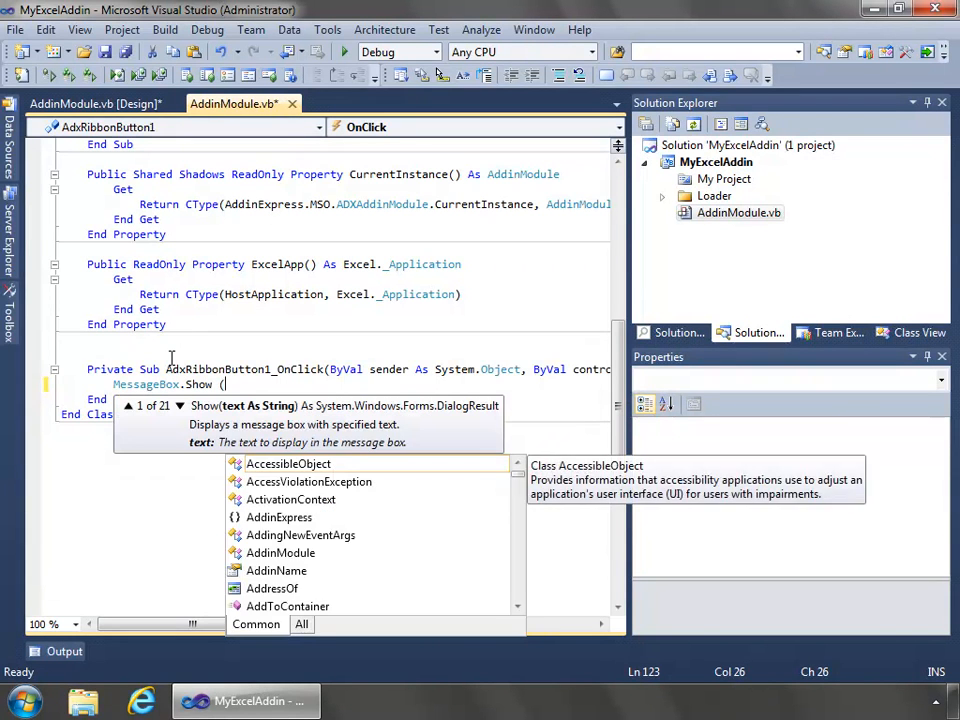
pyautogui.write('"H')
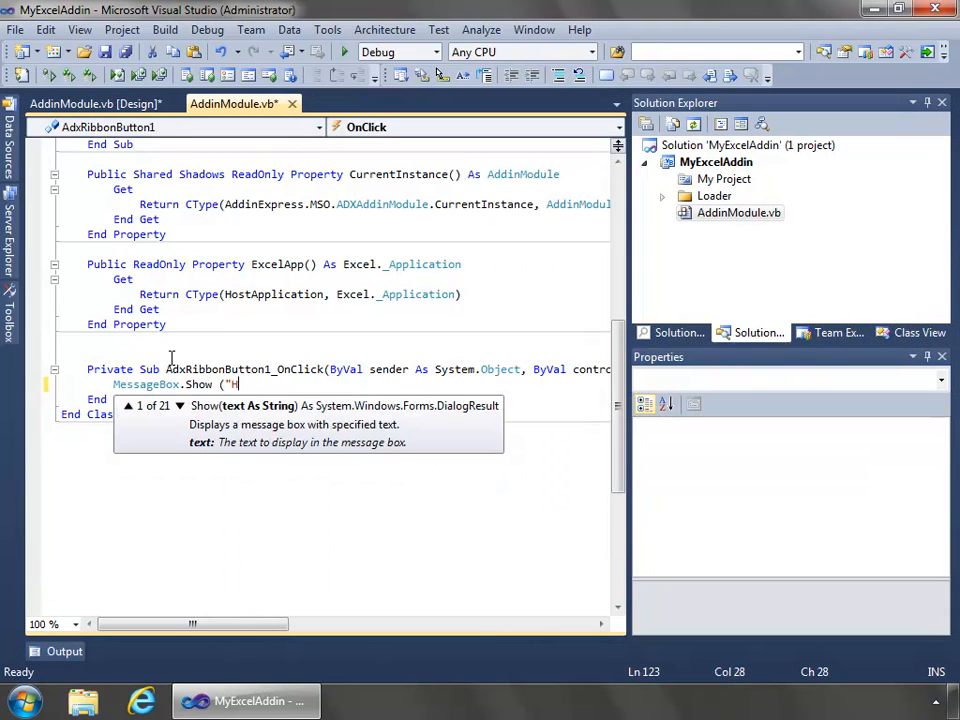
pyautogui.write('ello World!')
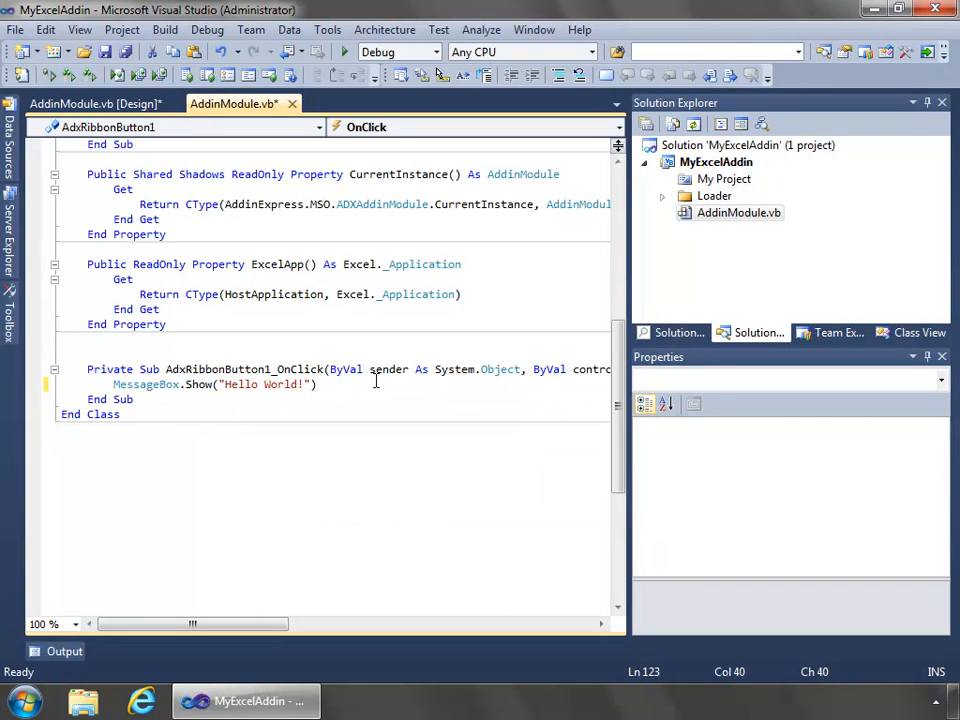
# Save the module code and return to the AddinModule.vb designer
pyautogui.press('ctrl+s')
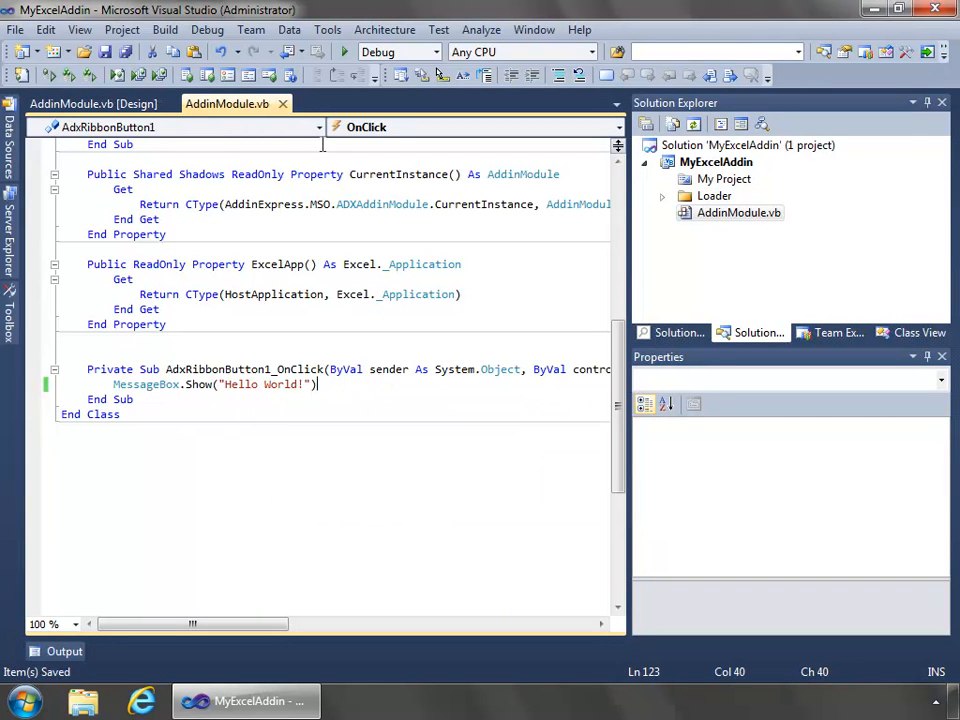
pyautogui.click(90, 104)
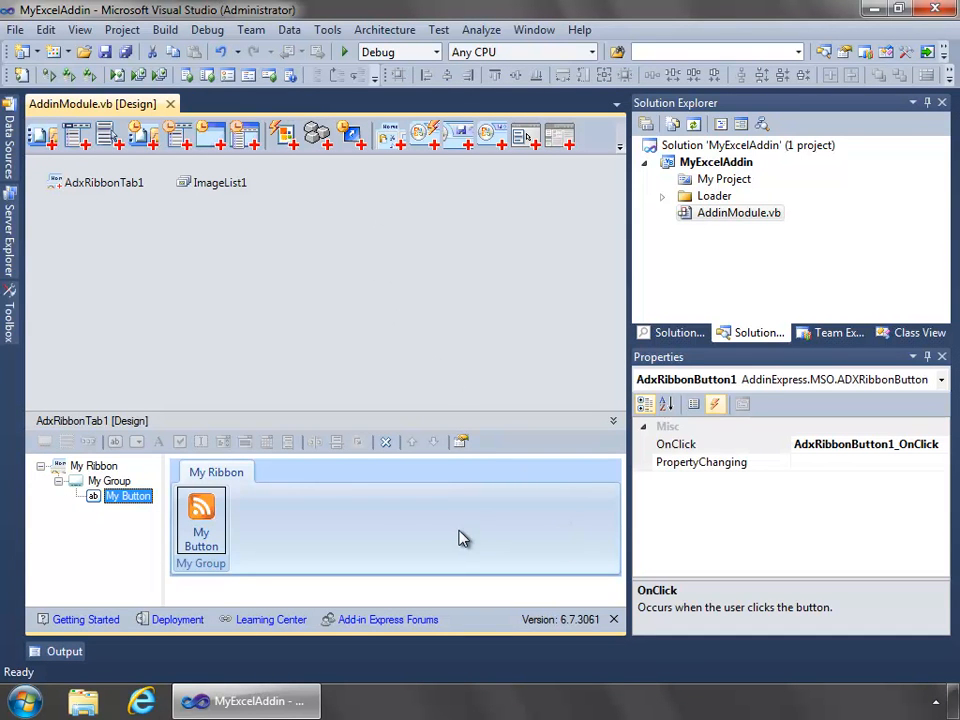
pyautogui.moveTo(400, 528)
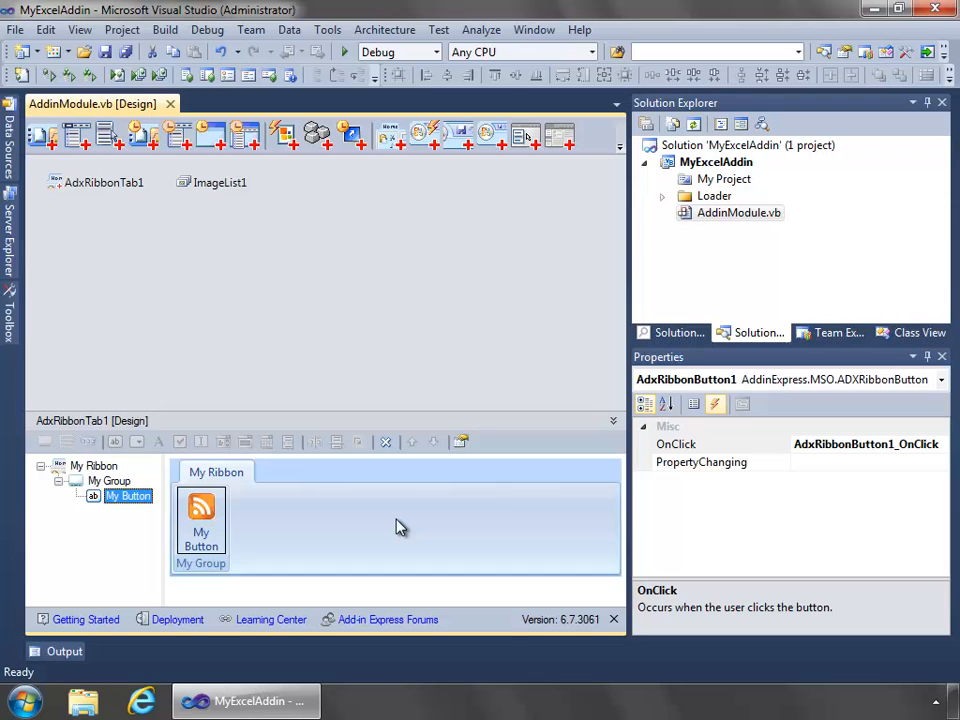
pyautogui.moveTo(408, 482)
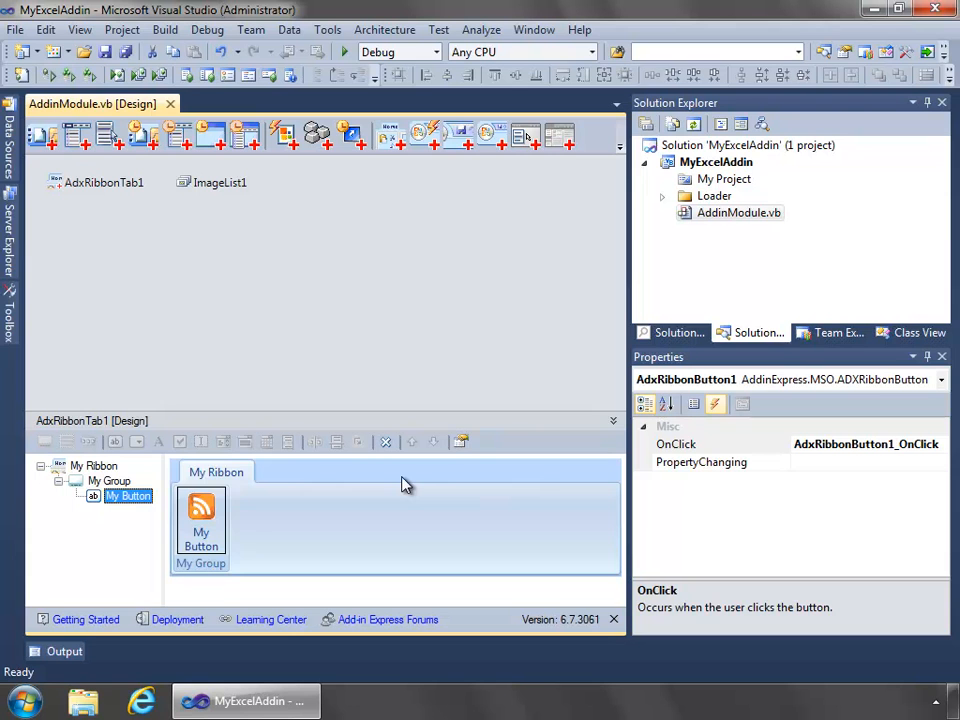
pyautogui.moveTo(596, 136)
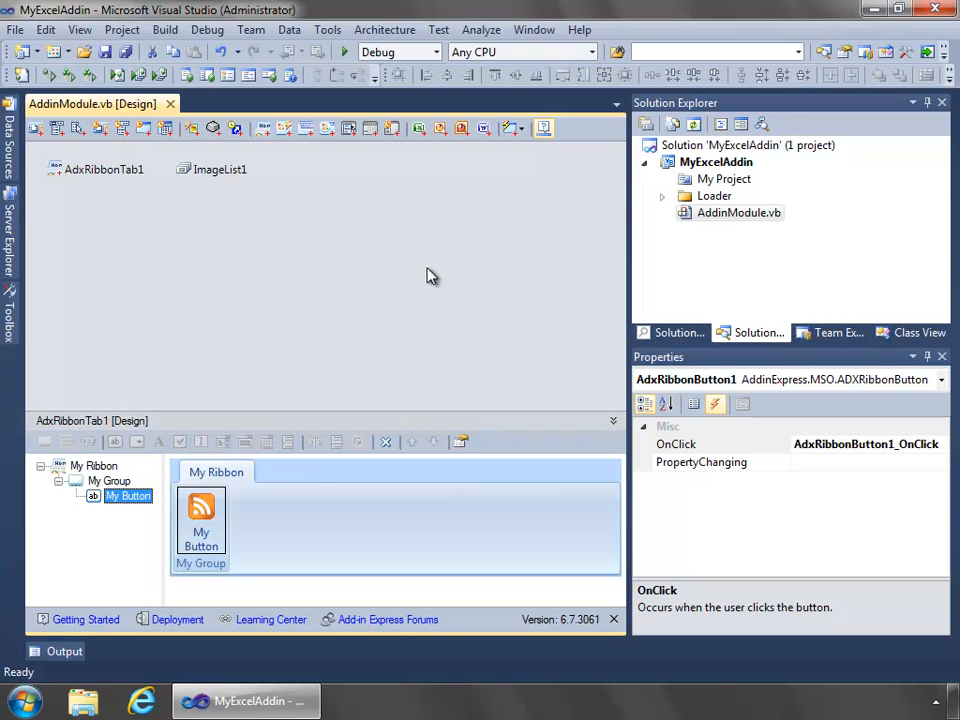
pyautogui.moveTo(52, 156)
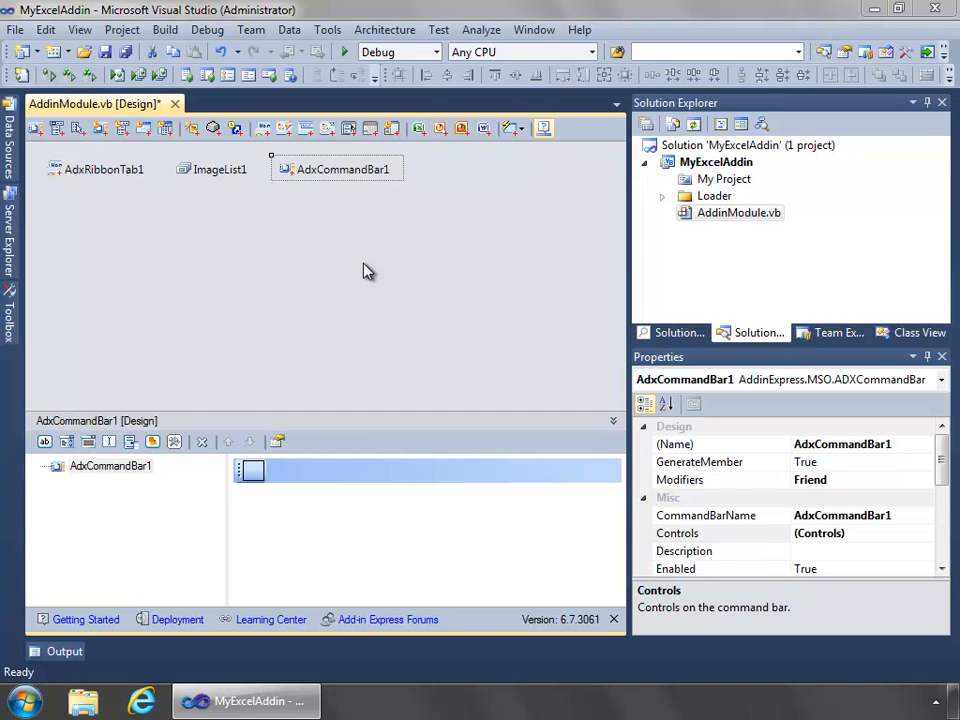
pyautogui.moveTo(372, 252)
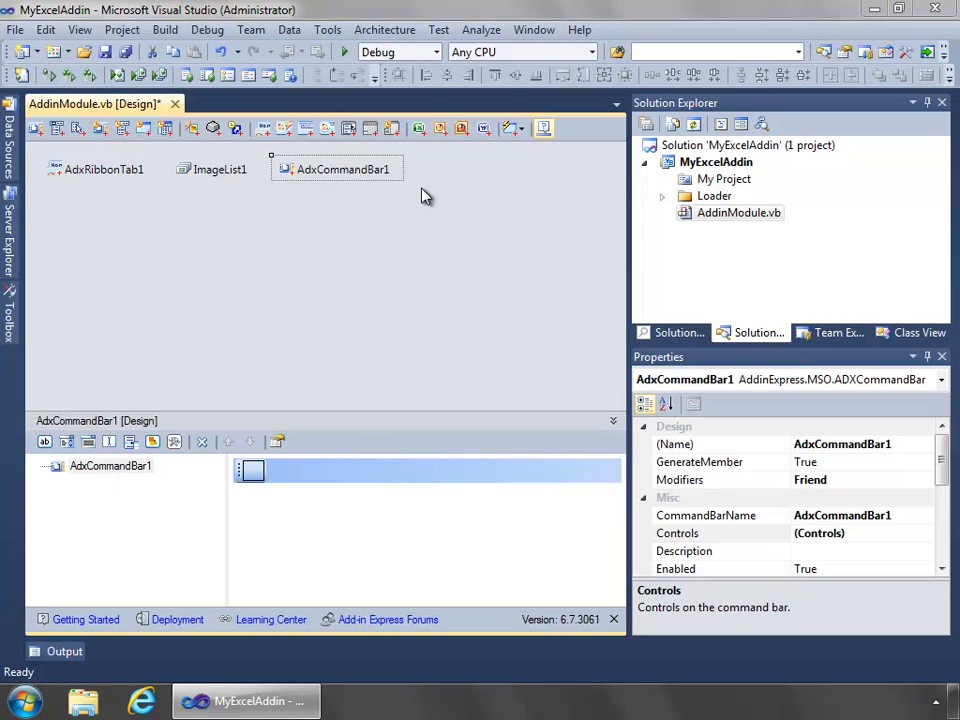
pyautogui.moveTo(350, 168)
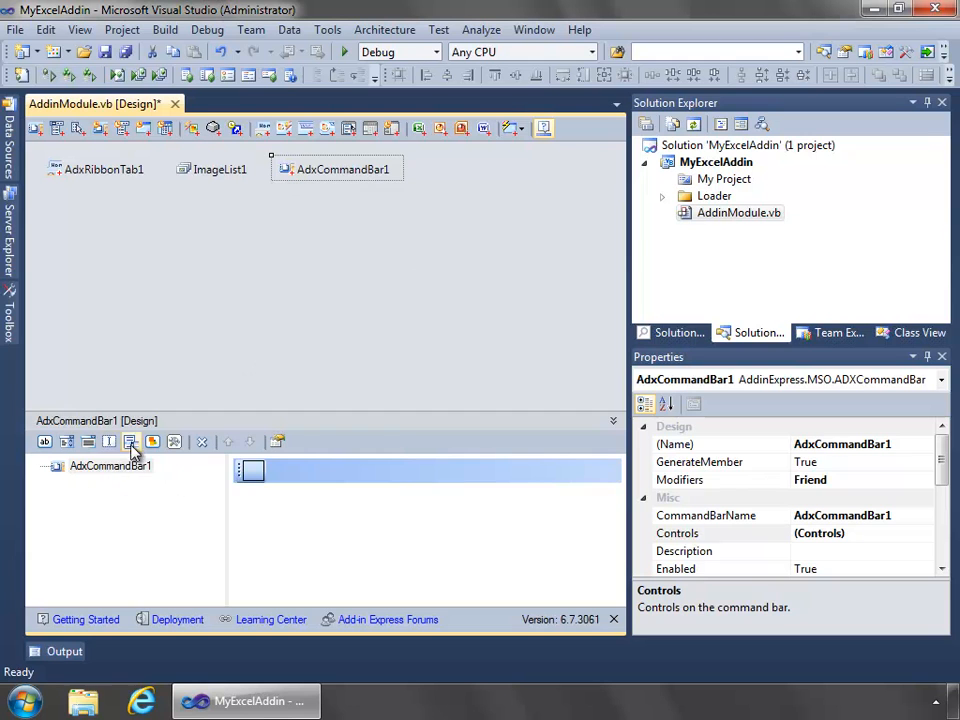
# Add an ADXCommandBarButton captioned MyButton and name the bar MyCommandBar
pyautogui.click(44, 442)
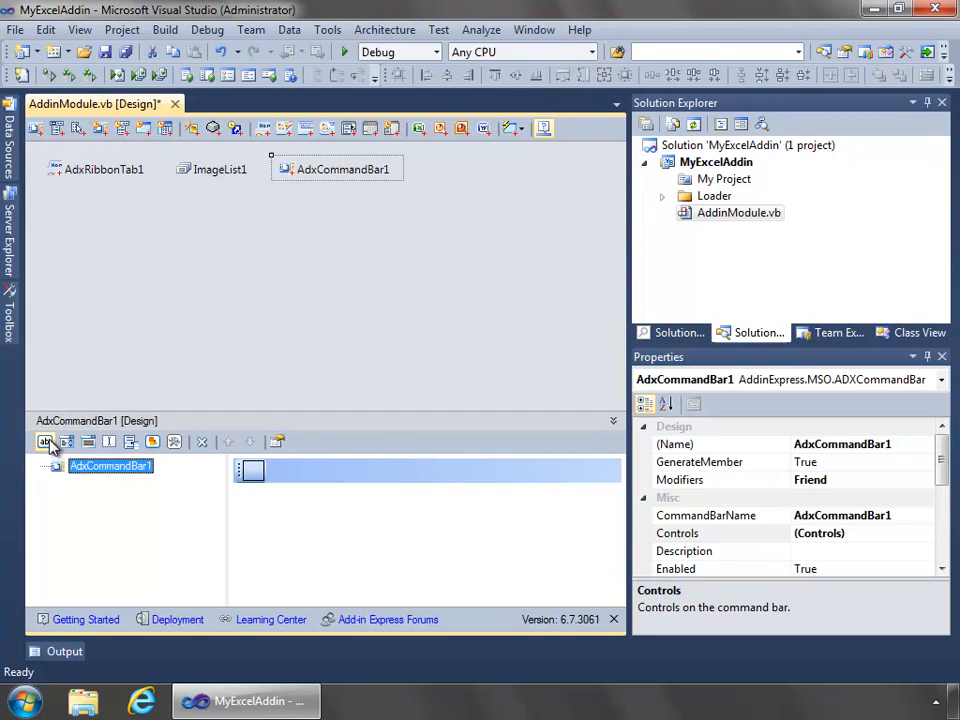
pyautogui.moveTo(44, 442)
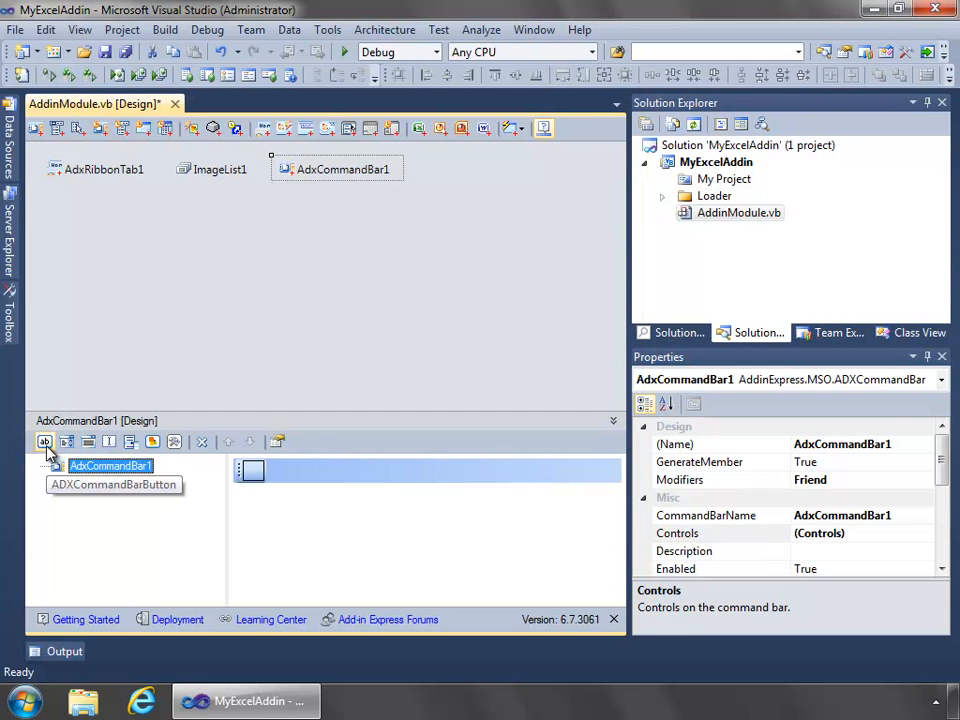
pyautogui.click(44, 442)
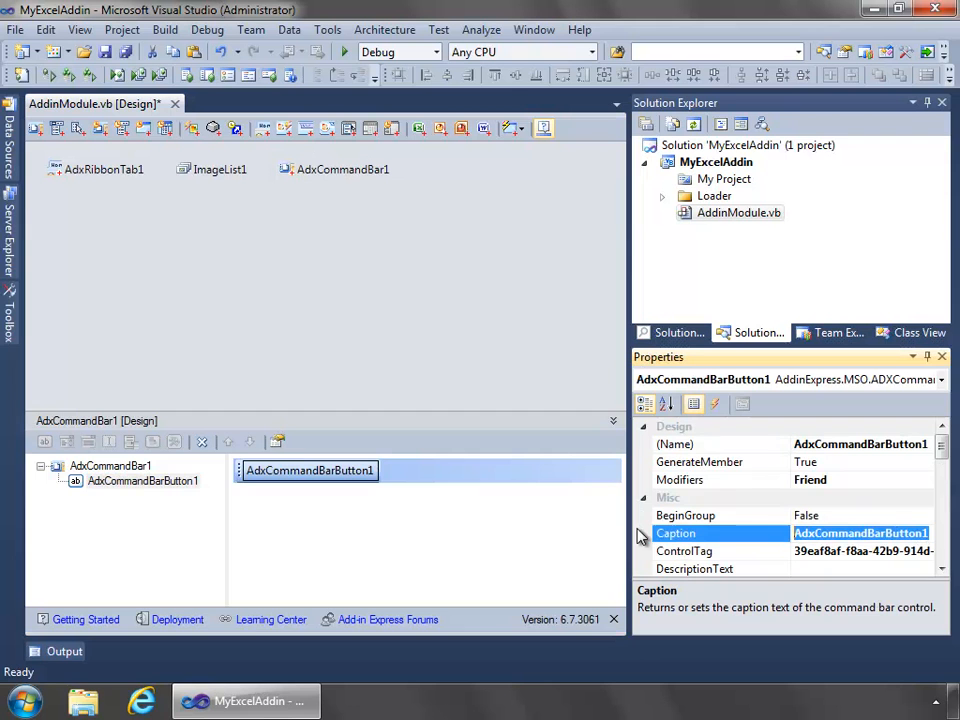
pyautogui.write('MyButton')
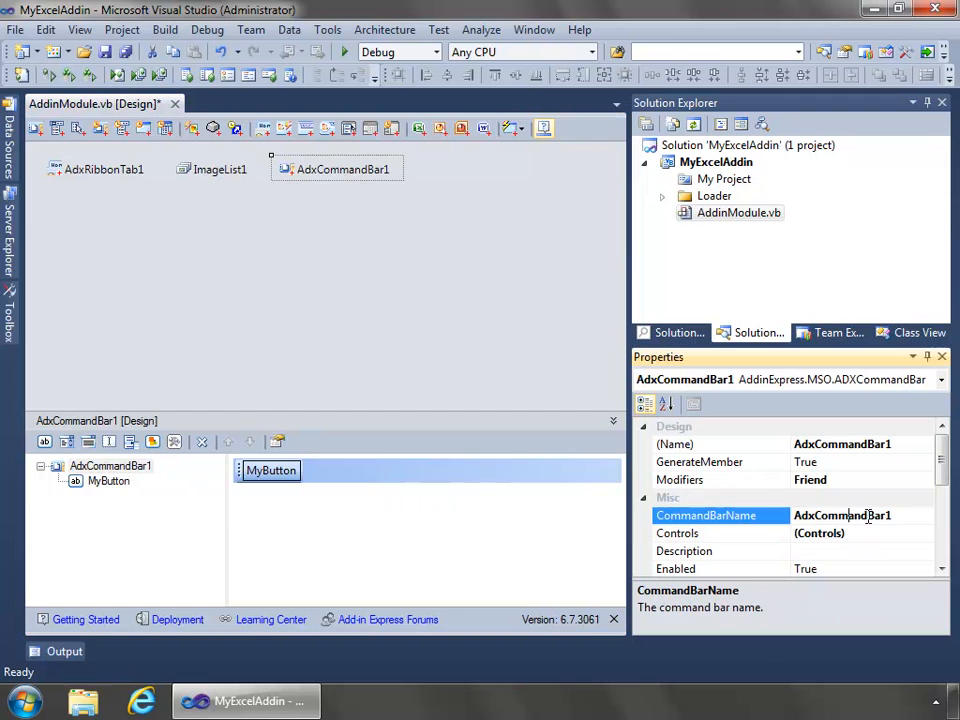
pyautogui.write('My')
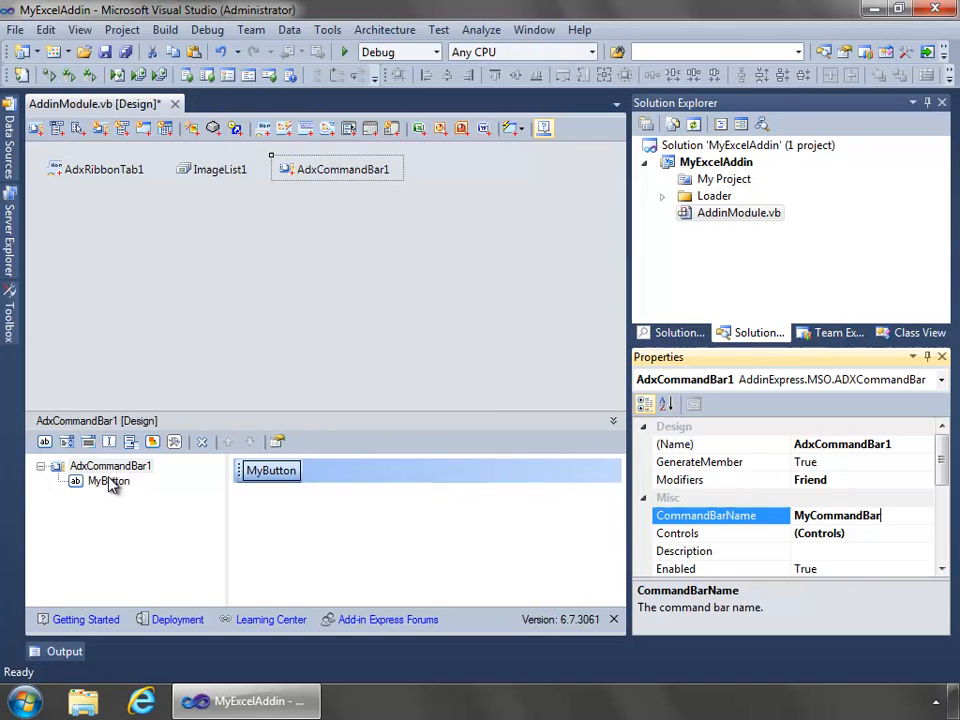
pyautogui.click(108, 480)
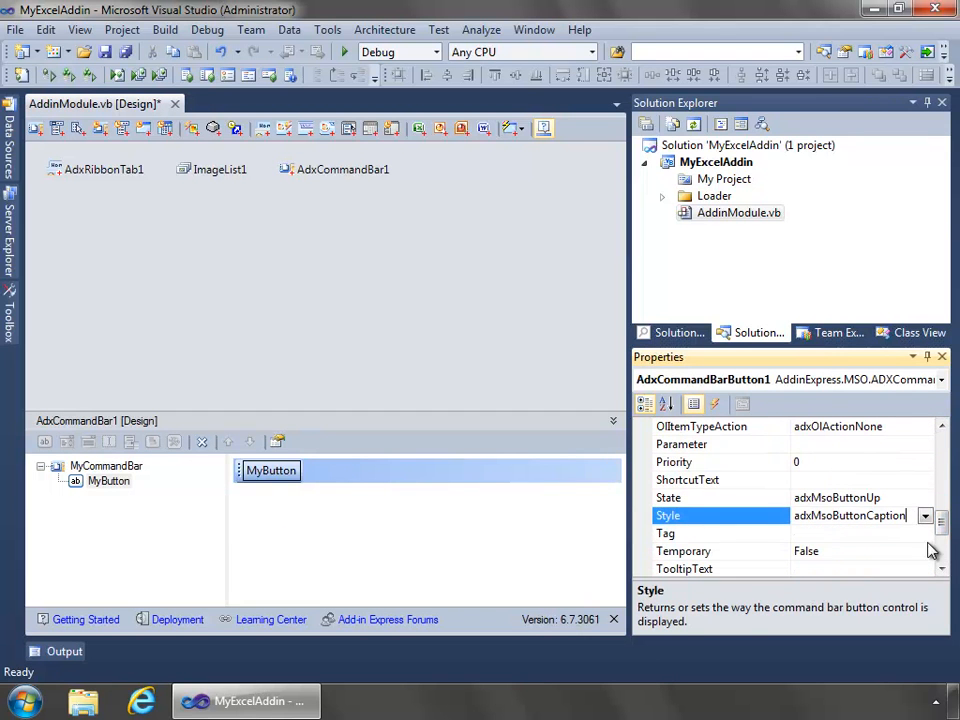
# Set MyButton's style to caption-only and list its events for a Click handler
pyautogui.click(924, 516)
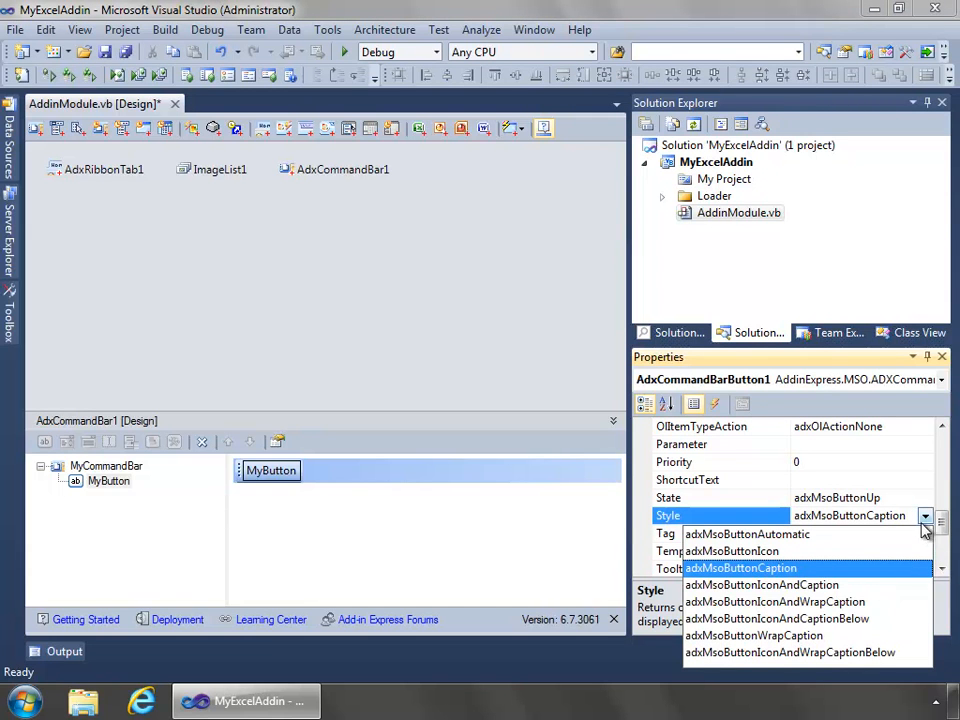
pyautogui.click(740, 568)
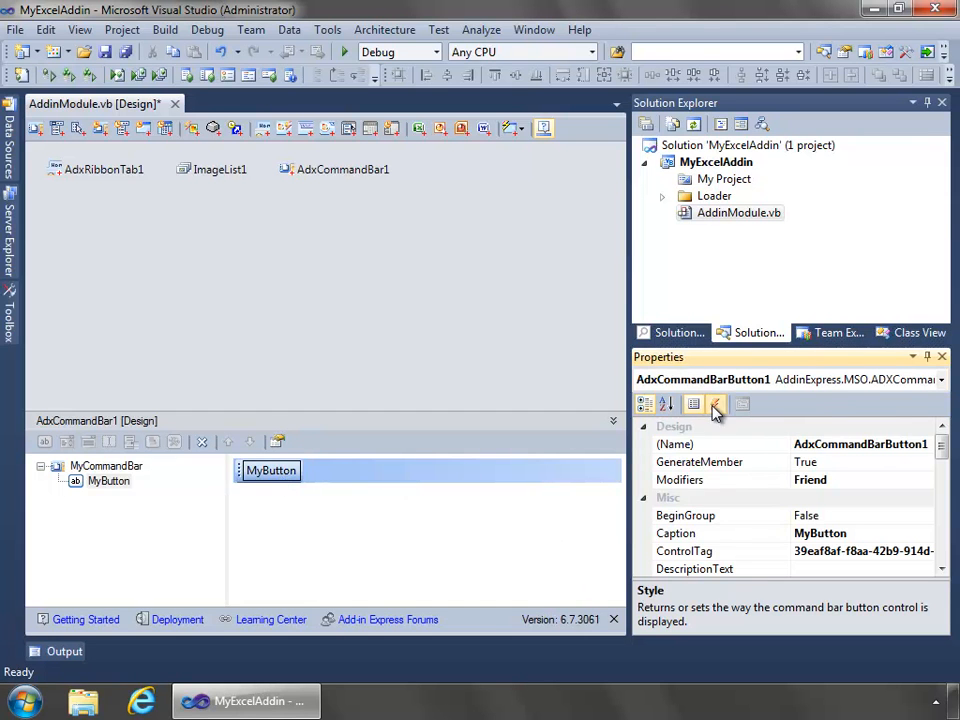
pyautogui.click(714, 404)
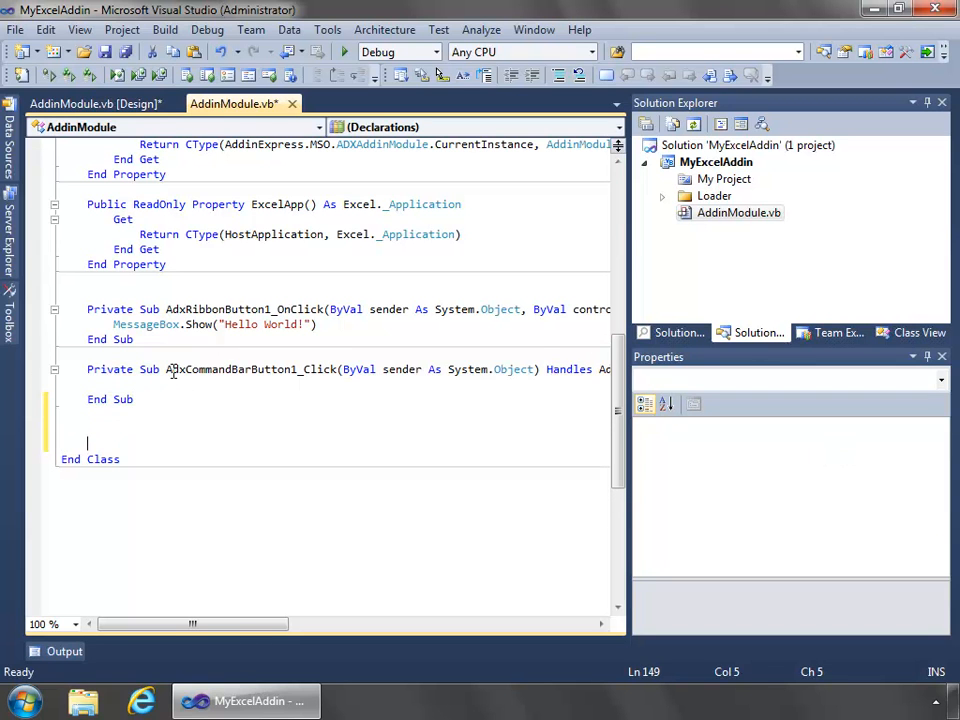
# Write a Private Sub SayHello showing "Hello World!" and call it from AdxRibbonButton1_OnClick
pyautogui.write('Private')
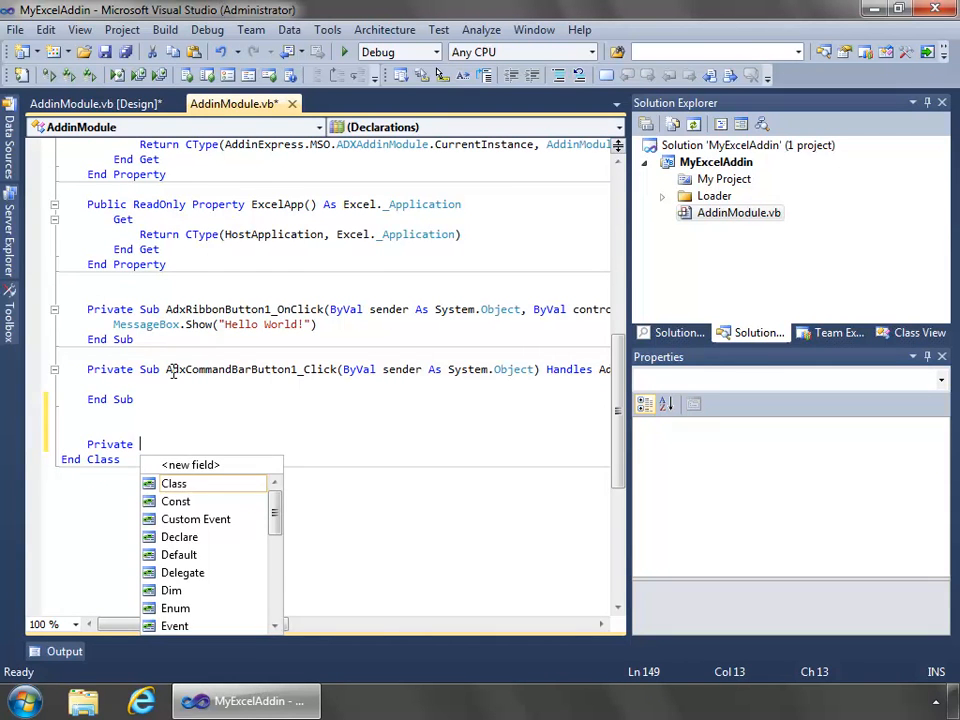
pyautogui.write('SayHello')
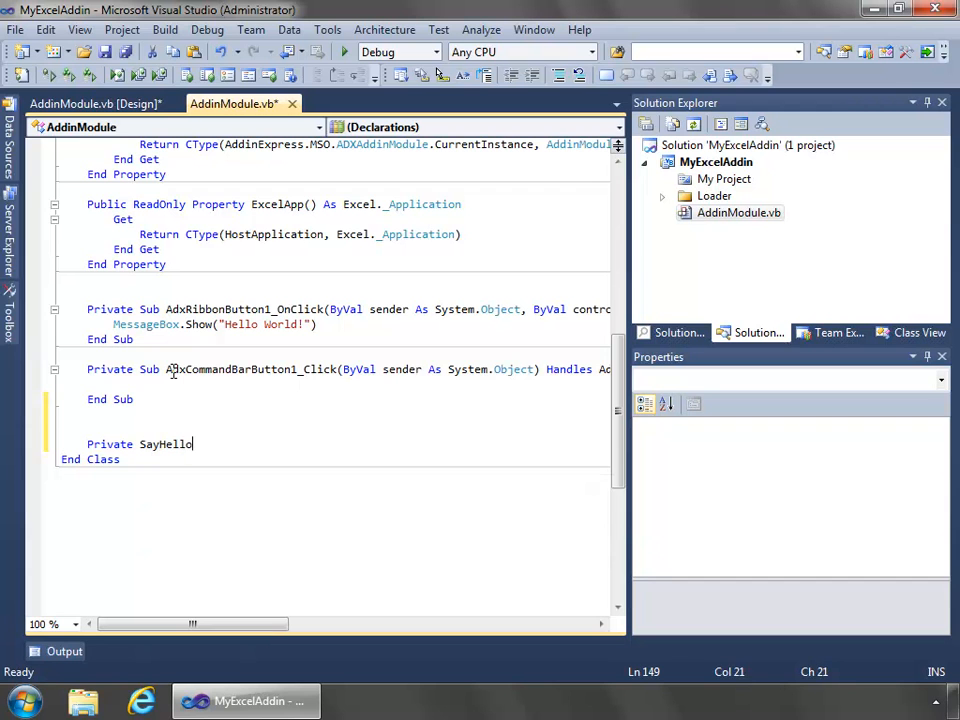
pyautogui.write('Sub S')
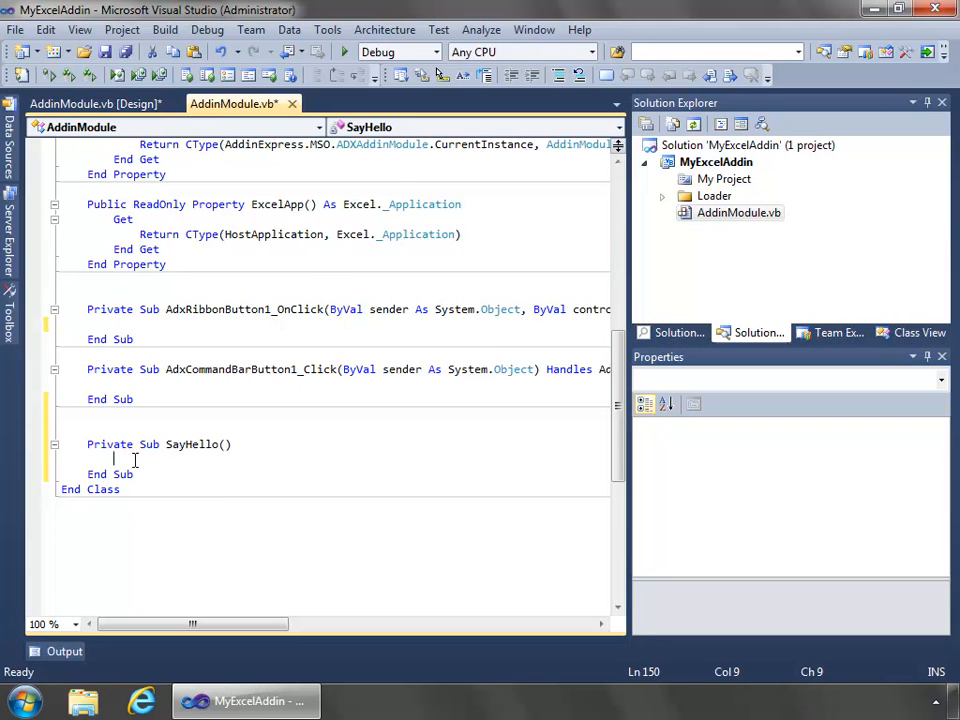
pyautogui.rightClick(114, 458)
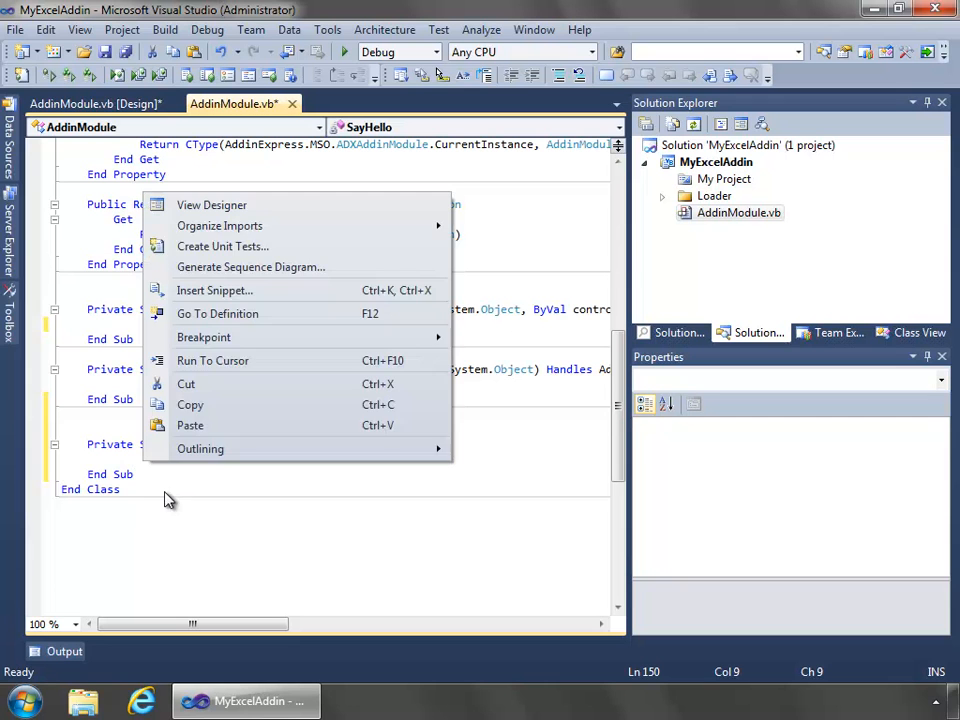
pyautogui.click(170, 500)
pyautogui.write('MessageBox.Show("Hello World!')
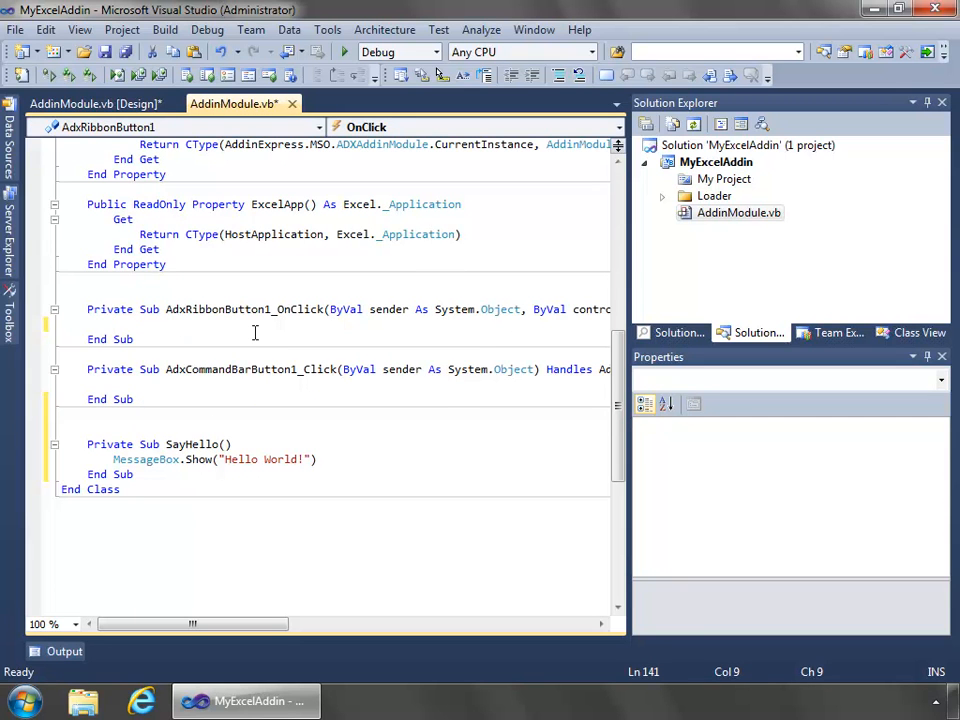
pyautogui.write('SayHello')
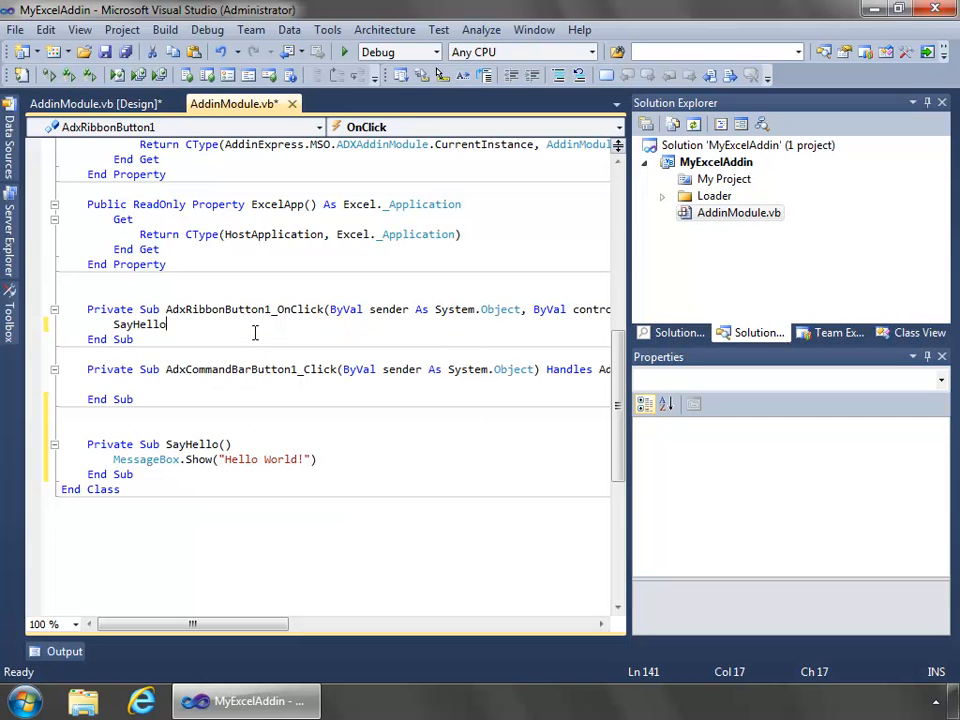
pyautogui.write('s')
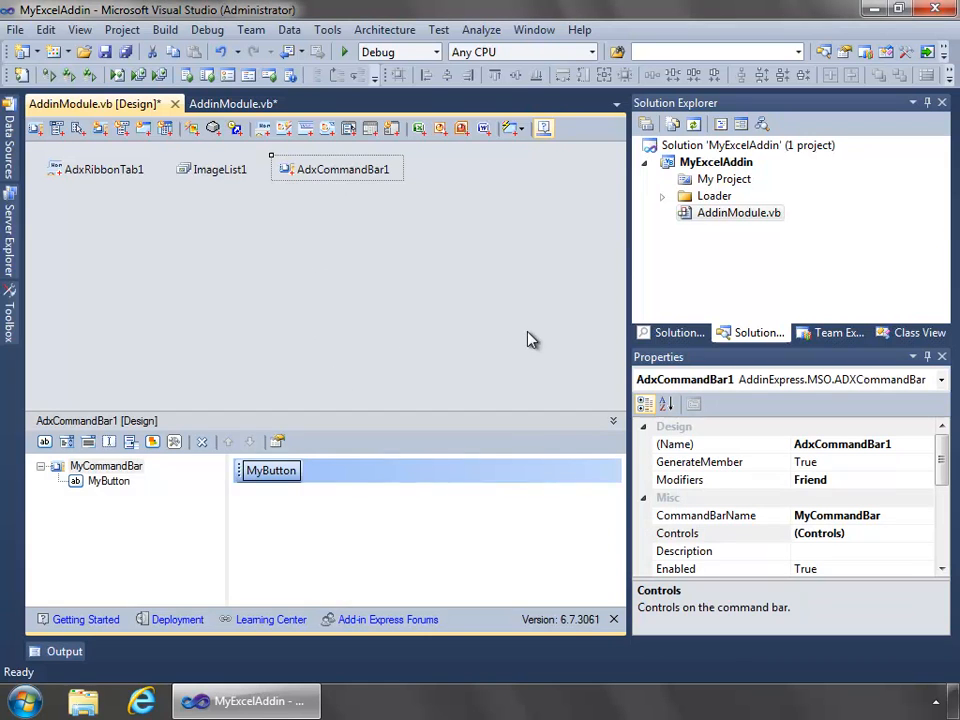
pyautogui.moveTo(308, 260)
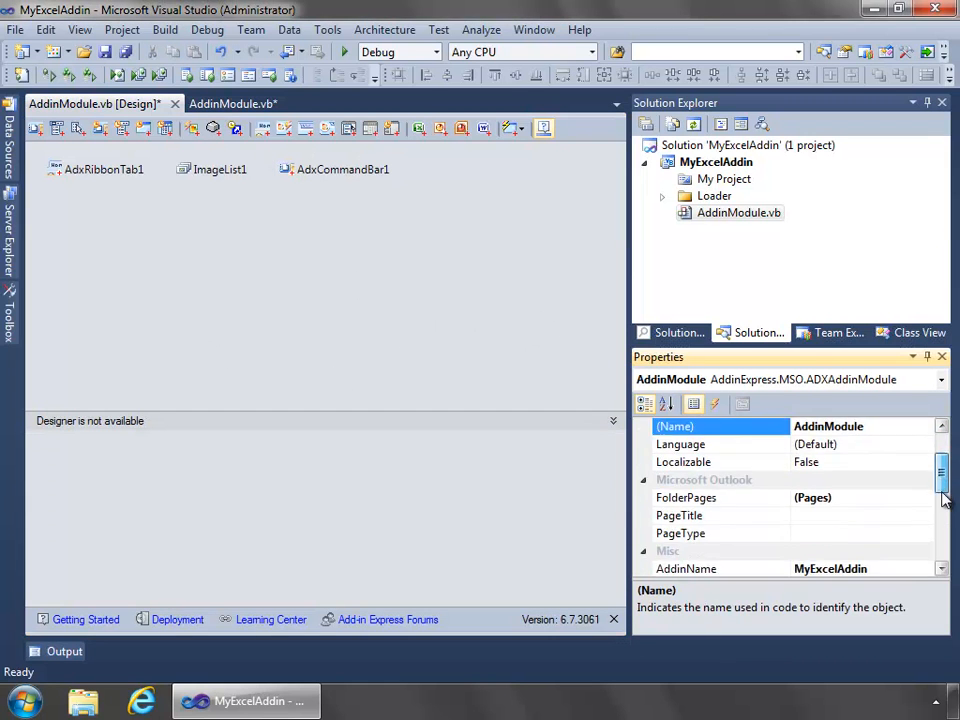
# Review the TaskPanes property, then bring up the MyExcelAddin project's context menu in Solution Explorer
pyautogui.scroll(-3)
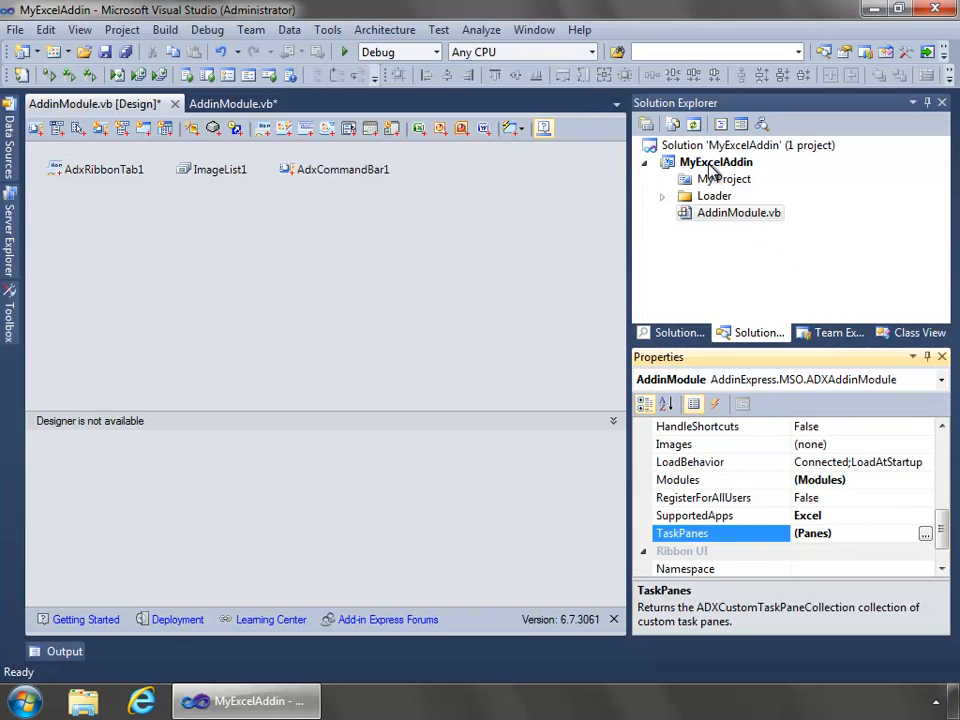
pyautogui.click(716, 160)
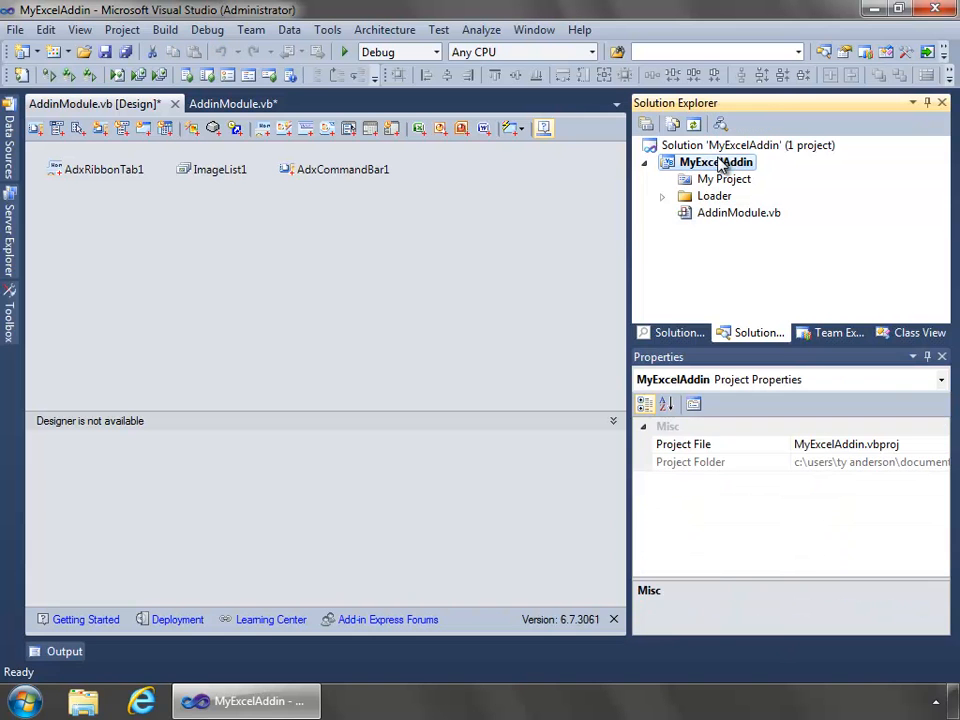
pyautogui.rightClick(716, 162)
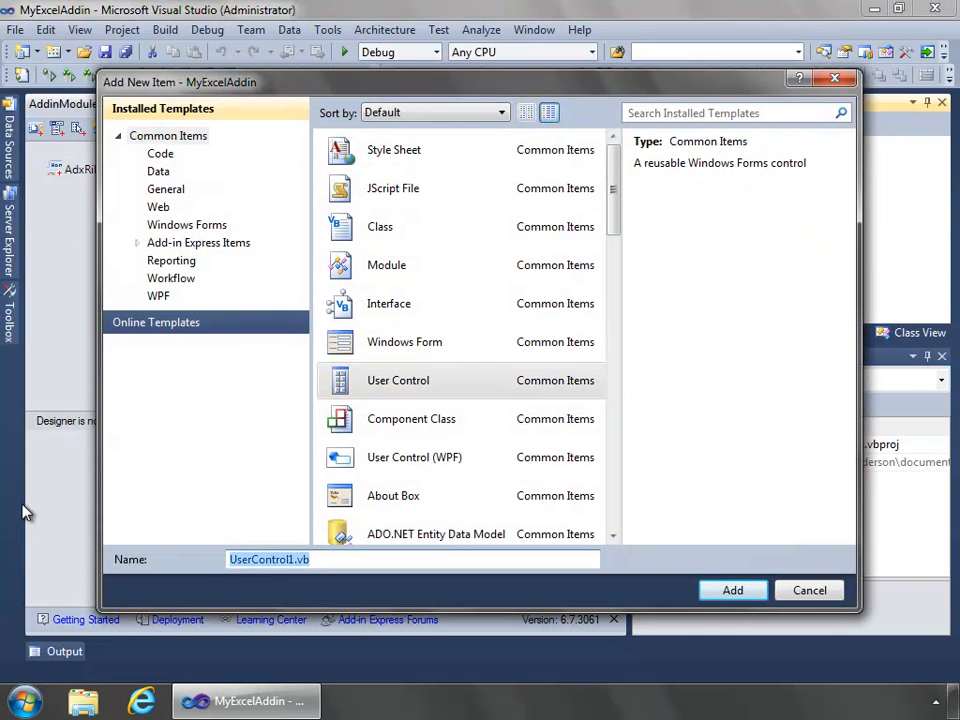
# Add a User Control named MyTaskPane to the MyExcelAddin project
pyautogui.write('MyTaskPane')
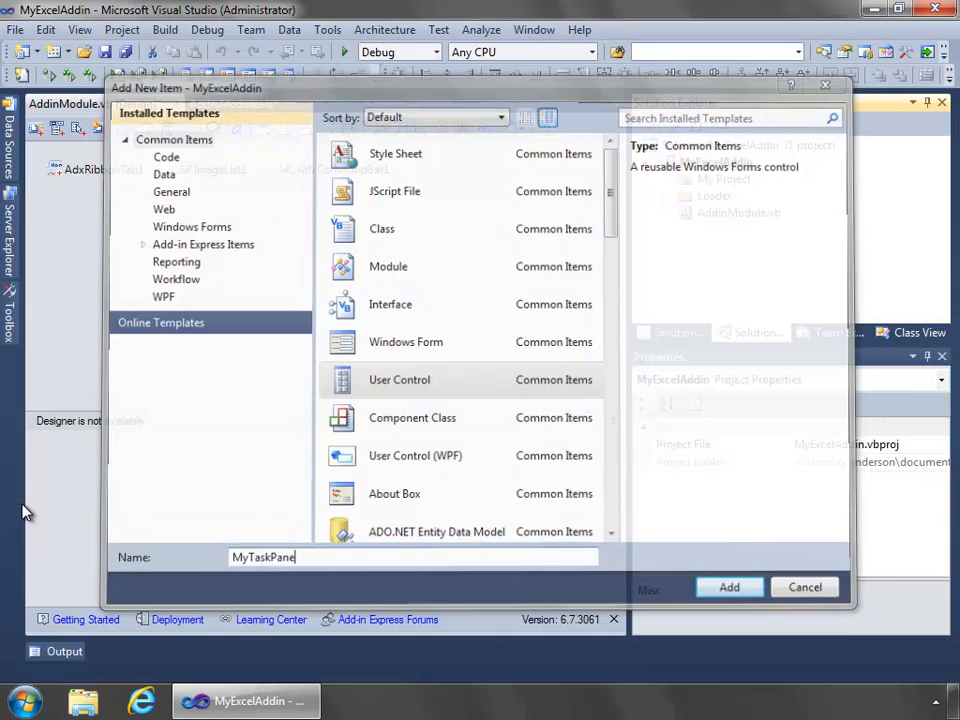
pyautogui.click(728, 588)
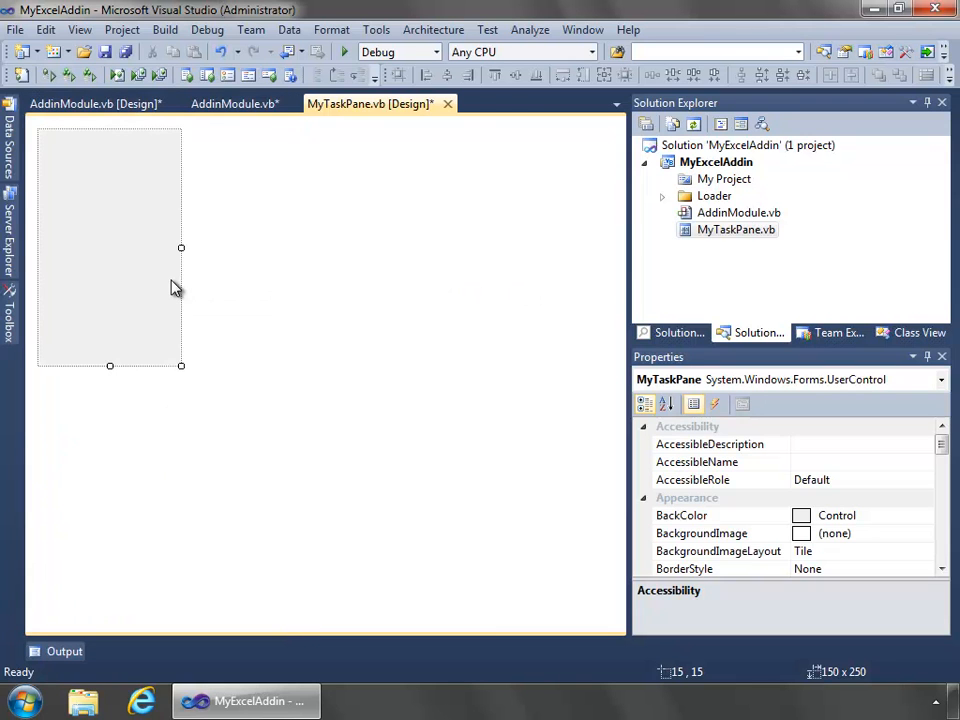
# Give MyTaskPane a light green (192,255,192) custom BackColor and widen the control
pyautogui.click(924, 516)
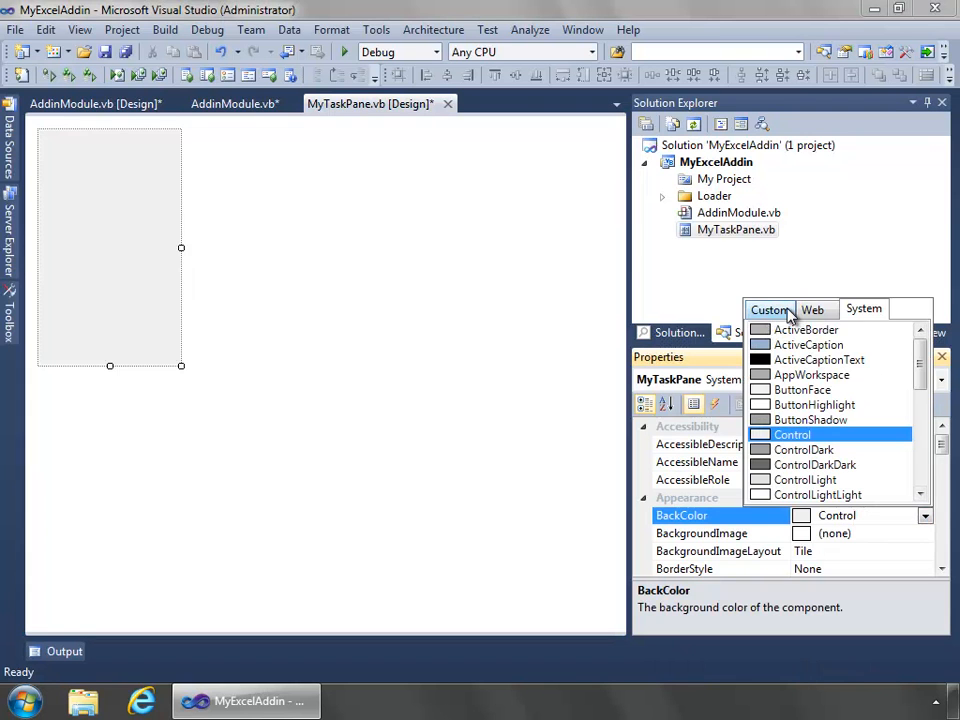
pyautogui.click(770, 308)
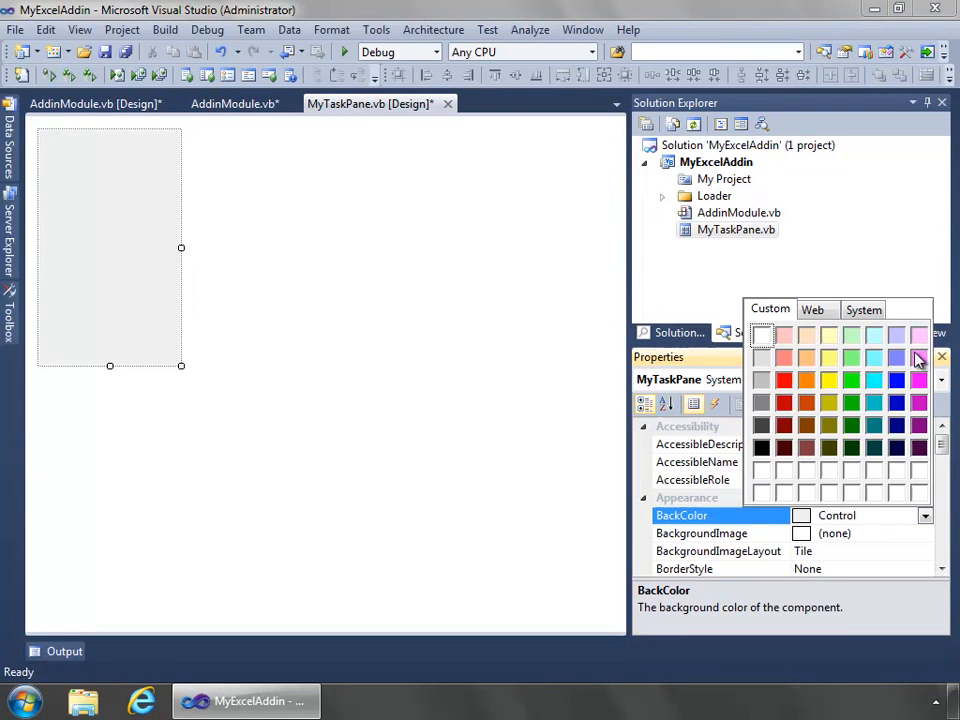
pyautogui.click(852, 358)
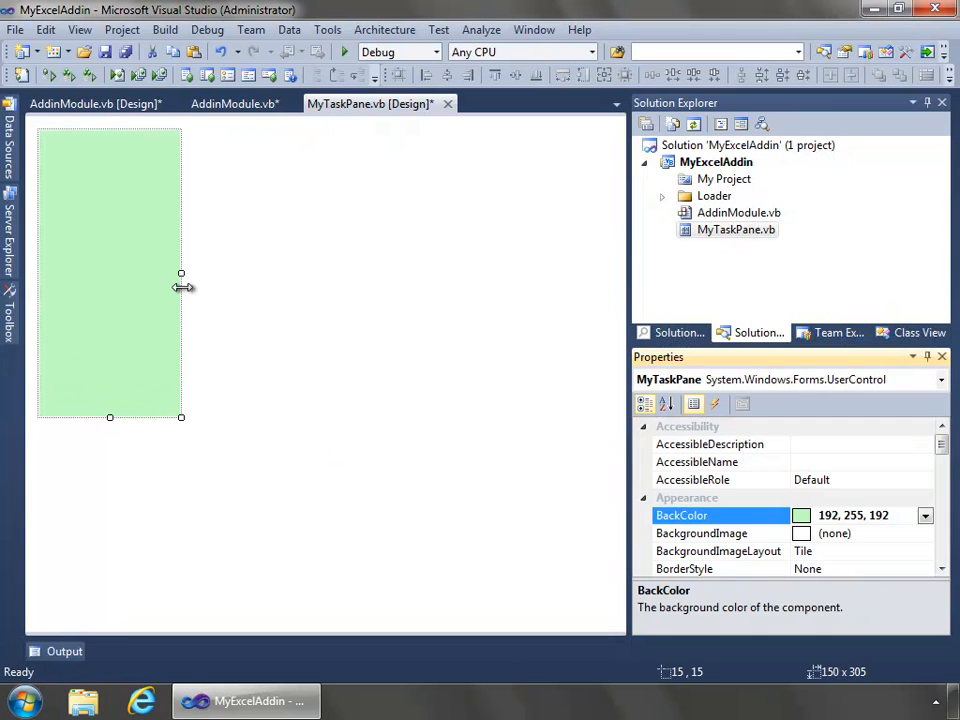
pyautogui.moveTo(180, 272); pyautogui.dragTo(196, 272)
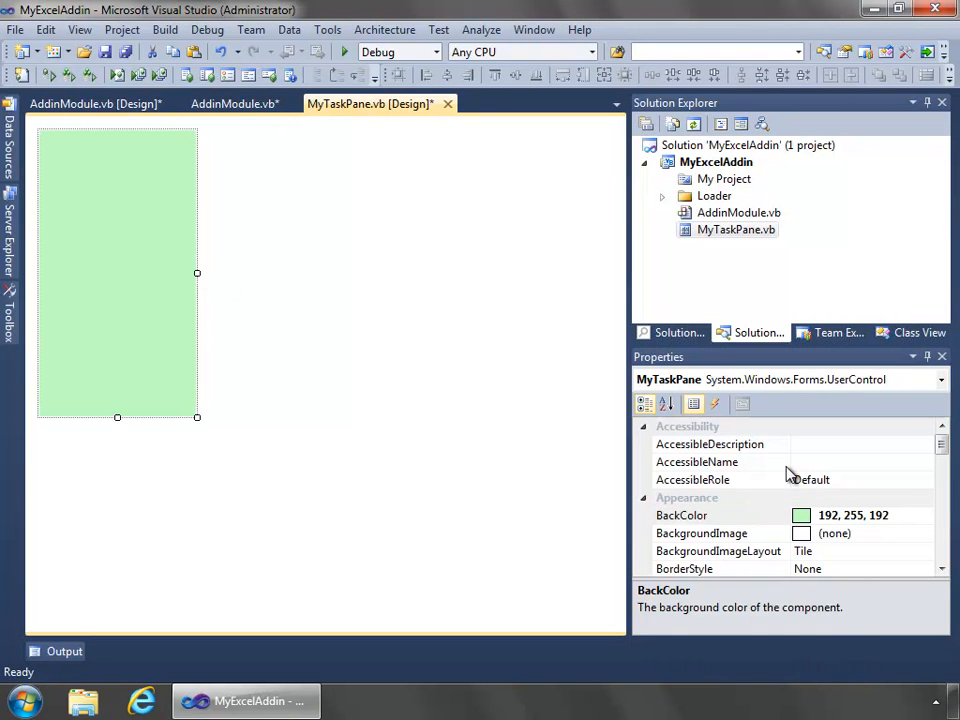
pyautogui.click(96, 104)
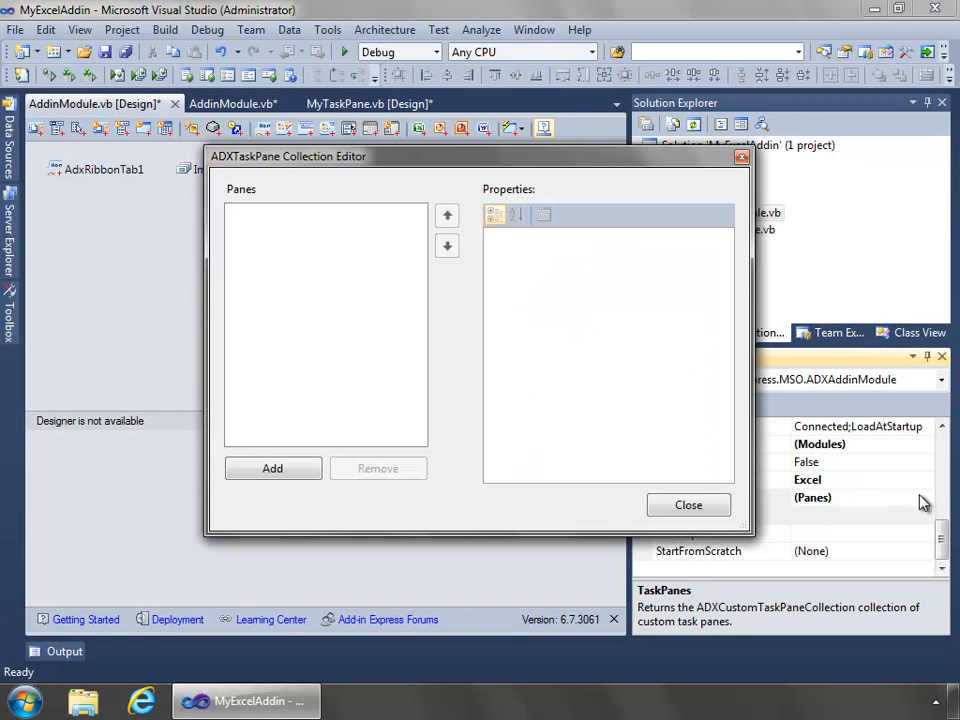
# Add a task pane showing MyExcelAddin.MyTaskPane, docked on the right
pyautogui.click(272, 468)
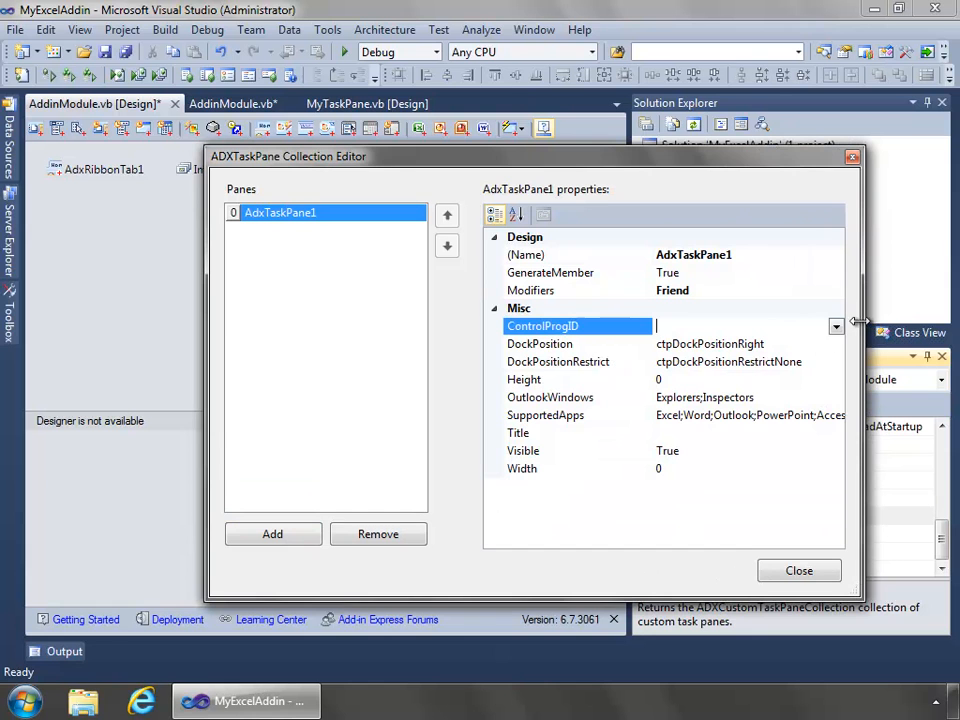
pyautogui.click(836, 326)
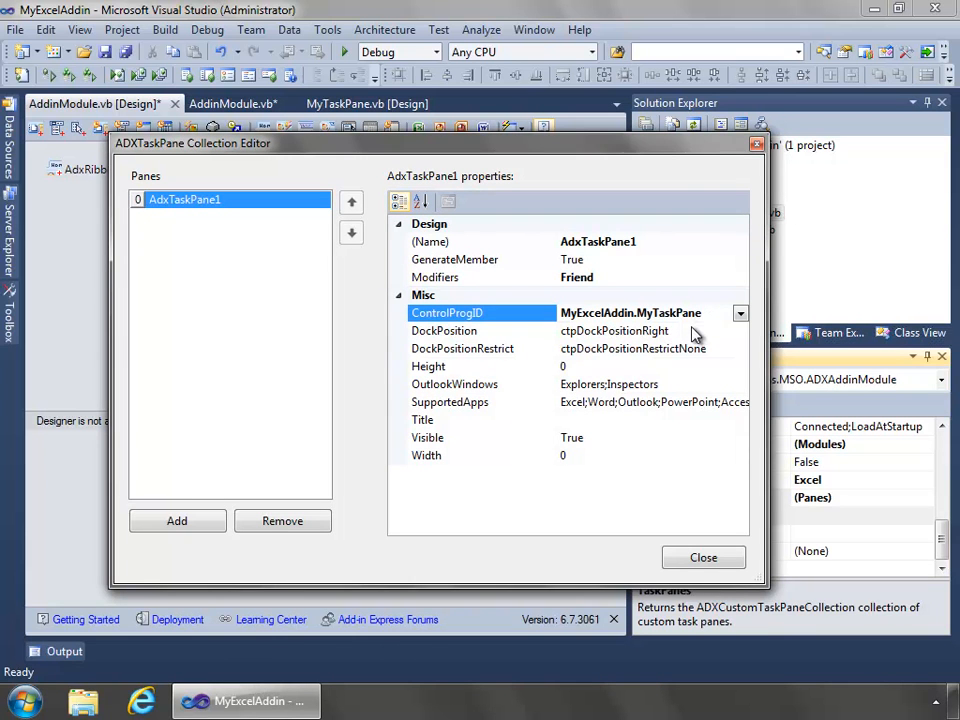
pyautogui.click(740, 330)
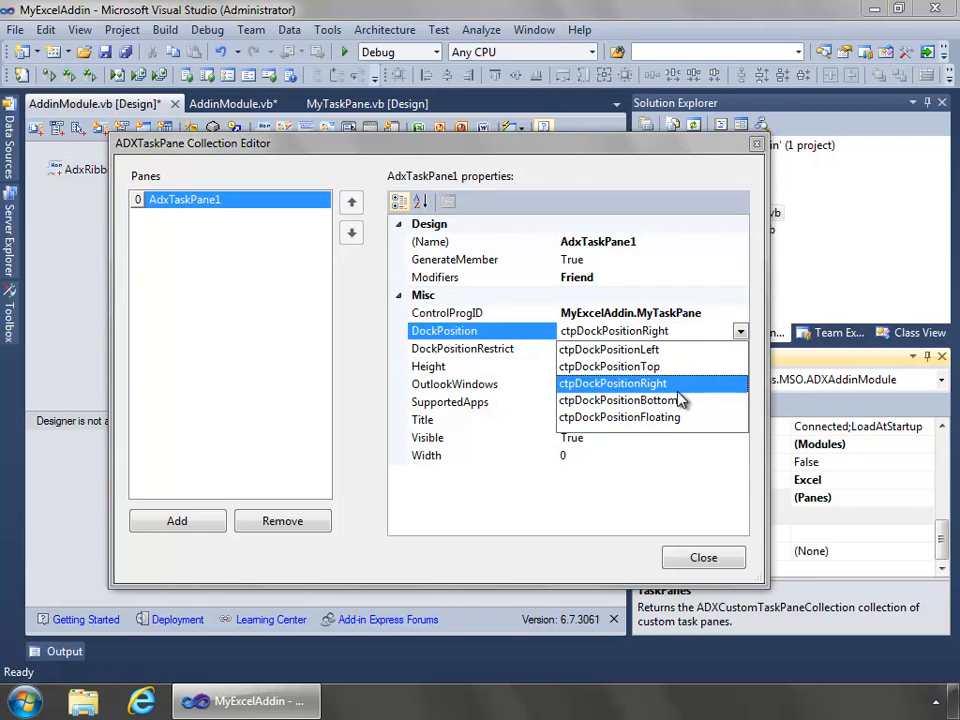
pyautogui.click(612, 384)
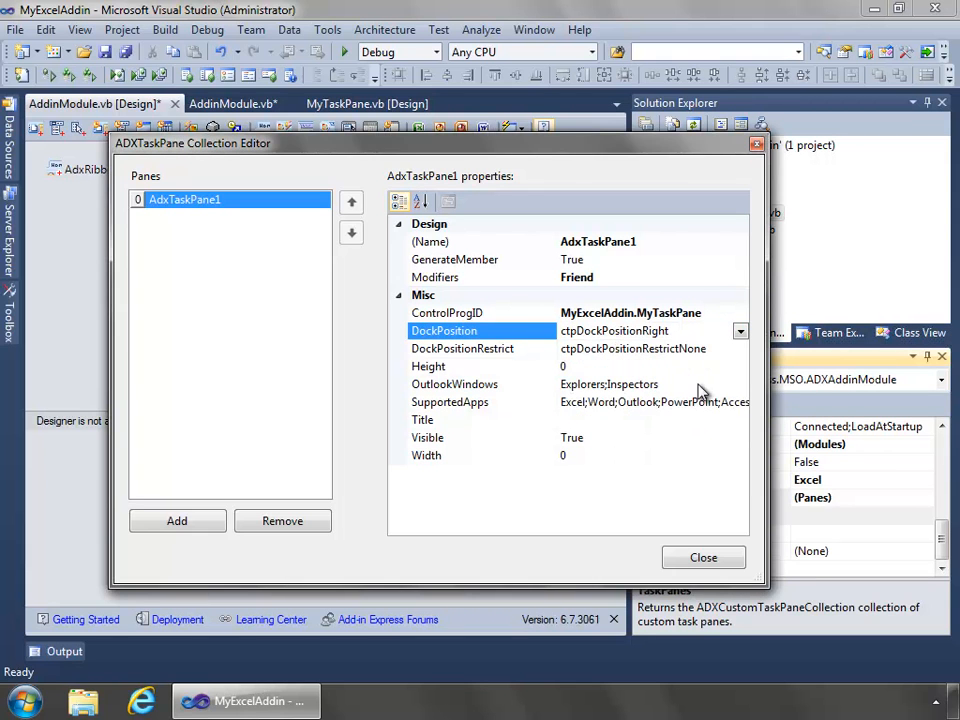
# Limit the pane's SupportedApps to Excel, check its visibility and close the collection editor
pyautogui.click(454, 384)
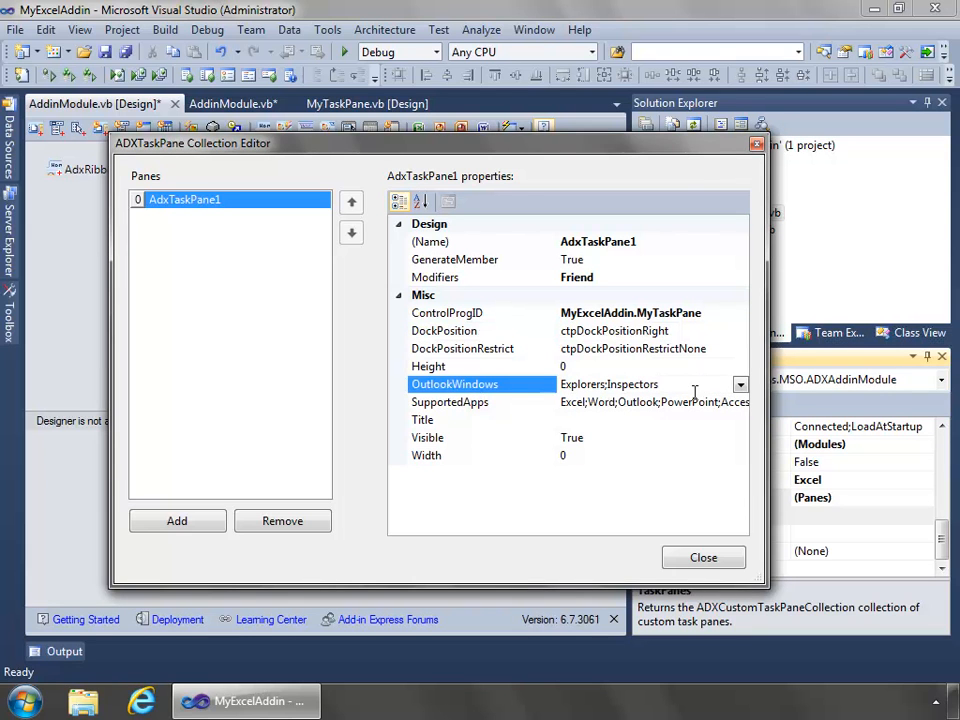
pyautogui.click(740, 400)
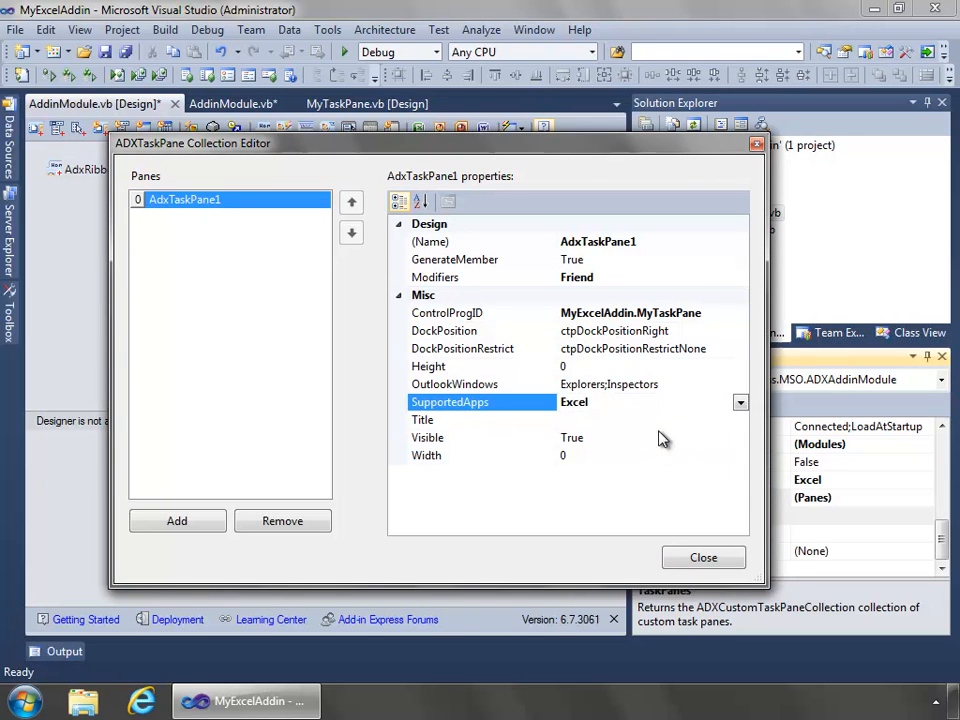
pyautogui.click(450, 436)
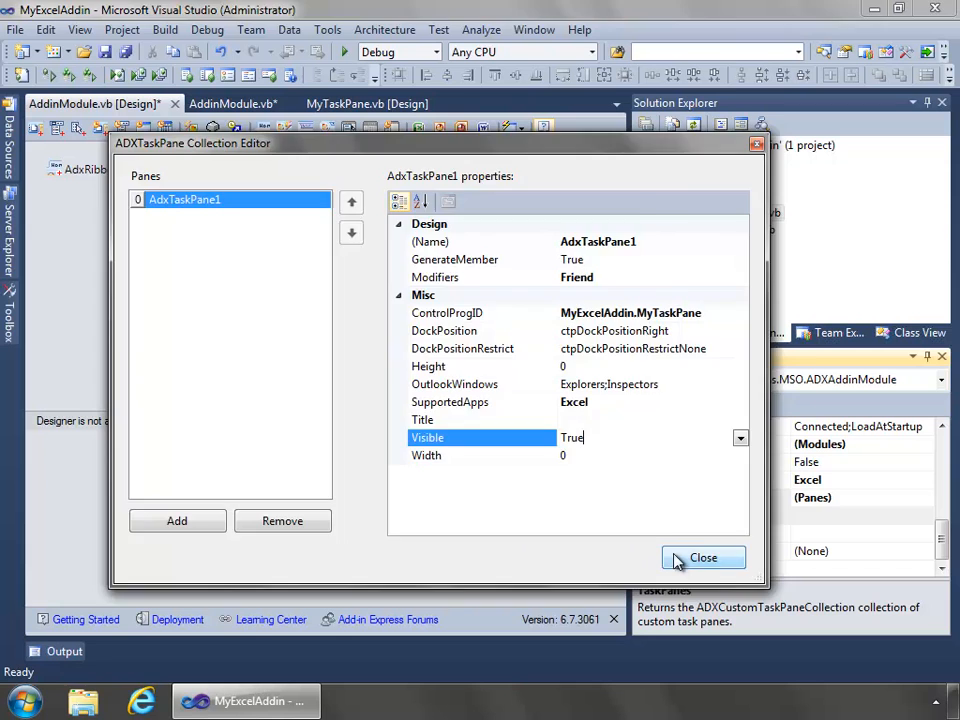
pyautogui.click(704, 556)
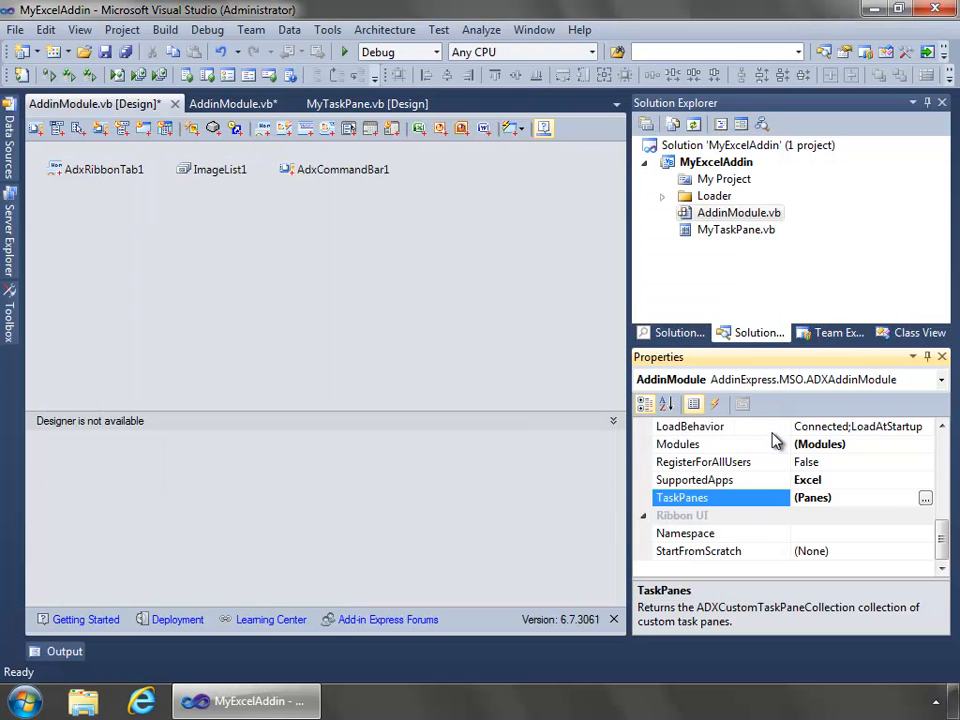
pyautogui.moveTo(540, 320)
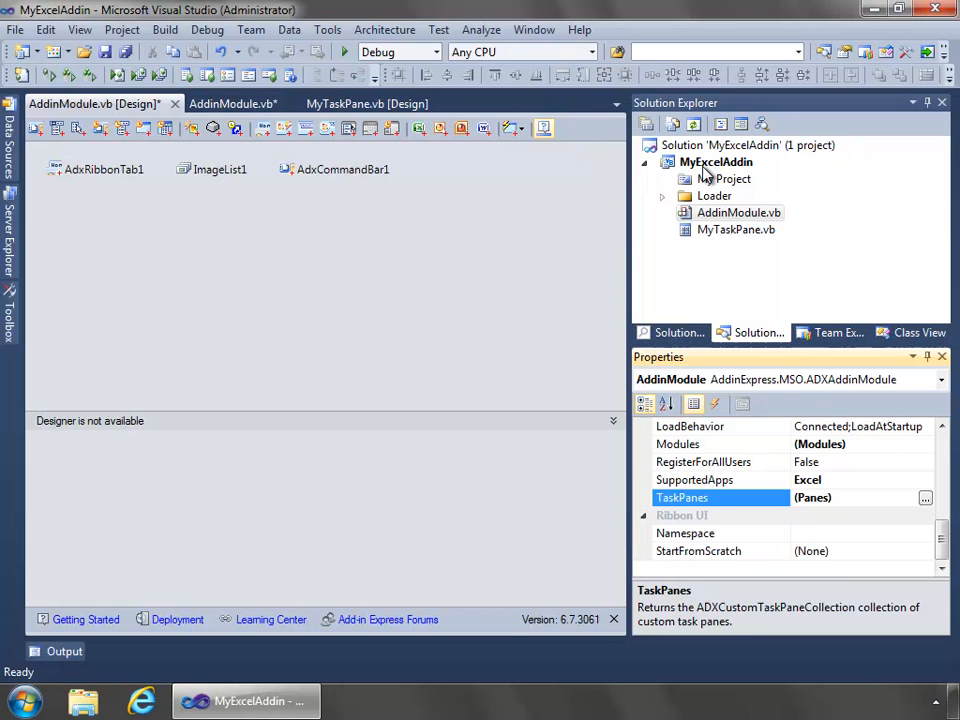
# Start Add New Item for MyExcelAddin and choose the ADX Excel Task Pane template
pyautogui.rightClick(716, 162)
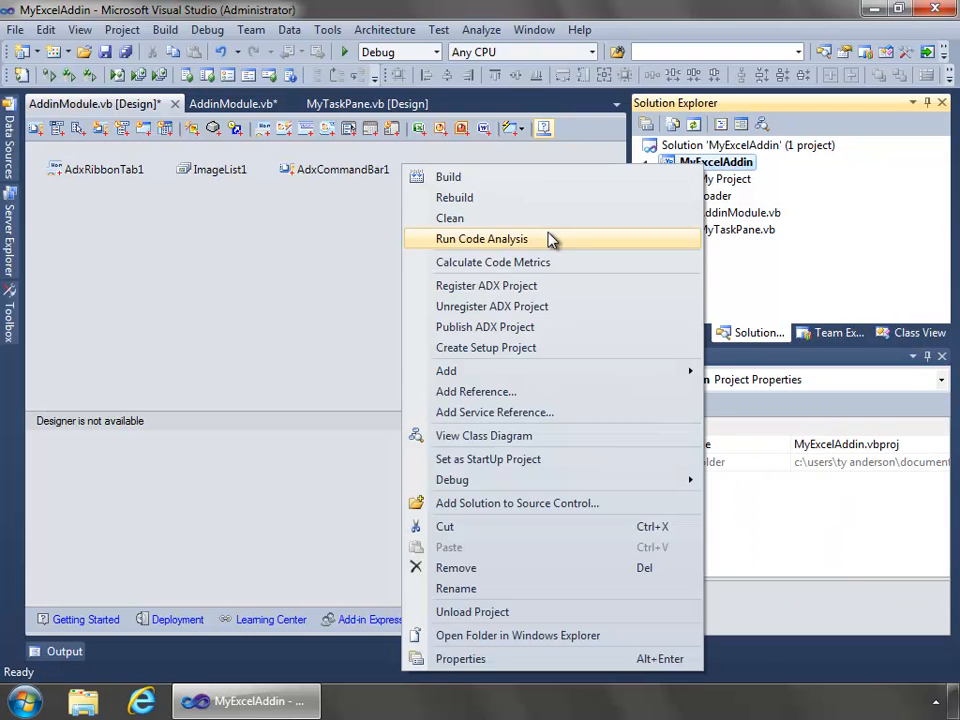
pyautogui.moveTo(446, 370)
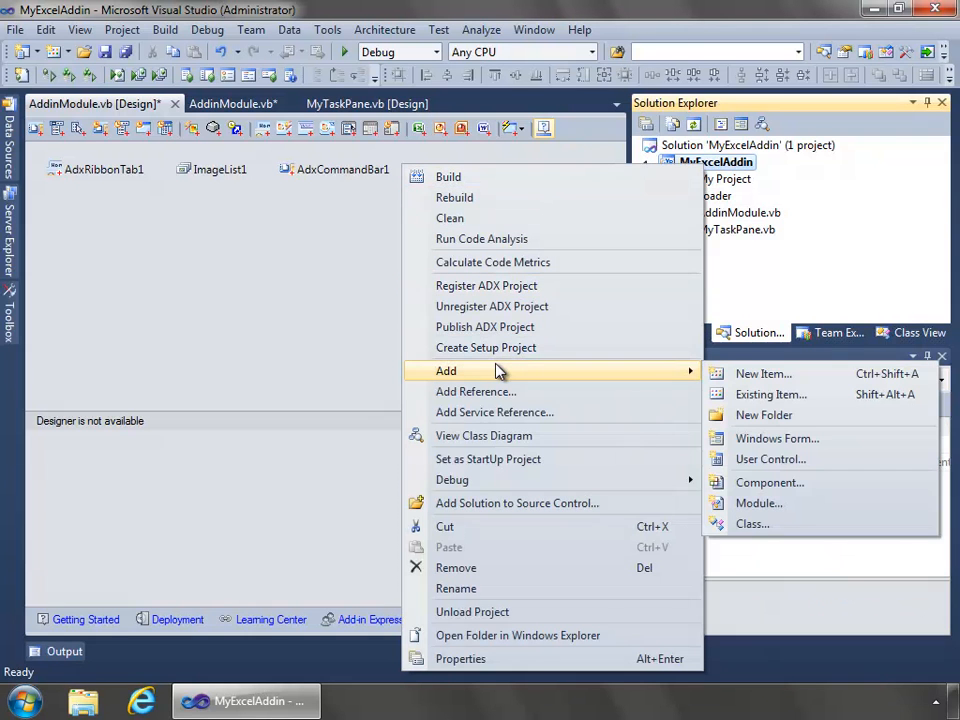
pyautogui.click(764, 374)
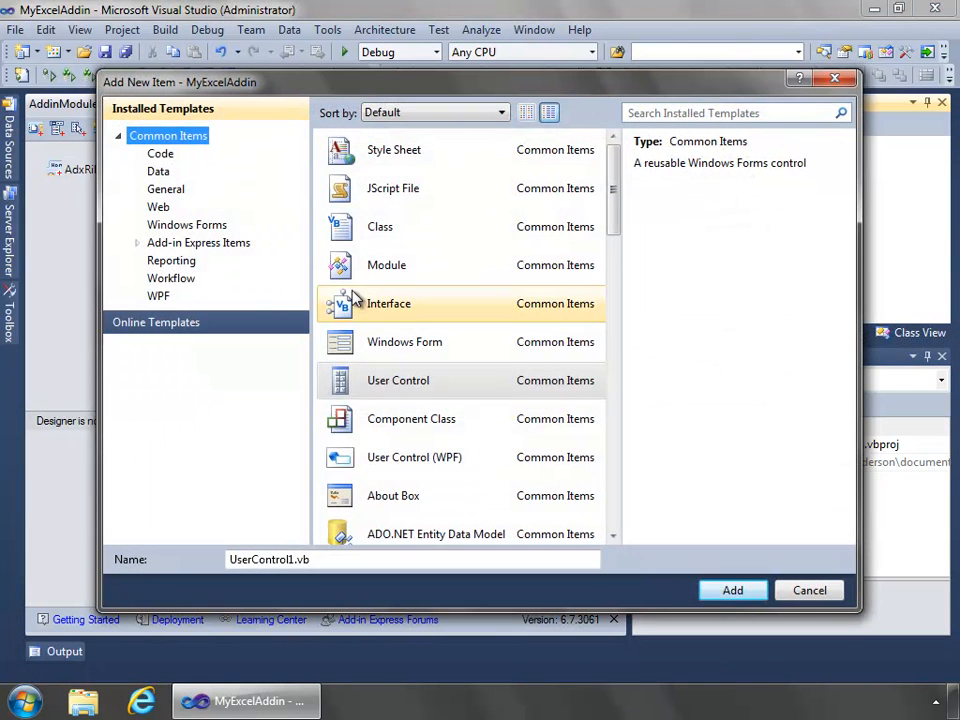
pyautogui.click(138, 244)
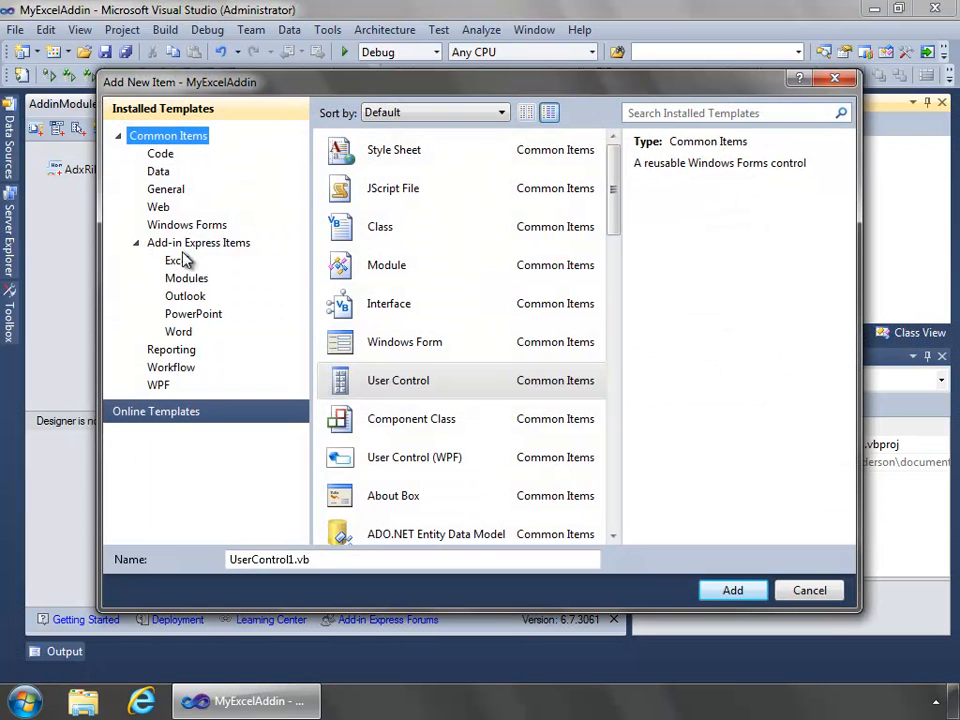
pyautogui.click(198, 242)
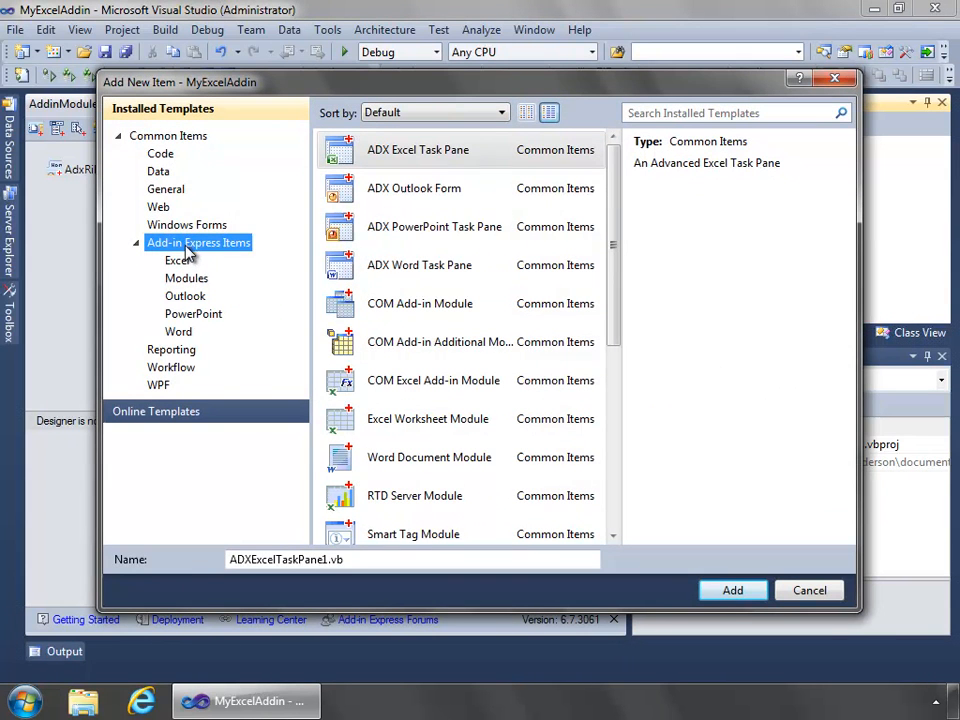
pyautogui.click(176, 260)
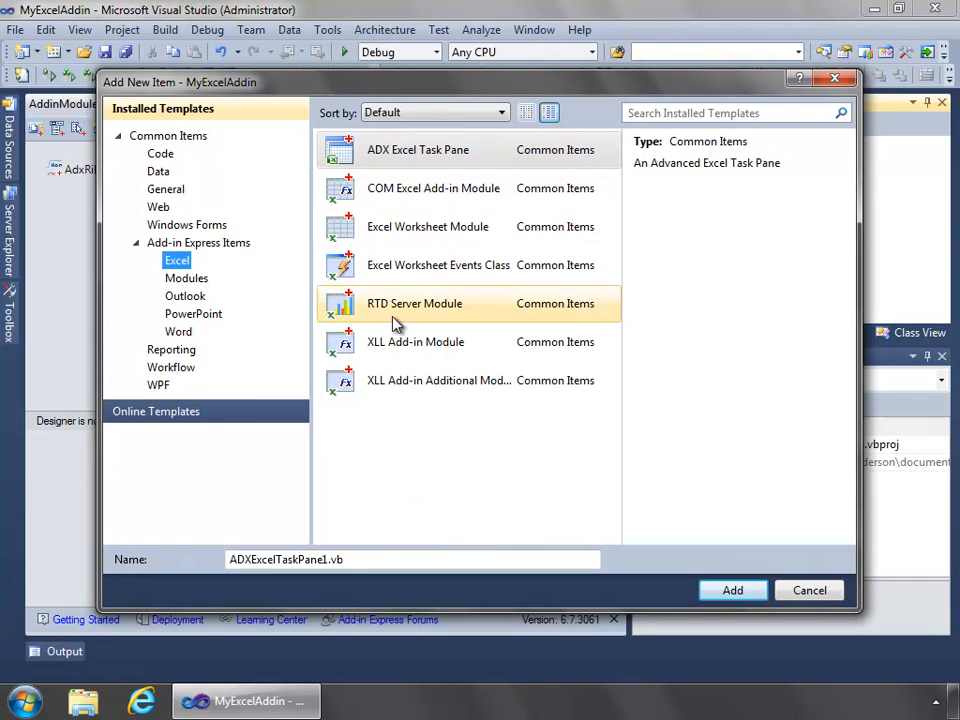
pyautogui.click(416, 150)
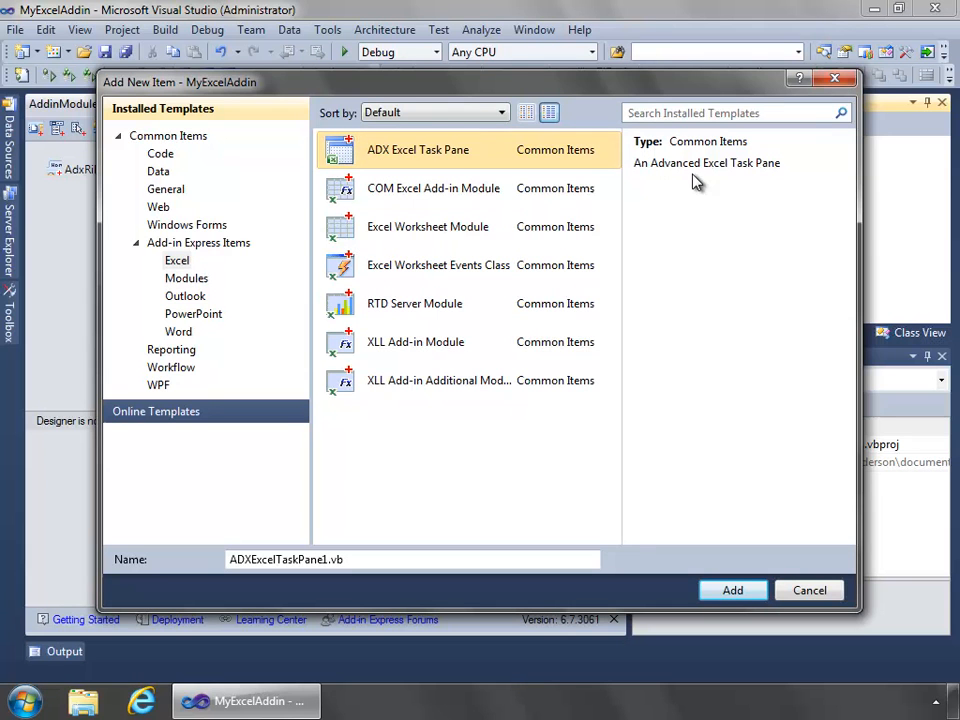
pyautogui.moveTo(598, 550)
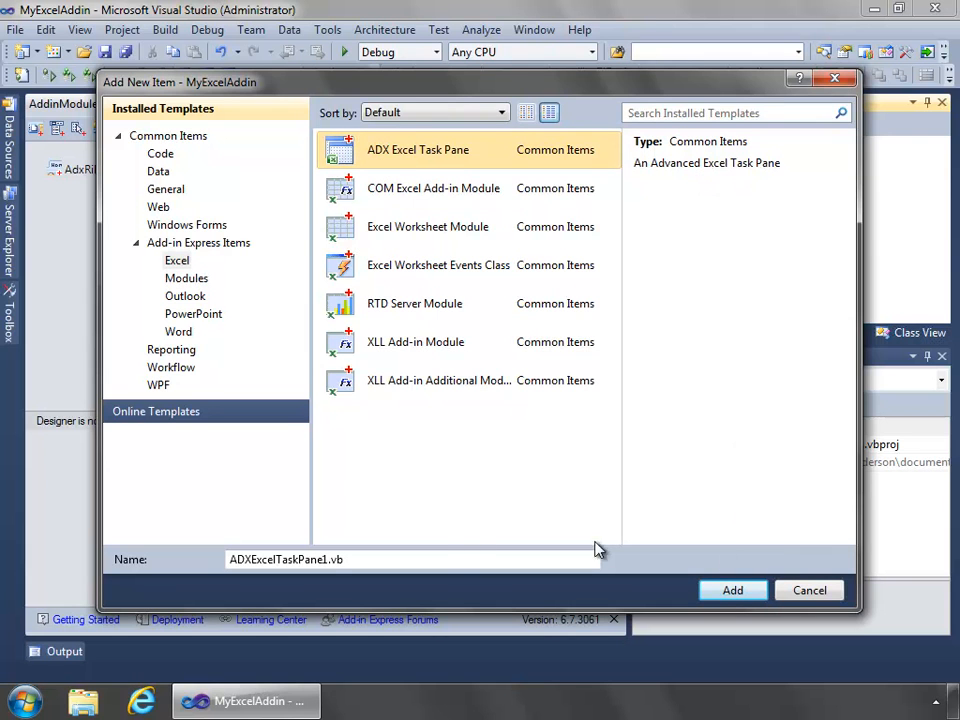
# Name the new item MyAdvTaskPane and add it to the project
pyautogui.write('MyAdv')
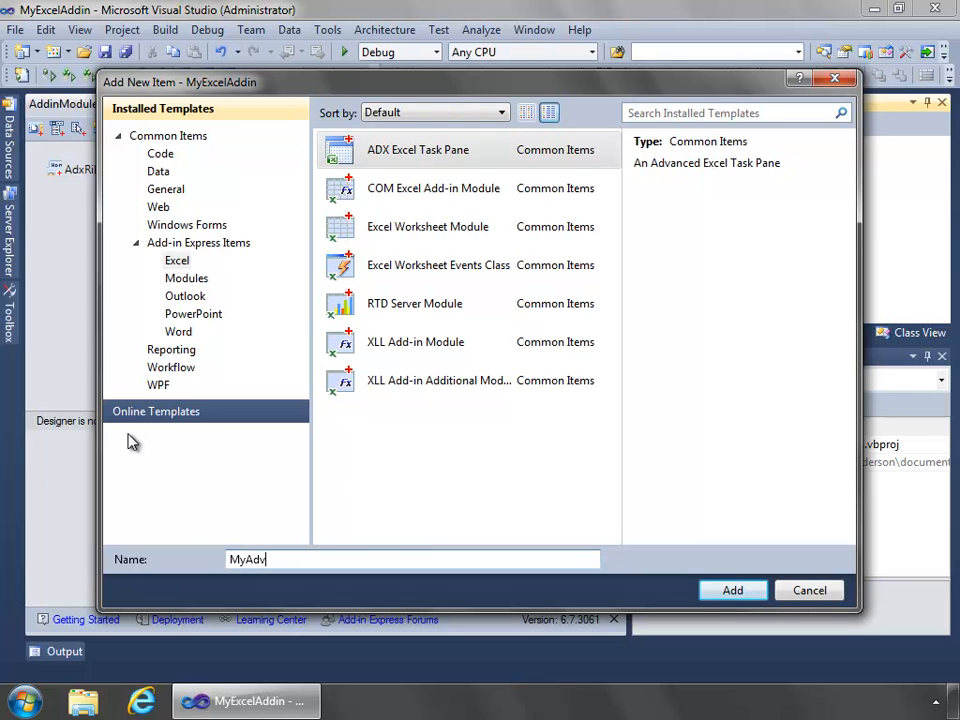
pyautogui.write('TaskPane')
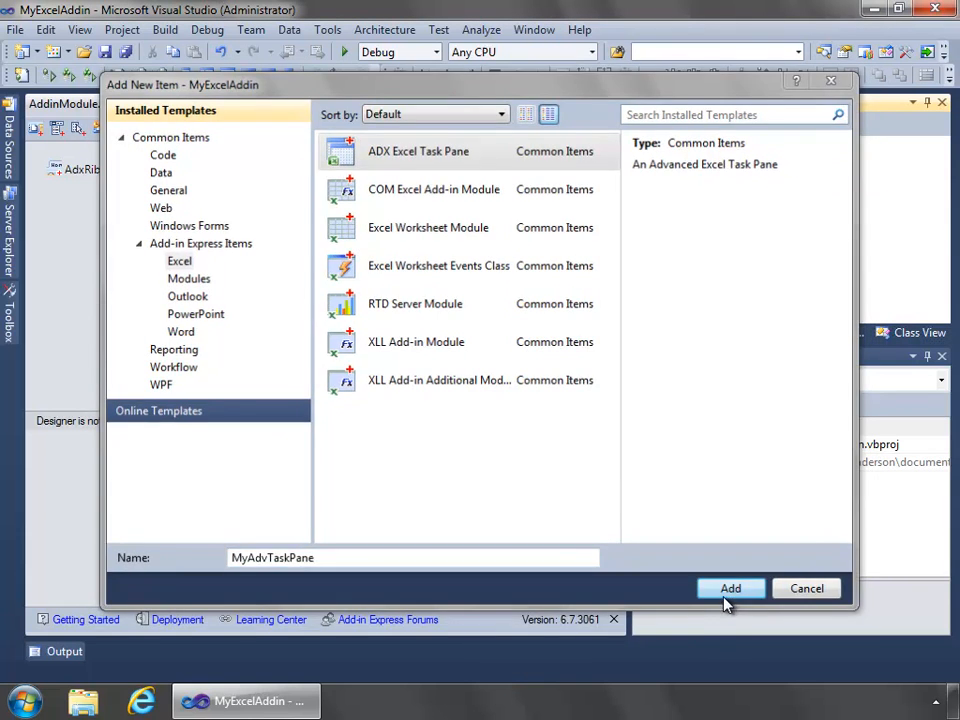
pyautogui.click(730, 588)
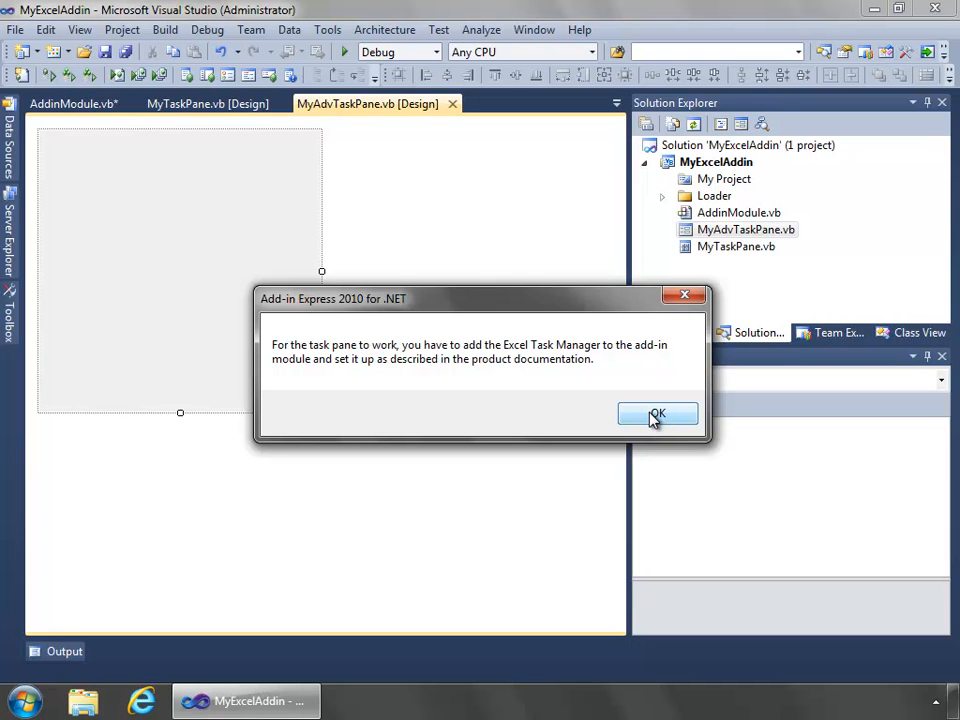
# Dismiss the notice, narrow MyAdvTaskPane and give it a light blue (192,192,255) custom BackColor
pyautogui.click(656, 414)
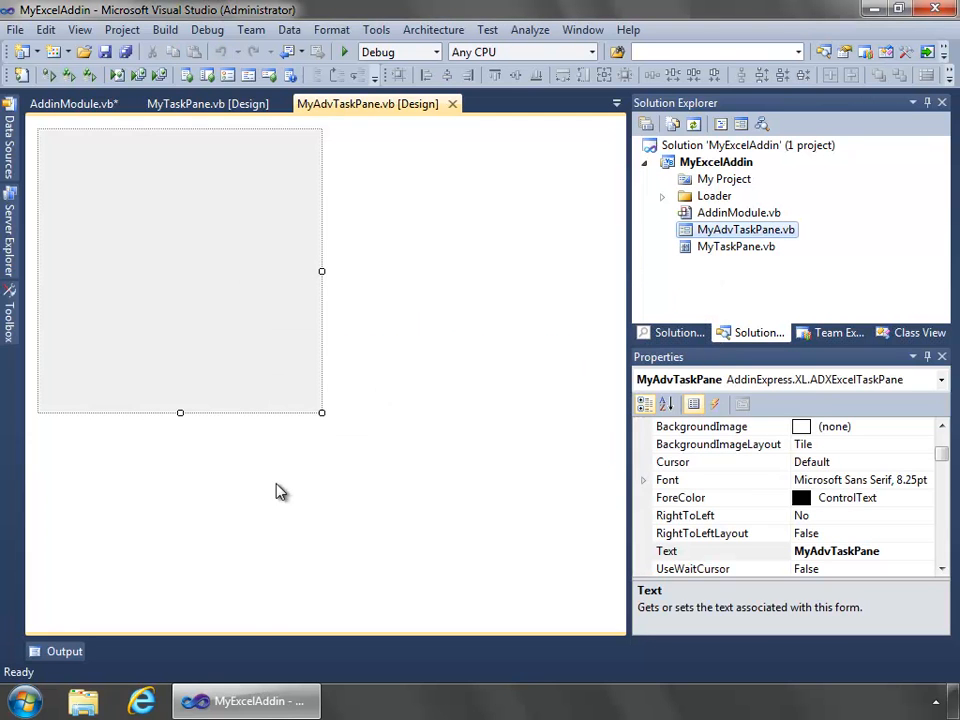
pyautogui.moveTo(322, 412); pyautogui.dragTo(248, 456)
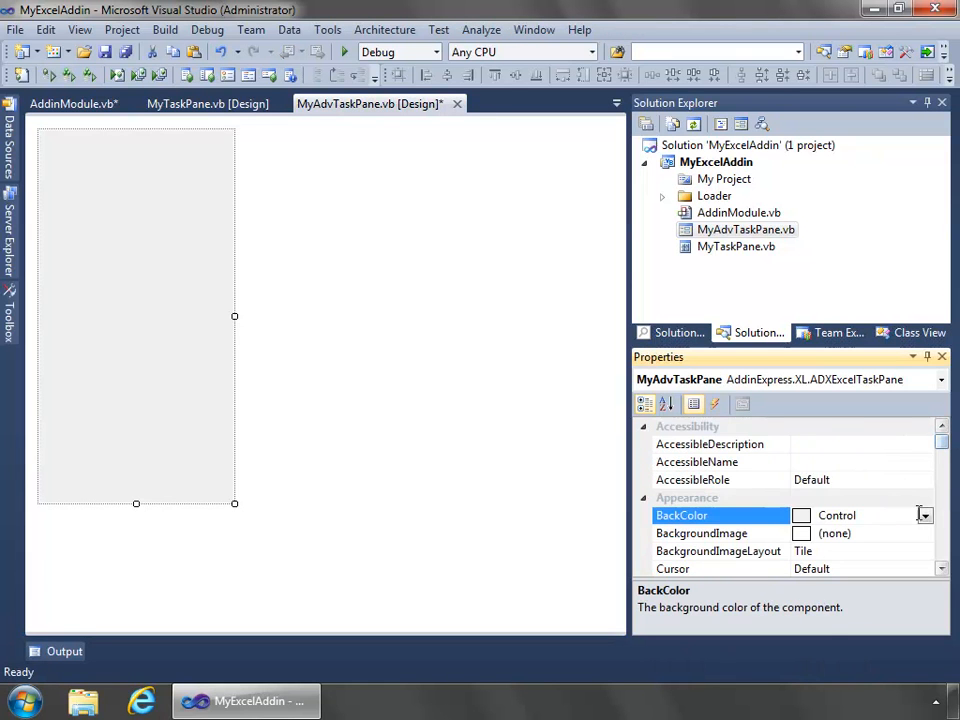
pyautogui.click(922, 516)
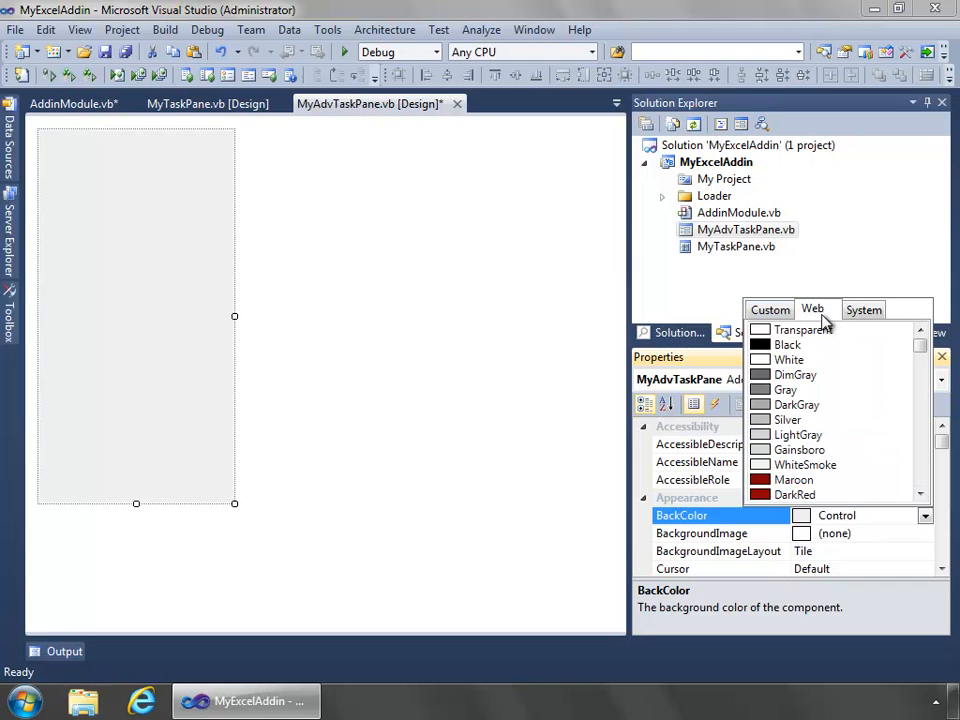
pyautogui.click(770, 308)
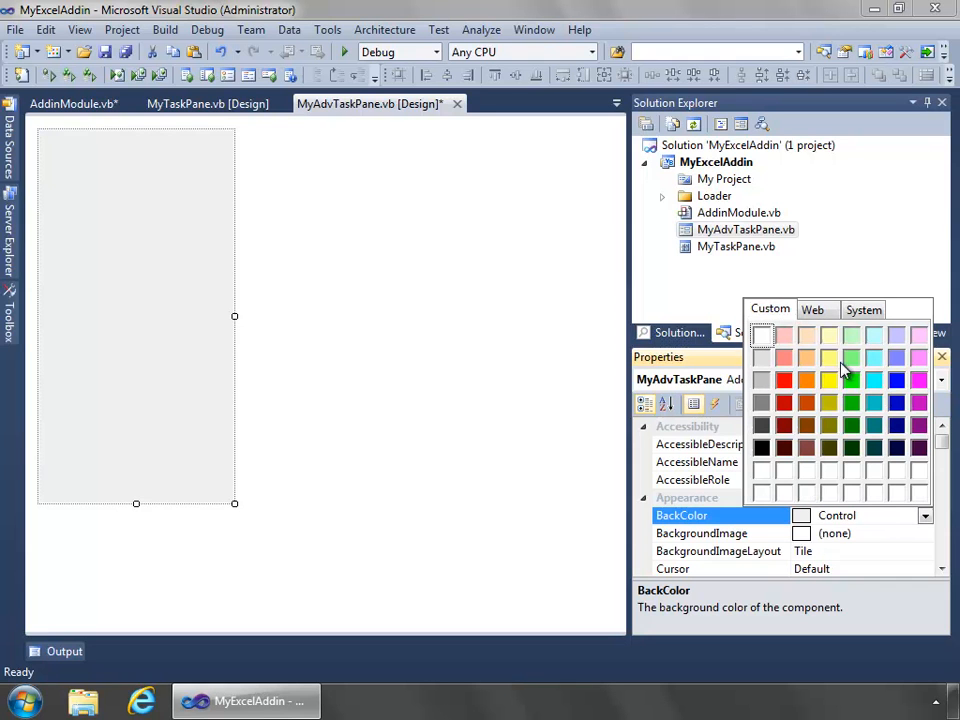
pyautogui.moveTo(896, 364)
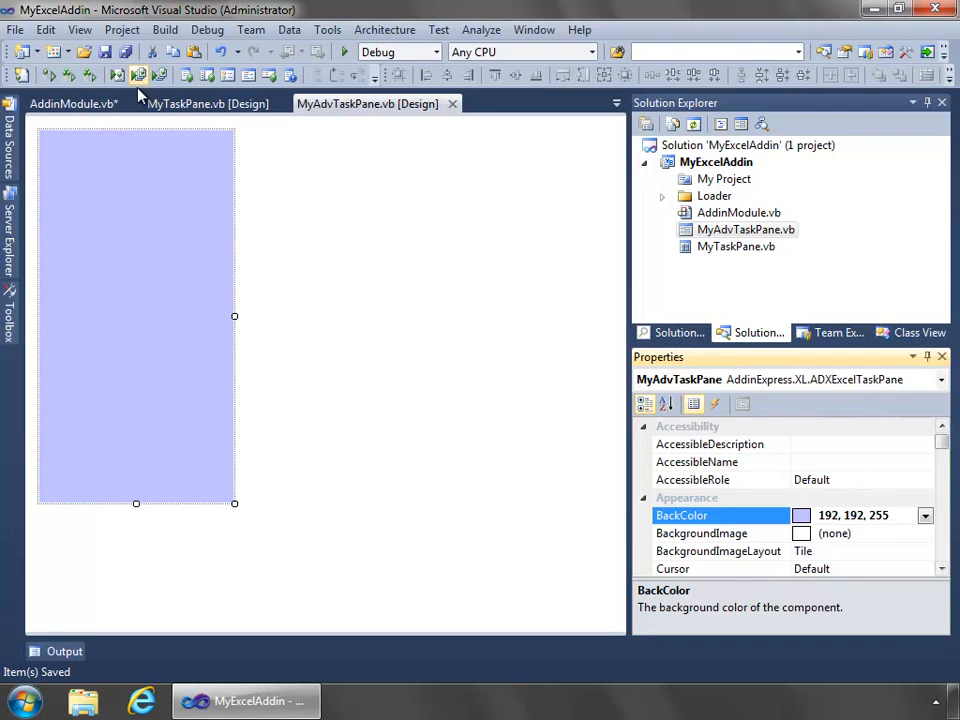
pyautogui.click(208, 104)
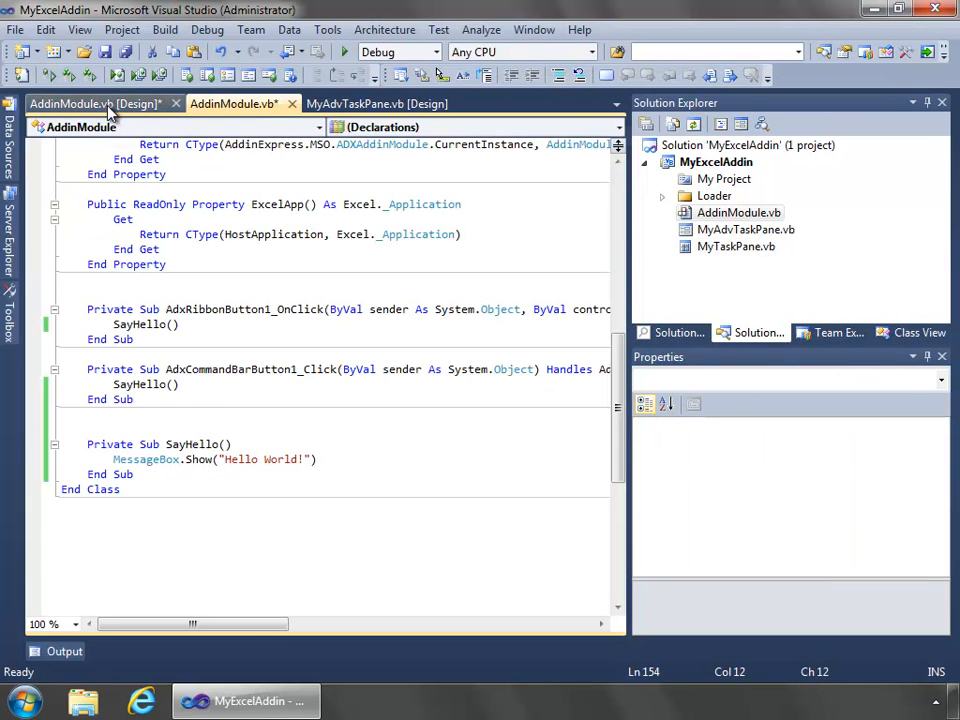
# Add an ADXExcelTaskPanesManager to the add-in module and open its Items collection editor
pyautogui.click(96, 104)
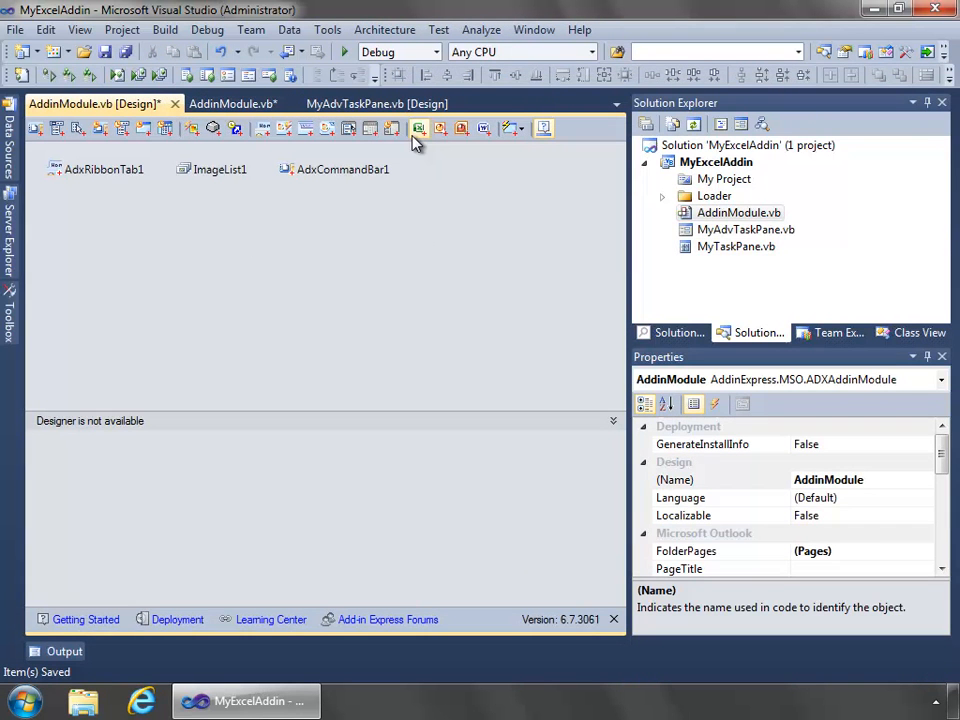
pyautogui.moveTo(418, 128)
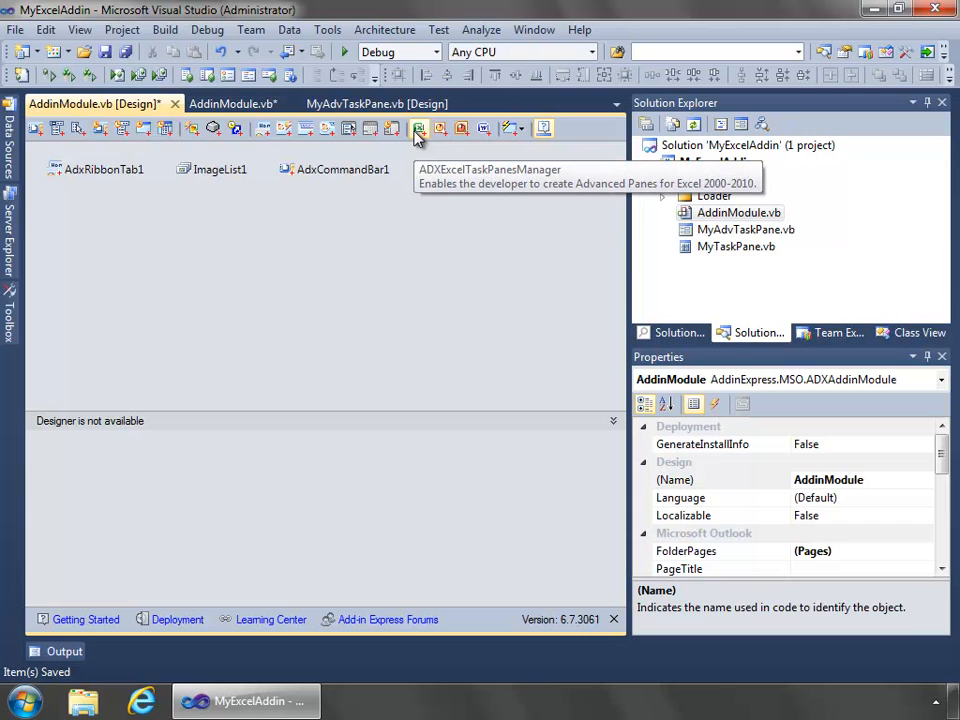
pyautogui.click(416, 128)
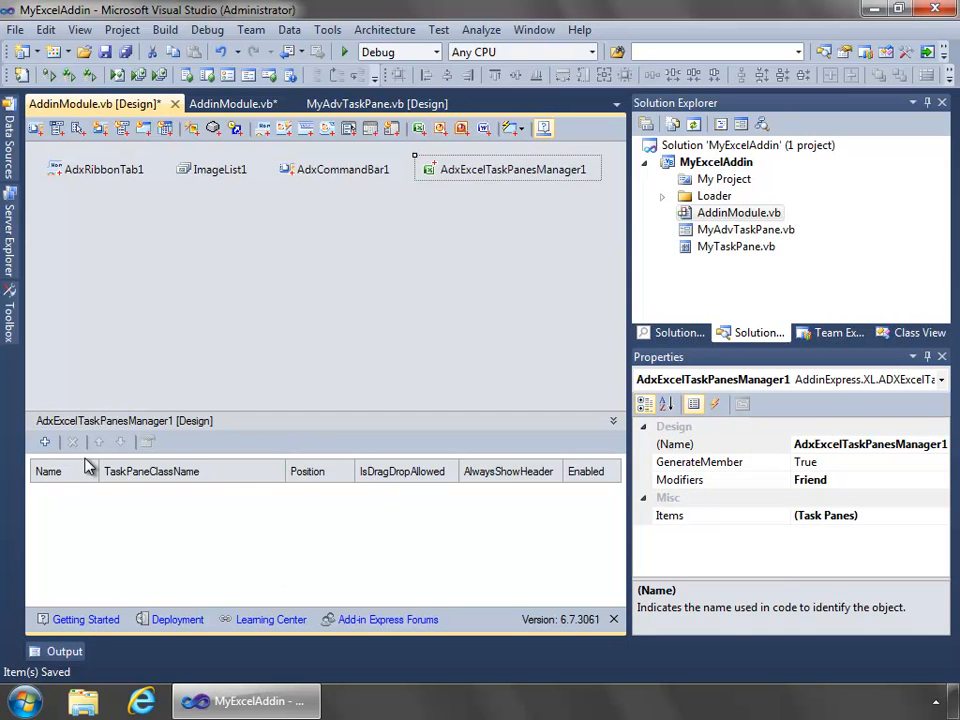
pyautogui.moveTo(536, 508)
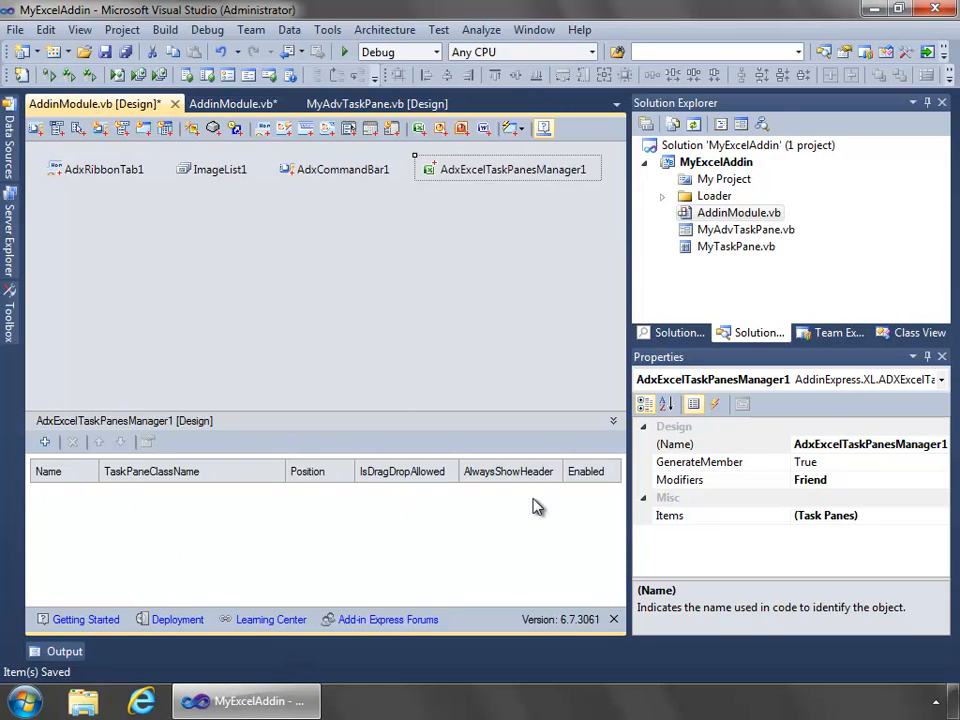
pyautogui.moveTo(484, 196)
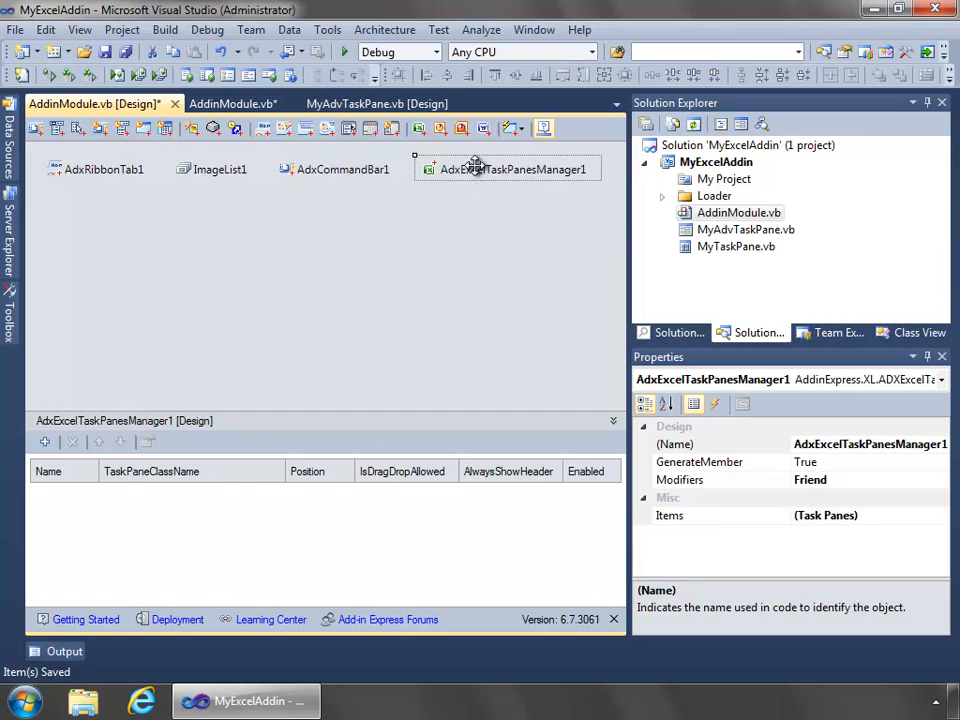
pyautogui.click(668, 516)
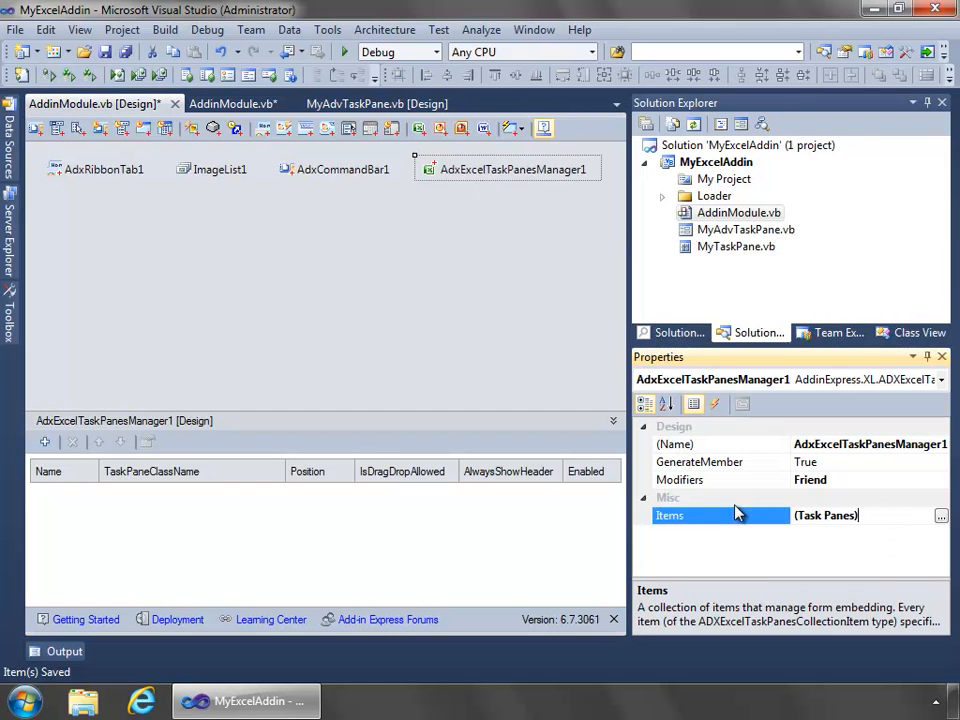
pyautogui.click(940, 516)
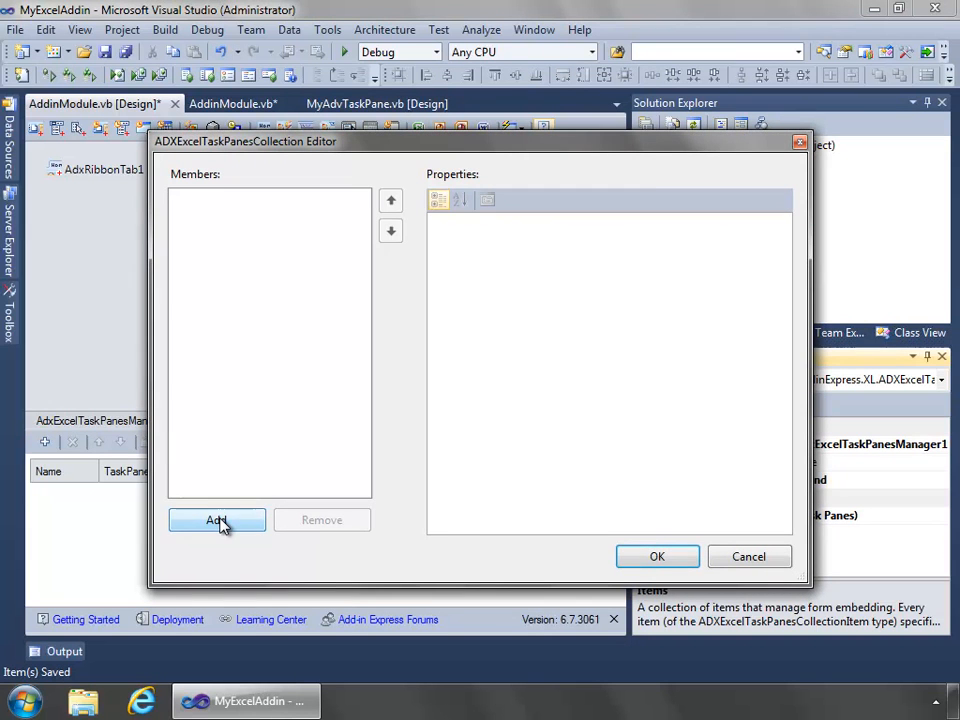
# Add a task pane item with TaskPaneClassName MyExcelAddin.MyAdvTaskPane
pyautogui.click(216, 520)
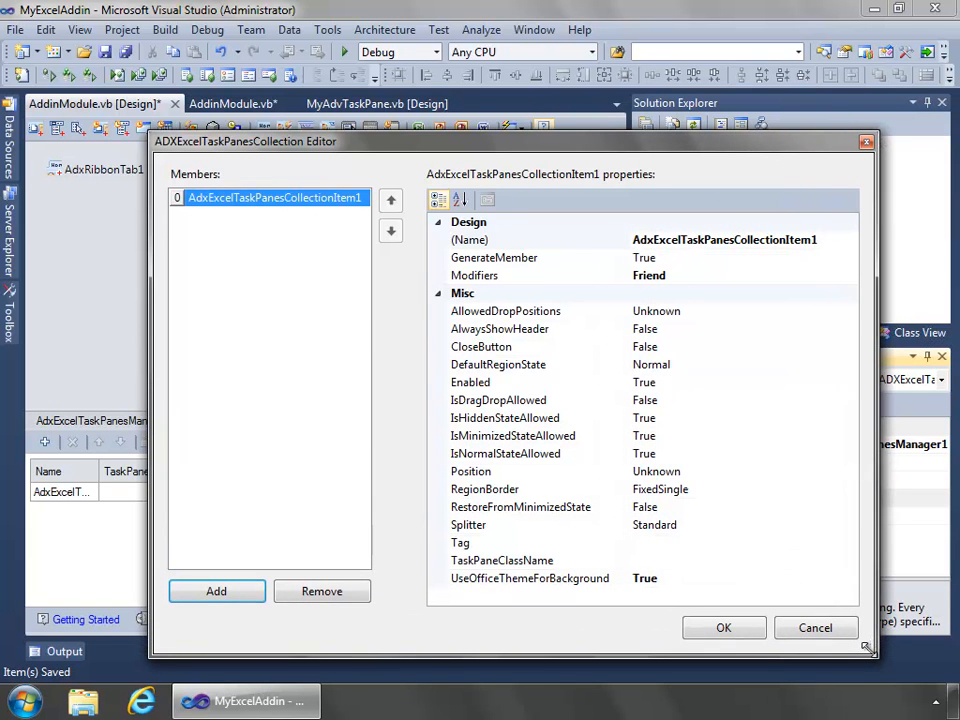
pyautogui.click(502, 560)
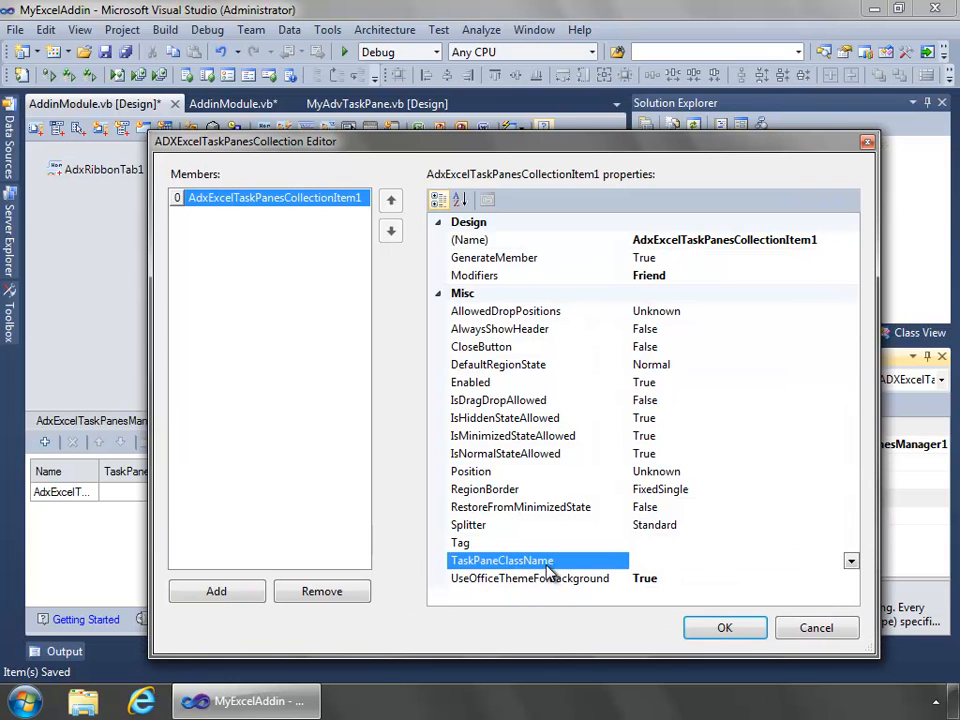
pyautogui.click(538, 560)
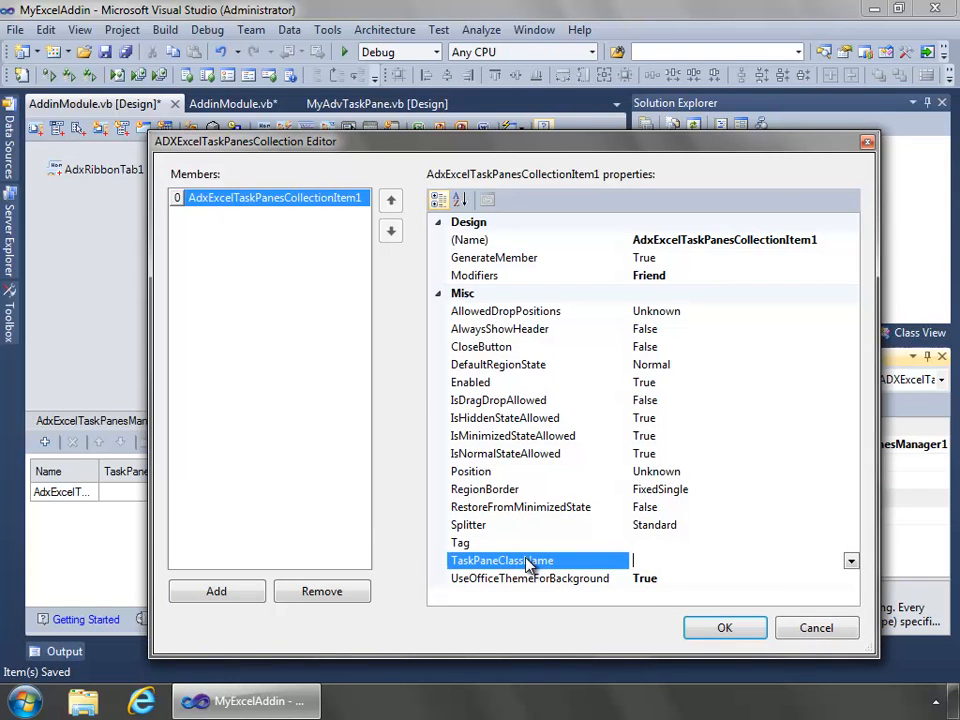
pyautogui.click(848, 560)
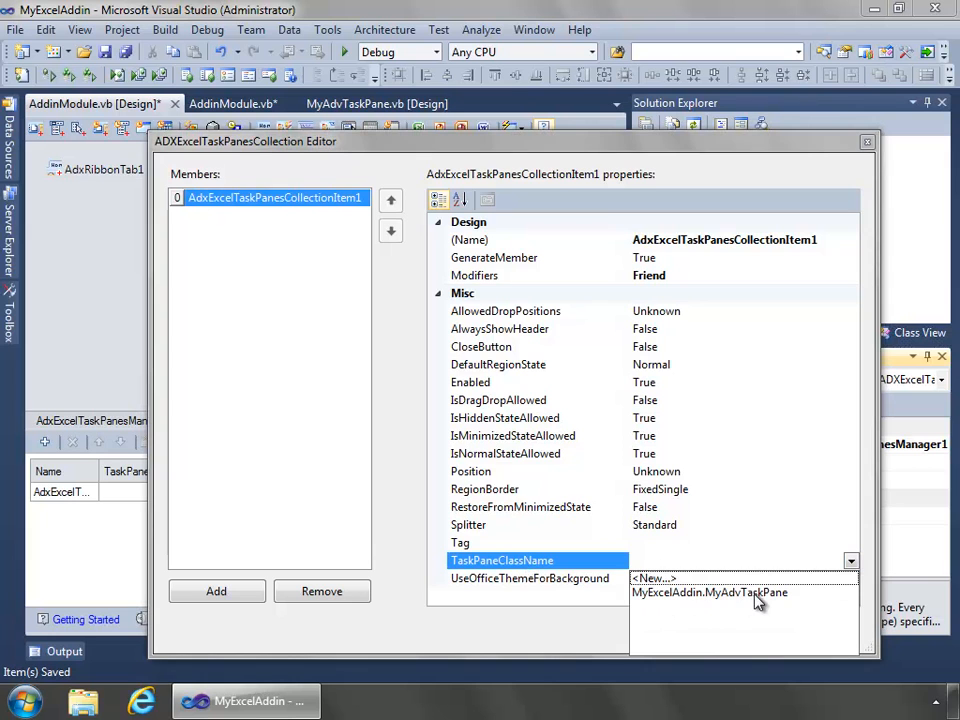
pyautogui.moveTo(760, 596)
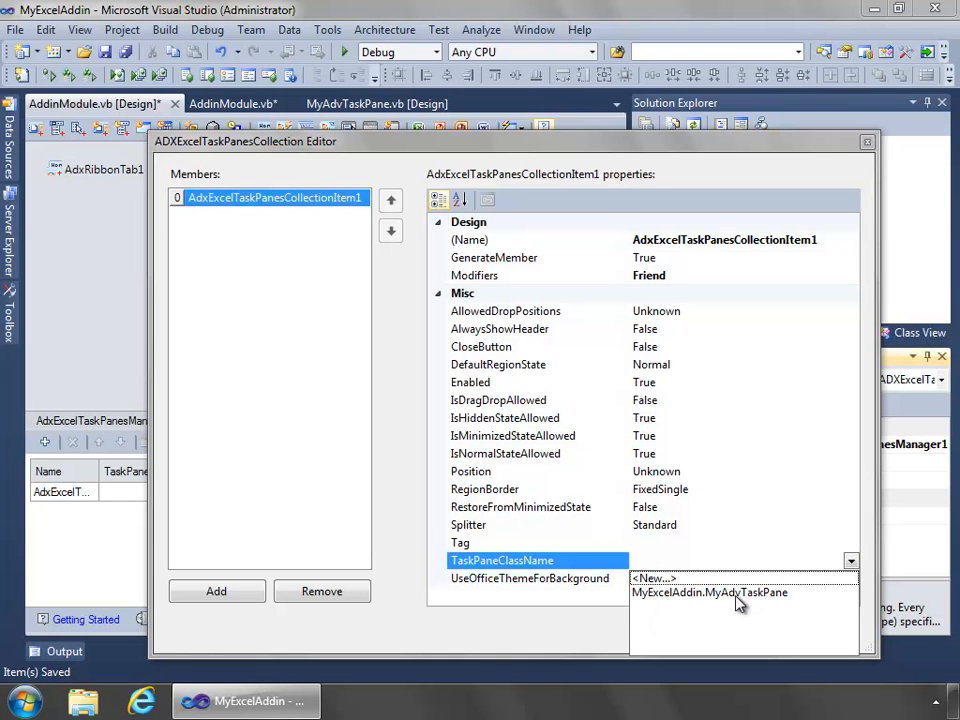
pyautogui.click(708, 592)
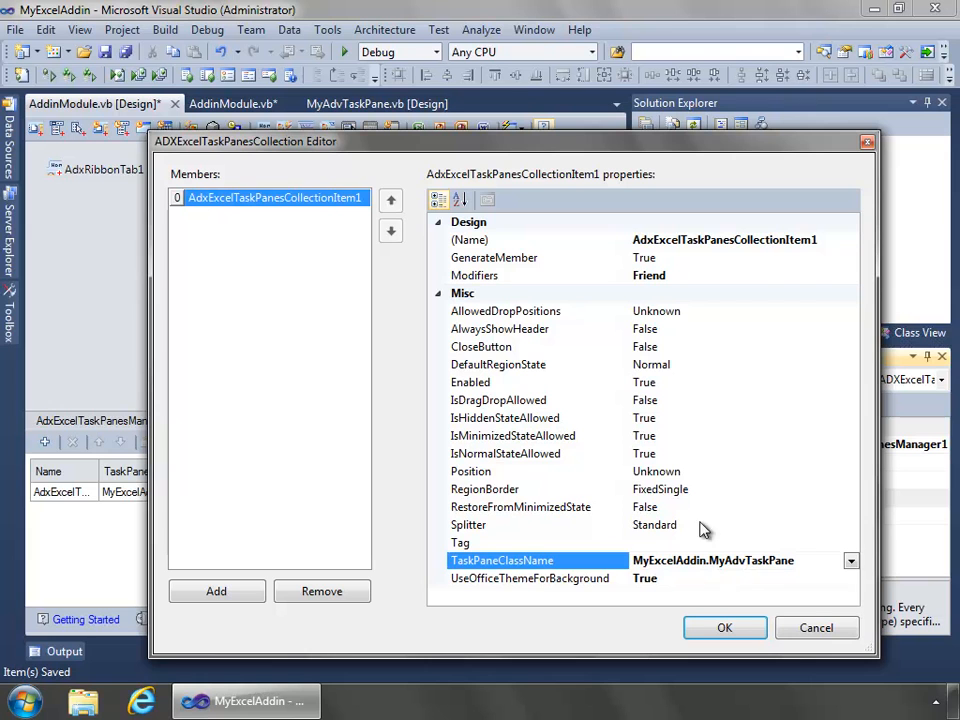
# Set AlwaysShowHeader to True and dock the pane on the left
pyautogui.click(504, 310)
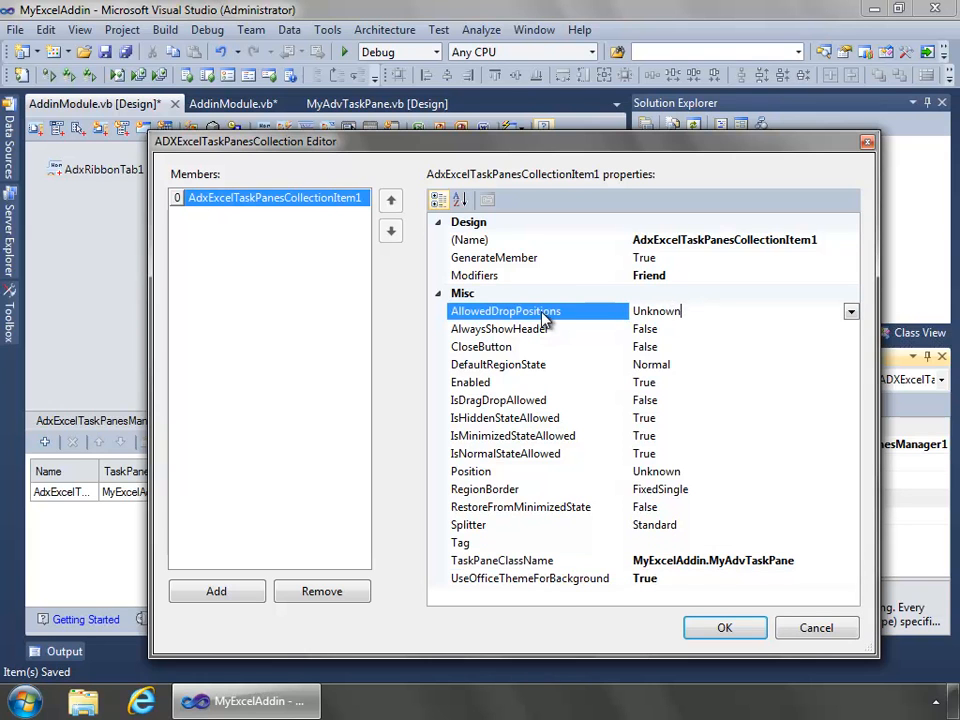
pyautogui.click(500, 328)
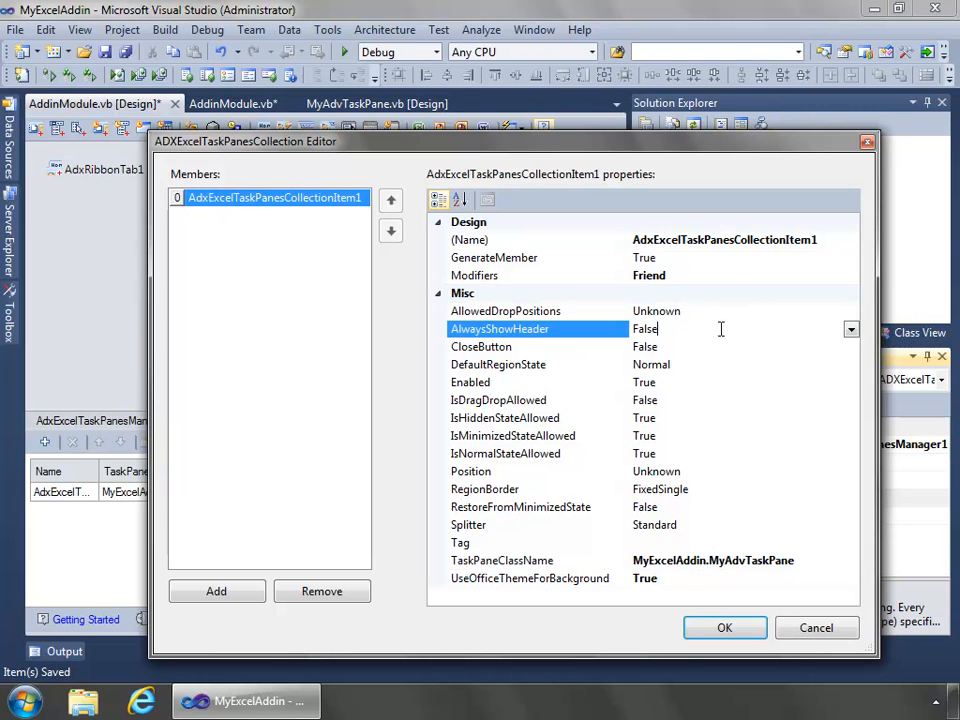
pyautogui.click(852, 328)
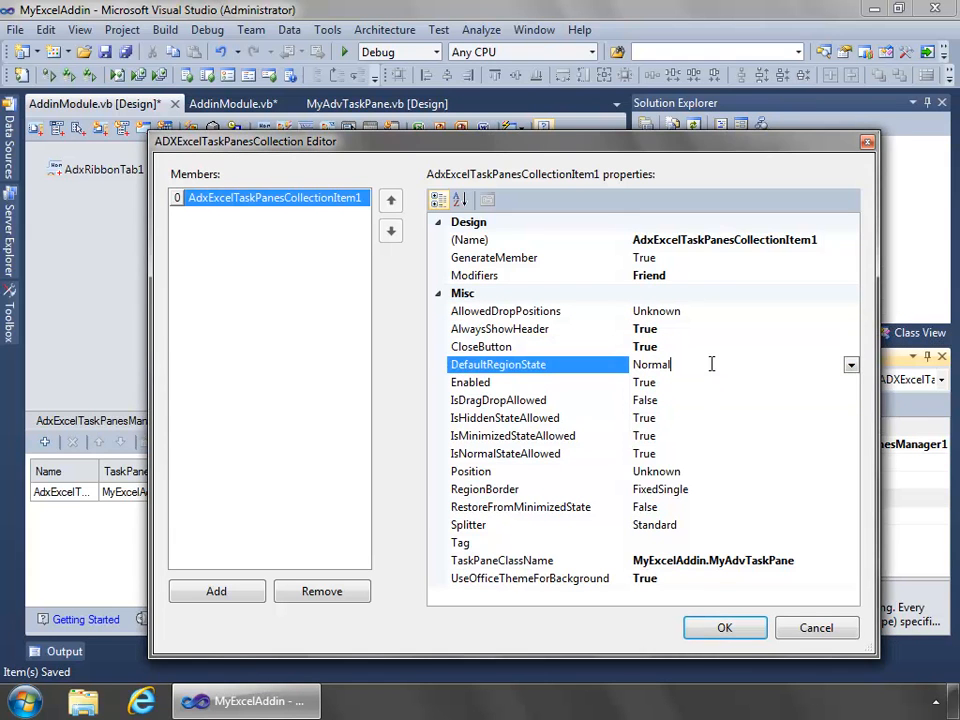
pyautogui.click(850, 364)
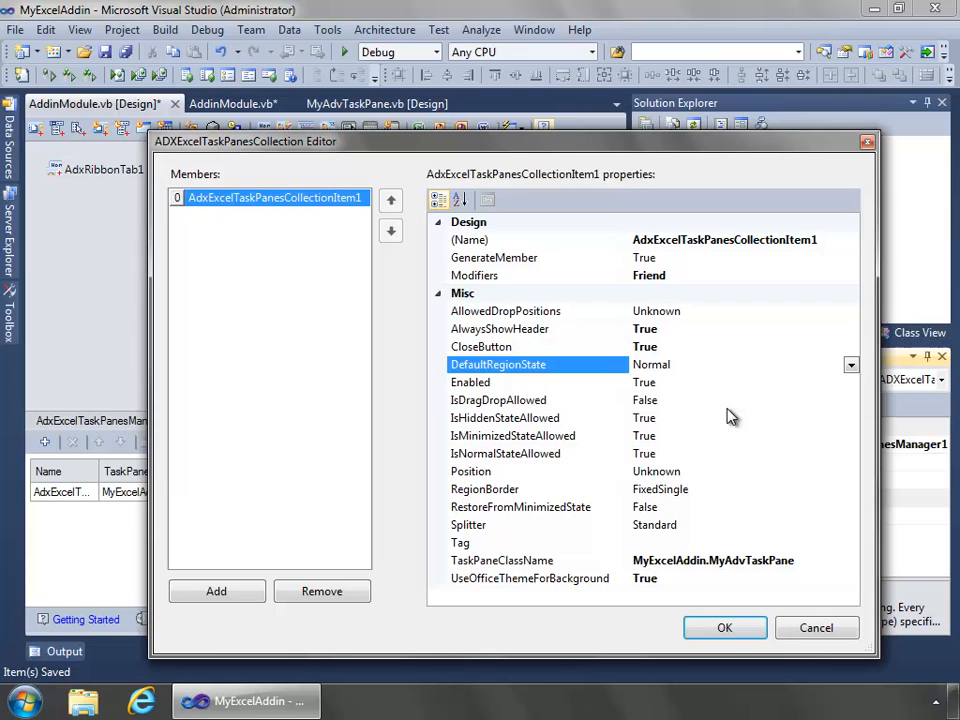
pyautogui.moveTo(698, 420)
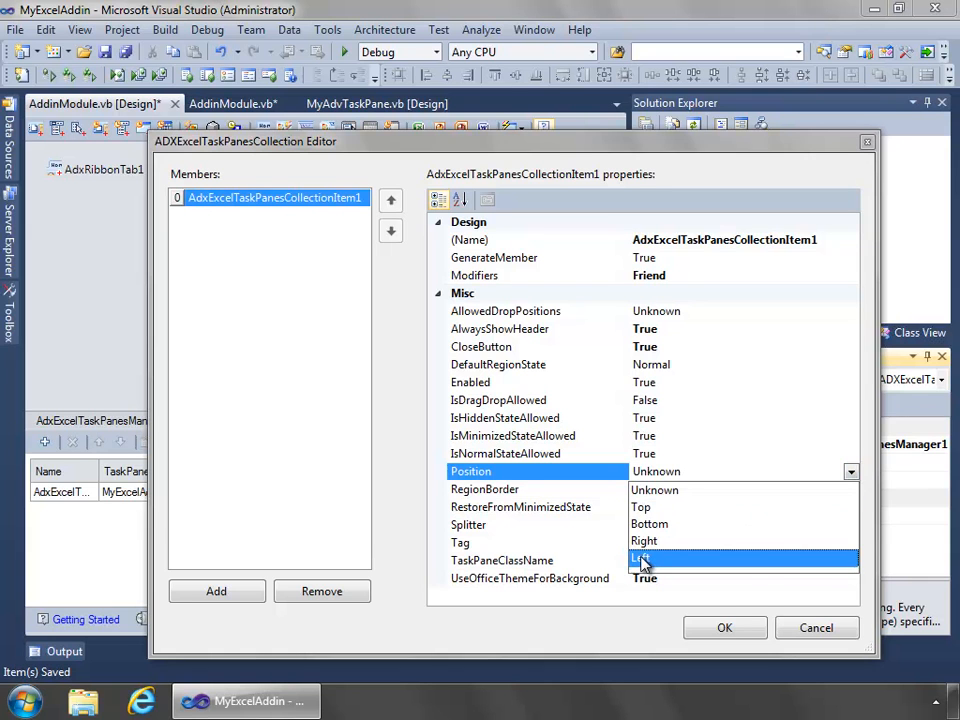
pyautogui.click(640, 558)
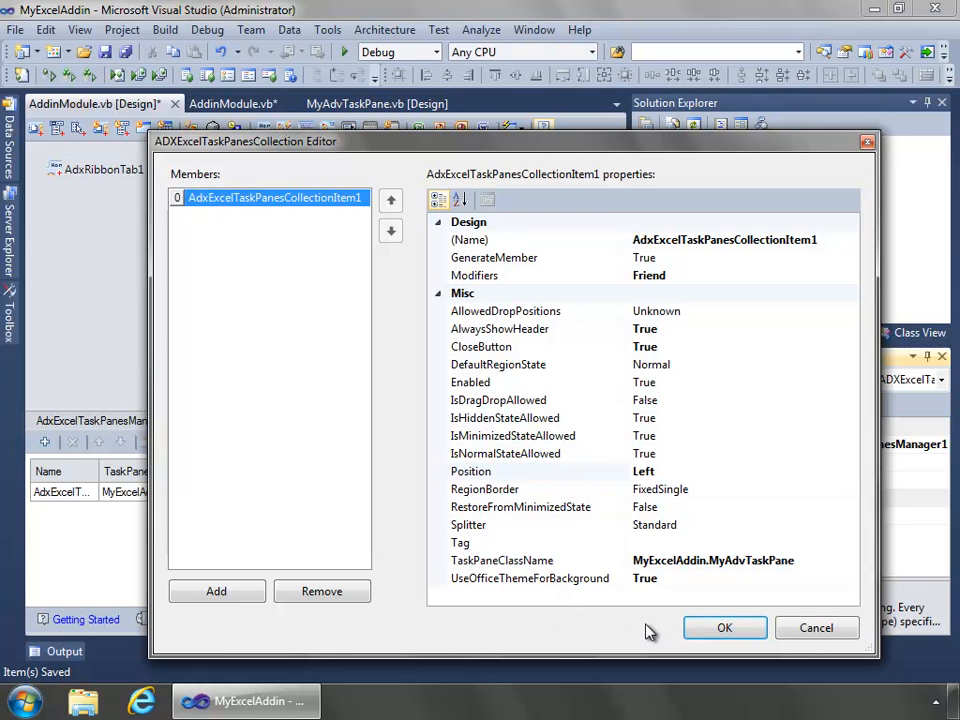
# Set UseOfficeThemeForBackground to False and confirm the collection editor
pyautogui.click(530, 578)
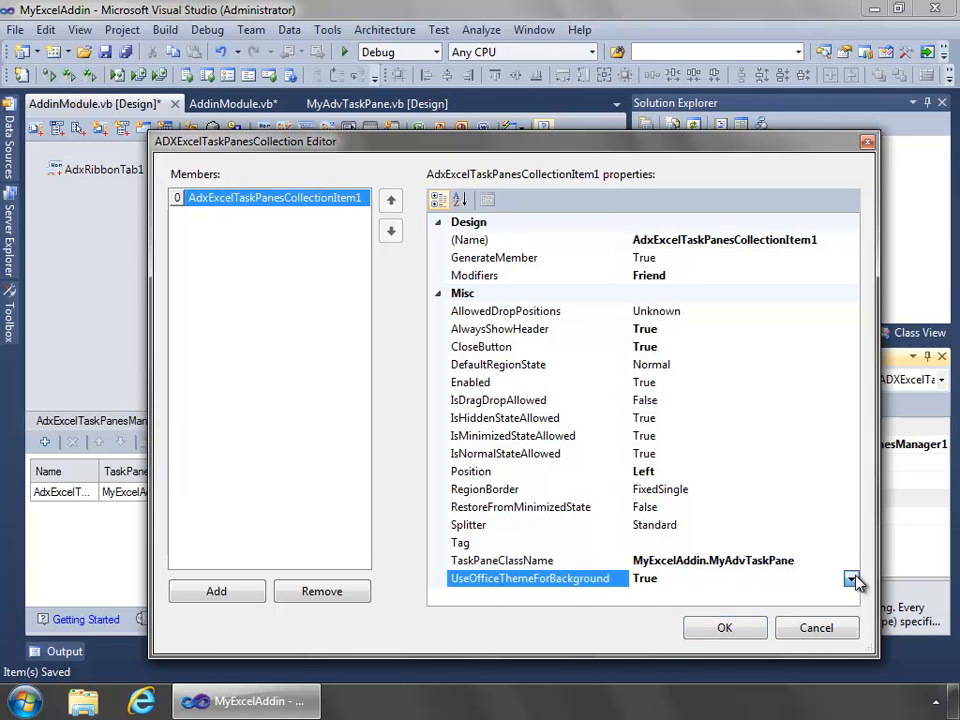
pyautogui.click(852, 578)
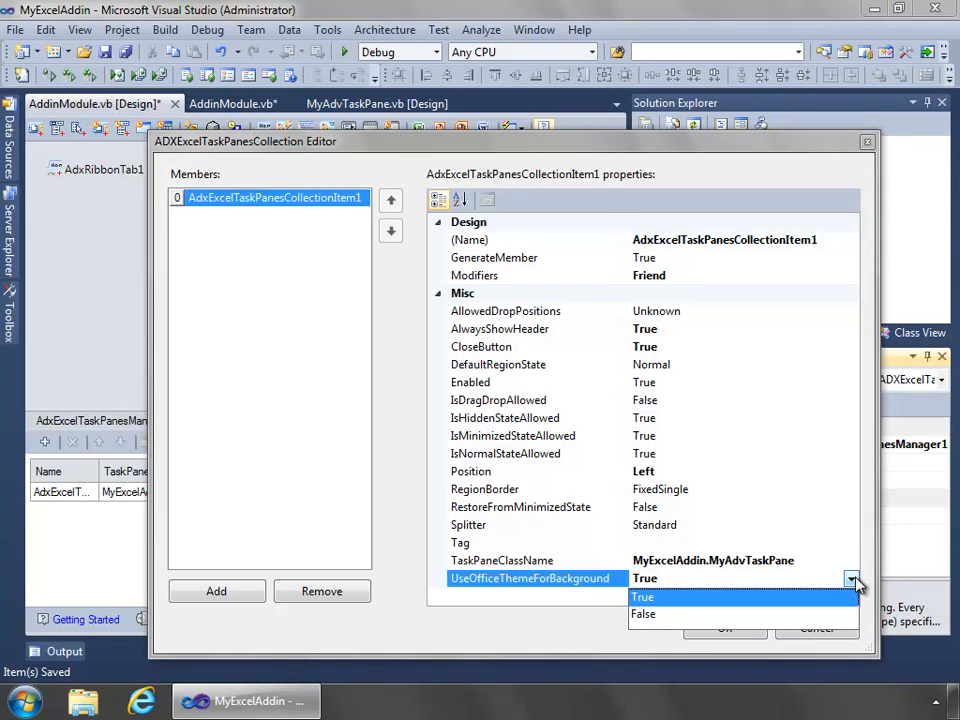
pyautogui.click(644, 612)
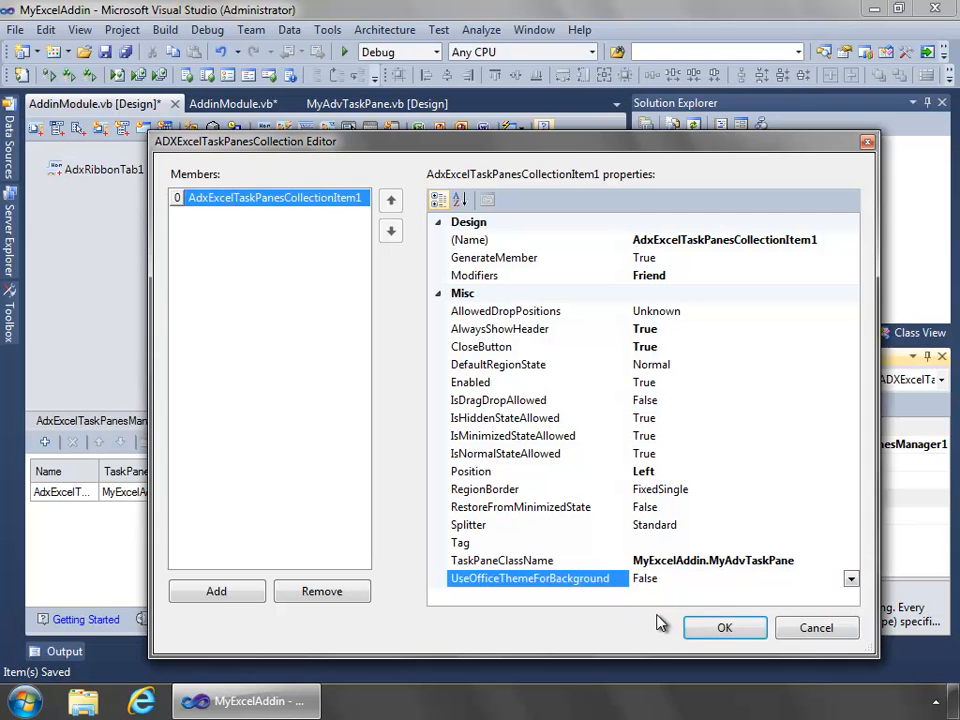
pyautogui.click(724, 628)
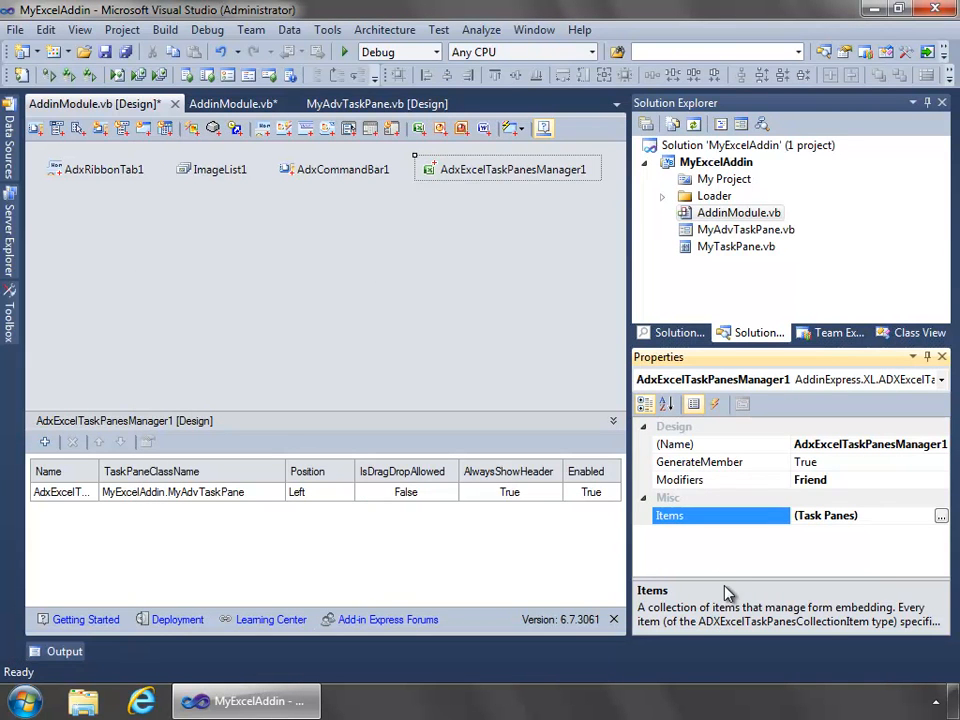
pyautogui.moveTo(216, 128)
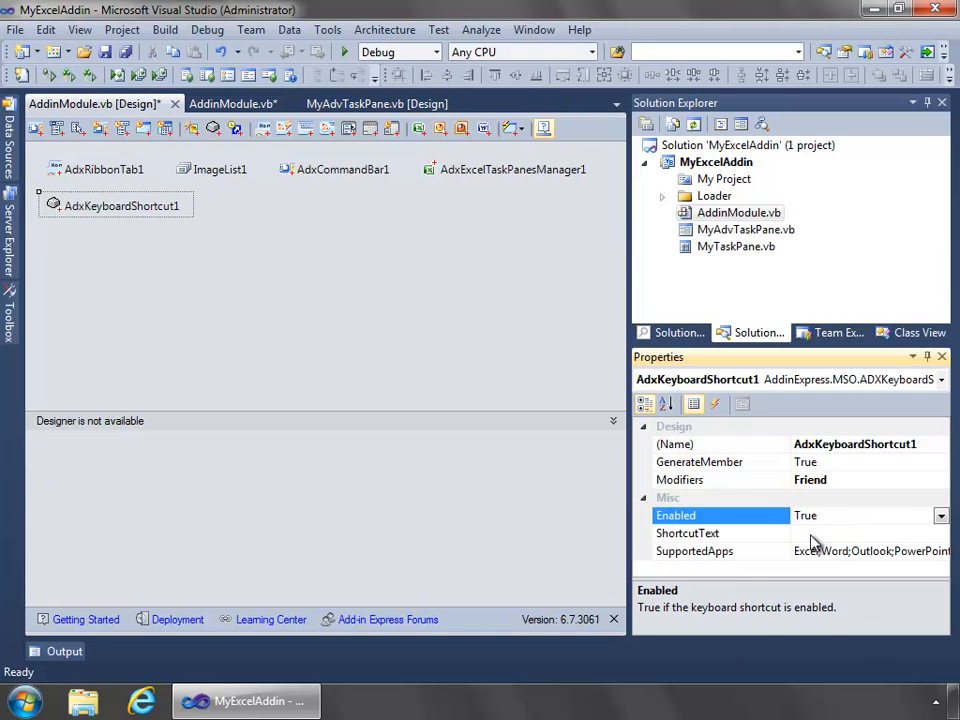
# Assign Ctrl+D as AdxKeyboardShortcut1's ShortcutText and list its events for an Action handler
pyautogui.click(688, 532)
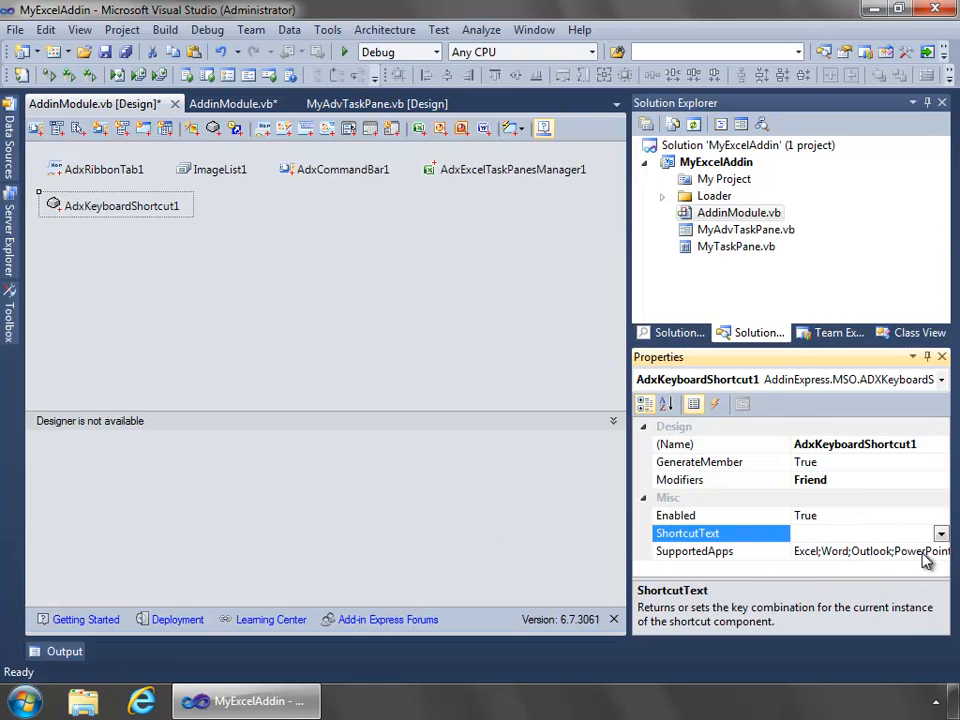
pyautogui.click(940, 532)
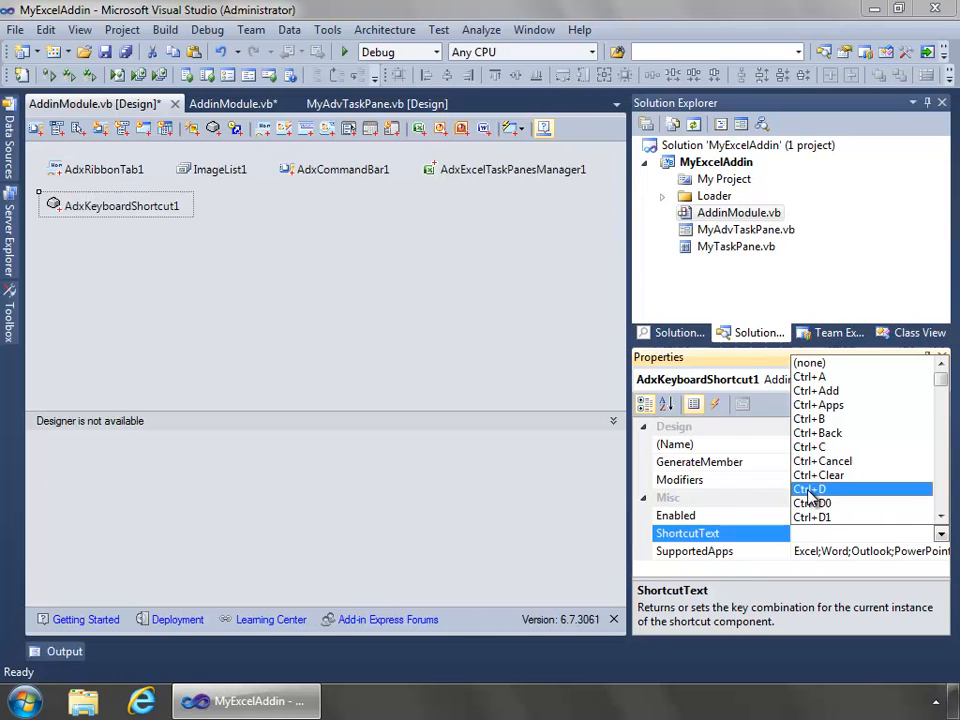
pyautogui.click(810, 488)
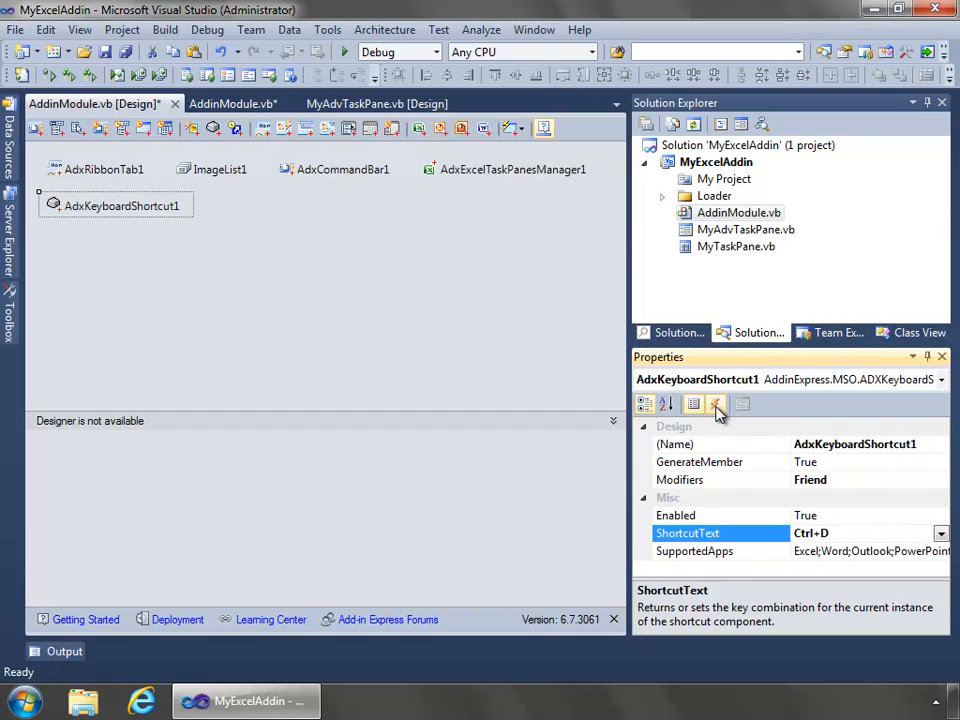
pyautogui.click(716, 404)
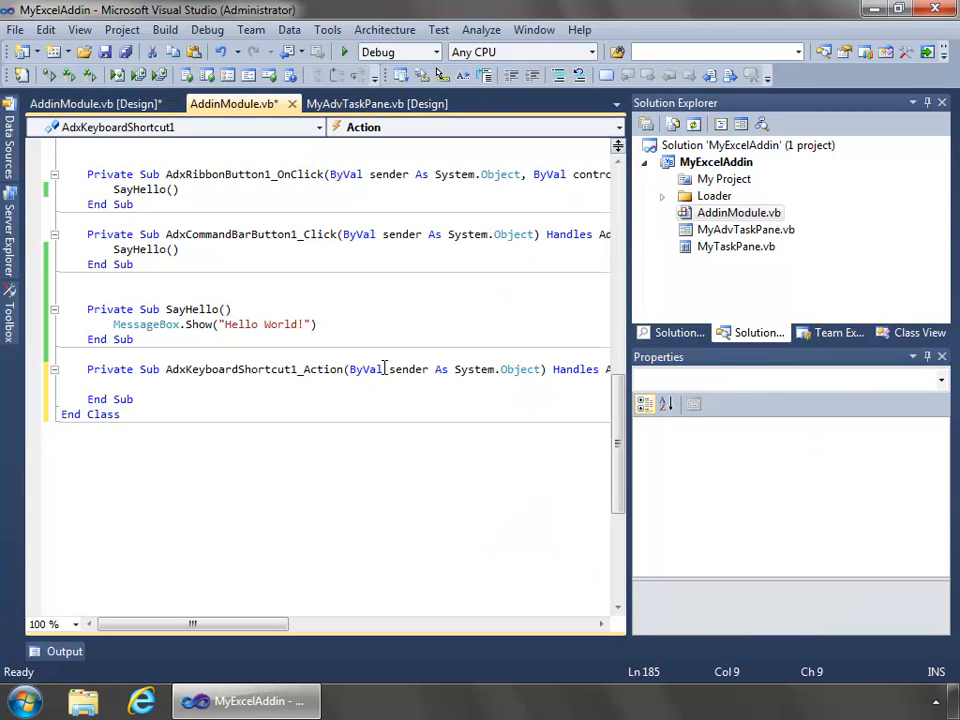
# Write MessageBox.Show(AdxKeyboardShortcut1.ShortcutText) in the shortcut's Action handler via IntelliSense
pyautogui.write('mes')
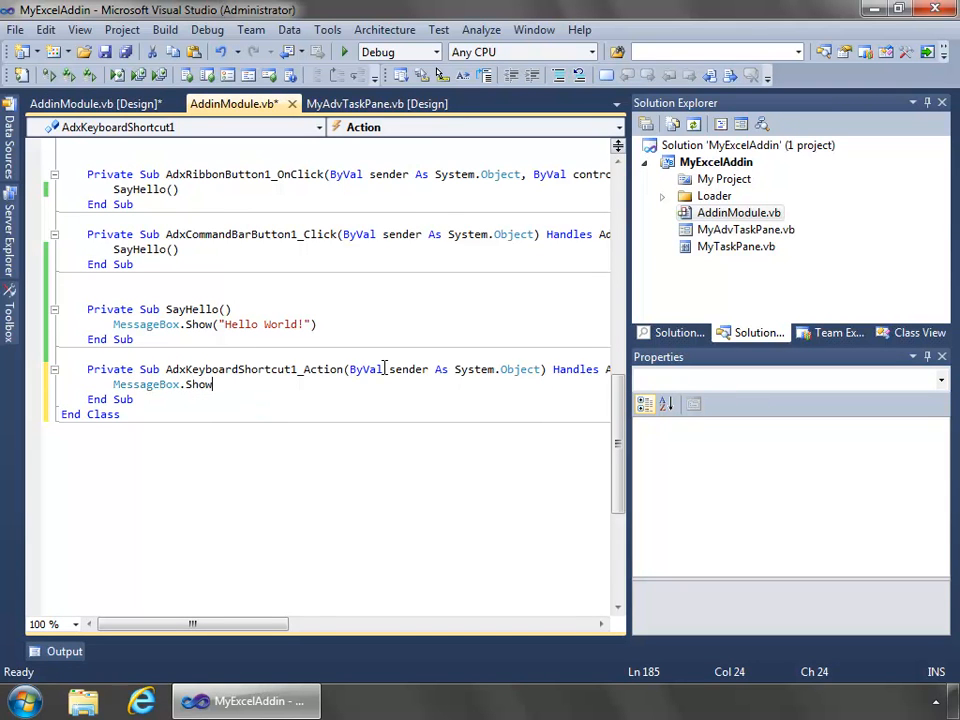
pyautogui.write('(')
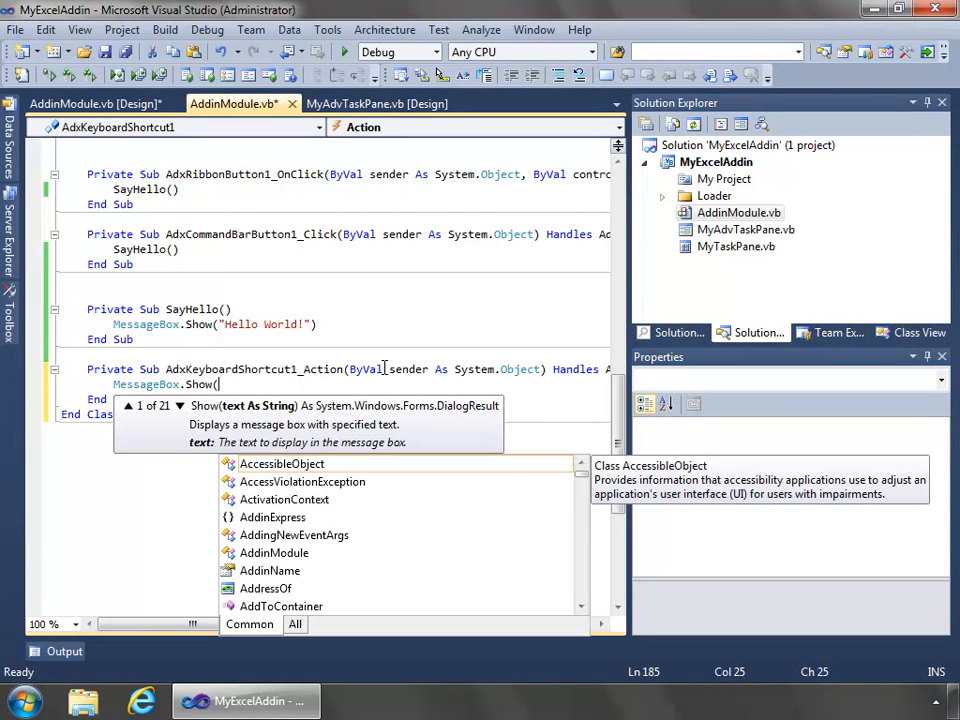
pyautogui.write('Key')
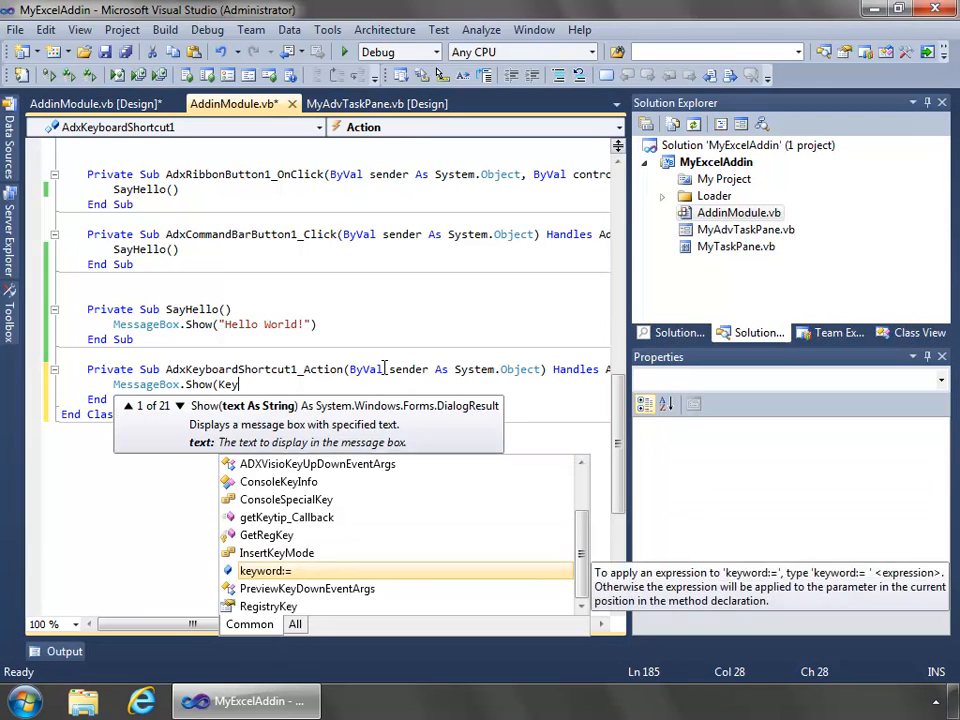
pyautogui.write('AdxKeyboardShortcut1')
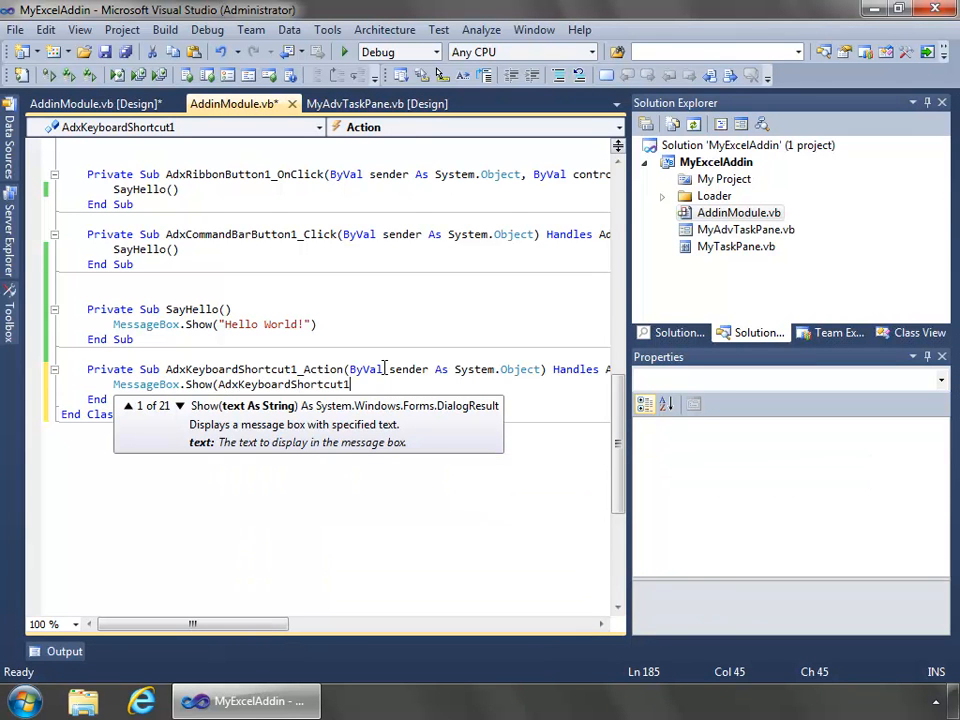
pyautogui.write('.sho')
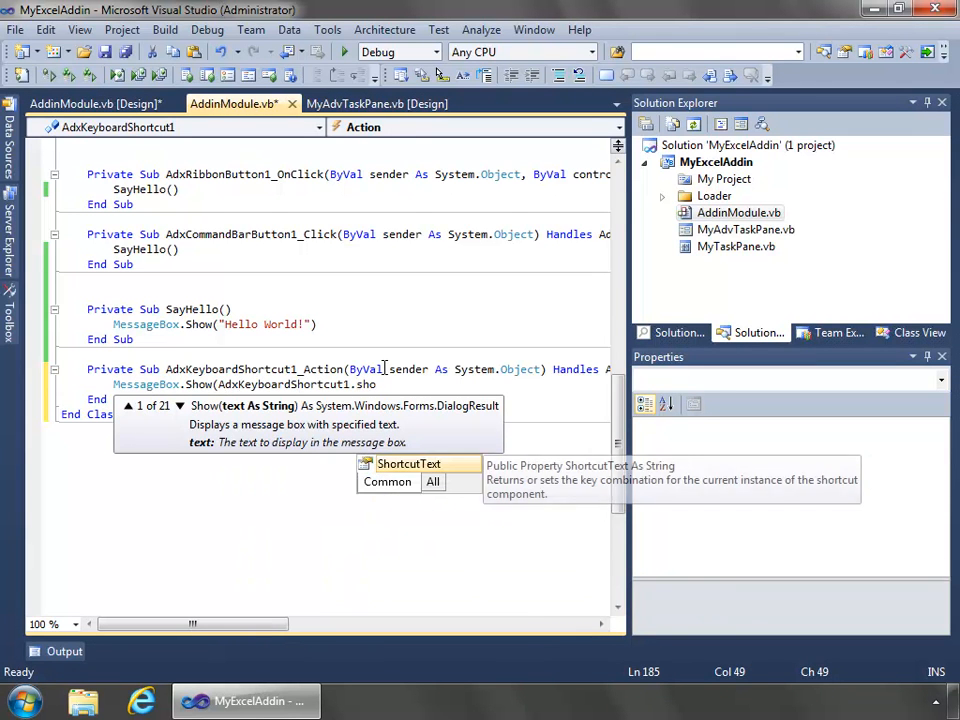
pyautogui.write('ShortcutText')
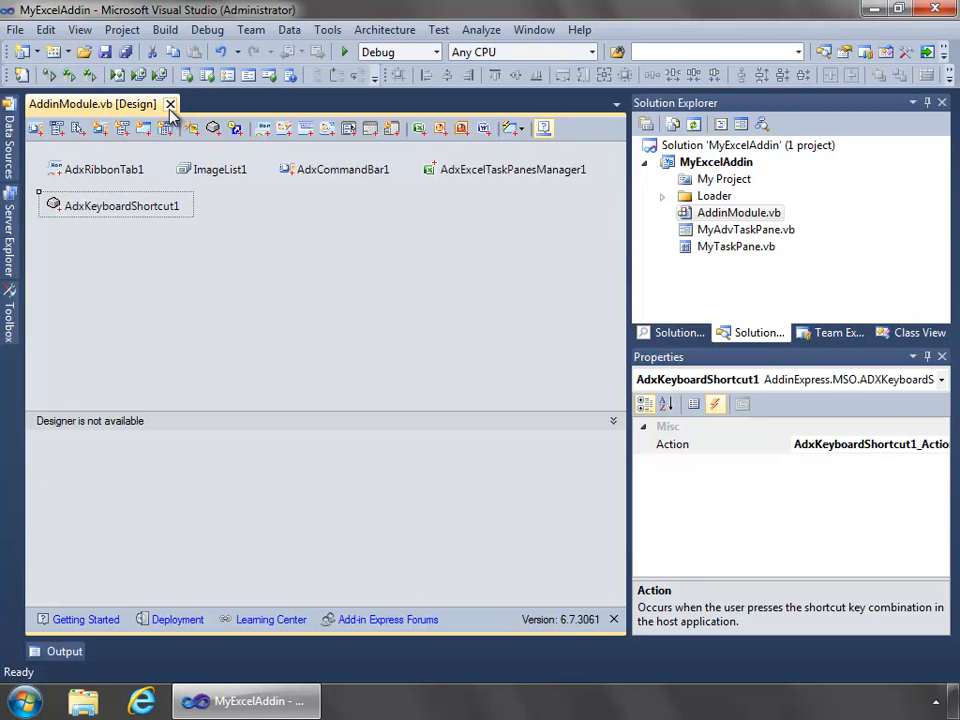
pyautogui.moveTo(460, 158)
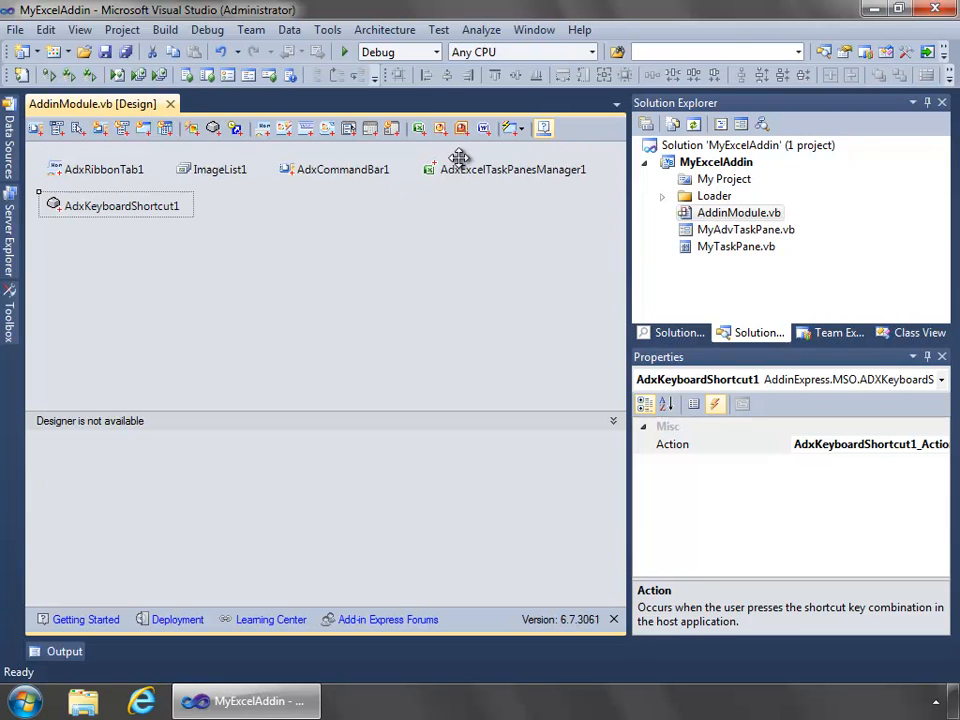
pyautogui.moveTo(512, 128)
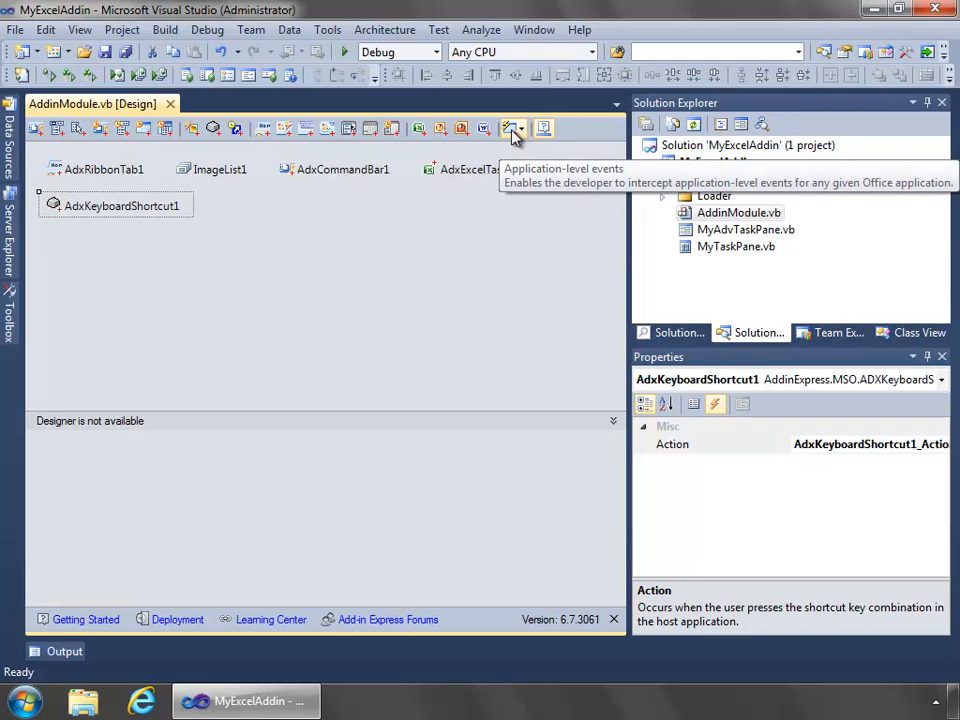
# Add a Microsoft Excel events component (adxExcelEvents) to the module and browse its event list
pyautogui.click(512, 128)
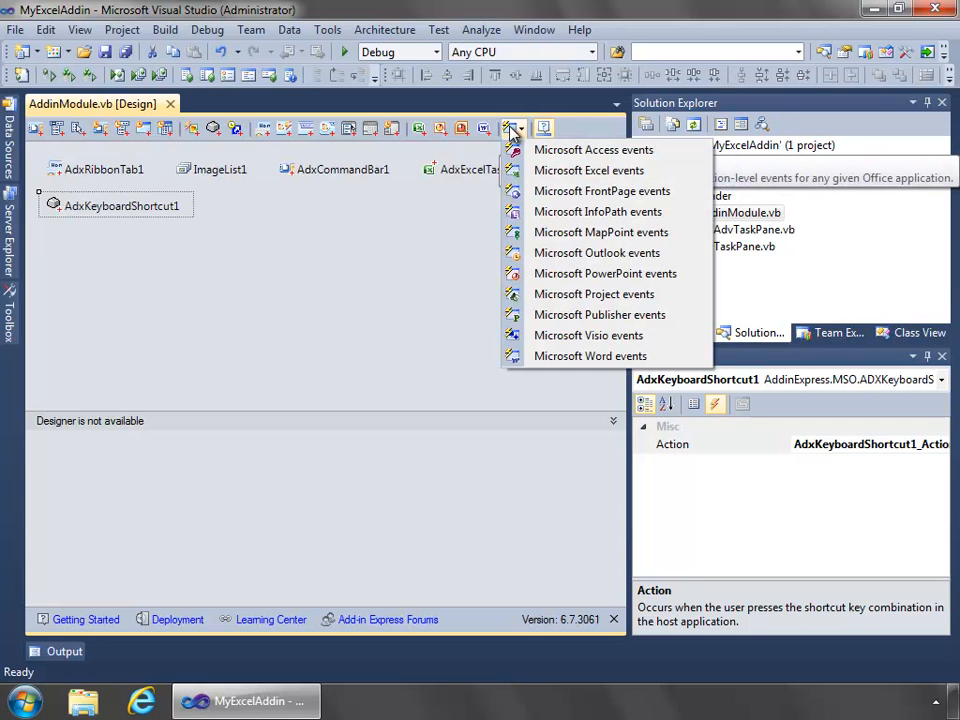
pyautogui.moveTo(588, 170)
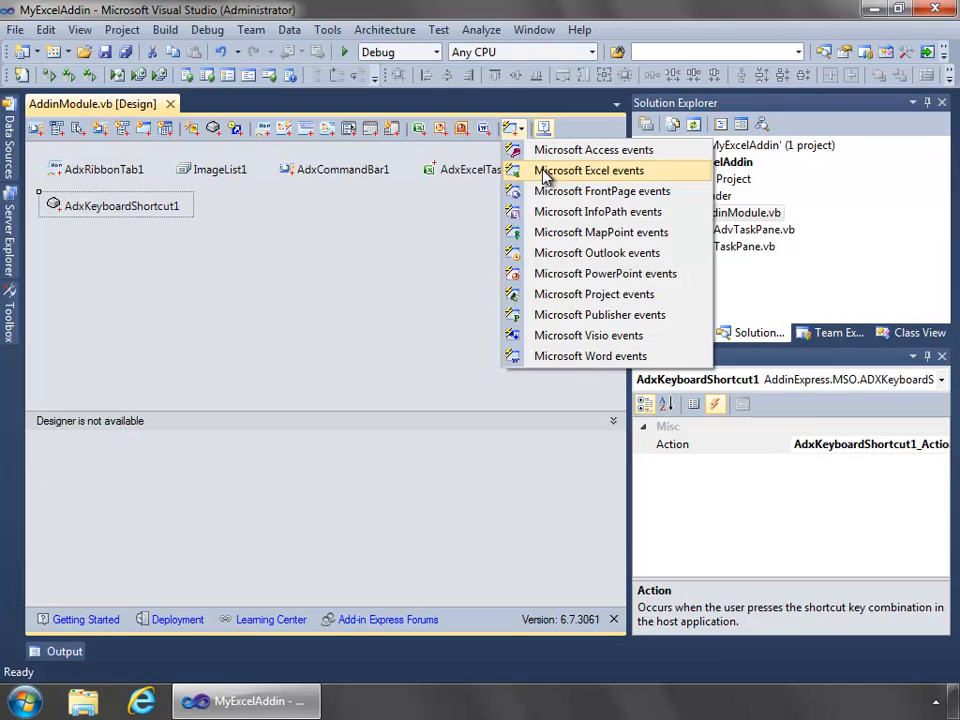
pyautogui.click(588, 170)
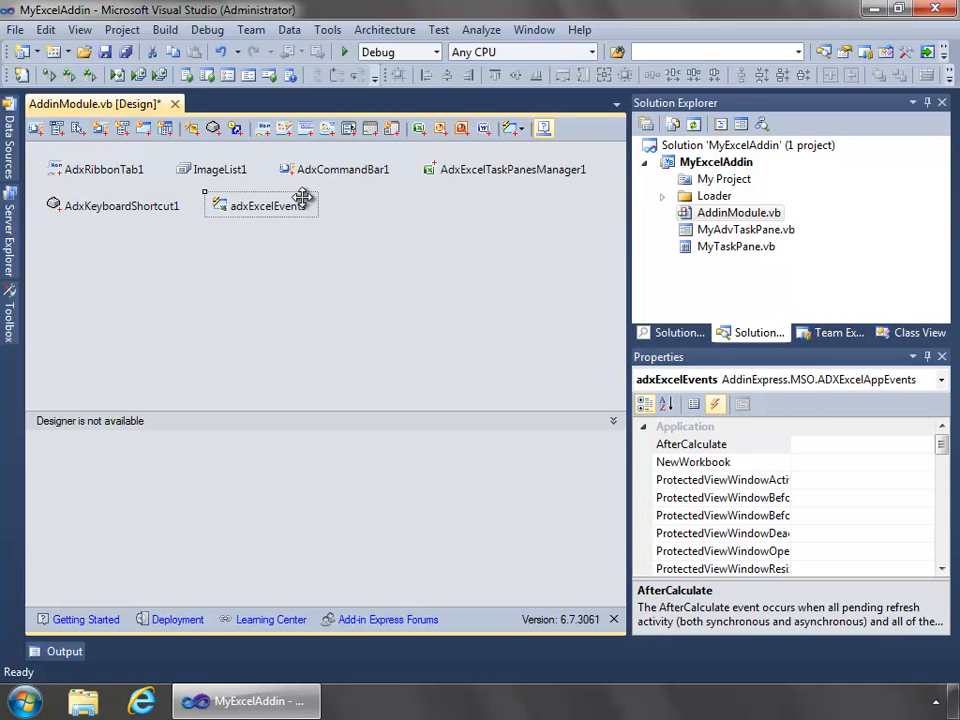
pyautogui.scroll(-3)
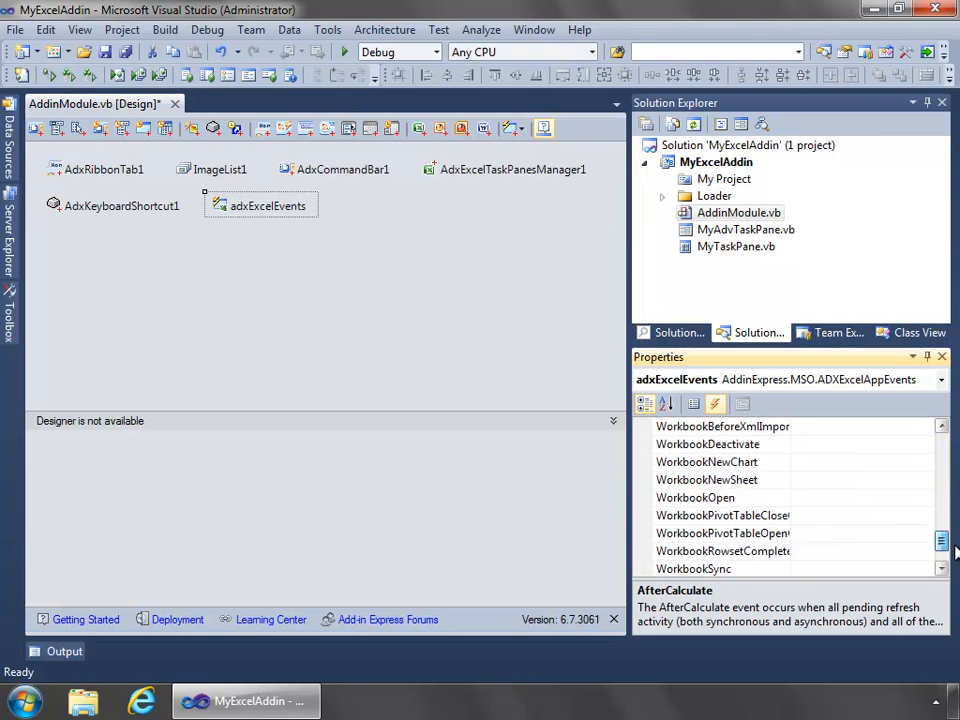
pyautogui.scroll(-3)
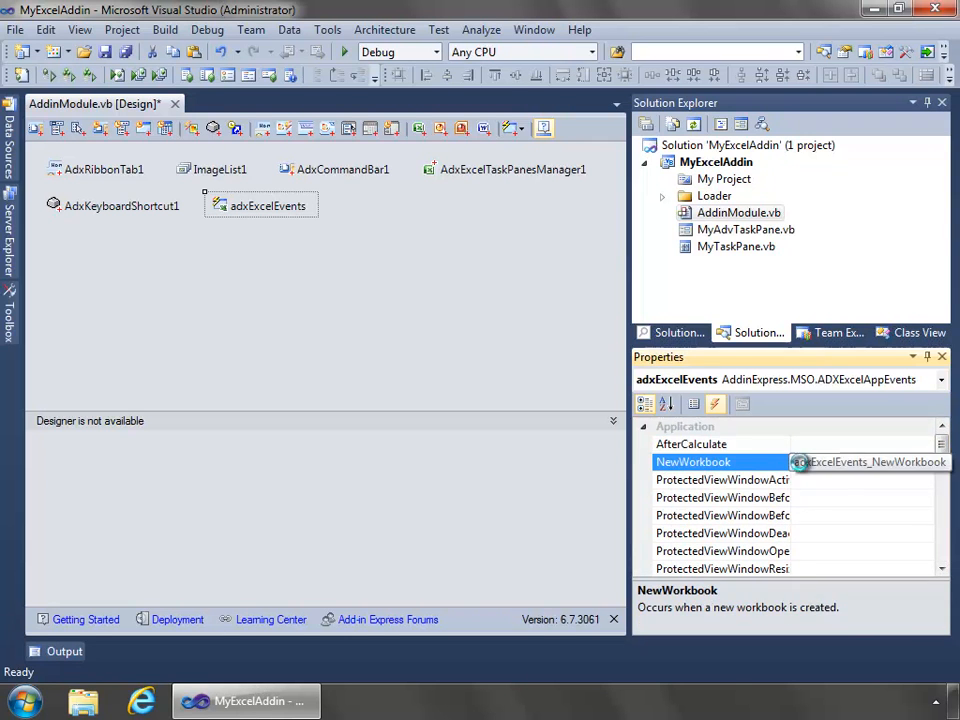
# Create the NewWorkbook handler calling SayHello(), then save and close AddinModule.vb
pyautogui.doubleClick(692, 460)
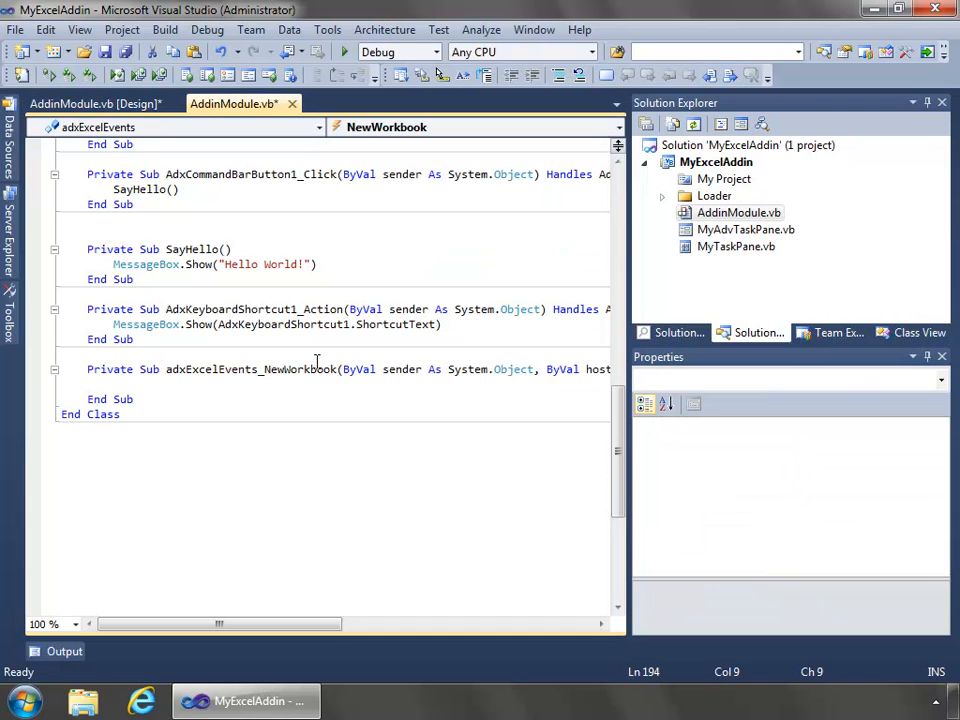
pyautogui.write('SayHello')
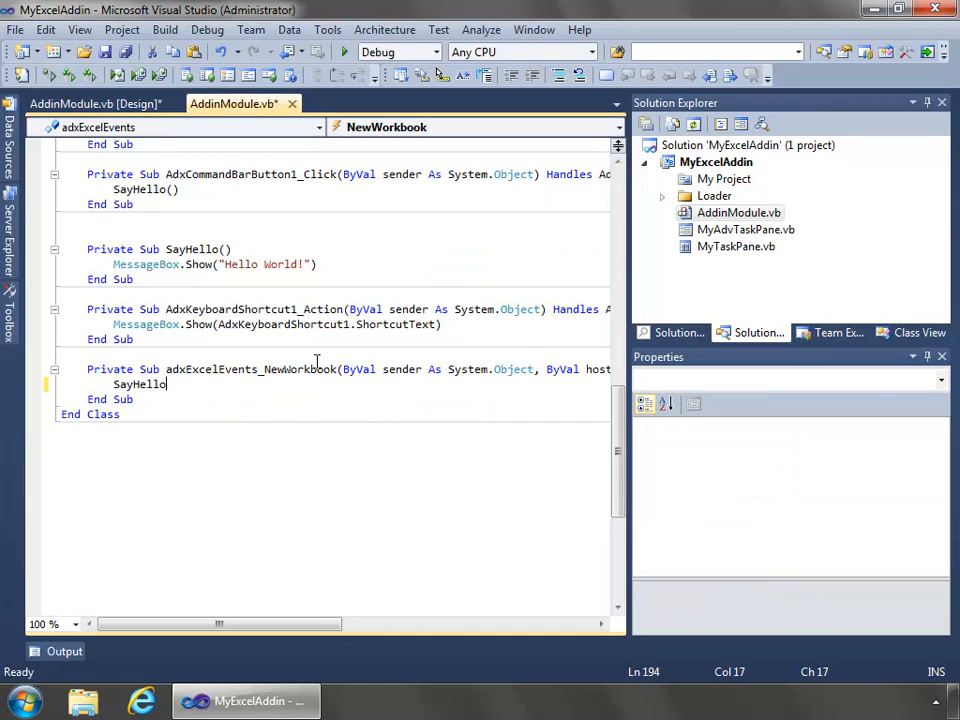
pyautogui.write('()')
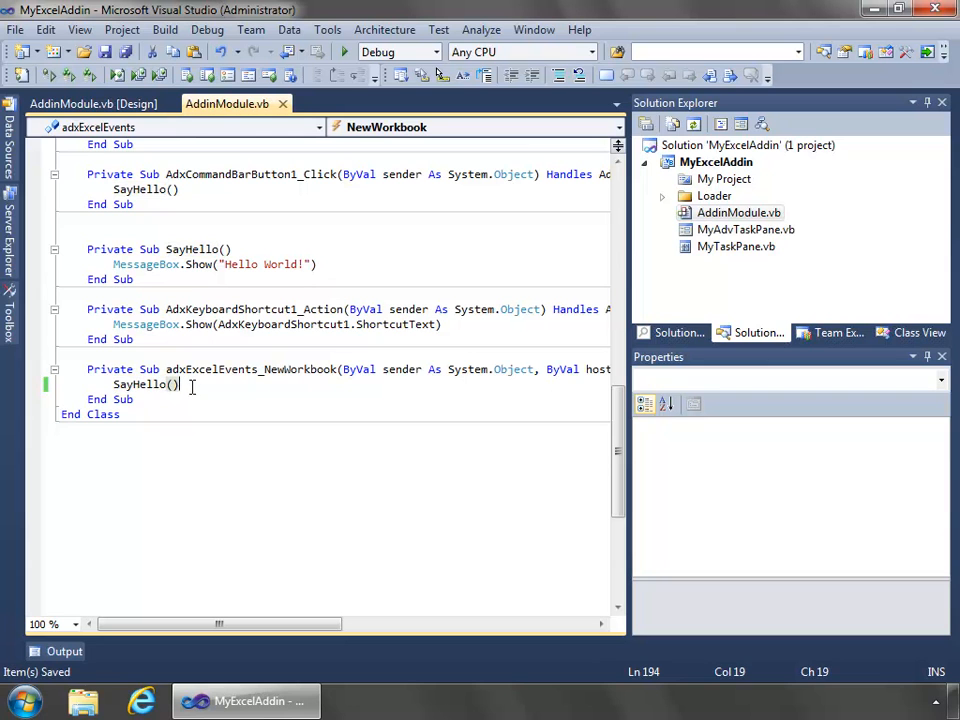
pyautogui.moveTo(338, 232)
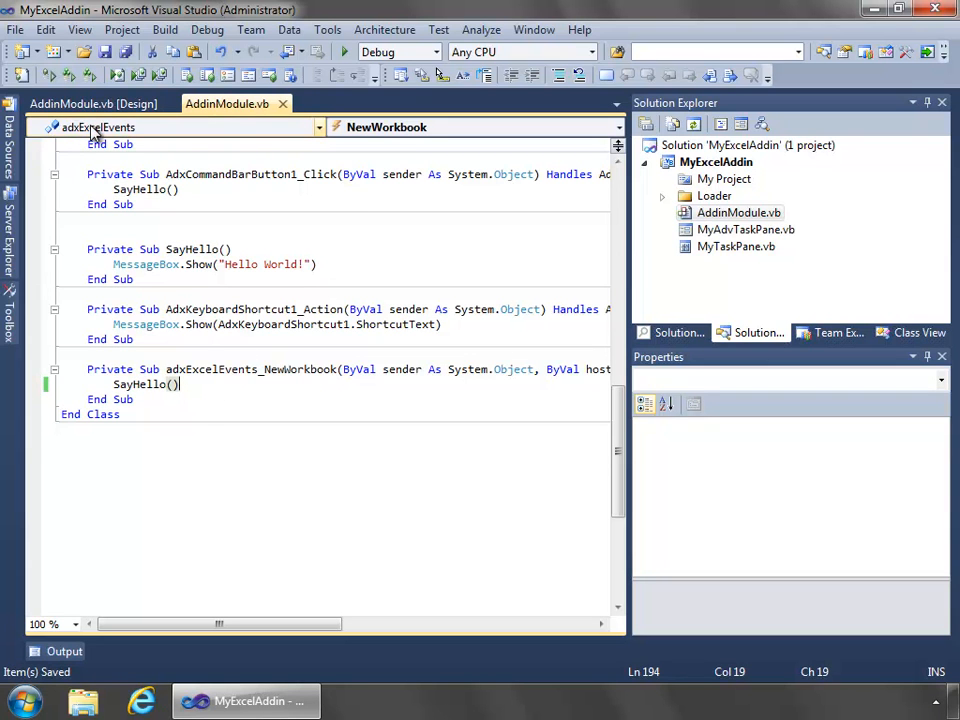
pyautogui.click(318, 128)
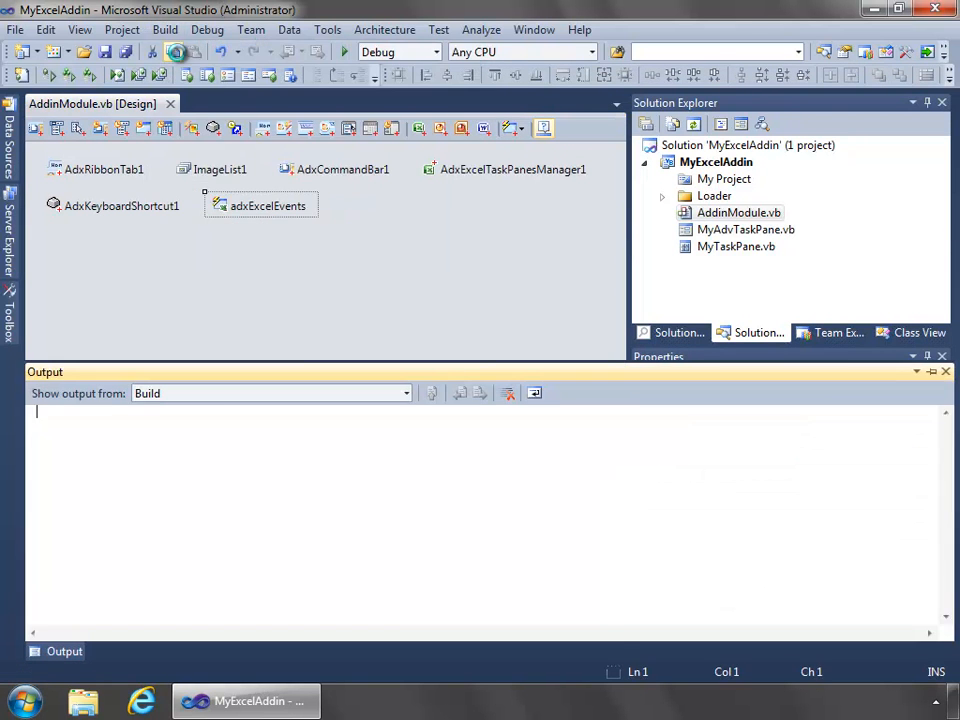
# Run Register ADX Project from the Build menu and acknowledge the successful registration
pyautogui.click(172, 52)
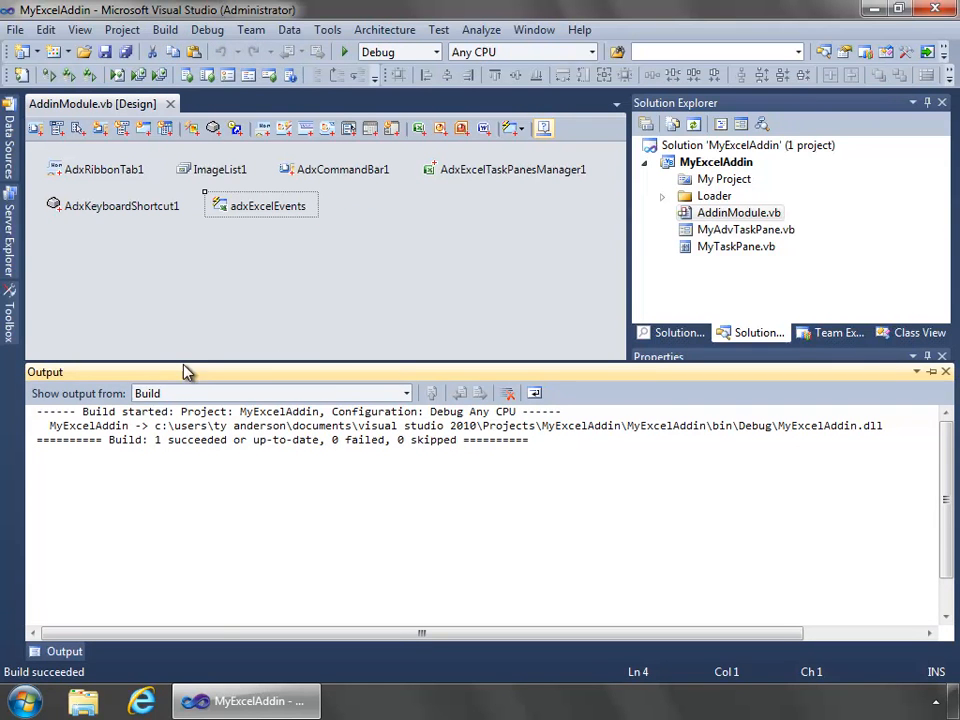
pyautogui.moveTo(164, 30)
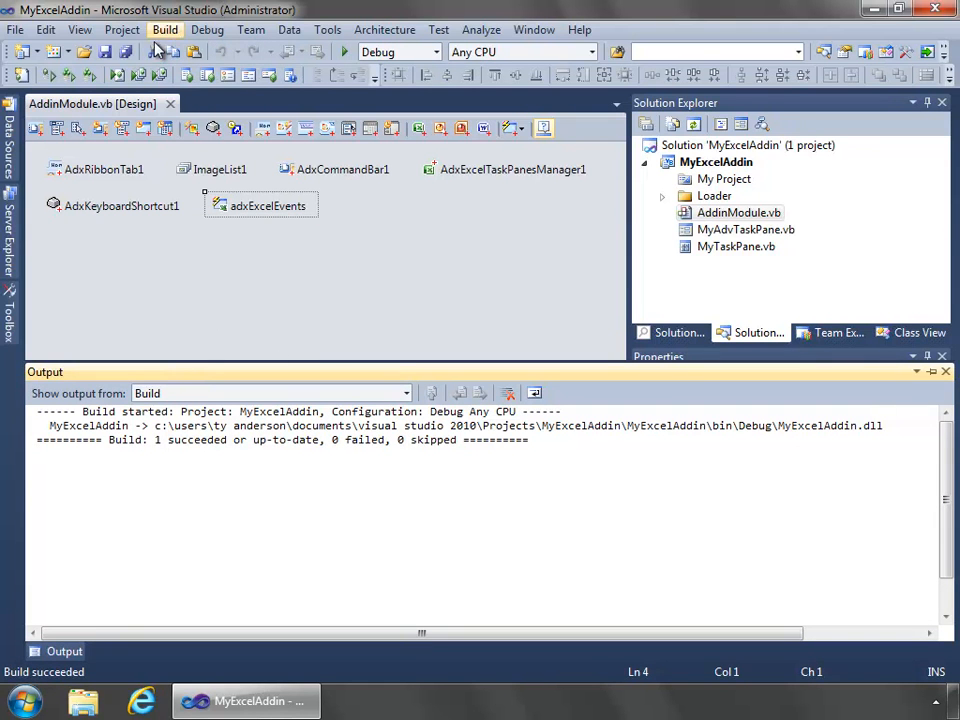
pyautogui.click(164, 30)
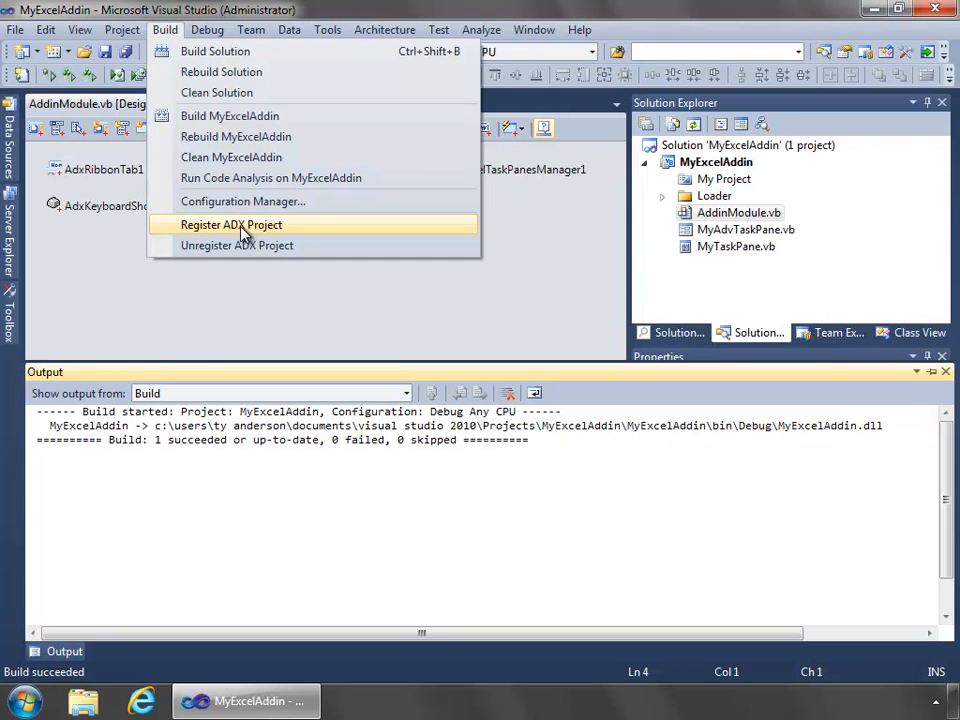
pyautogui.click(232, 224)
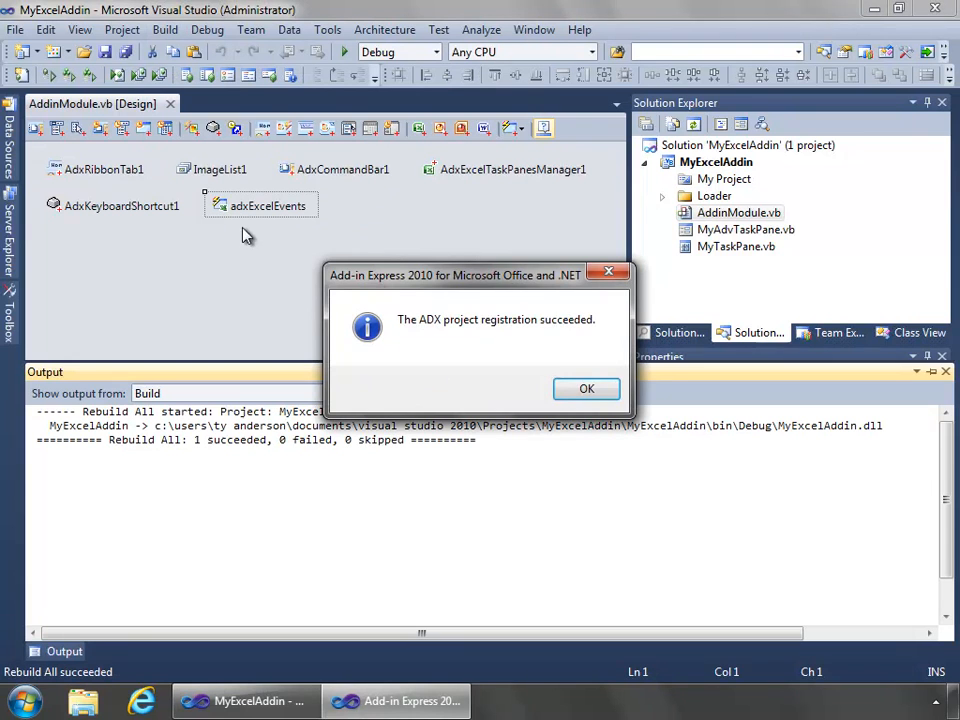
pyautogui.click(588, 388)
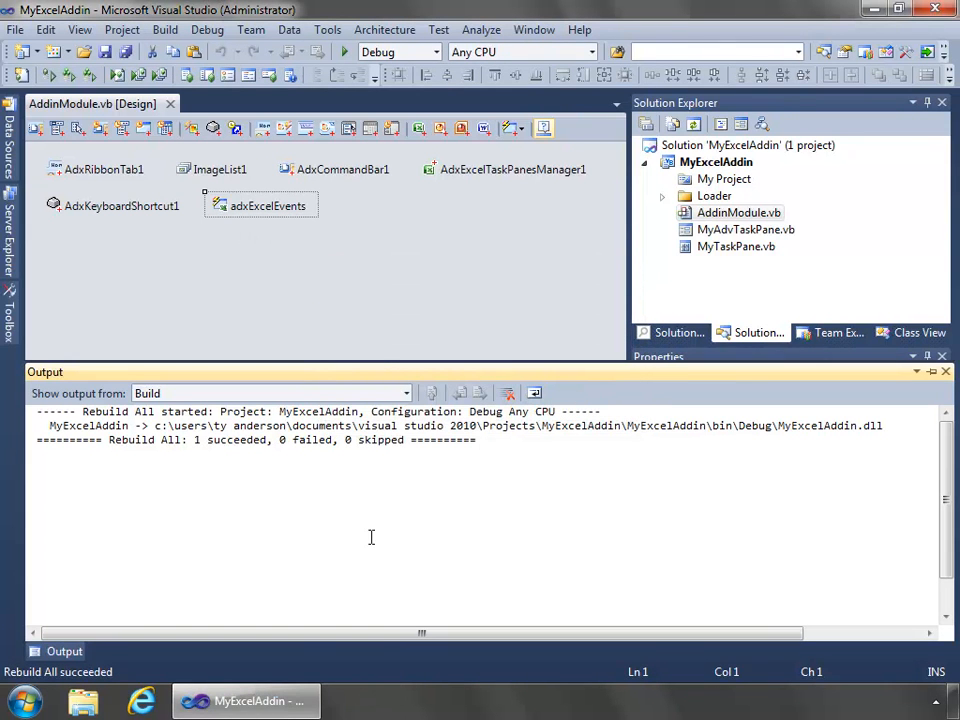
pyautogui.click(22, 700)
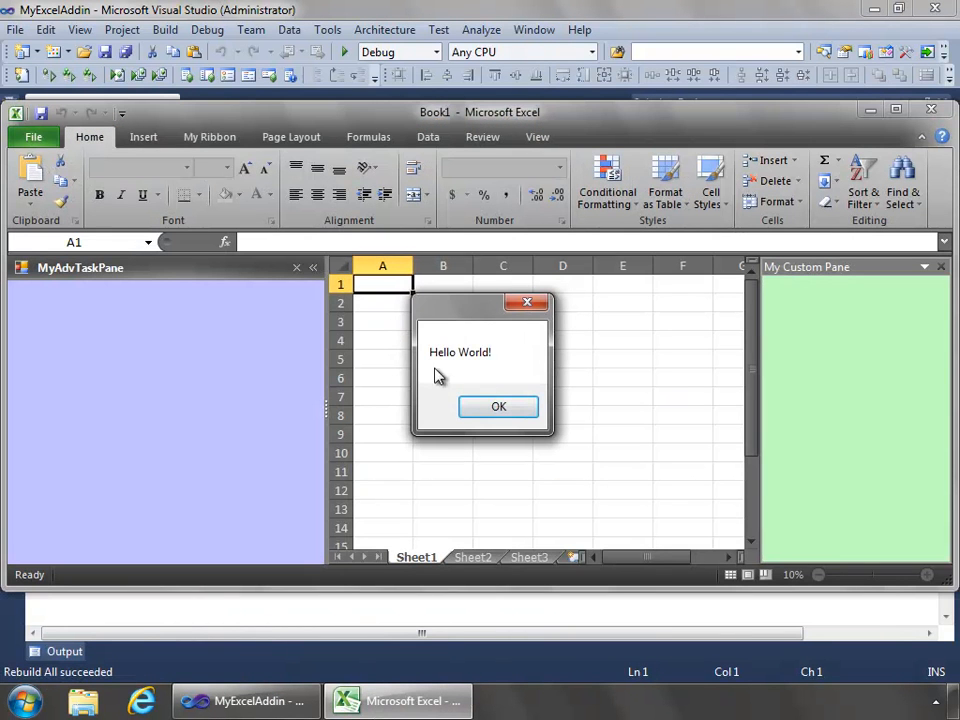
# Dismiss Excel 2010's startup Hello World message and collapse MyAdvTaskPane
pyautogui.click(498, 406)
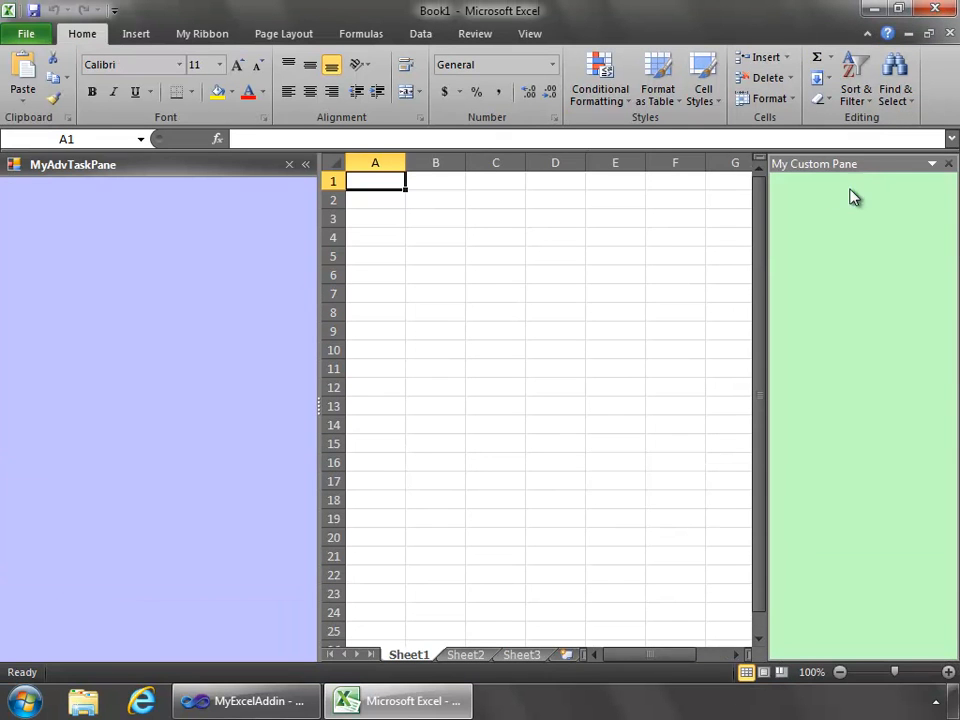
pyautogui.moveTo(878, 598)
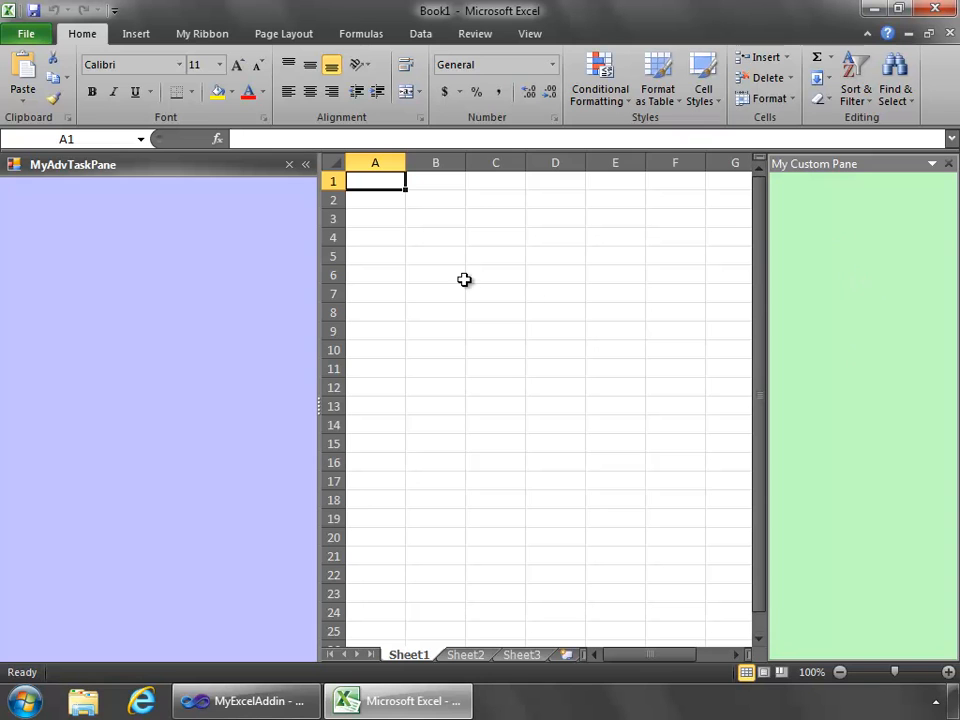
pyautogui.moveTo(148, 418)
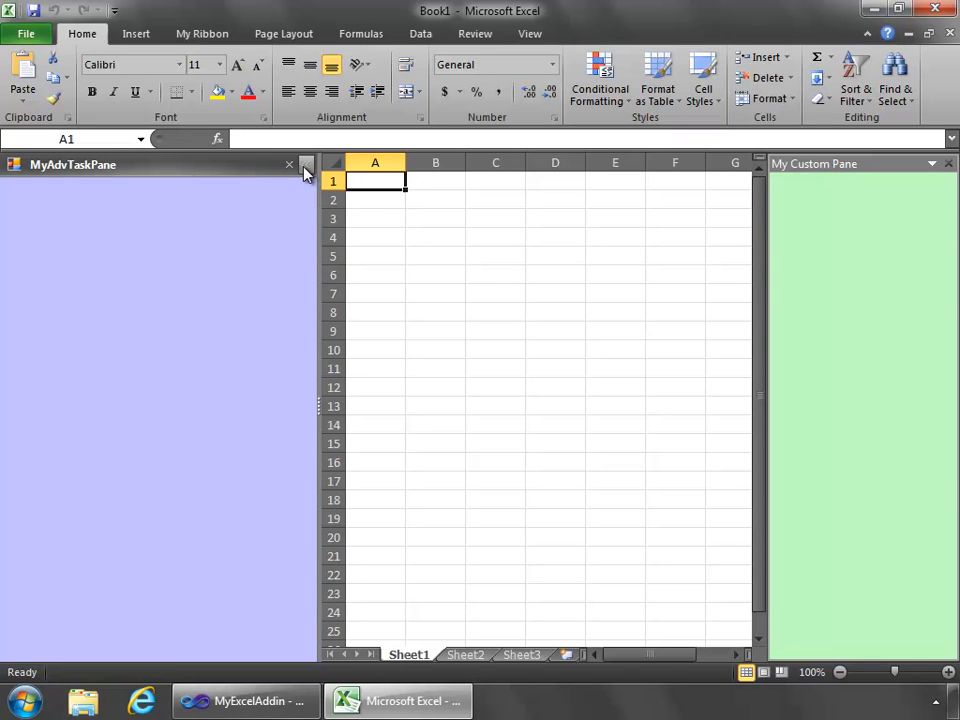
pyautogui.click(306, 164)
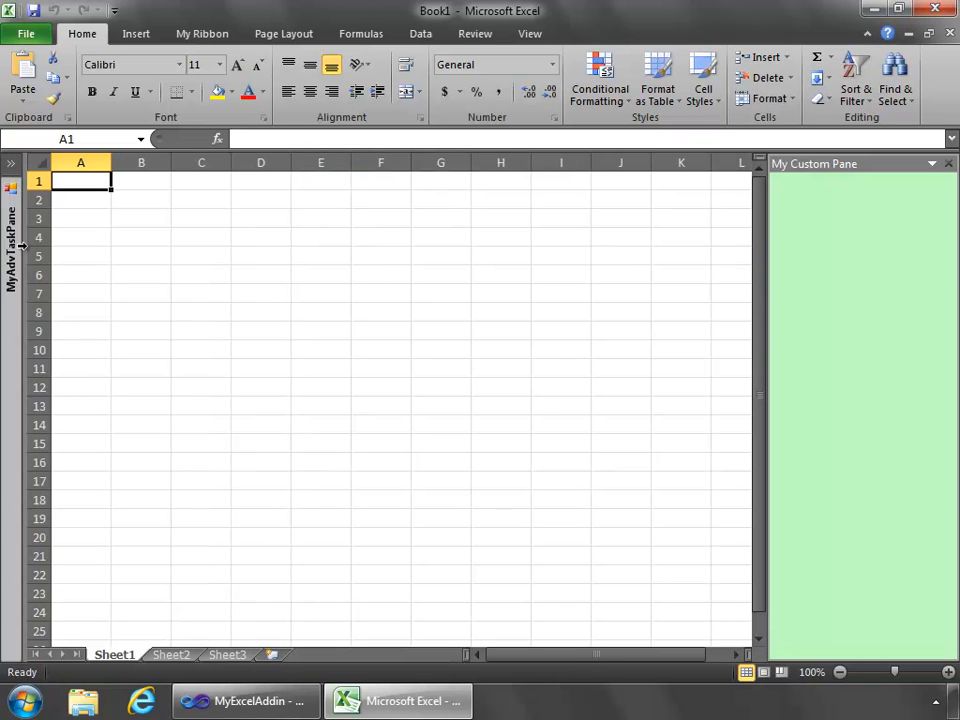
pyautogui.moveTo(16, 456)
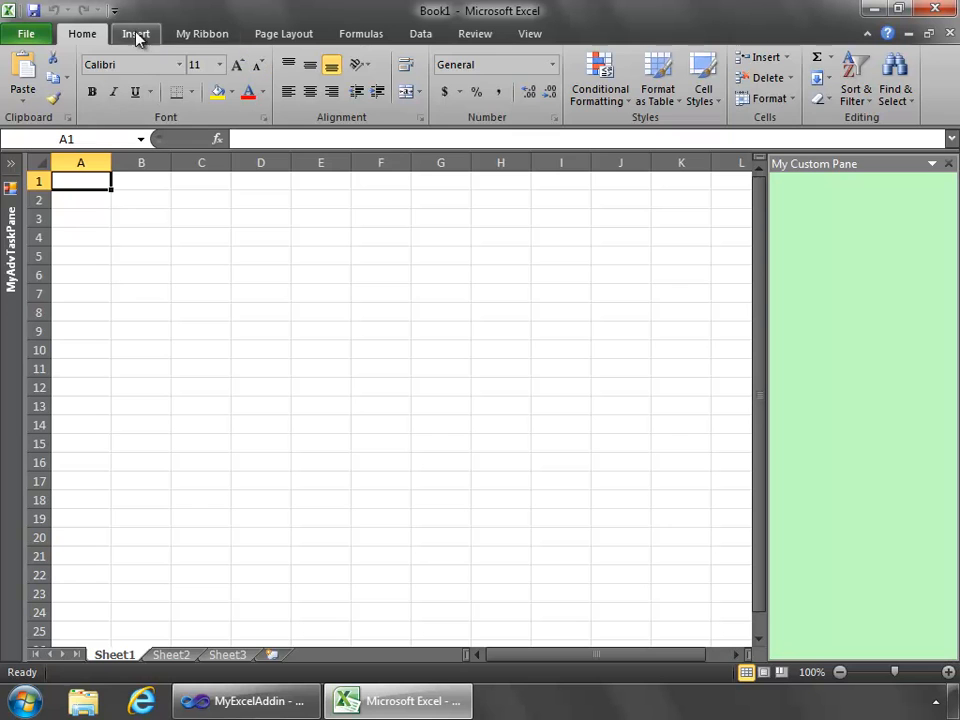
# Run My Ribbon > My Button and the Ctrl+D shortcut, dismissing each resulting message
pyautogui.click(200, 32)
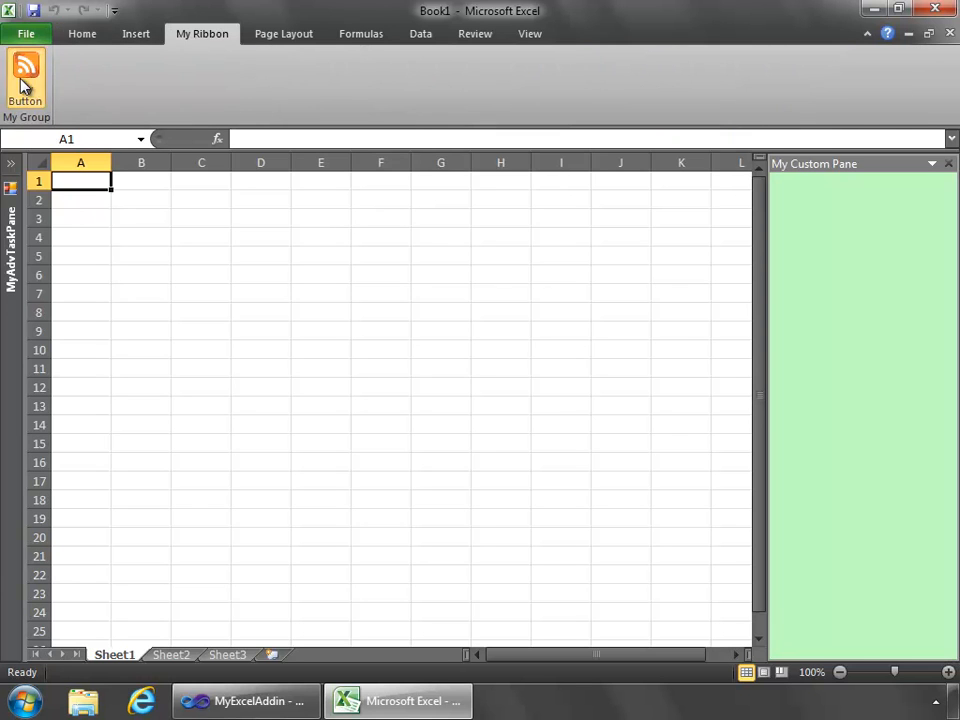
pyautogui.click(24, 76)
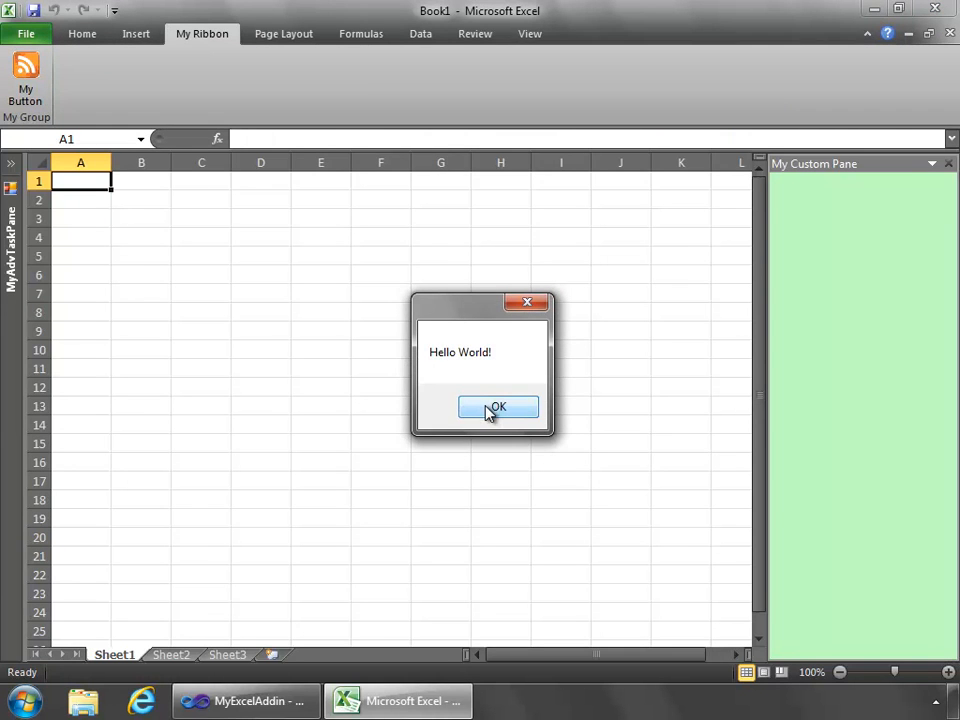
pyautogui.click(496, 408)
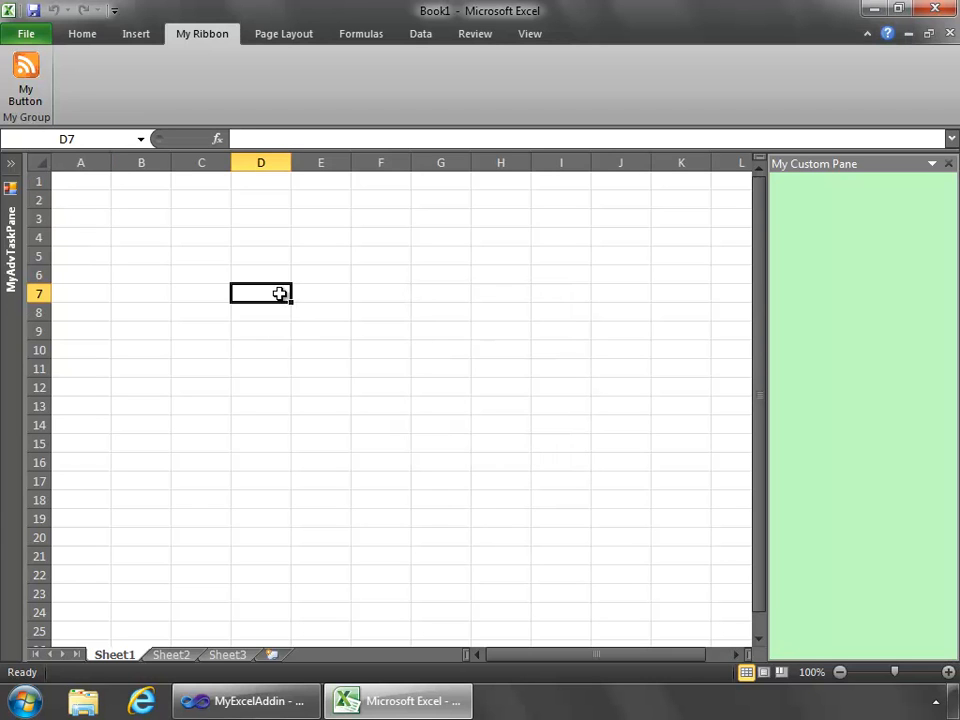
pyautogui.press('ctrl+d')
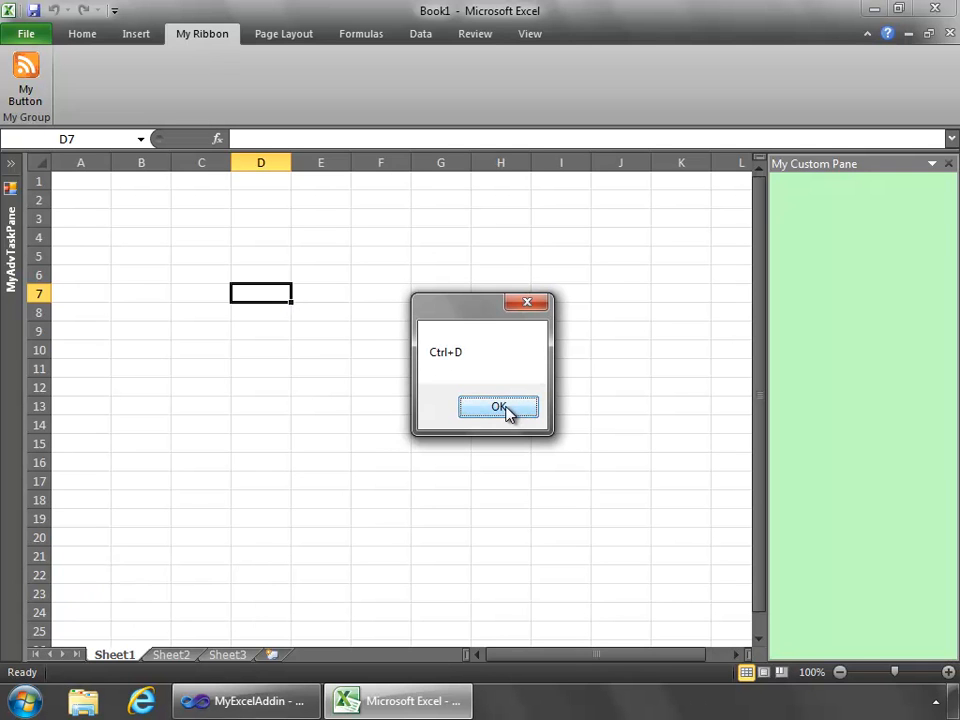
pyautogui.click(498, 408)
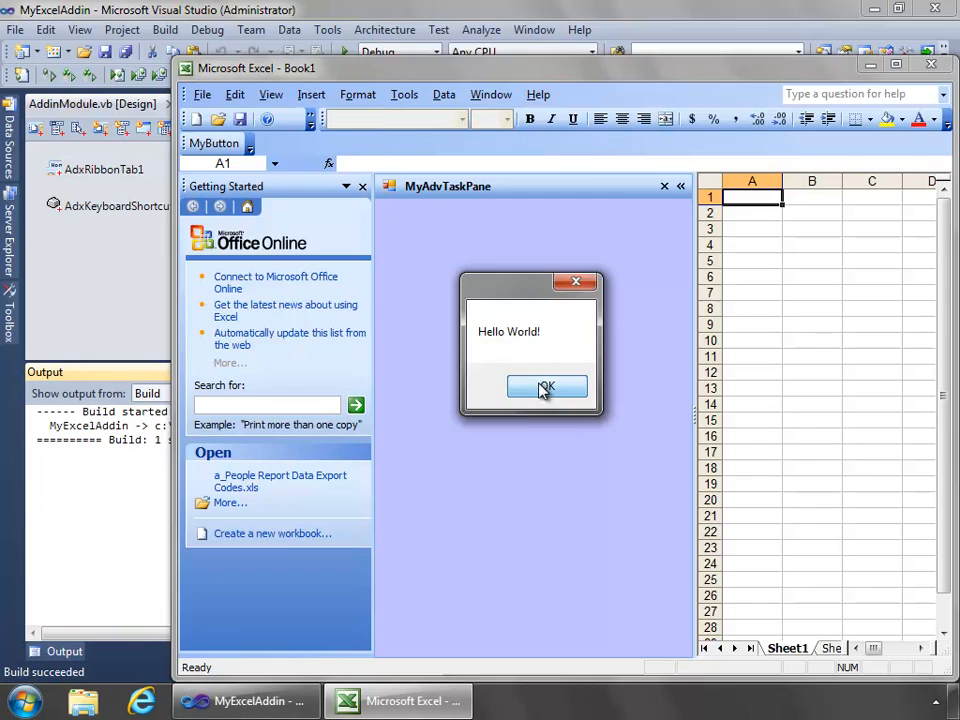
# Dismiss Excel 2003's startup message, view MyAdvTaskPane and run MyButton from the command bar
pyautogui.click(546, 388)
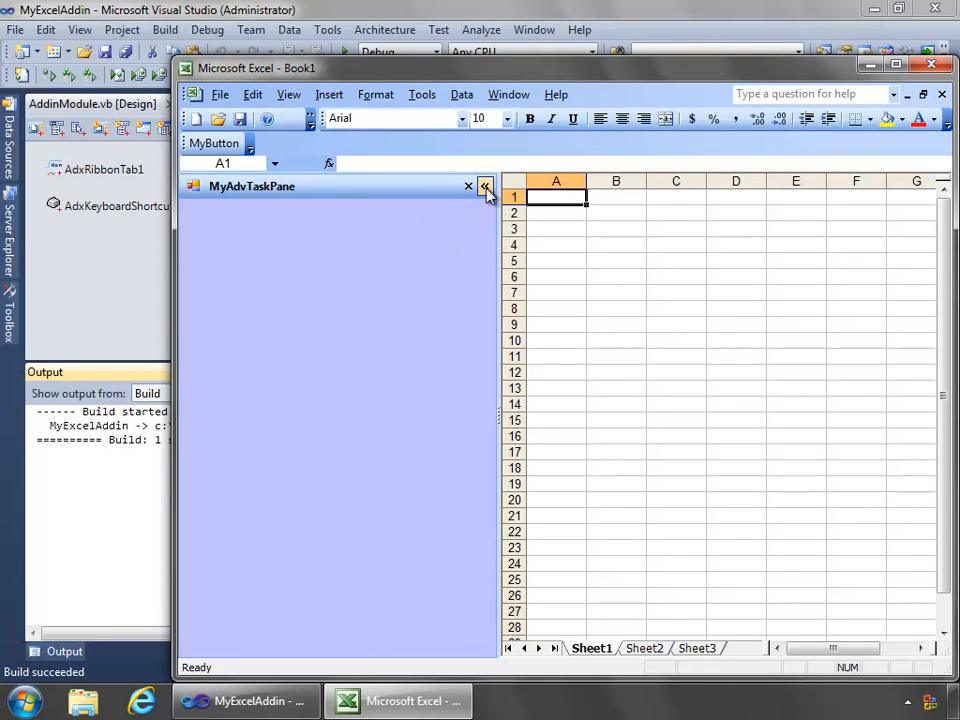
pyautogui.click(486, 186)
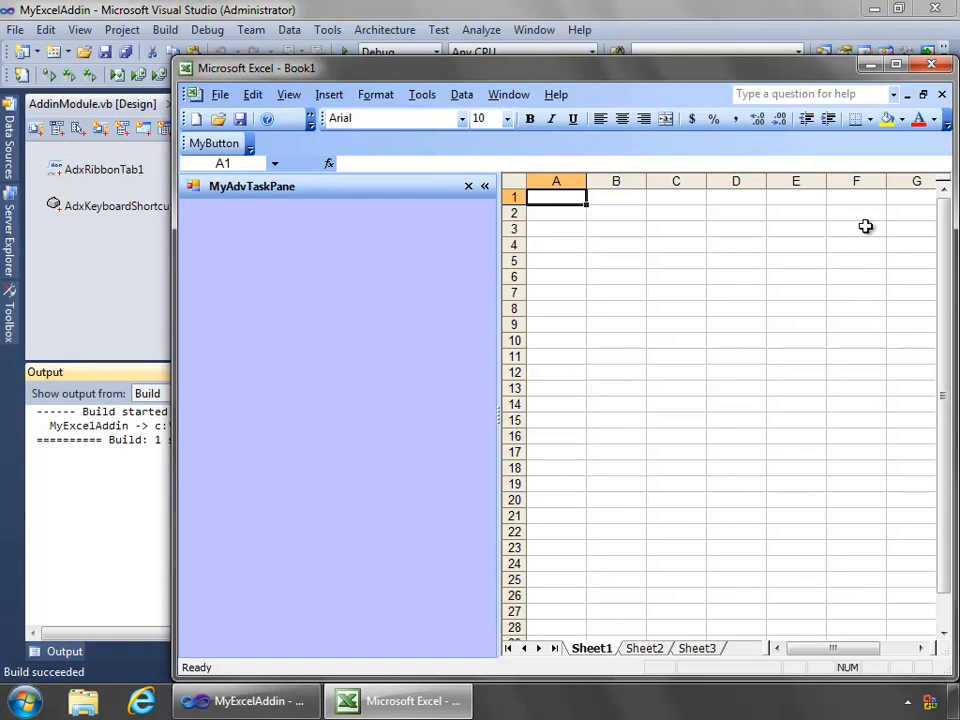
pyautogui.moveTo(668, 406)
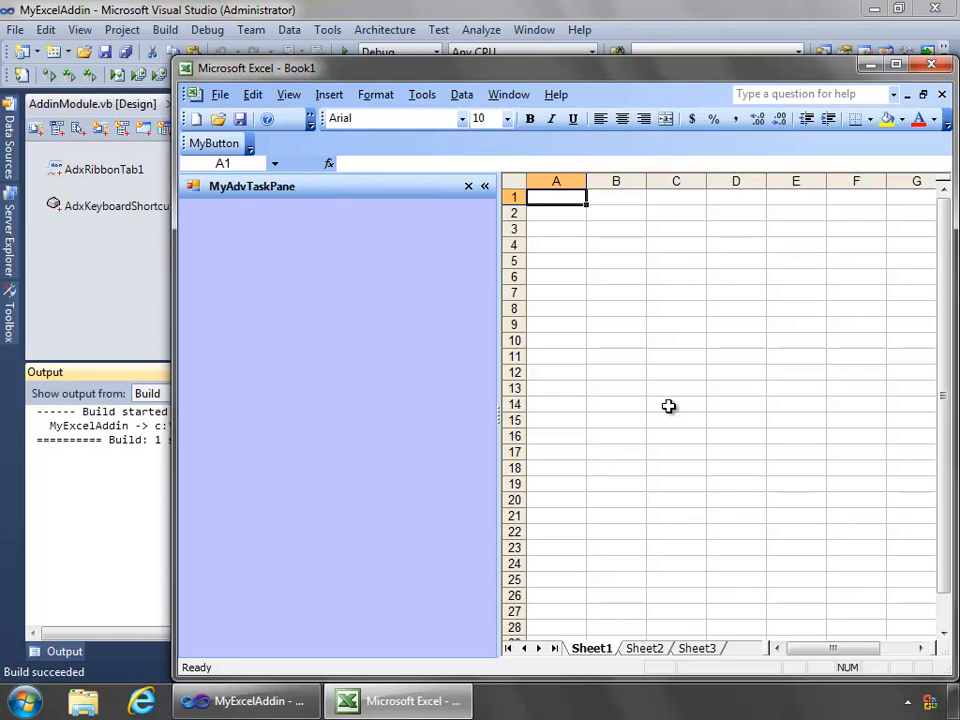
pyautogui.moveTo(622, 348)
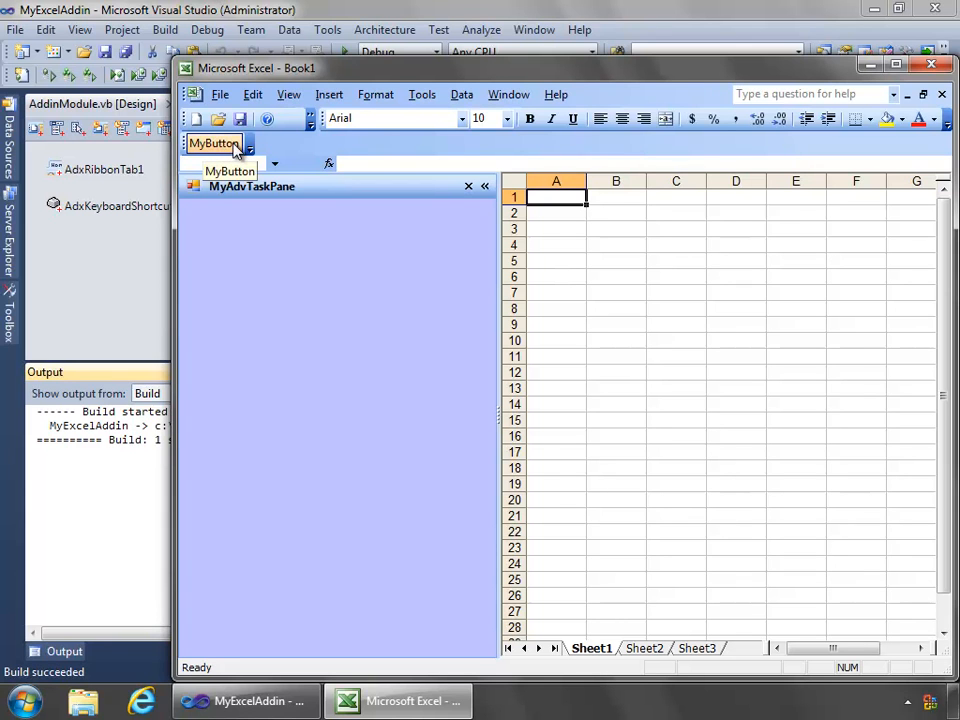
pyautogui.click(228, 172)
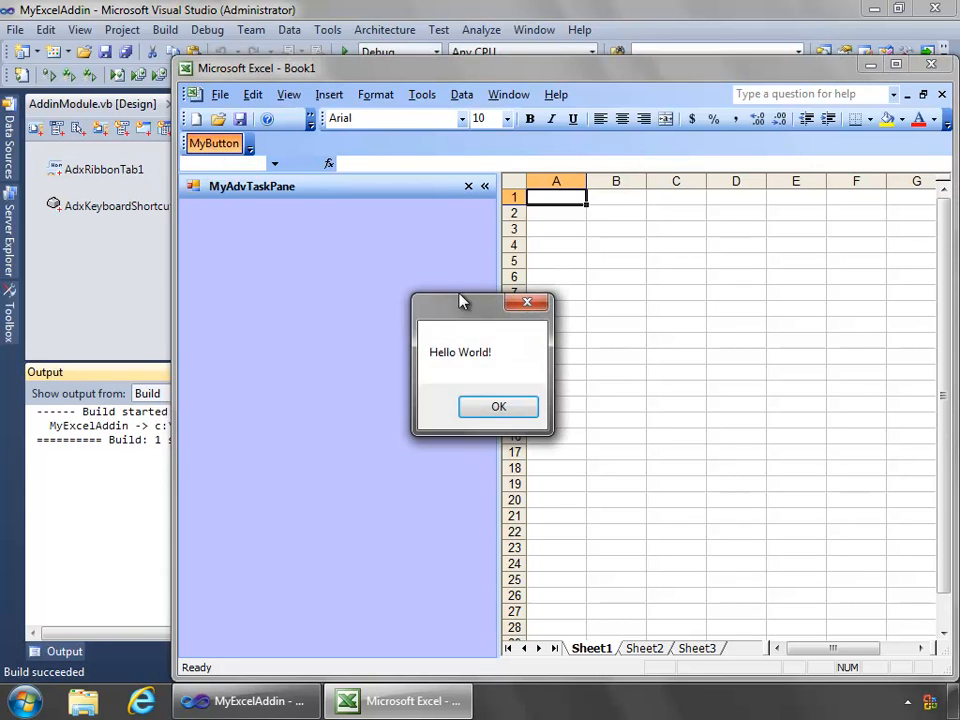
pyautogui.click(498, 406)
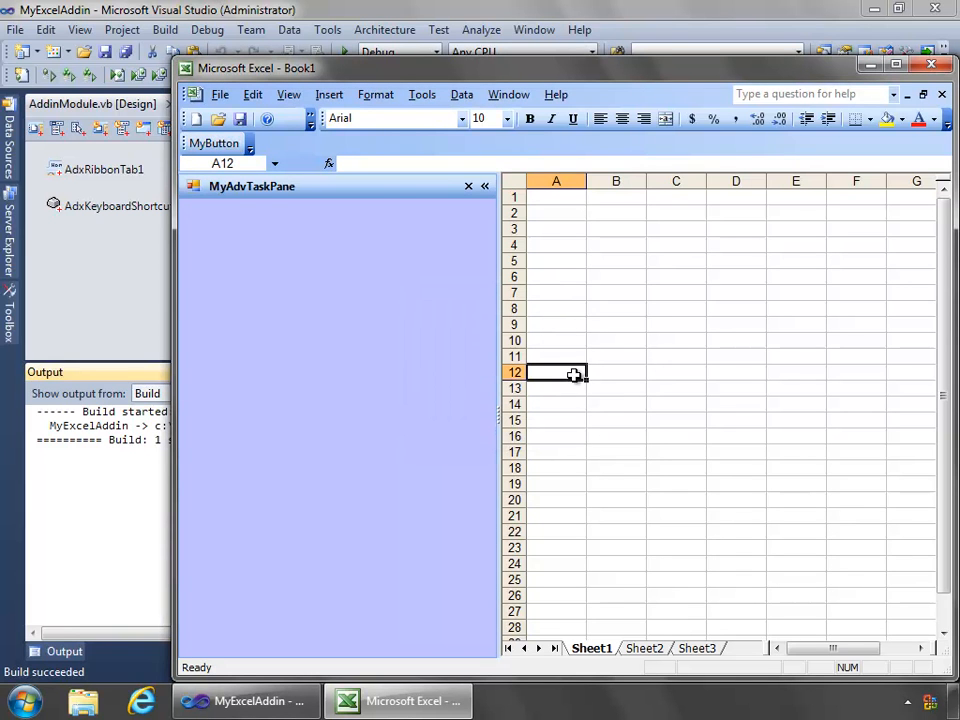
pyautogui.moveTo(588, 364)
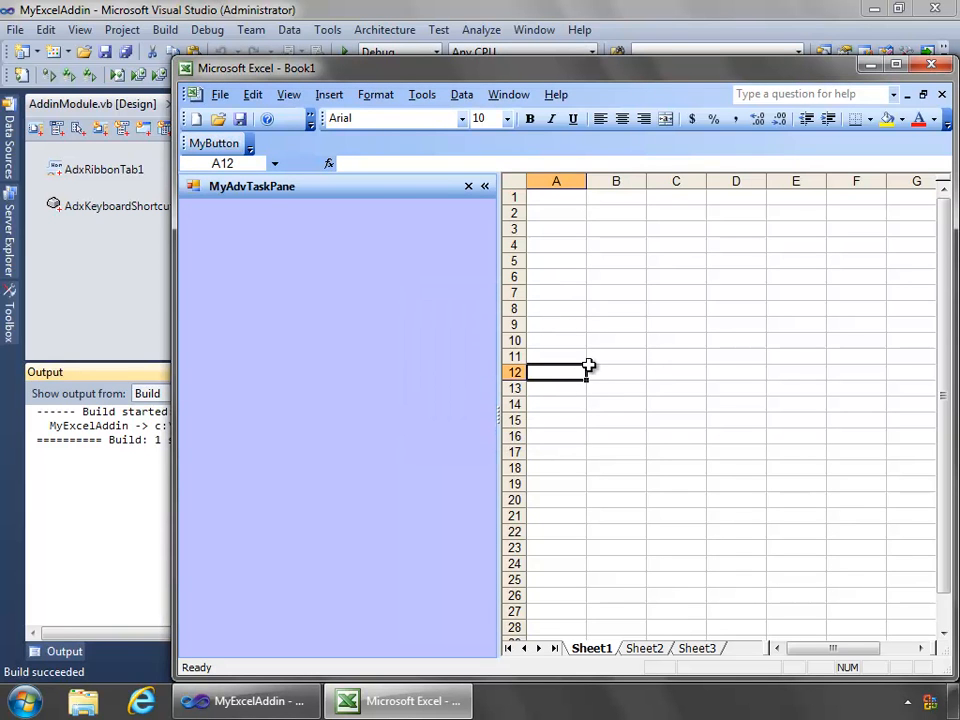
# Trigger the Ctrl+D shortcut in Excel 2003 and dismiss its message
pyautogui.press('ctrl+d')
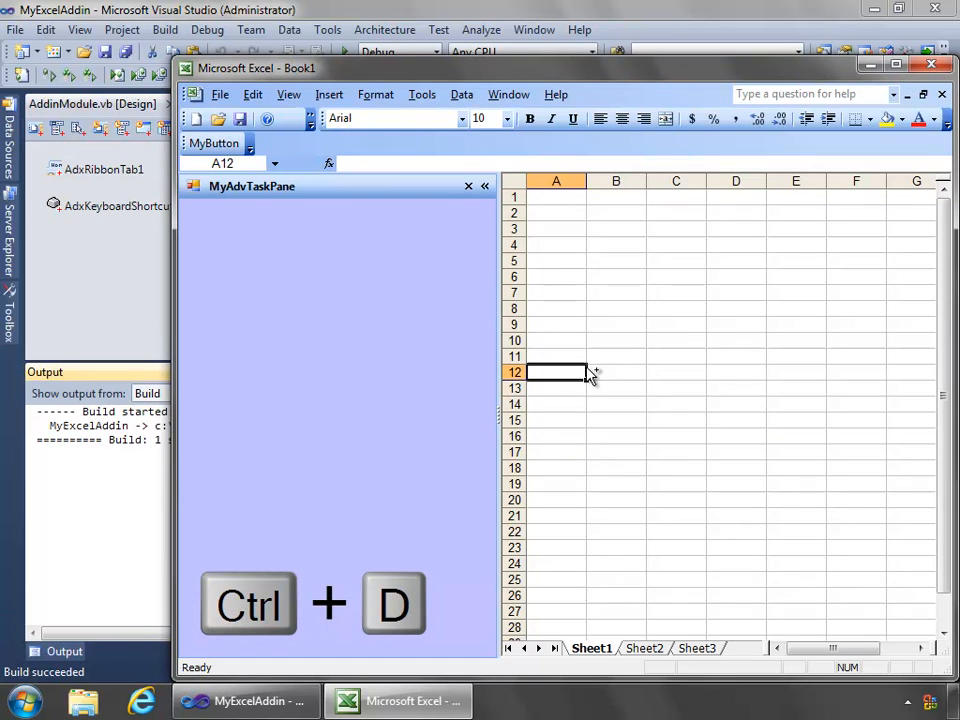
pyautogui.press('ctrl+d')
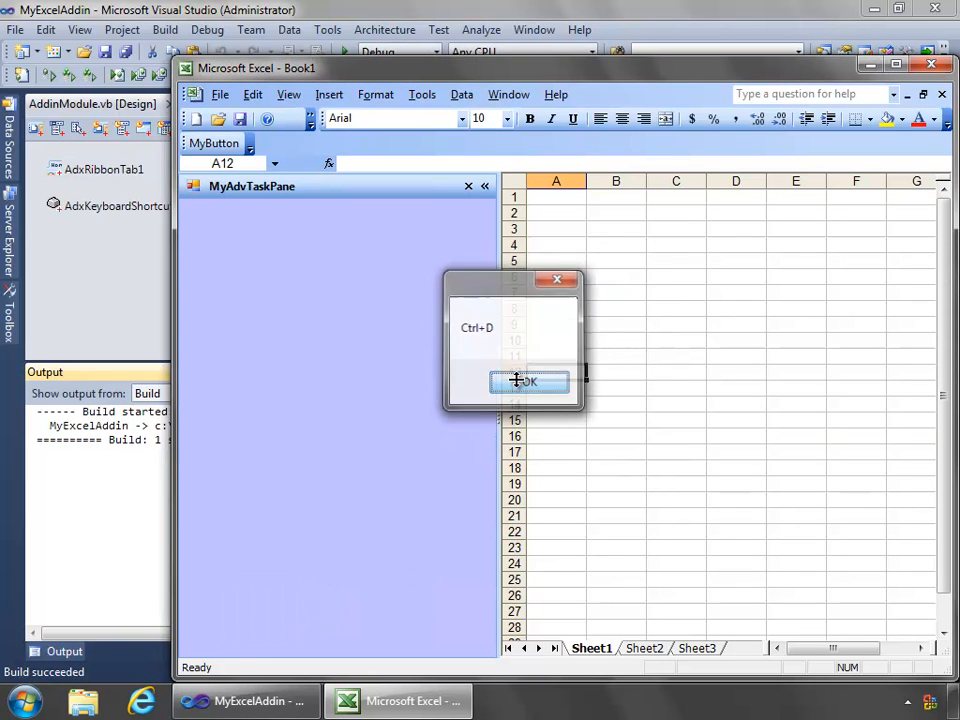
pyautogui.click(528, 382)
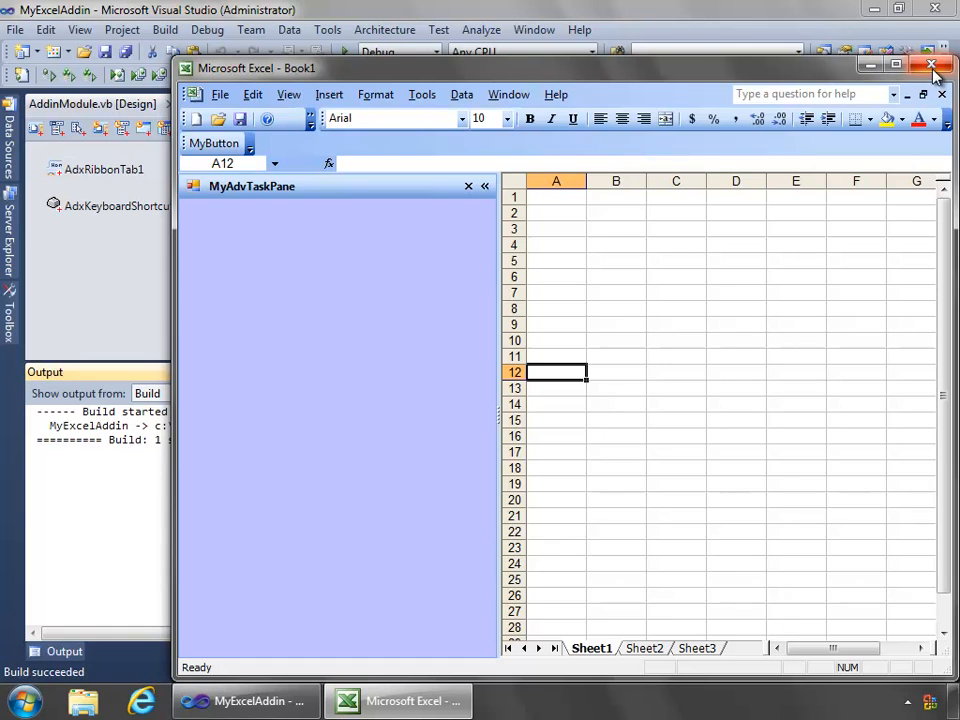
# Close Excel 2003, returning to the MyExcelAddin module designer
pyautogui.click(930, 64)
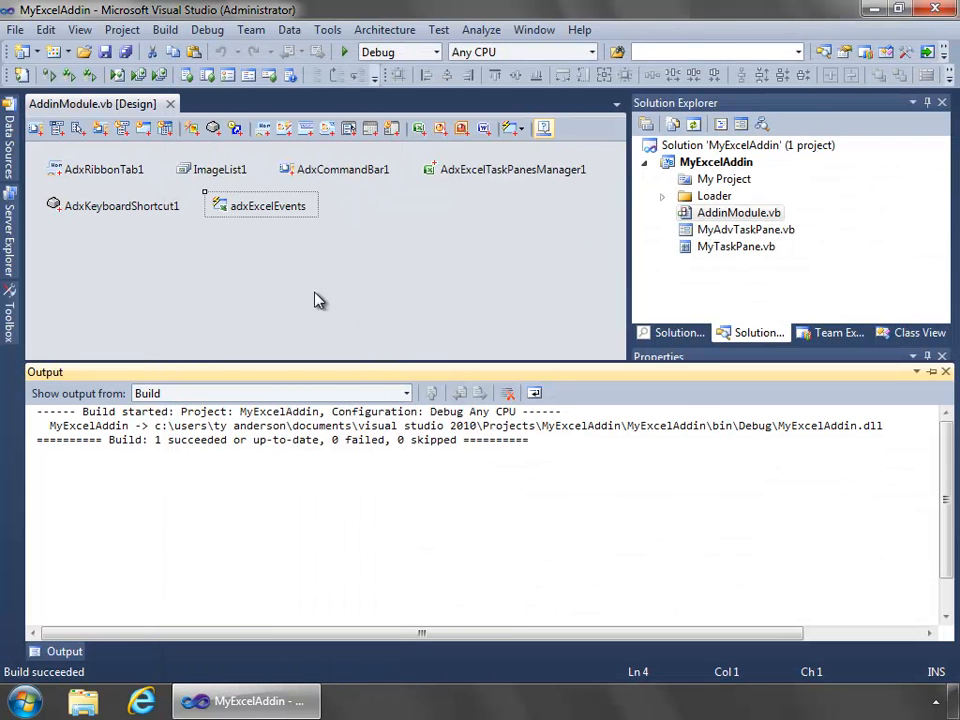
pyautogui.moveTo(296, 304)
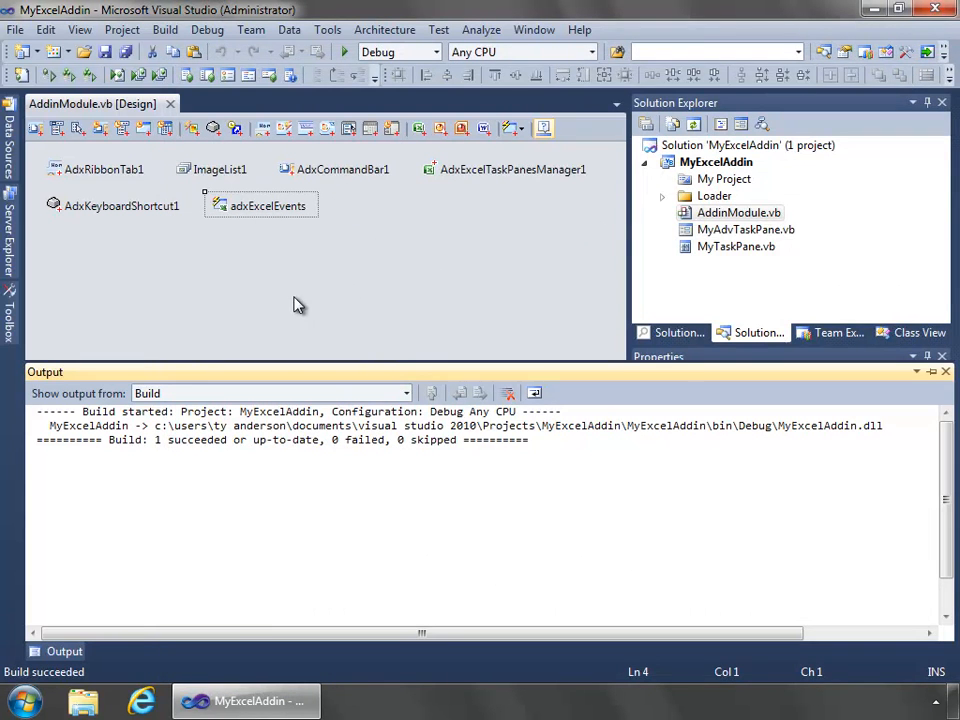
pyautogui.moveTo(302, 302)
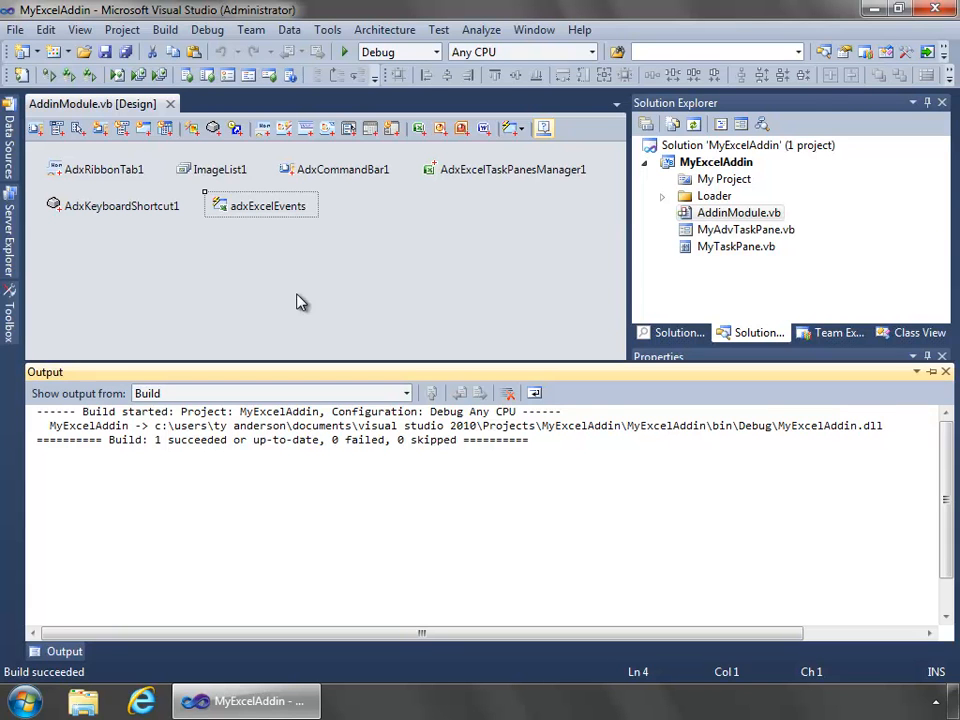